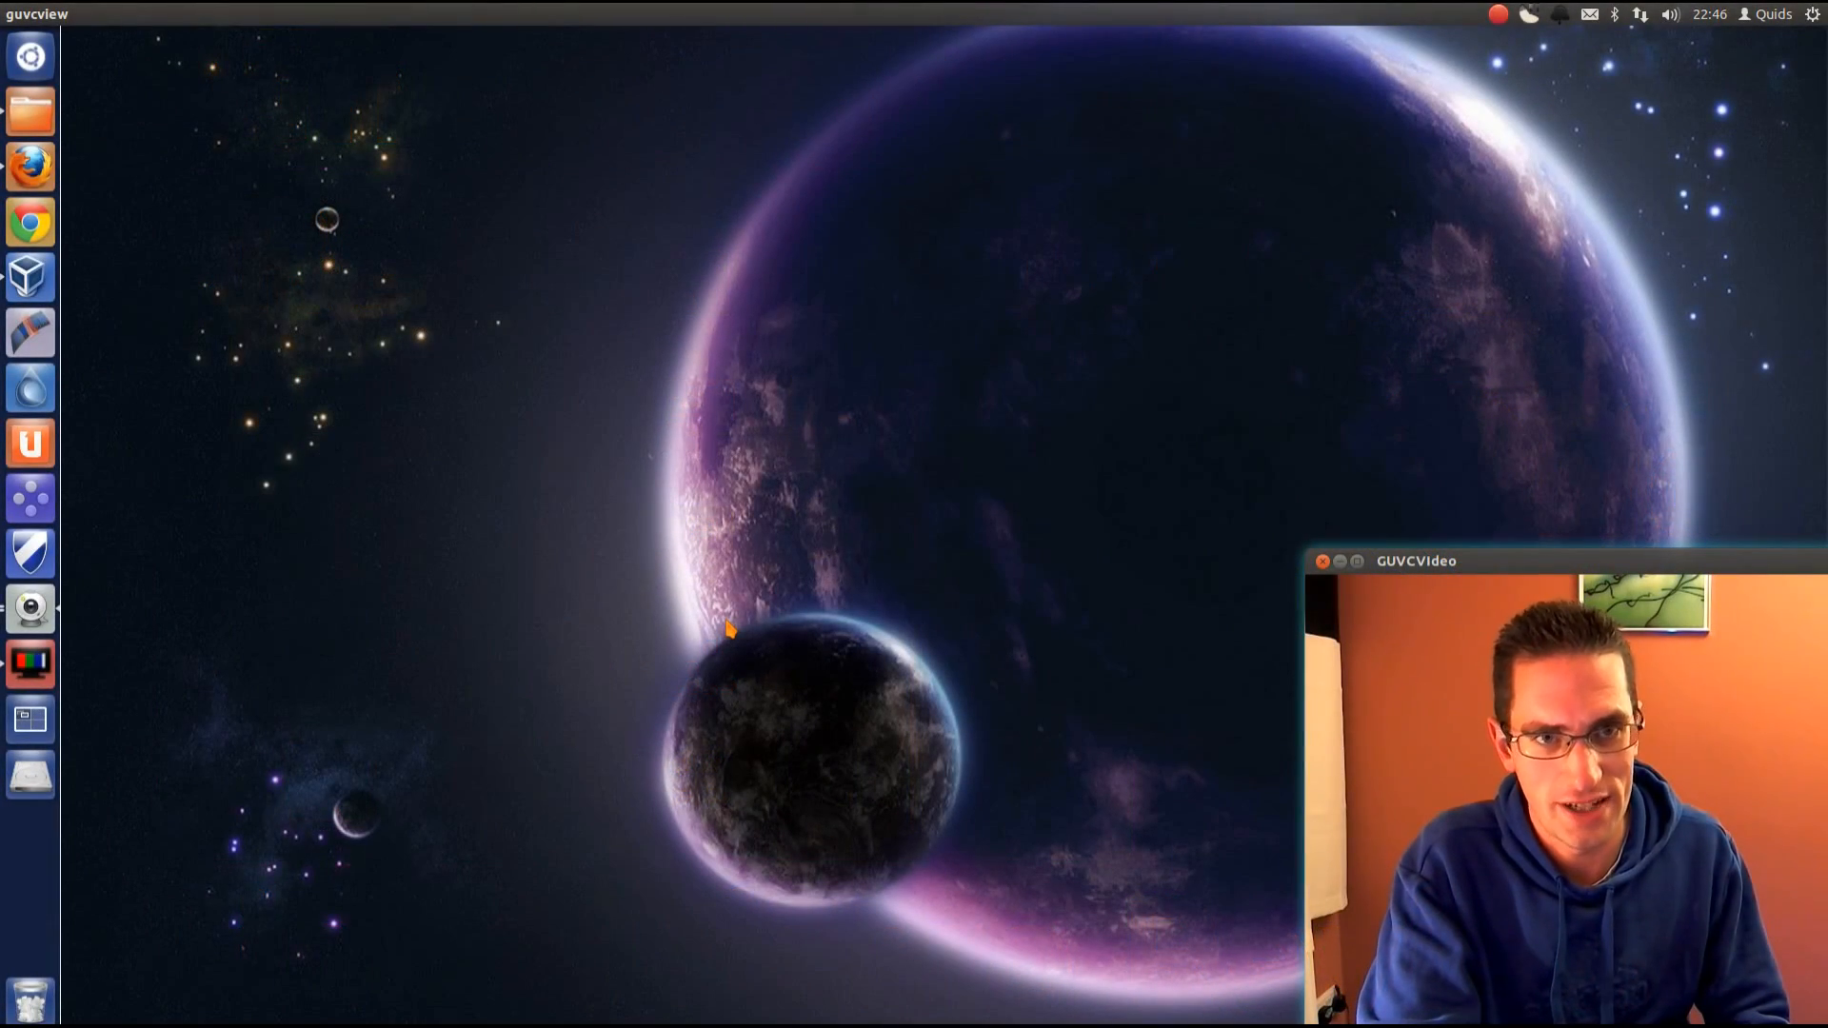
mouse_move(1661, 184)
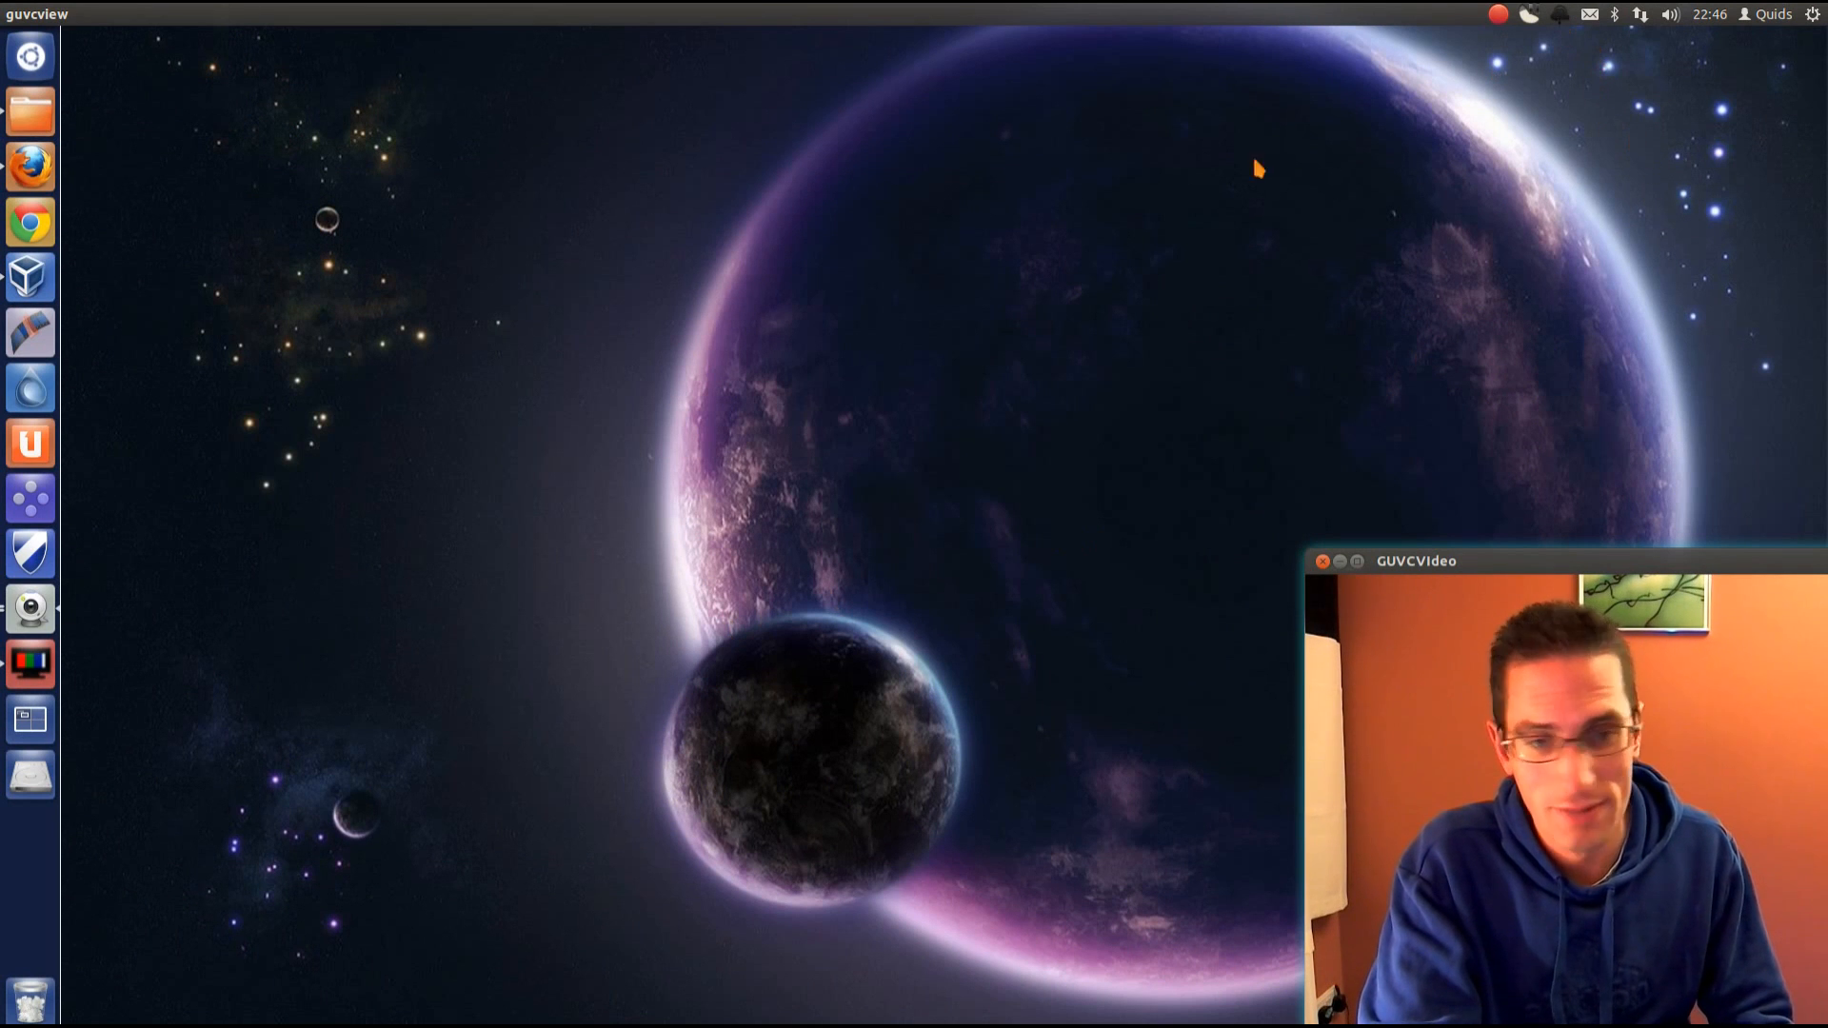
mouse_move(30, 276)
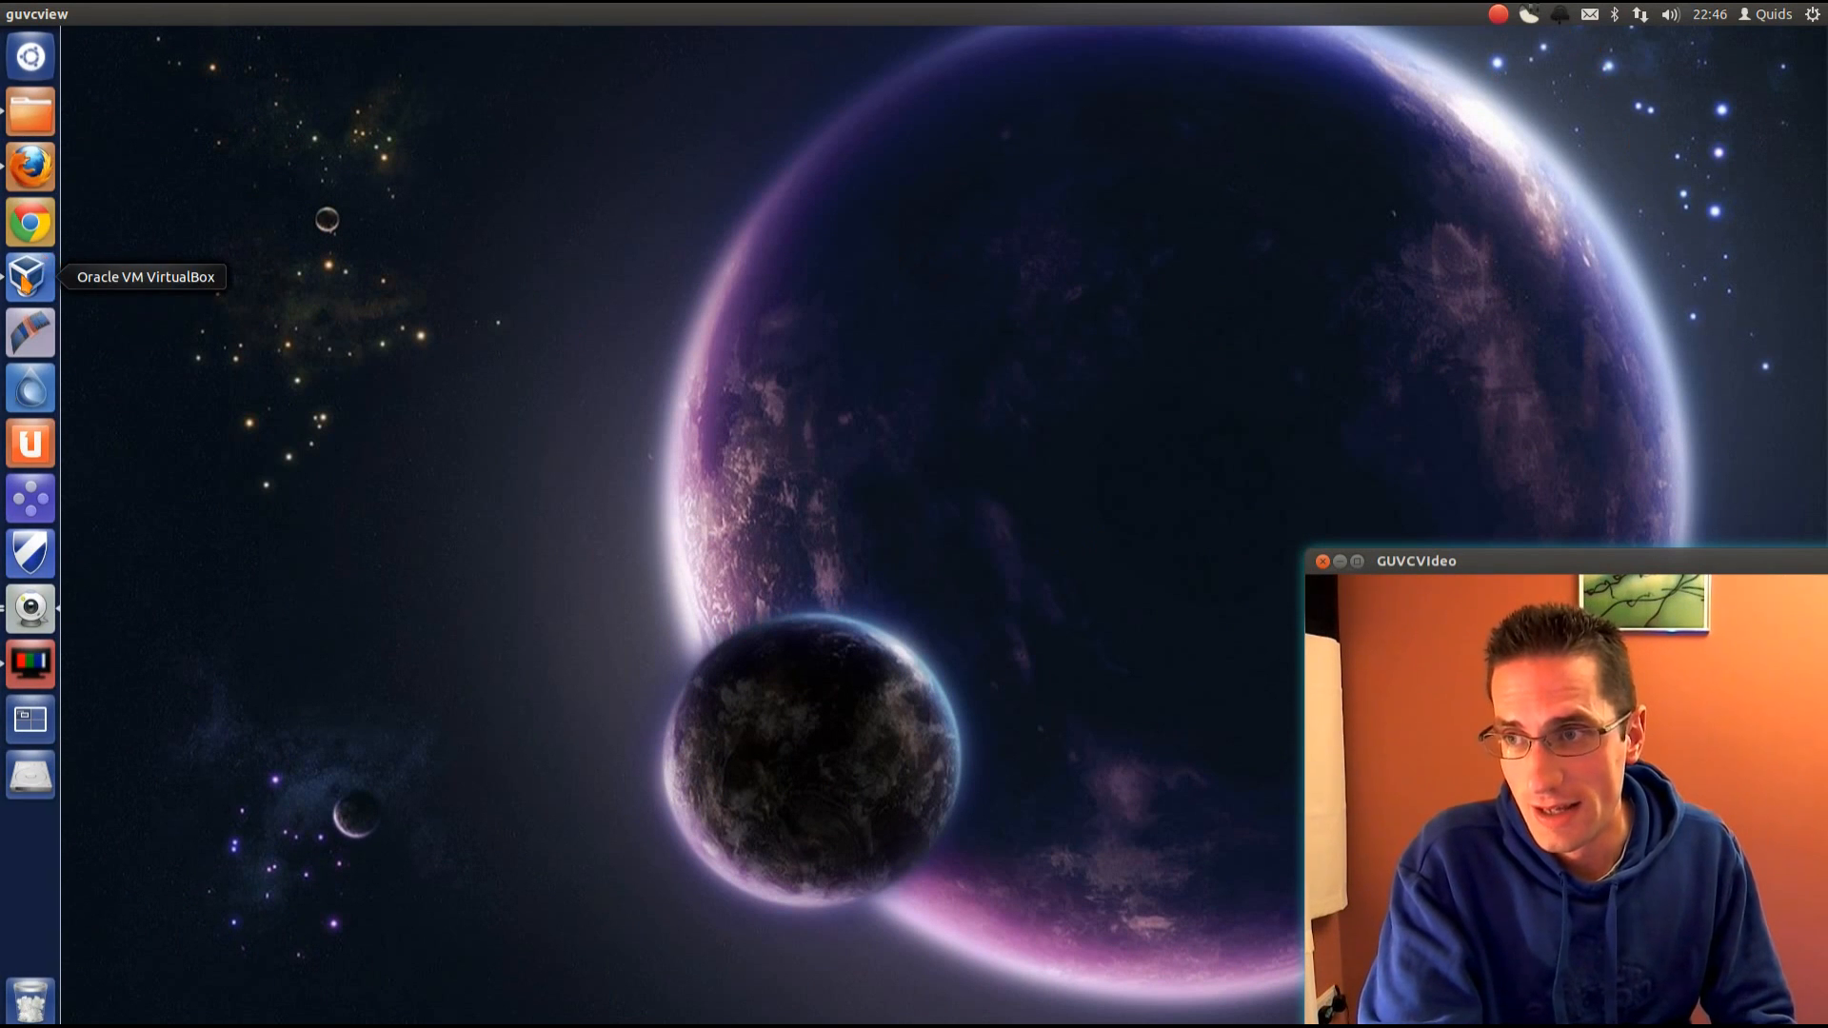
Bring up the Ubuntu GNOME Shell VM and show its System Tools applications.
left_click(30, 276)
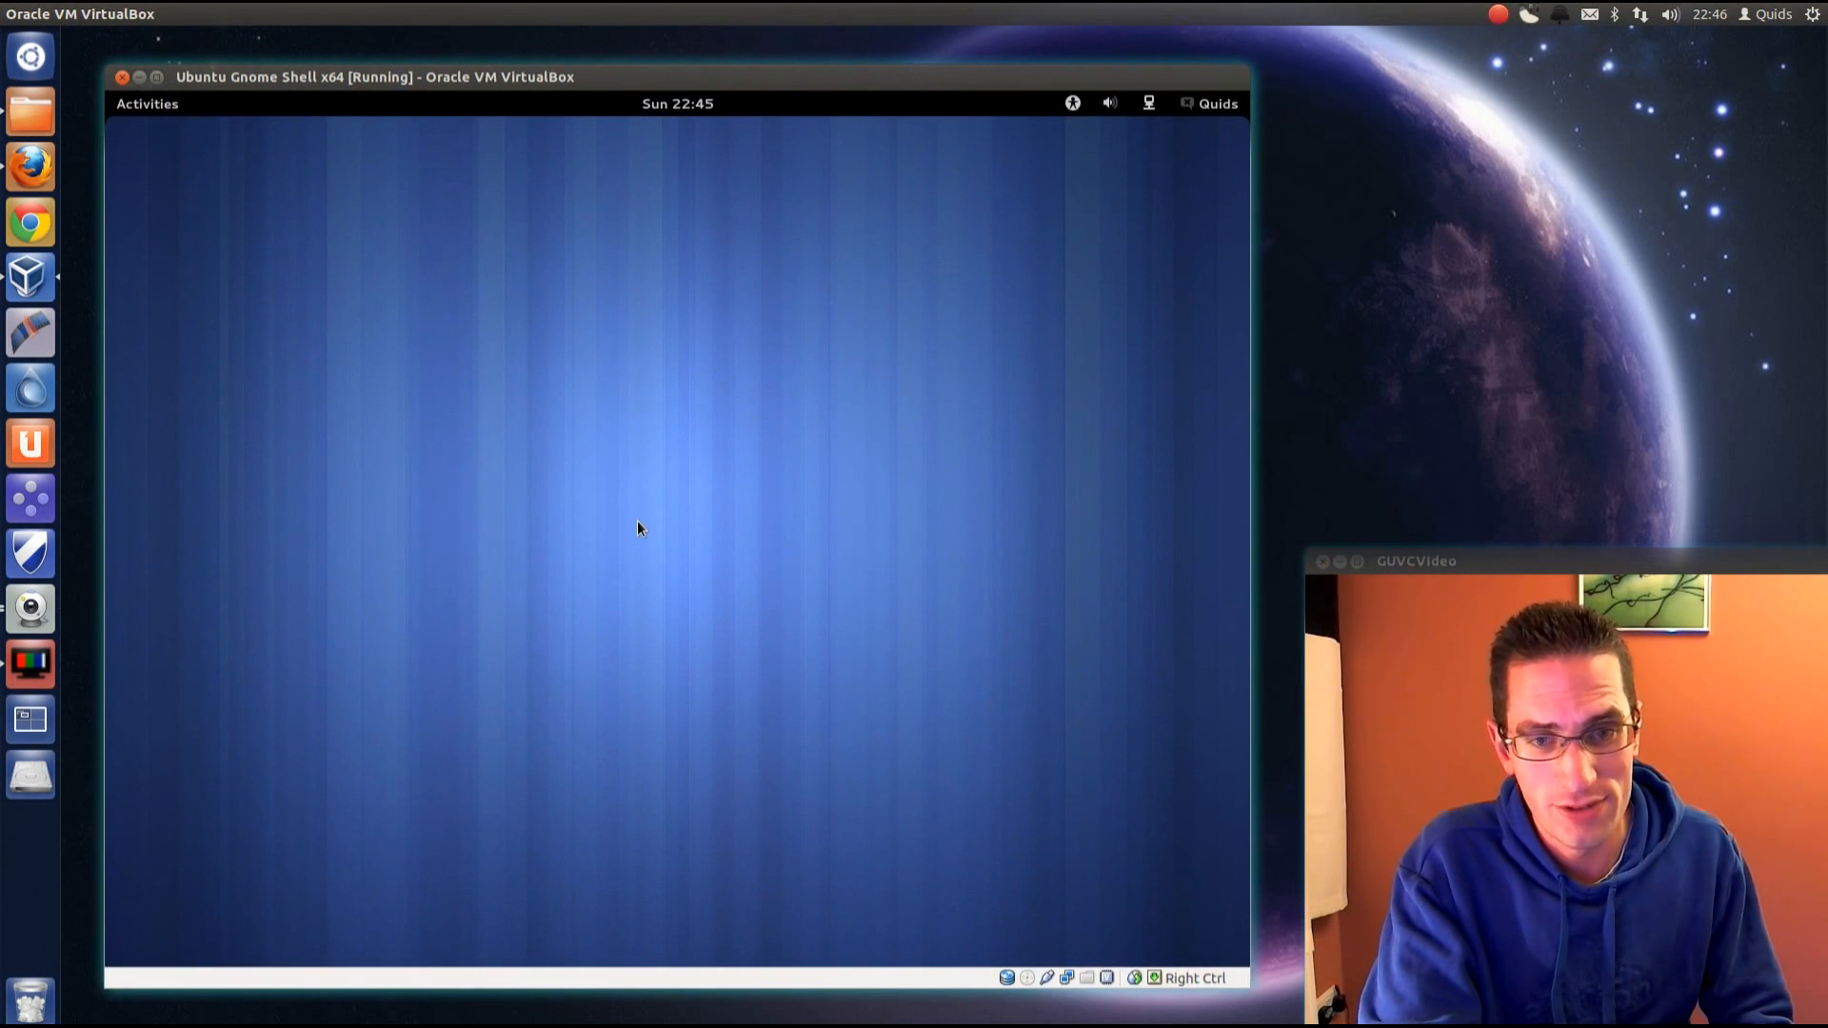
mouse_move(542, 342)
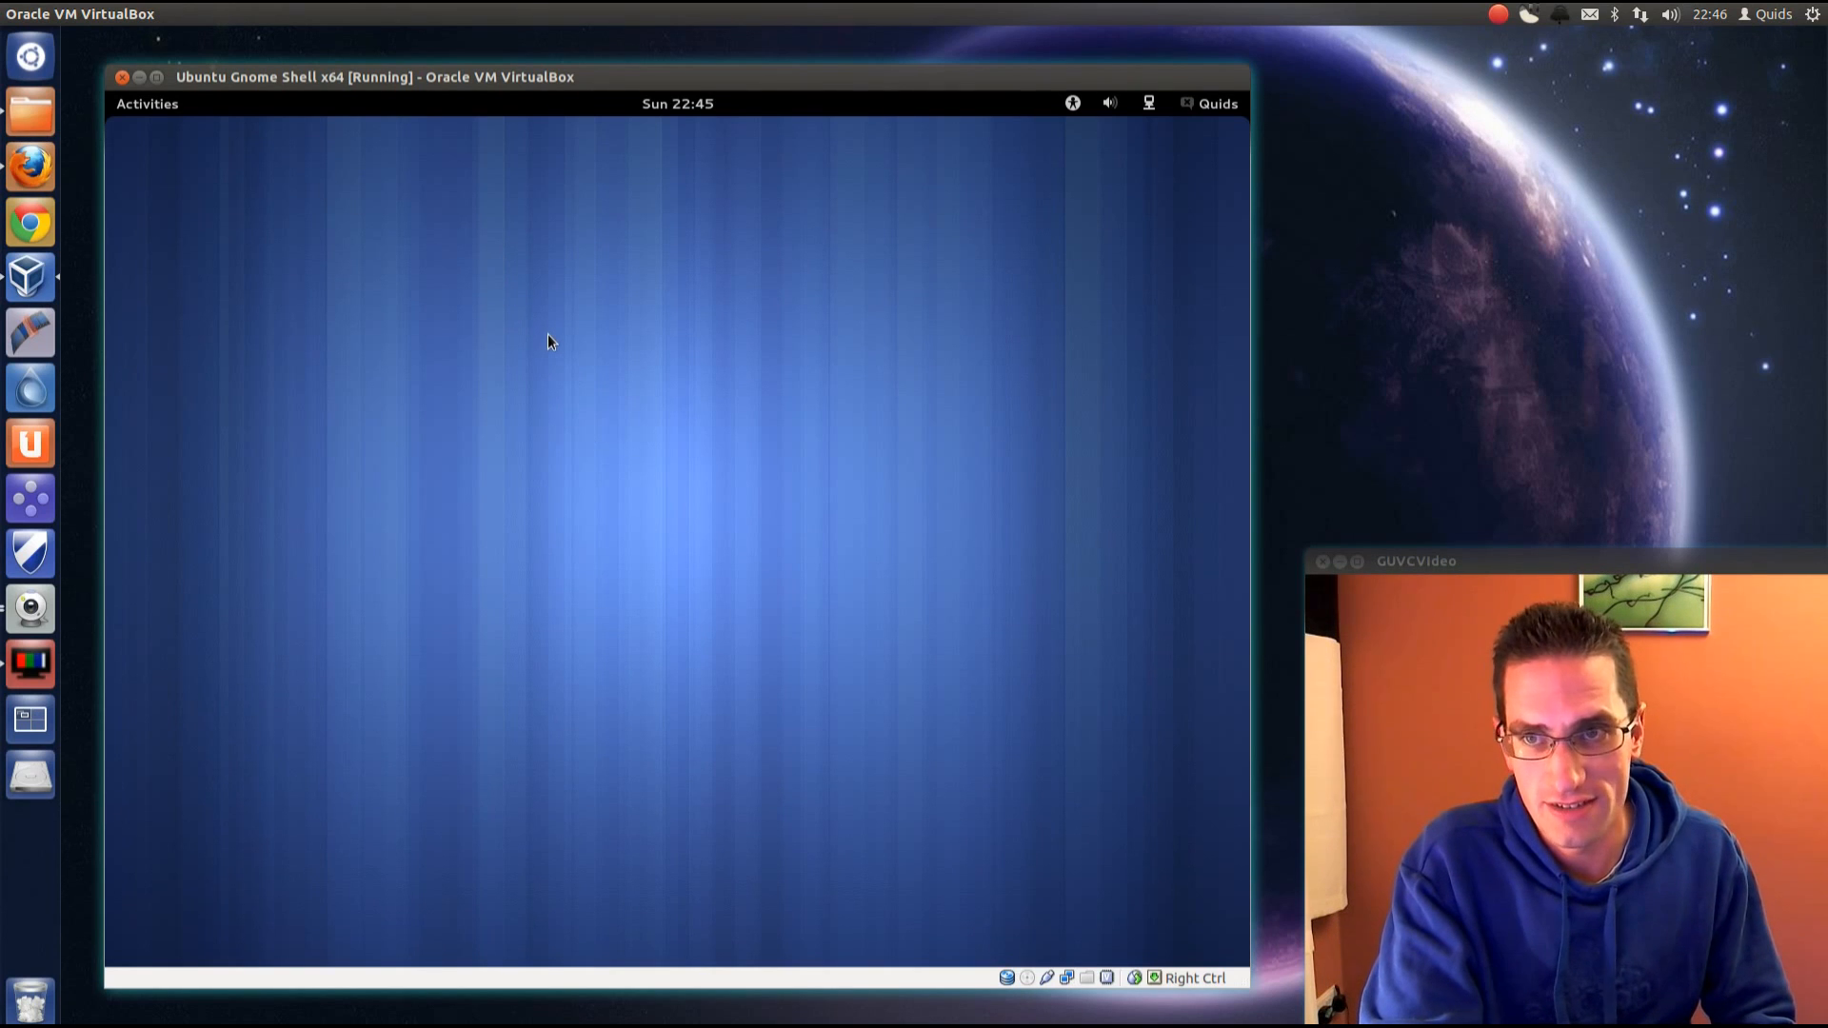
mouse_move(244, 56)
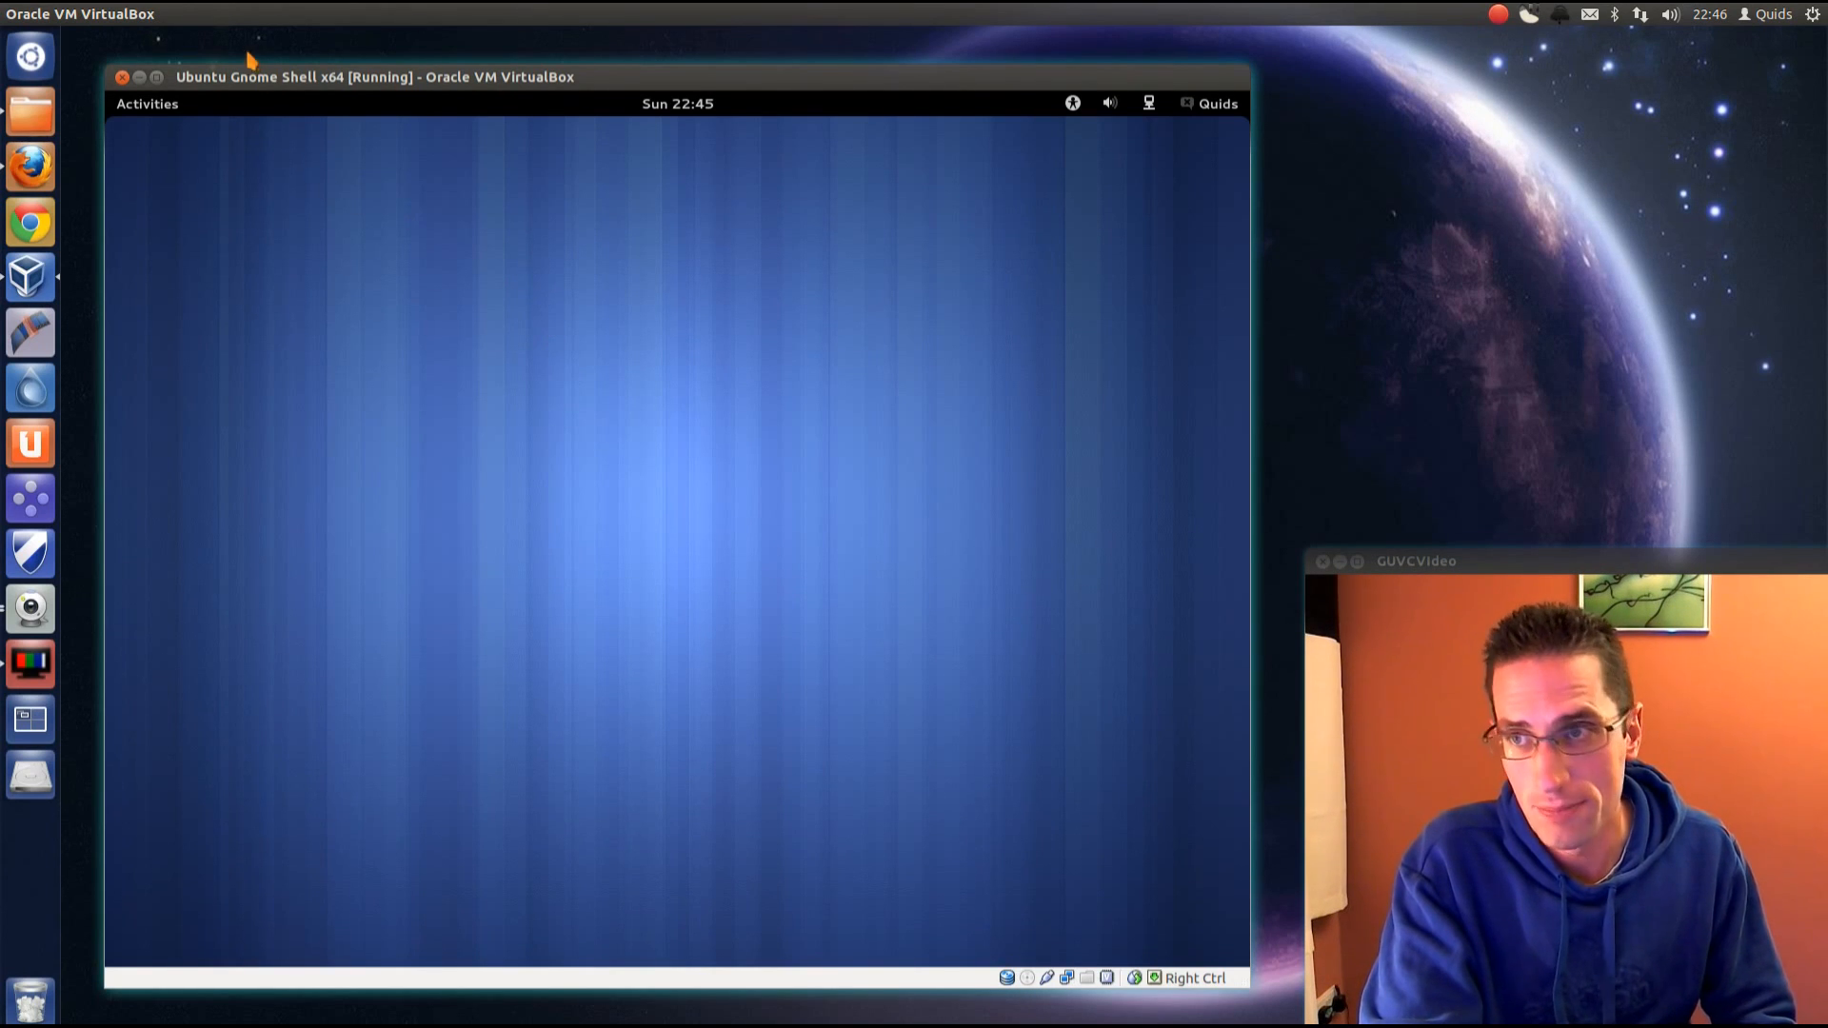
left_click(145, 103)
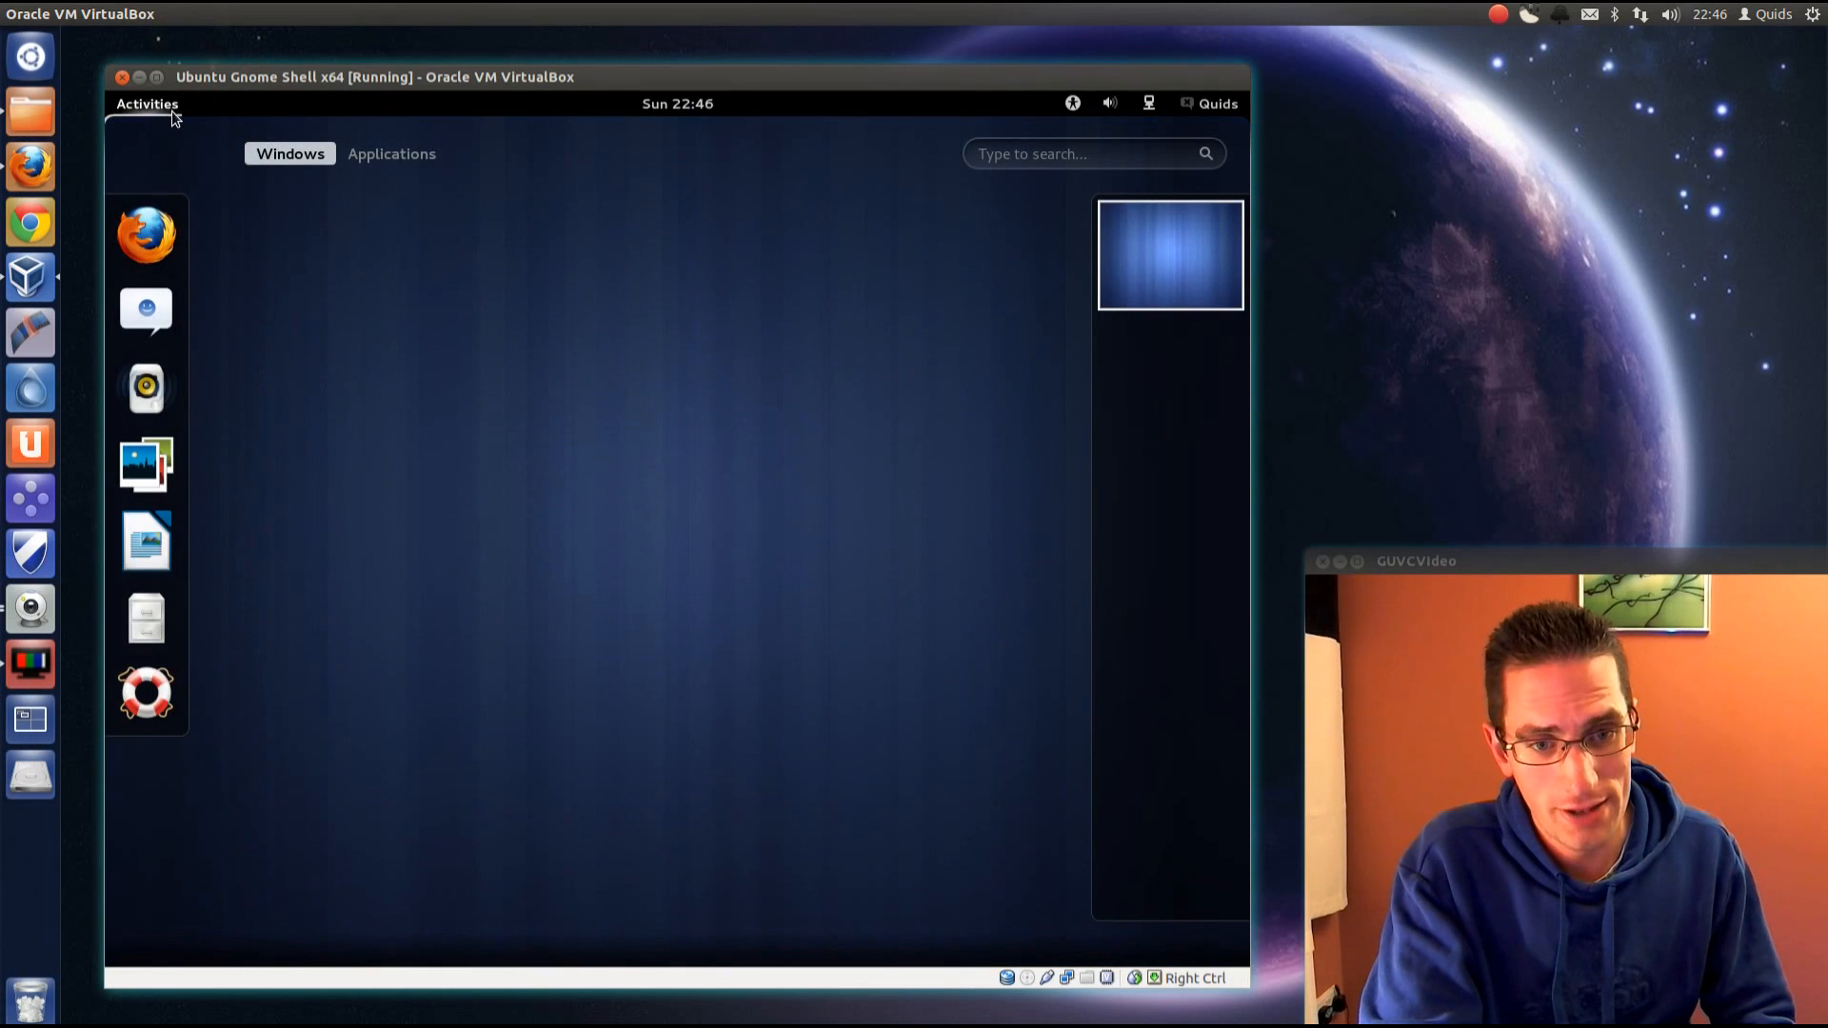
left_click(390, 152)
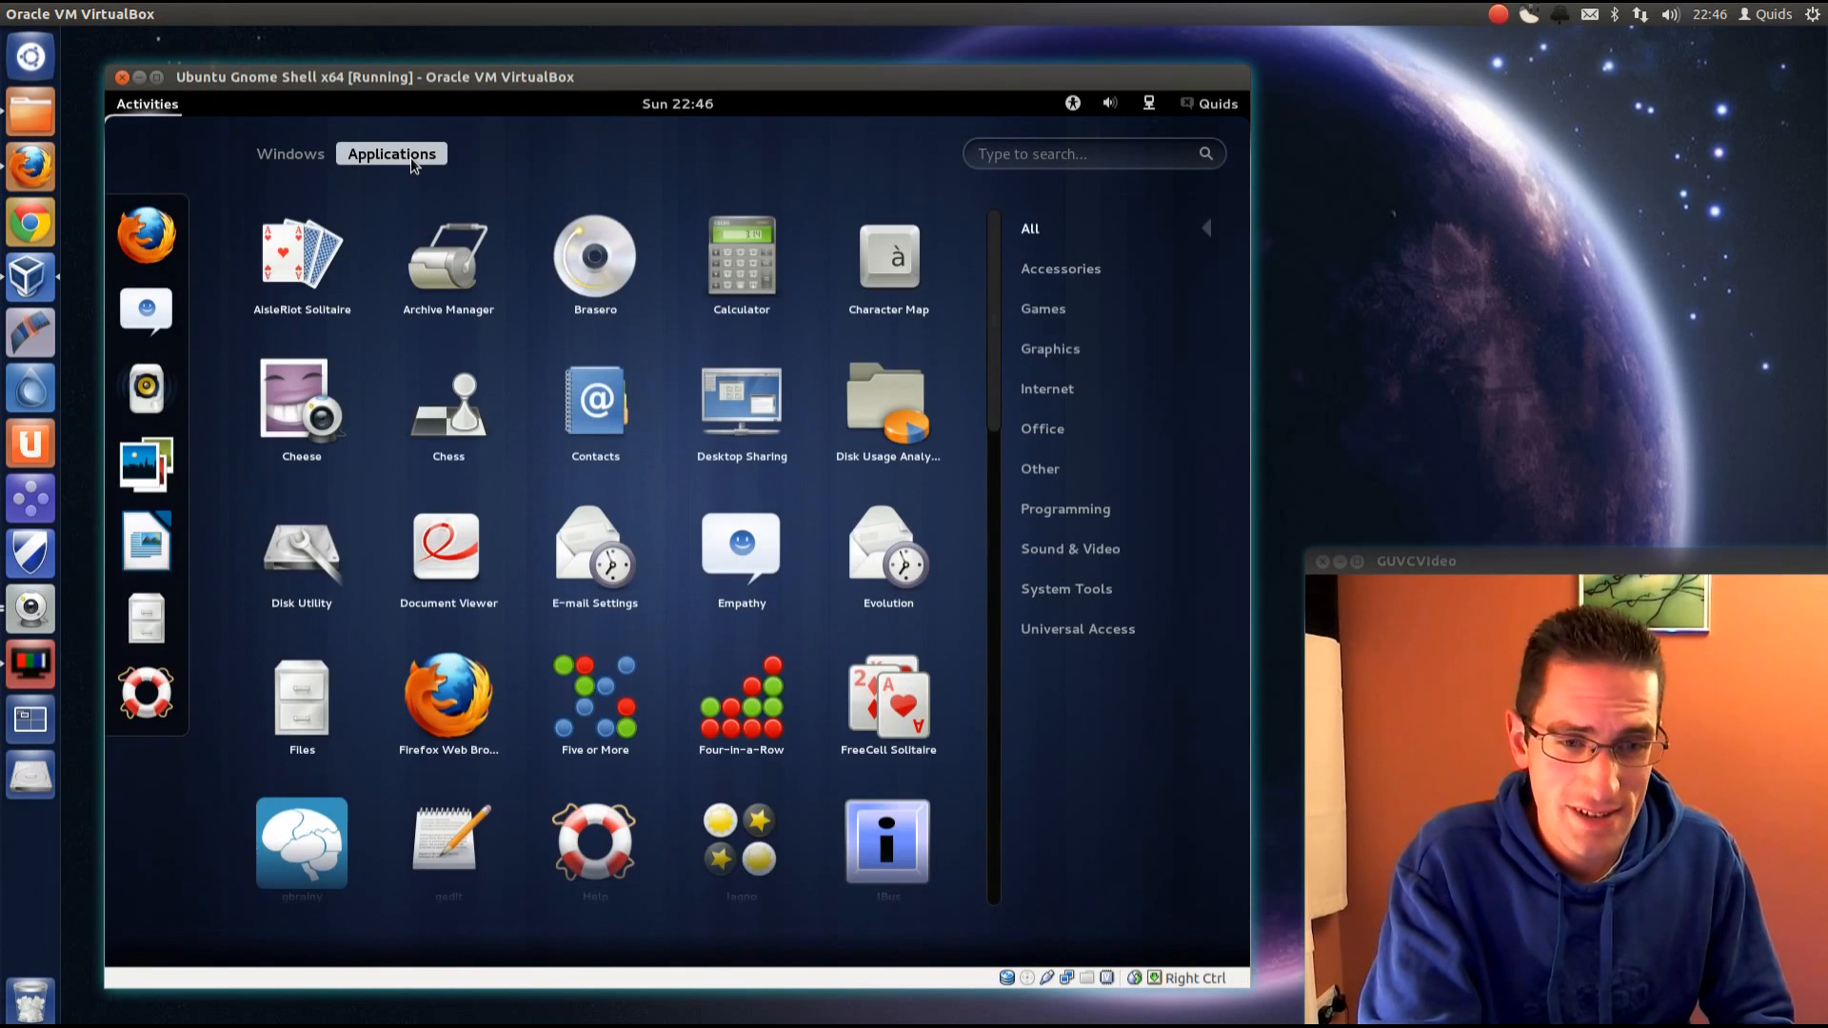
mouse_move(1079, 446)
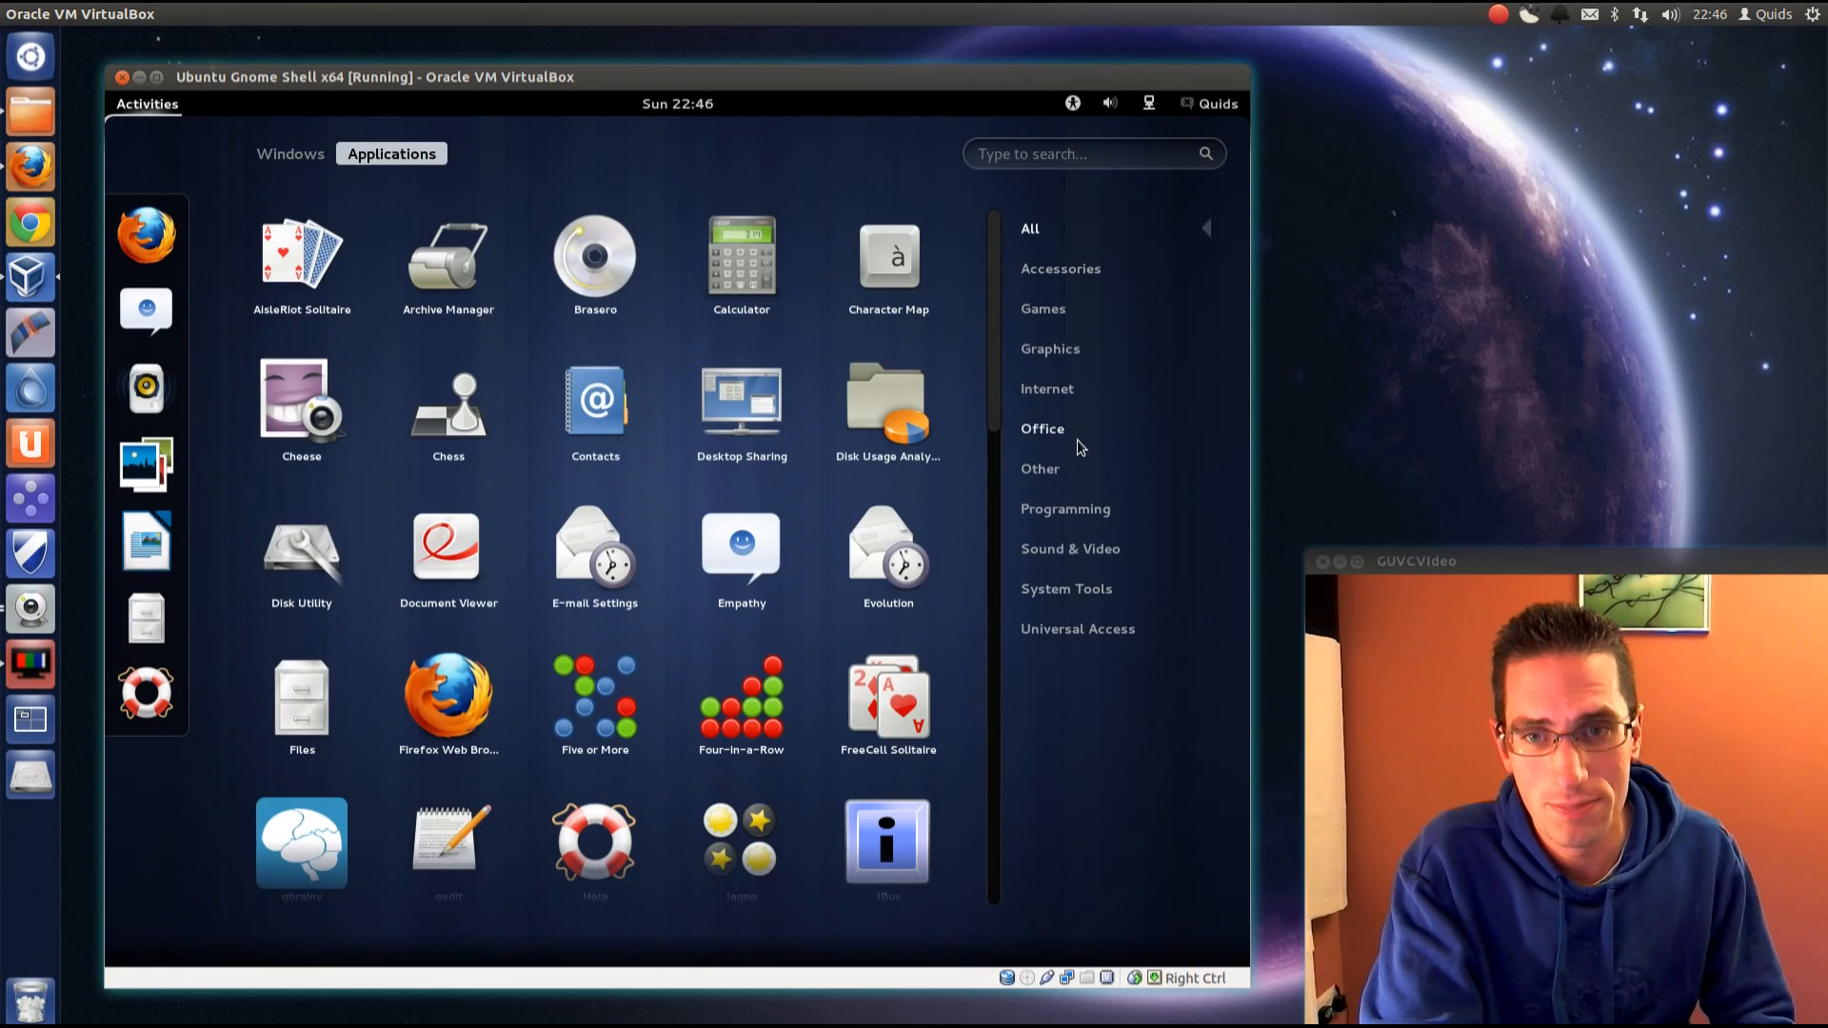
mouse_move(1074, 603)
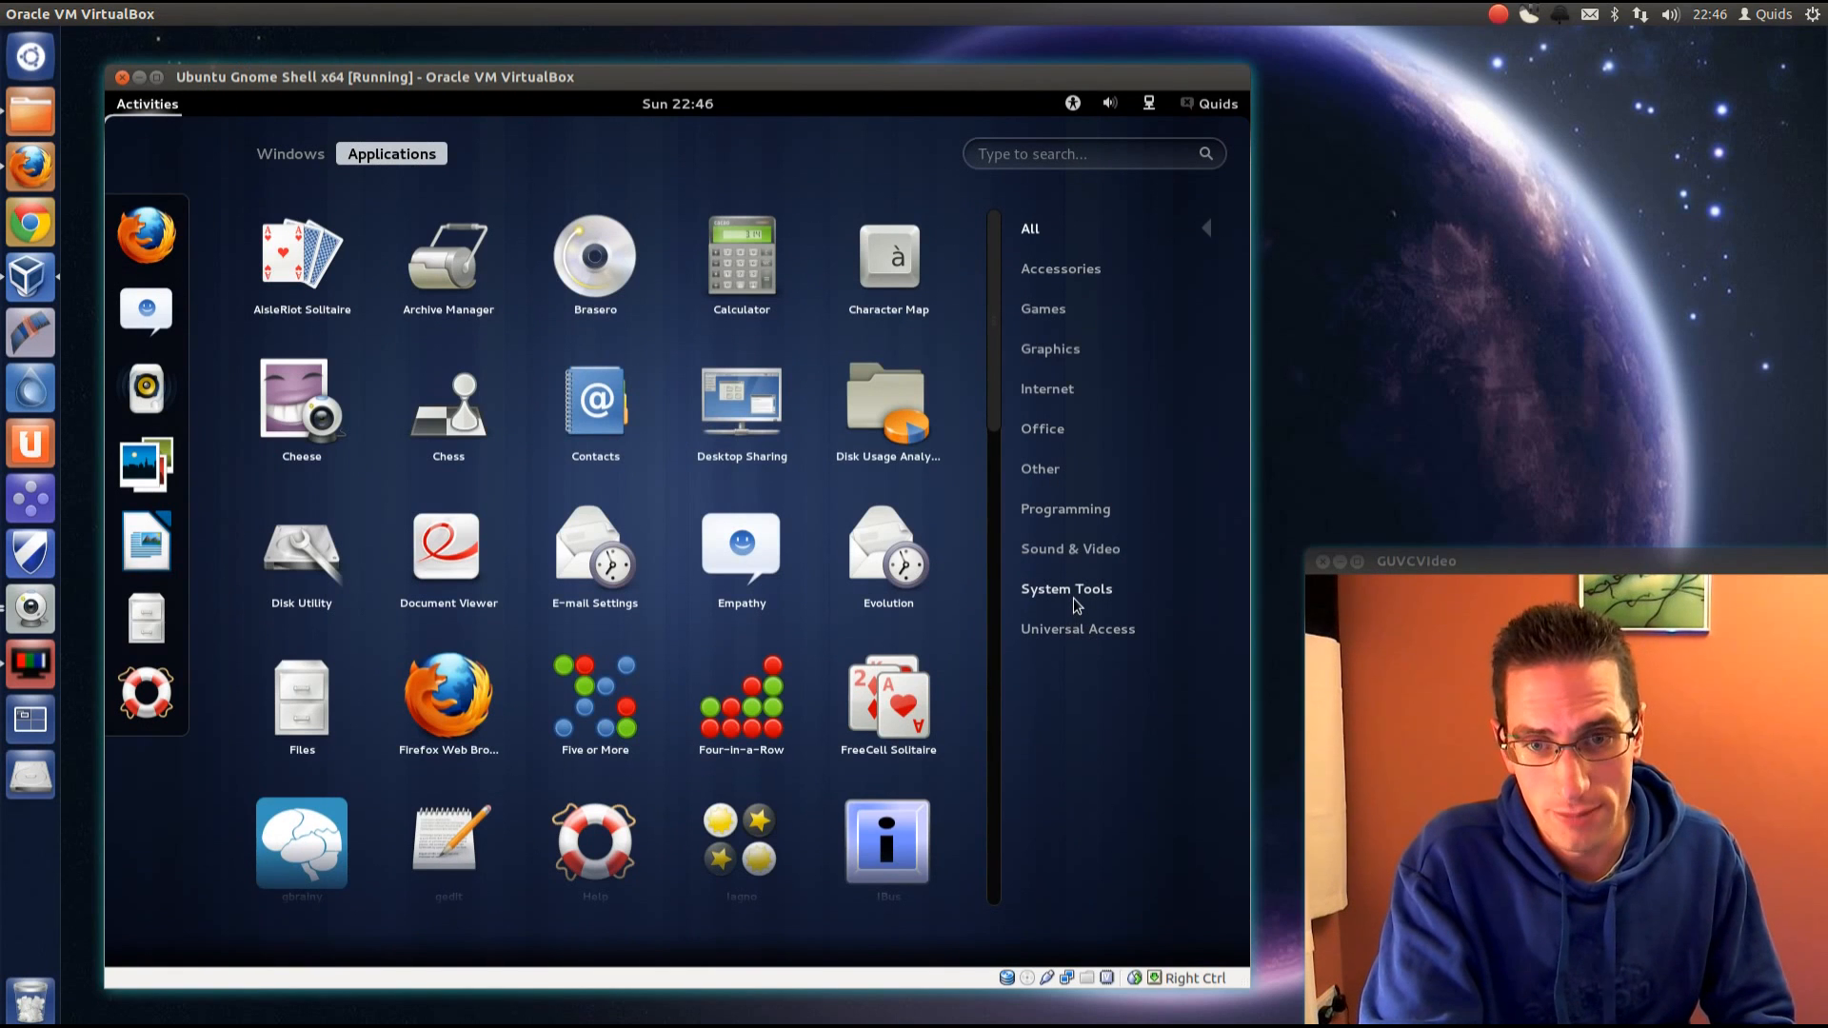
left_click(1065, 588)
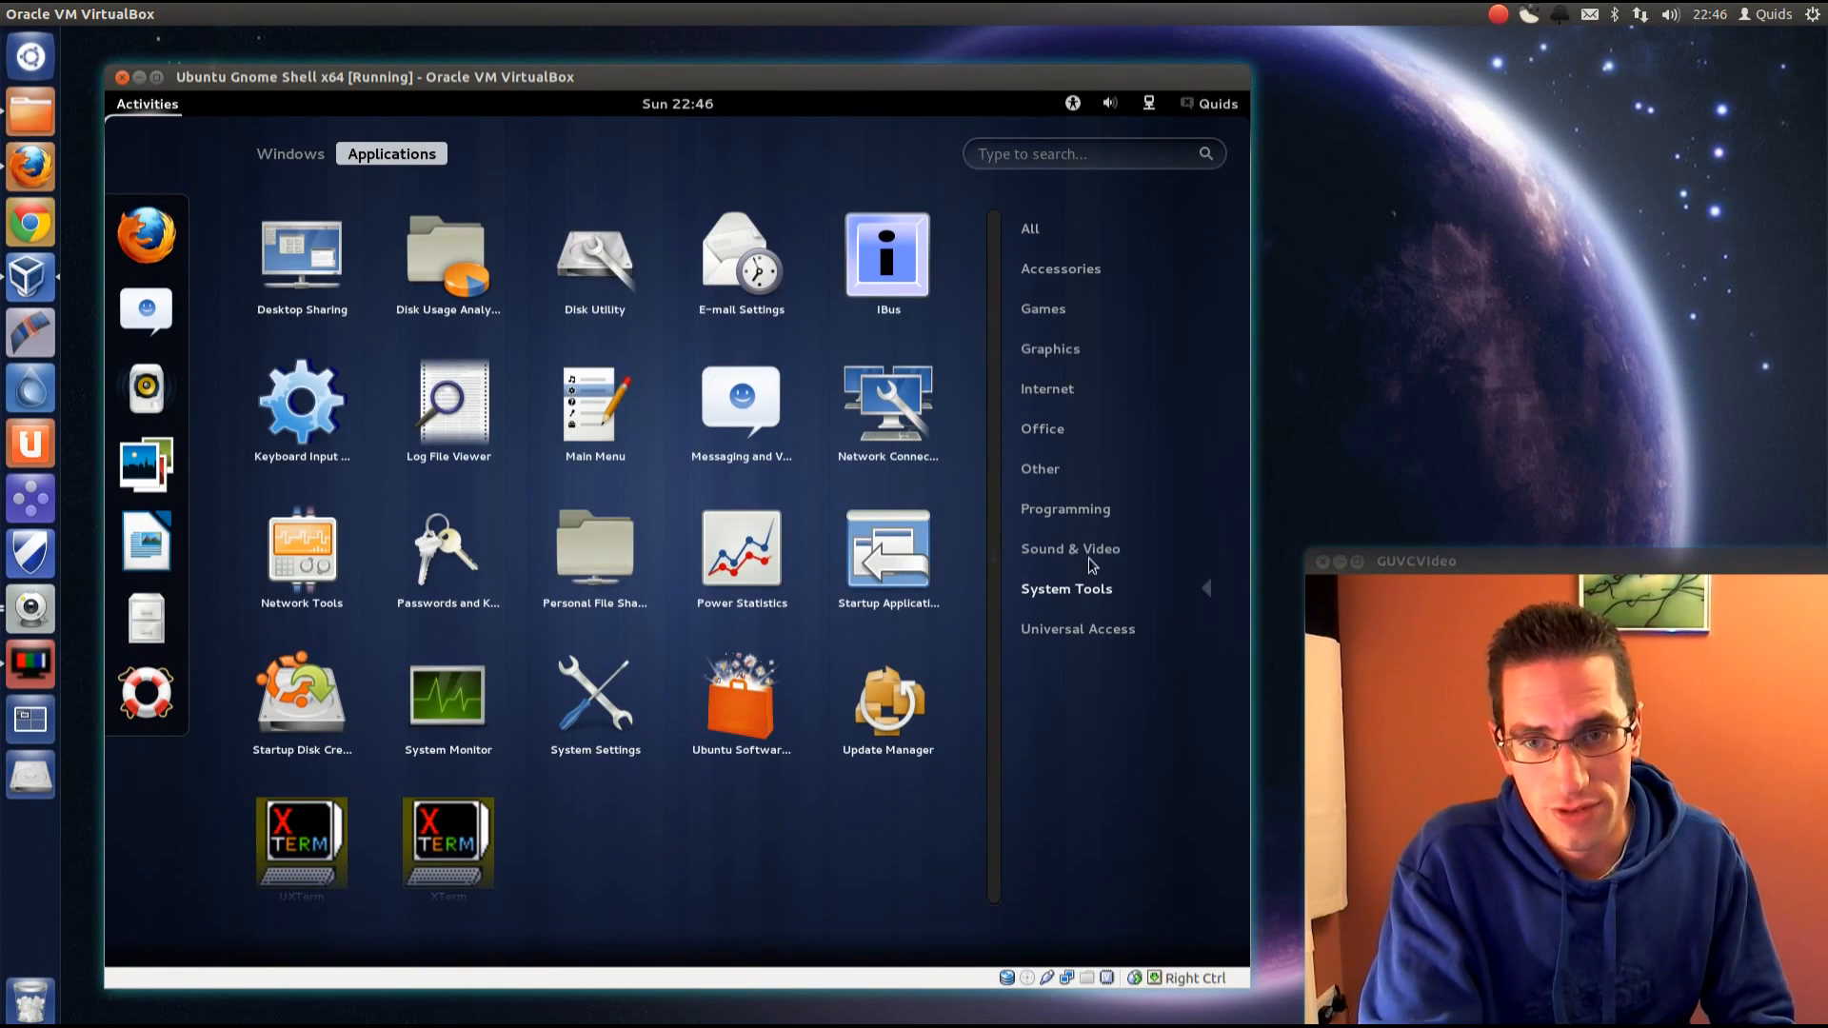
mouse_move(1038, 332)
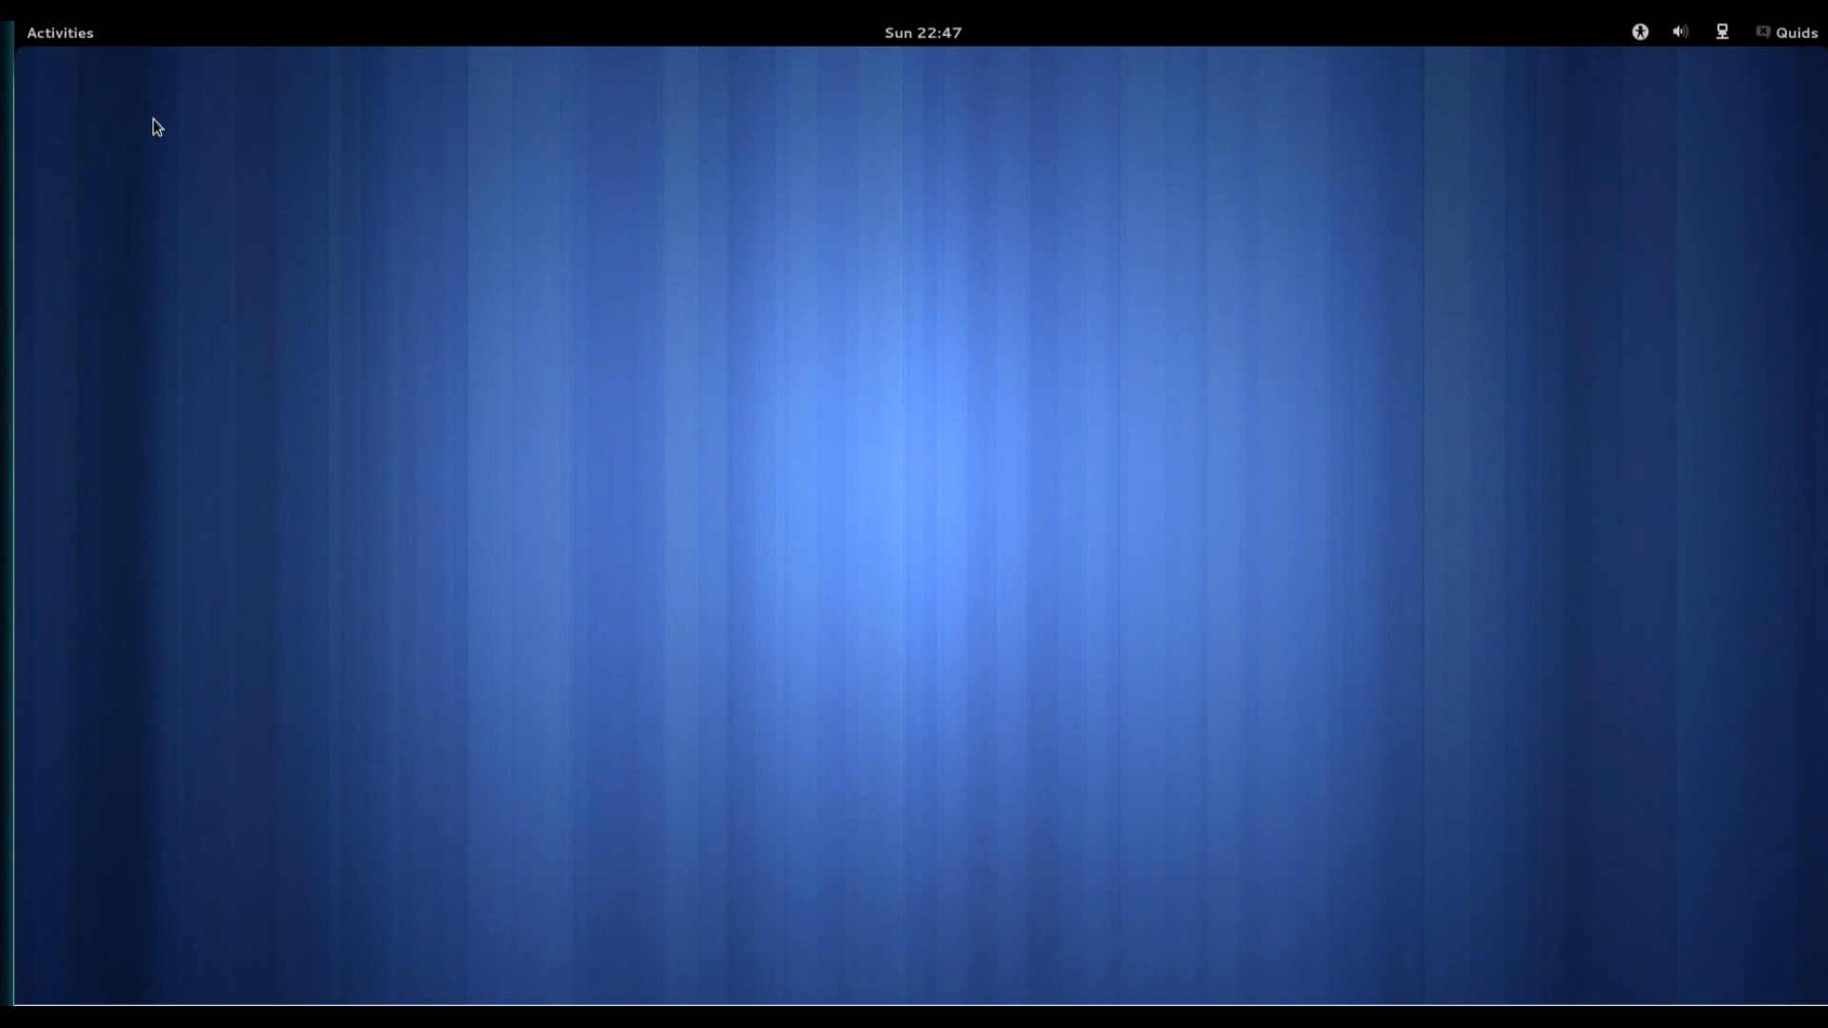
left_click(59, 32)
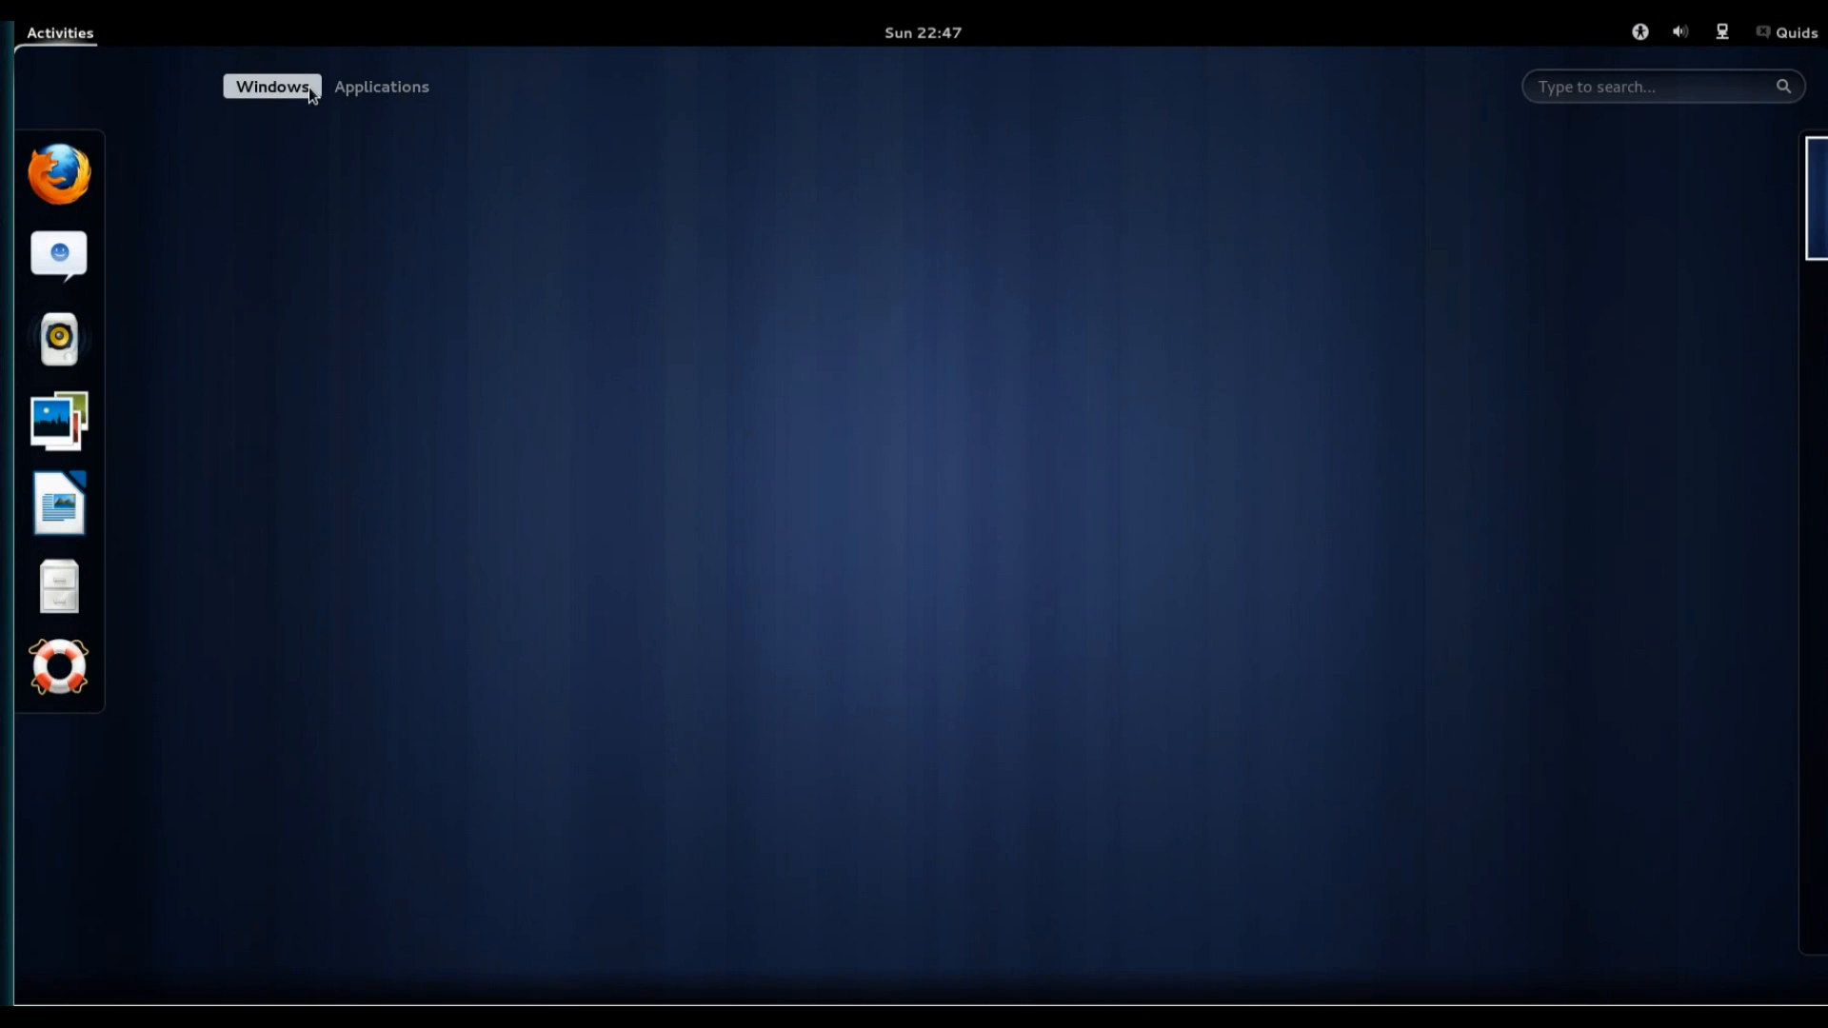
left_click(381, 87)
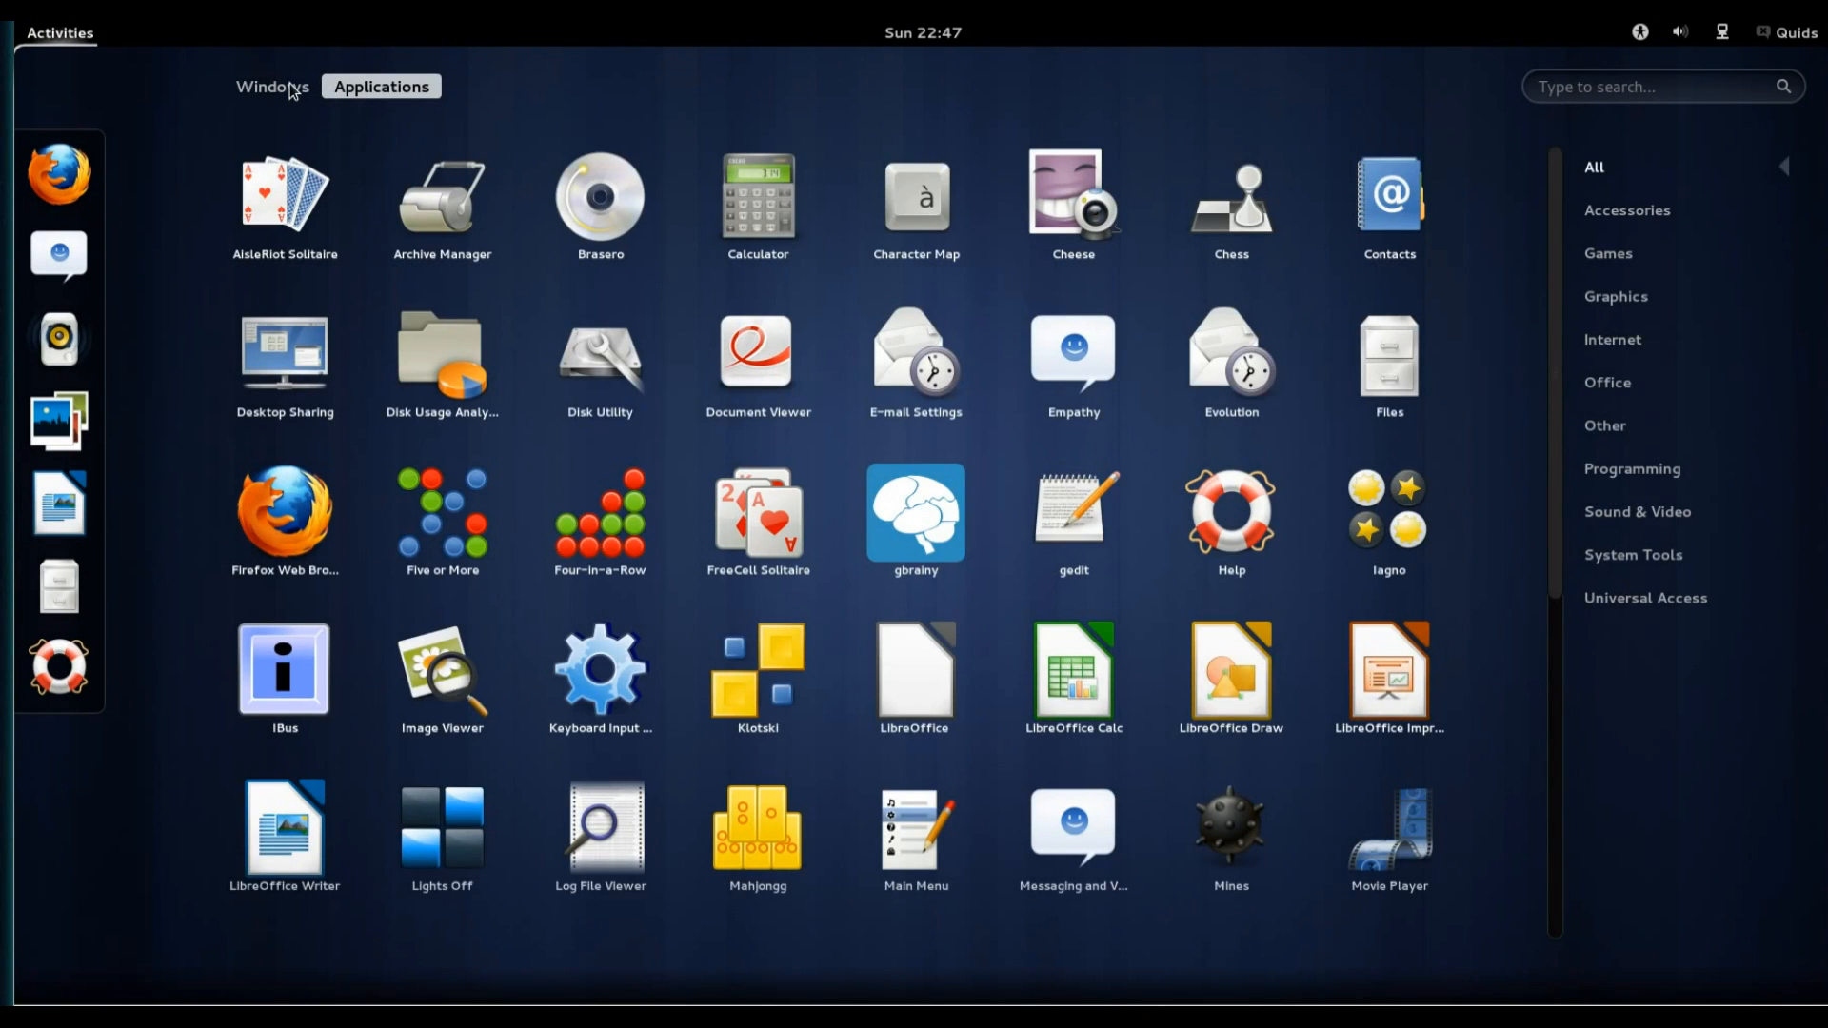
left_click(920, 33)
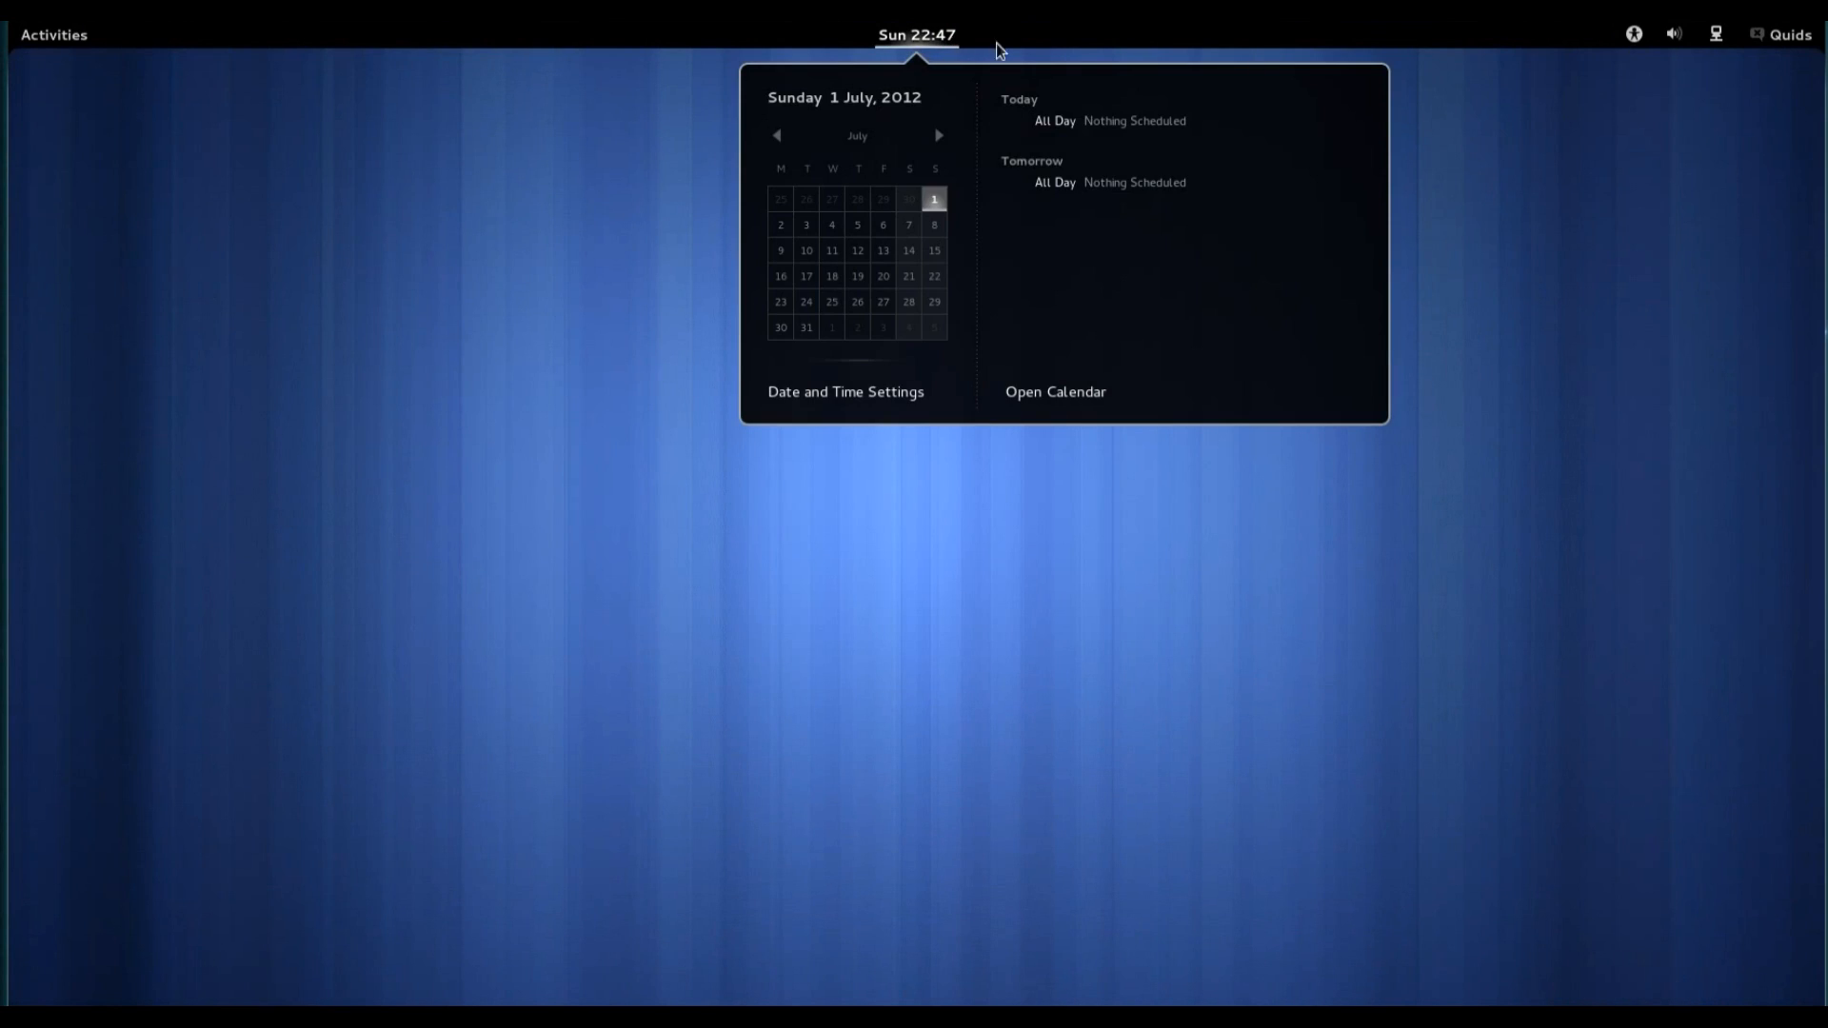
left_click(1634, 34)
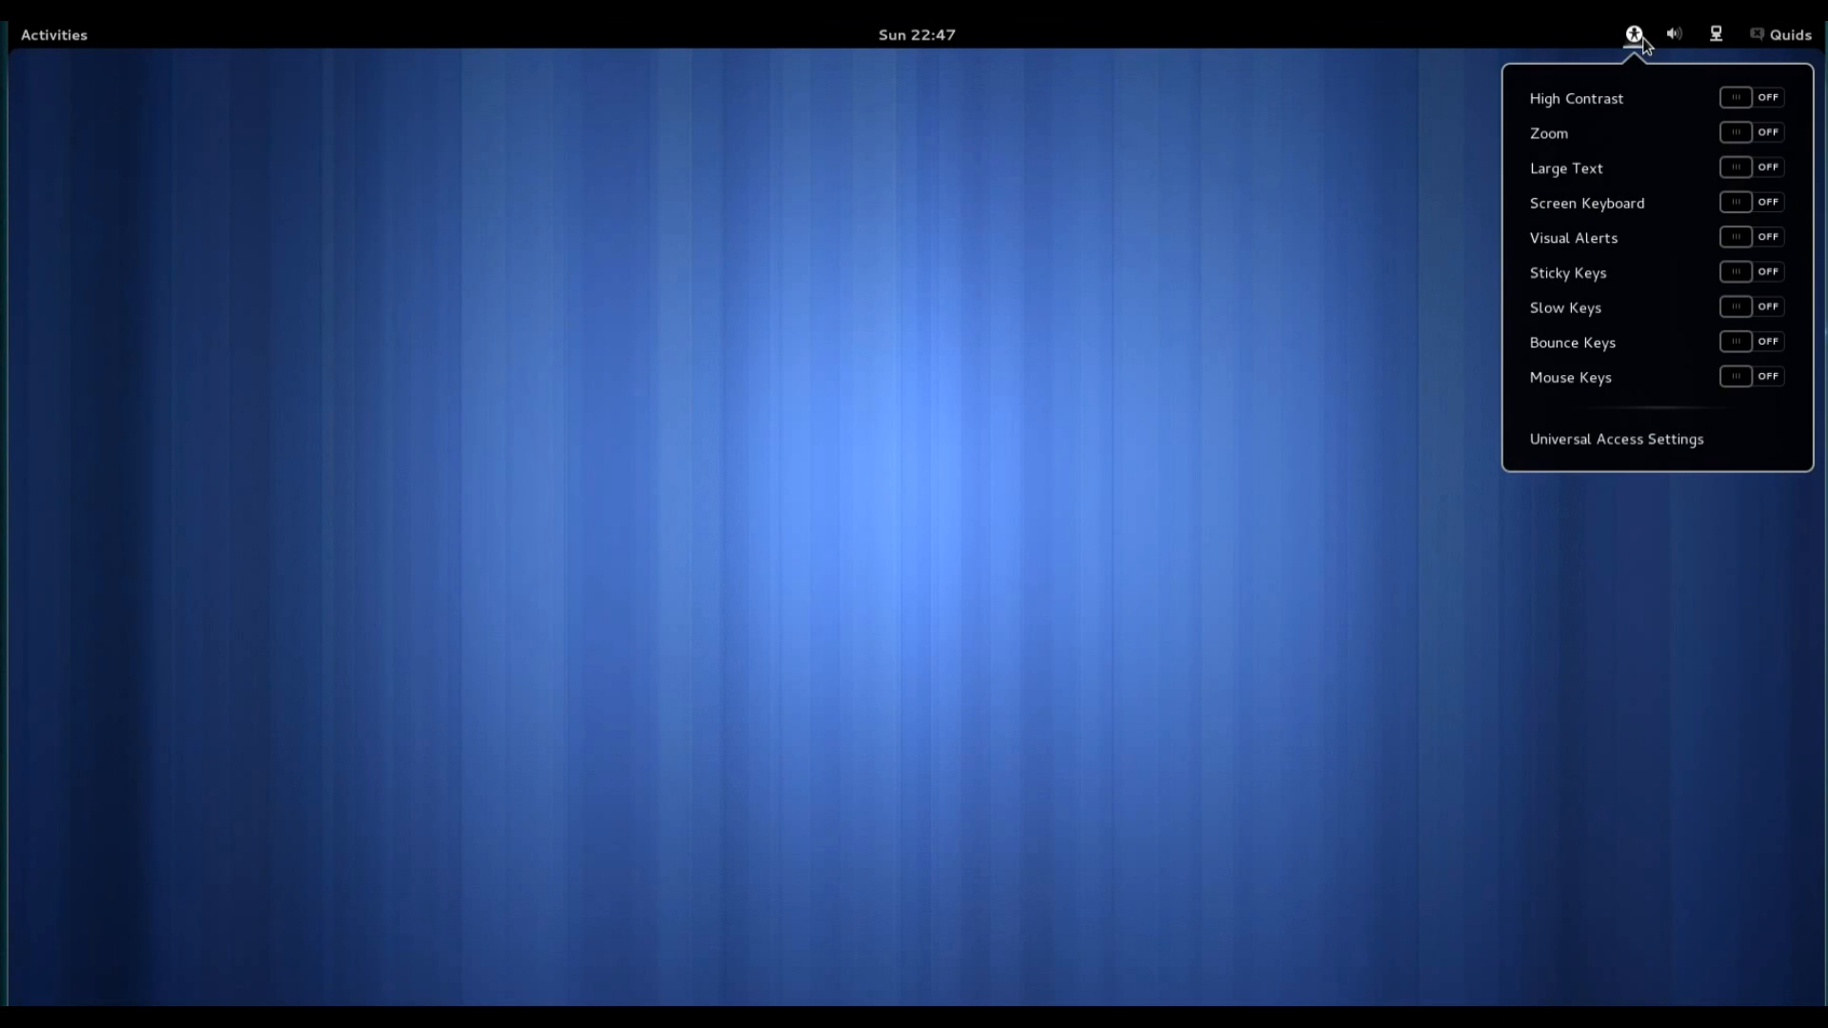
left_click(1676, 35)
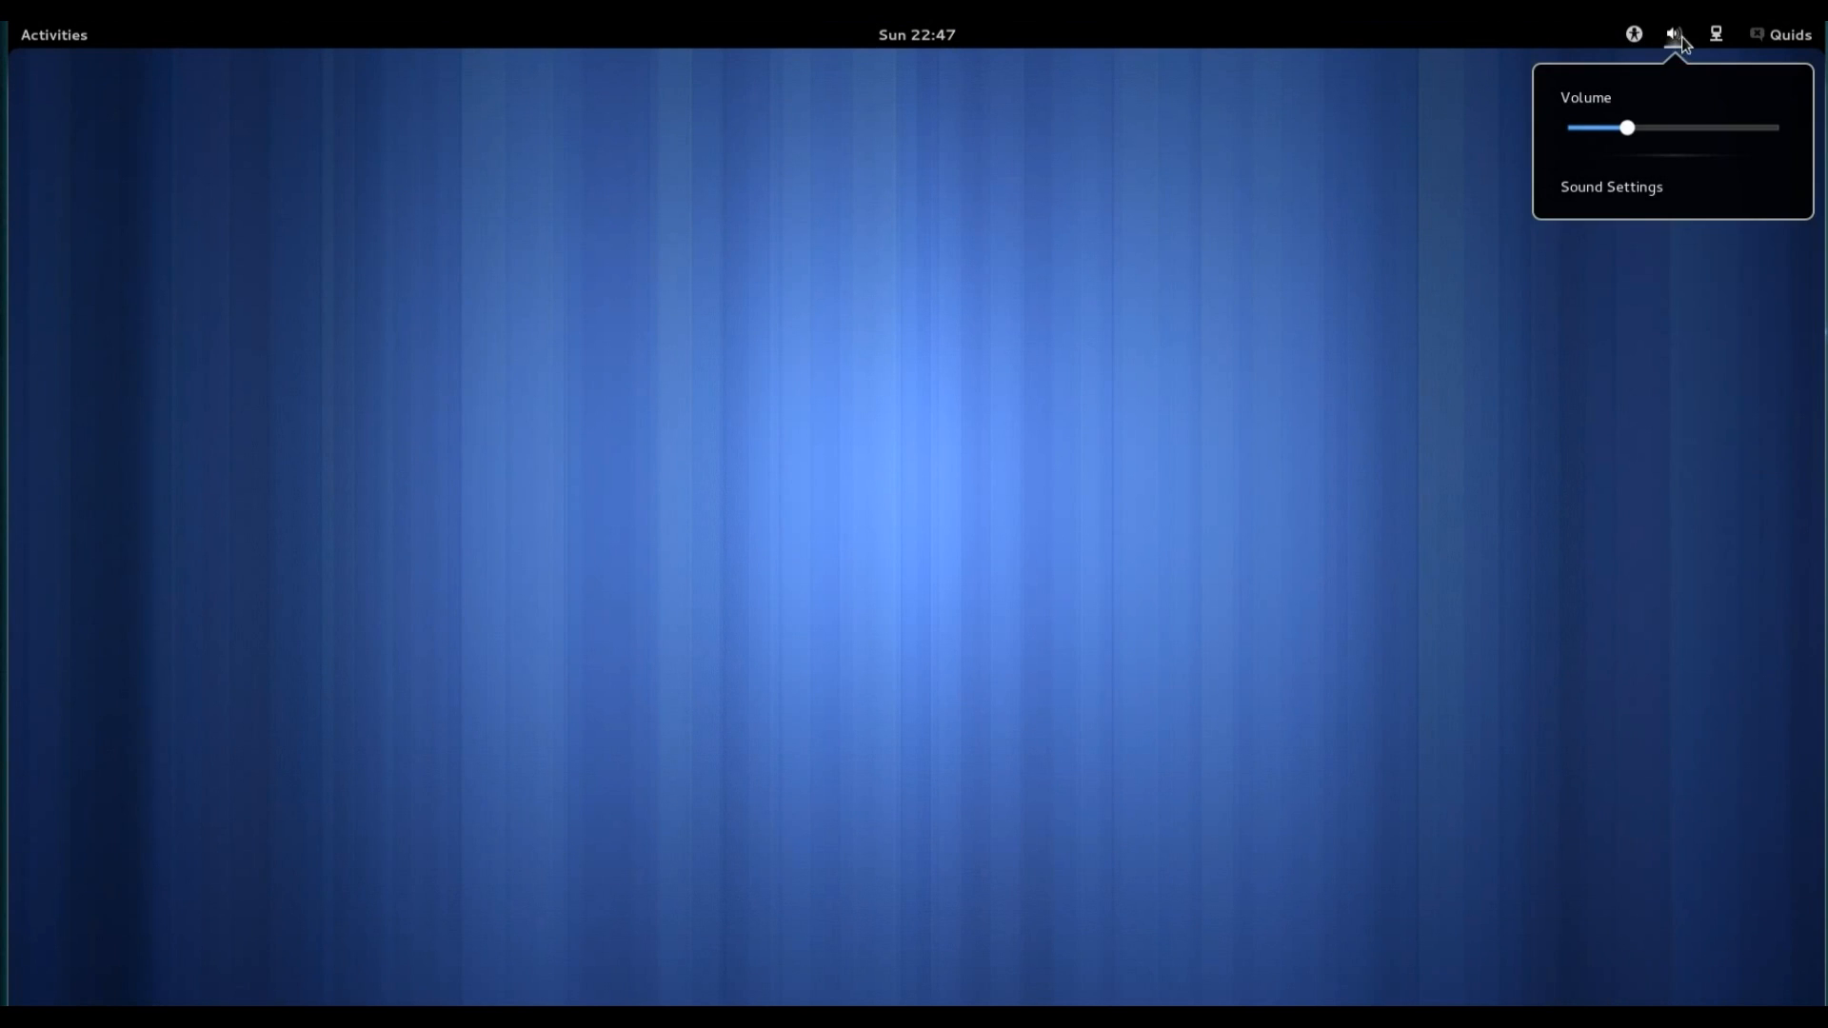
left_click(1791, 34)
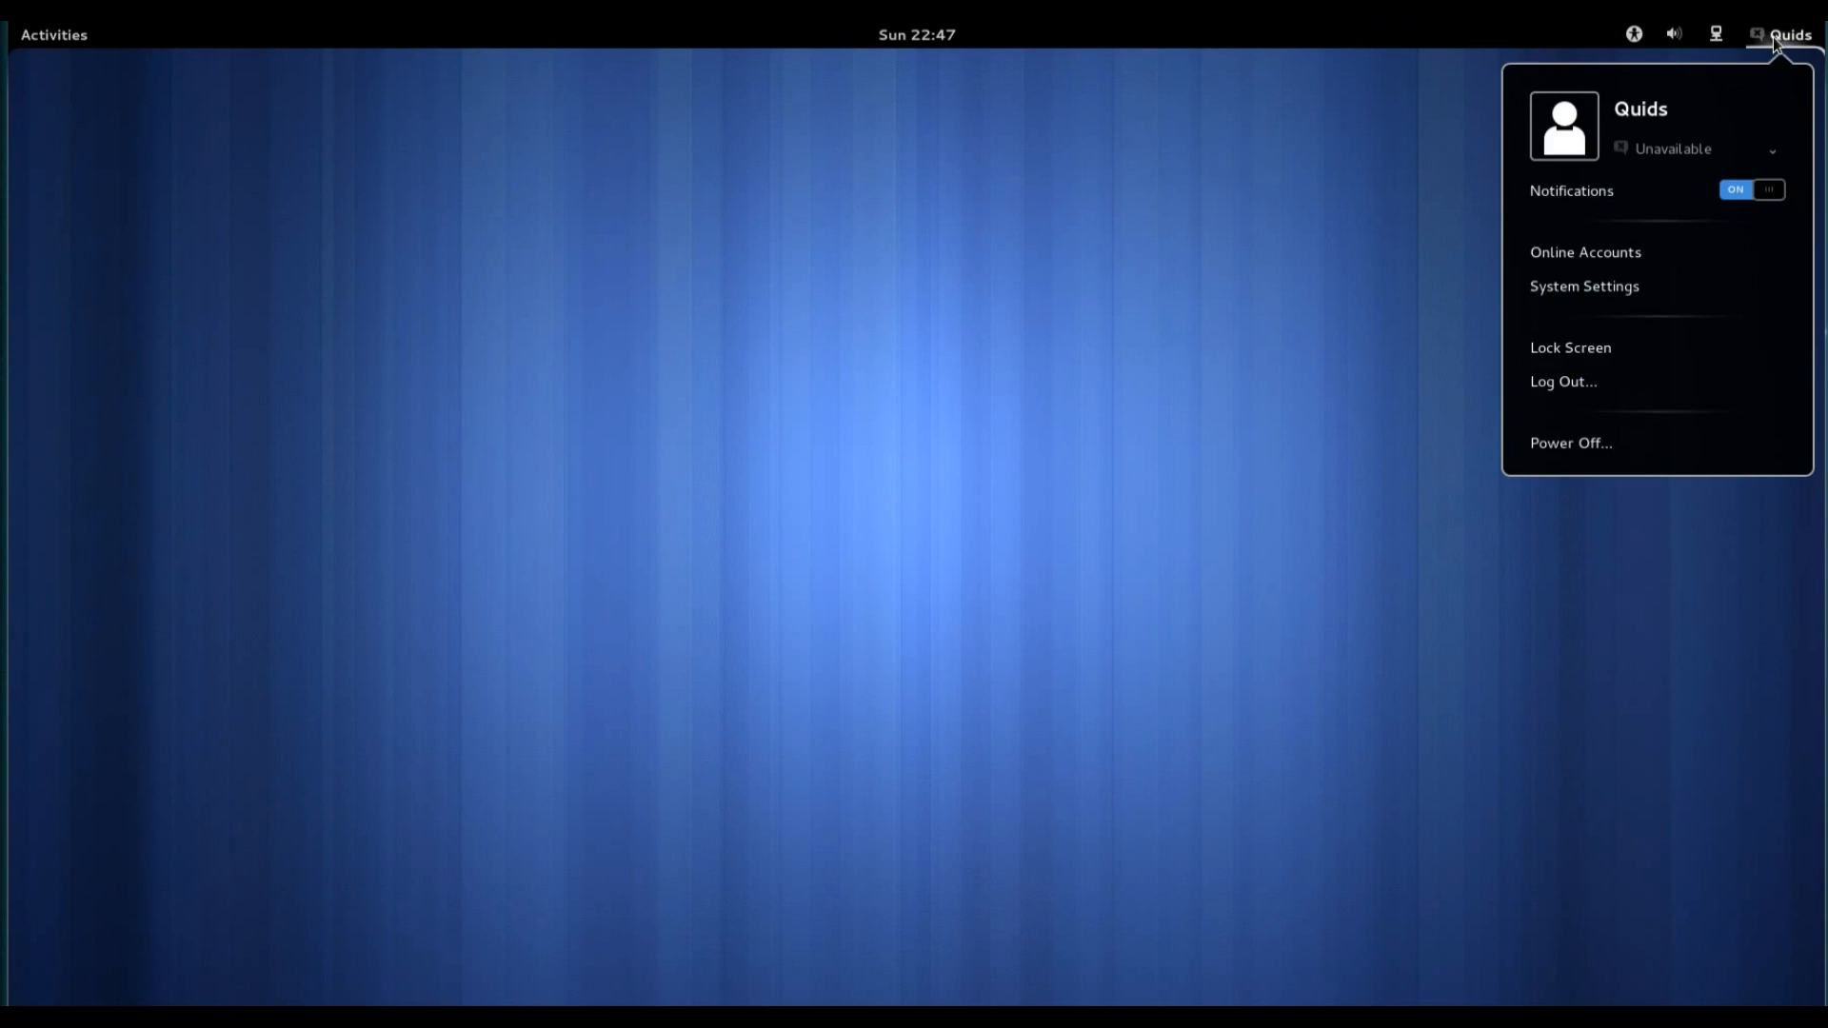
mouse_move(883, 293)
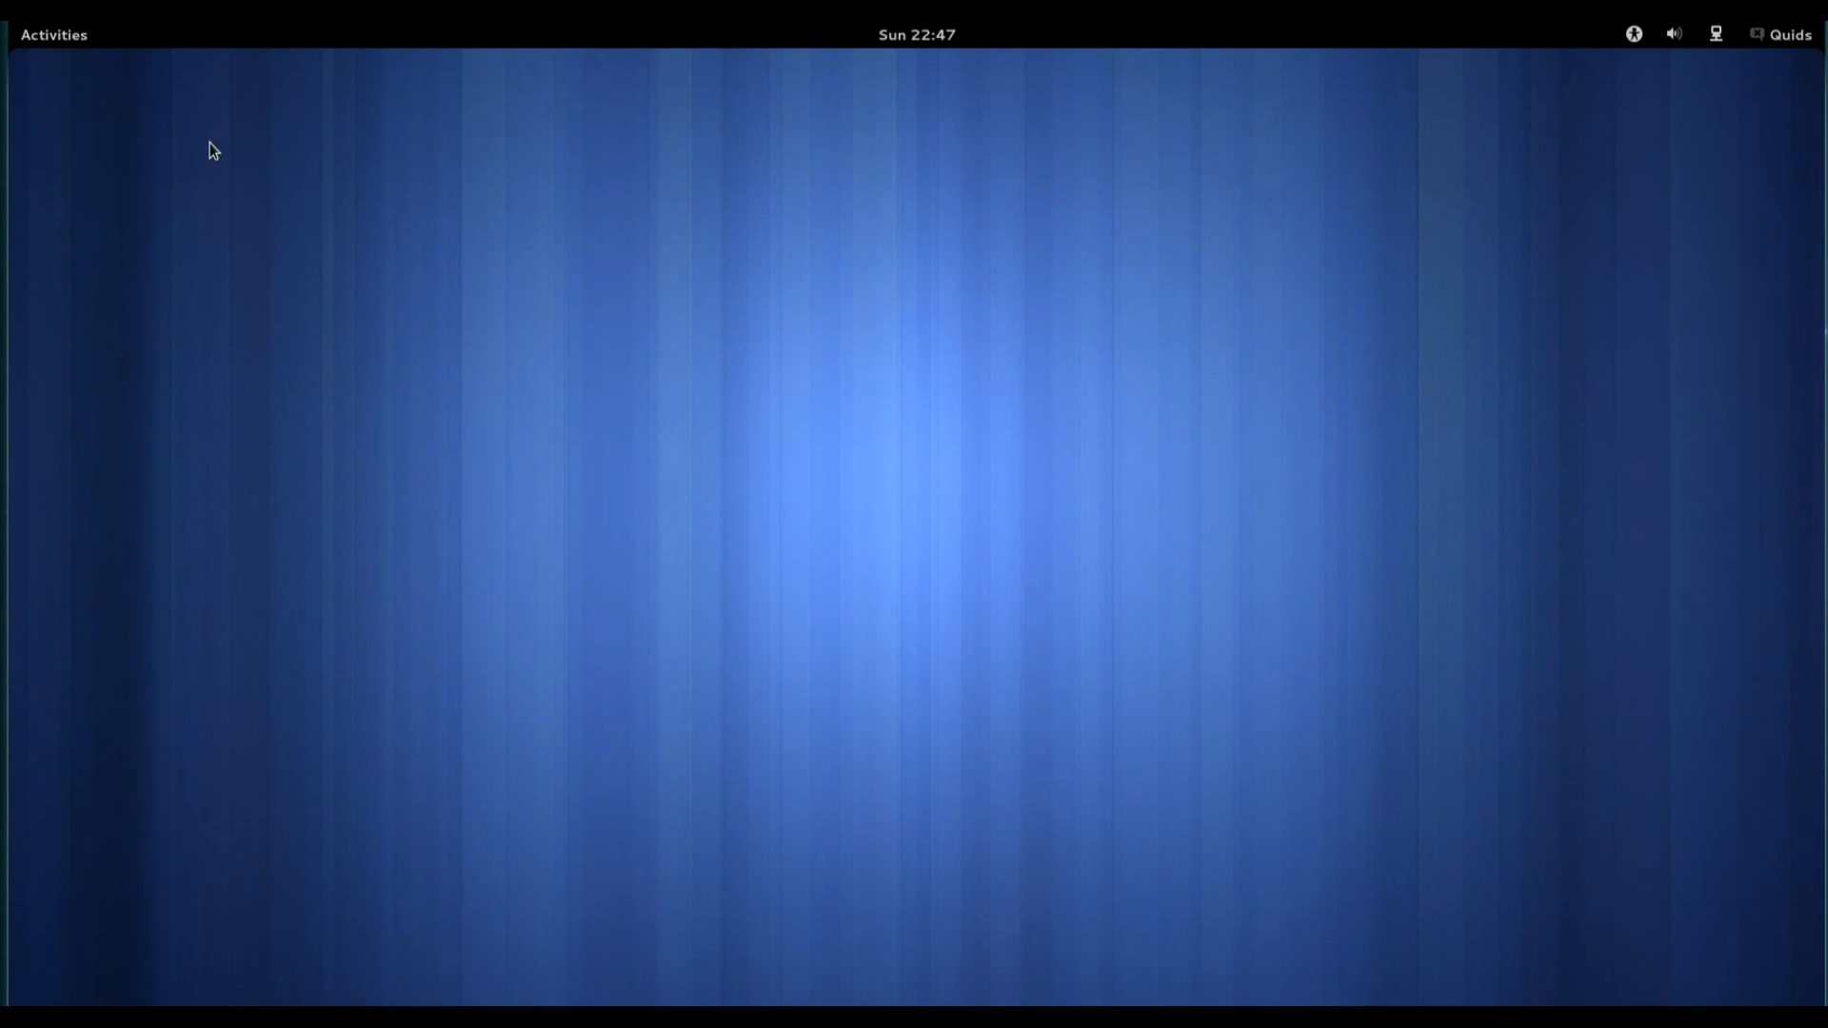
Open the applications grid, glance at Accessories, then filter to Games.
left_click(54, 34)
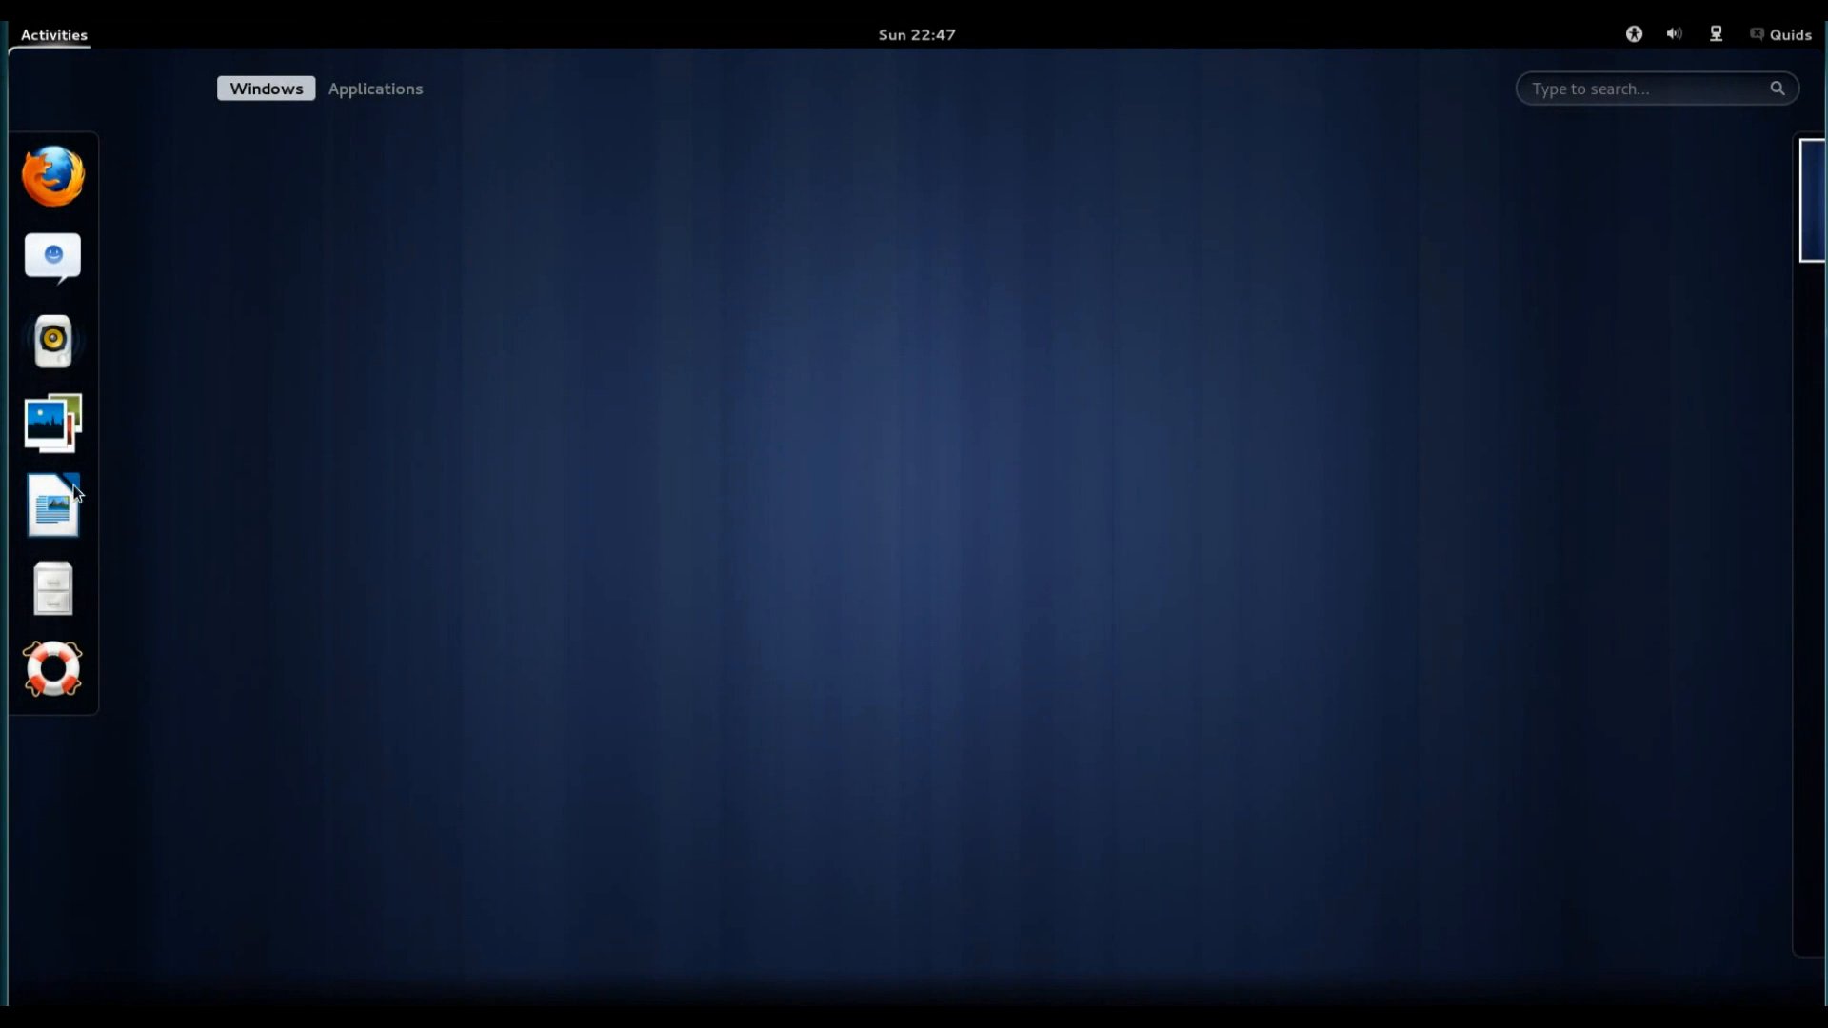
left_click(375, 88)
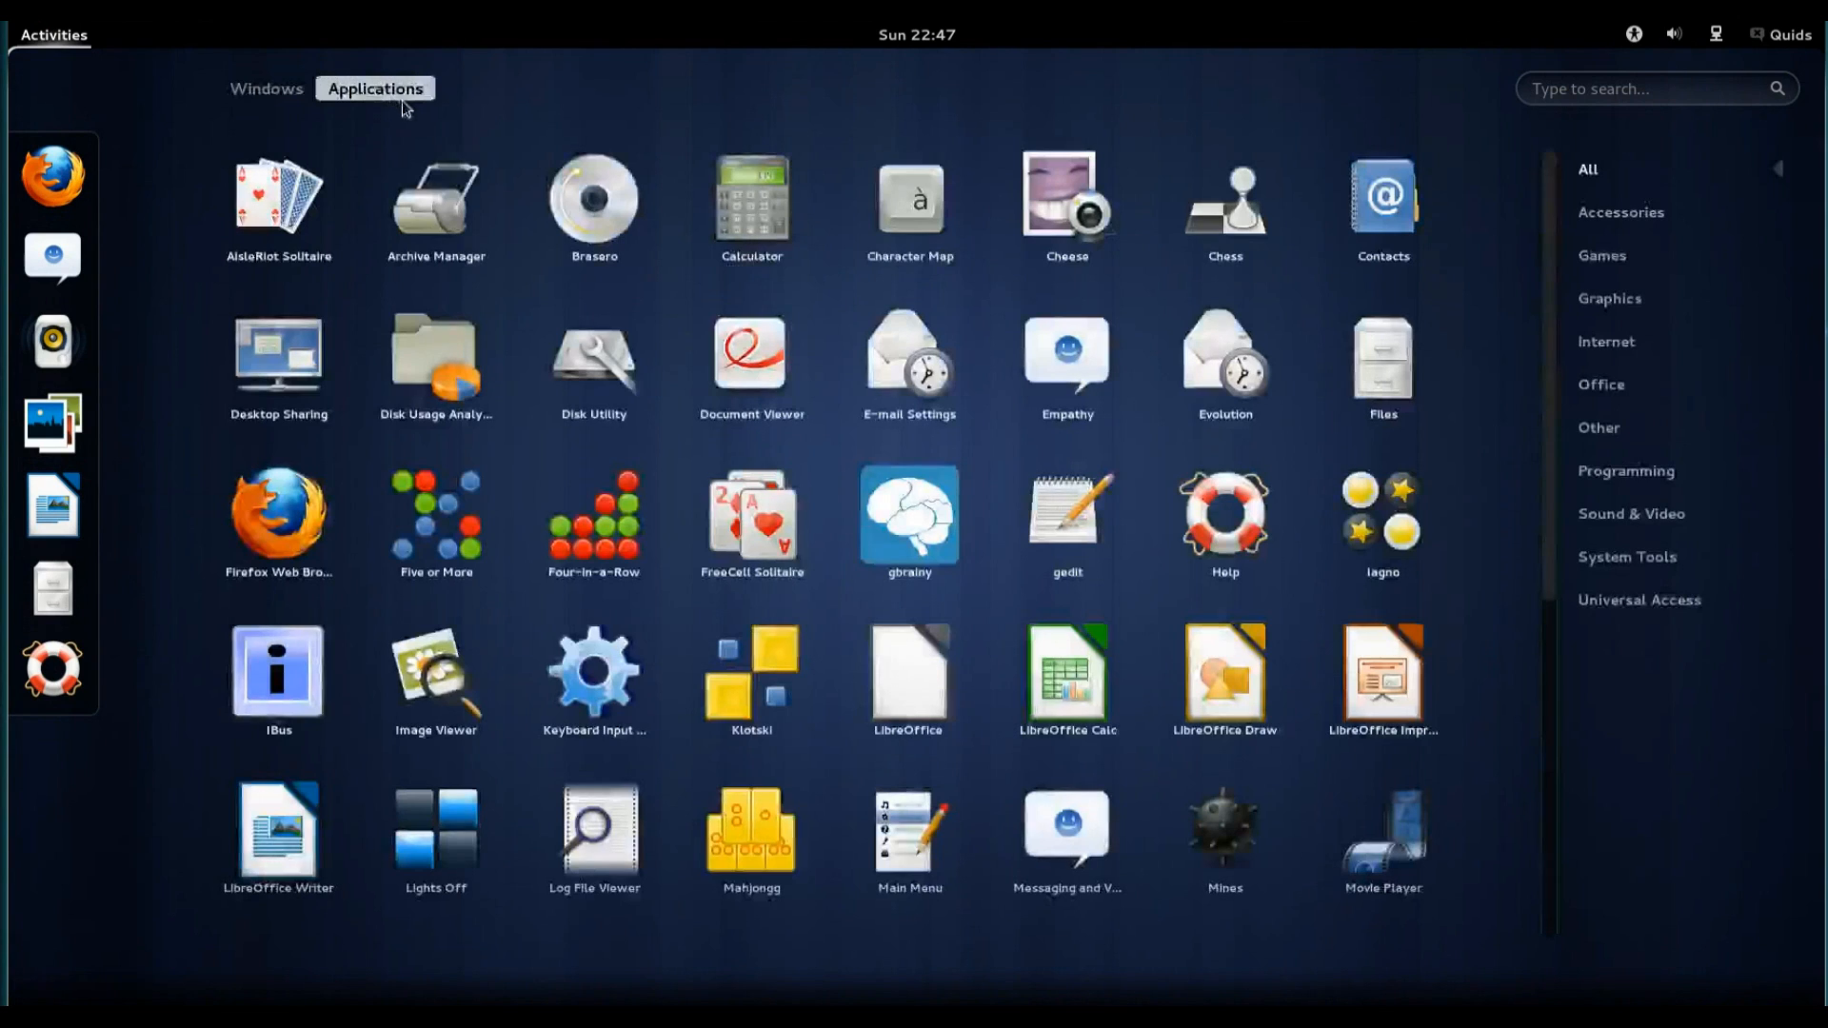
left_click(1621, 212)
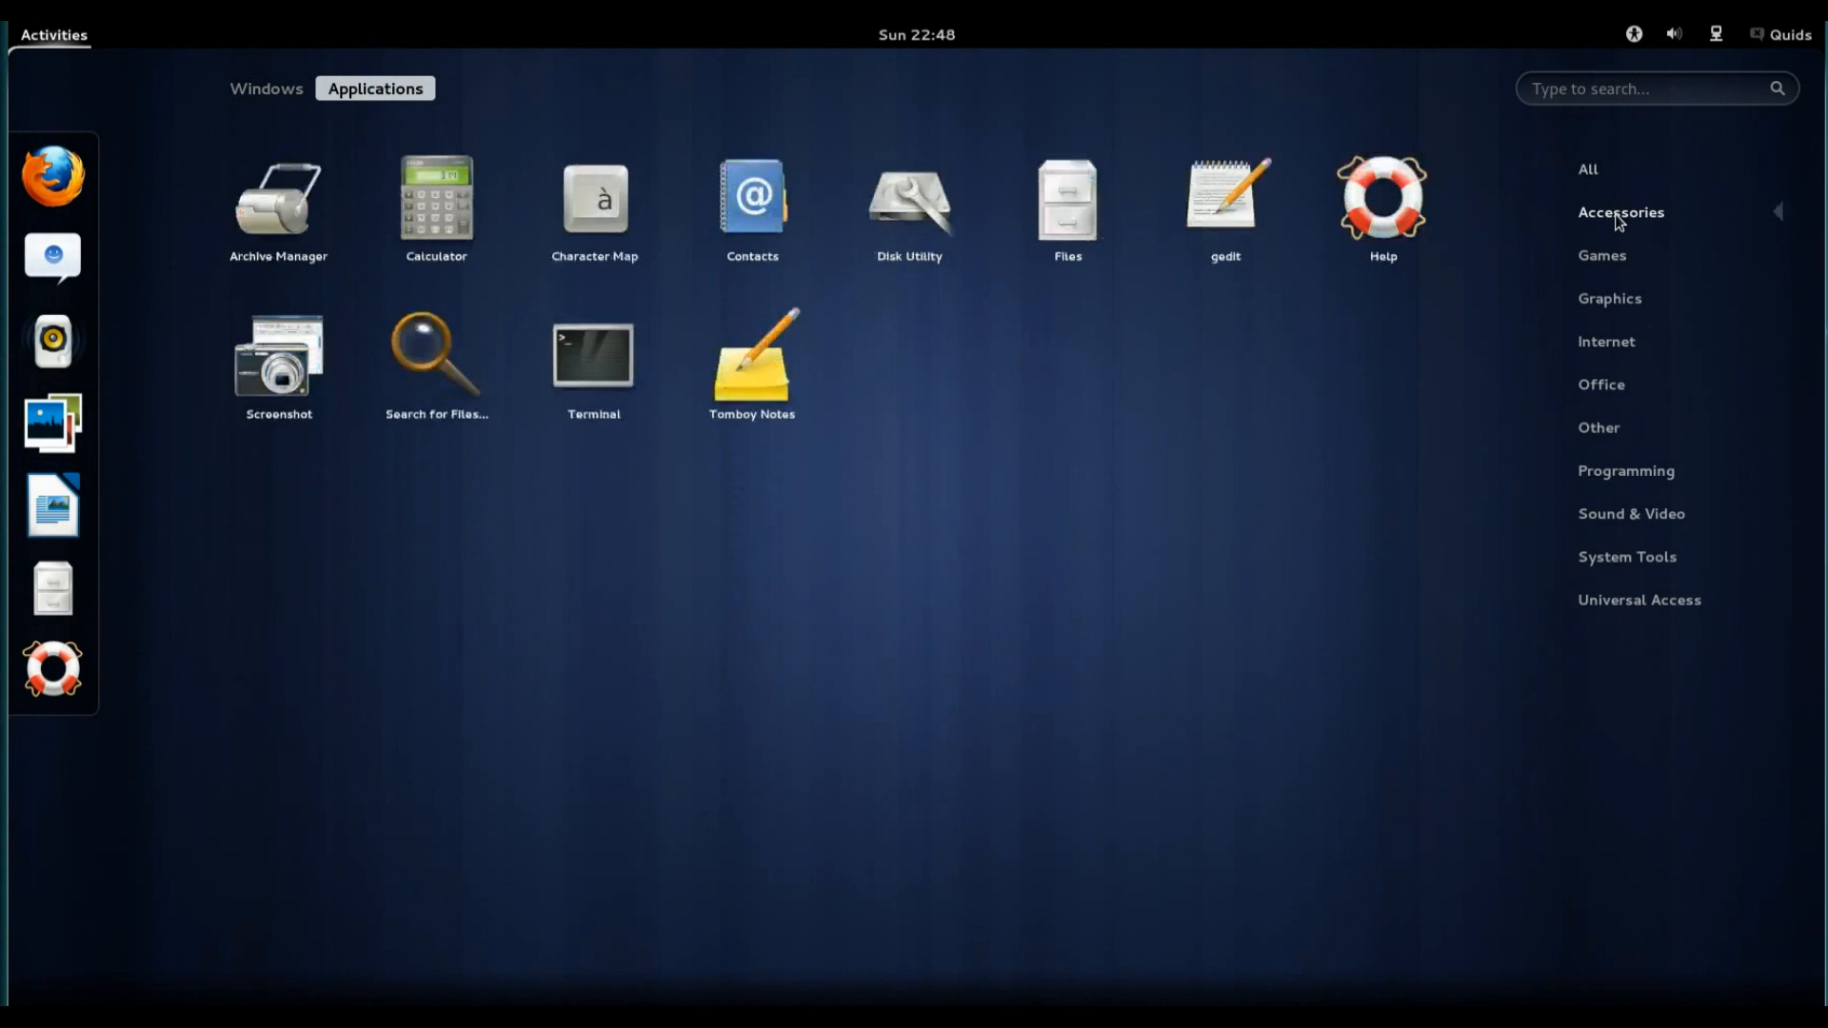
mouse_move(1667, 224)
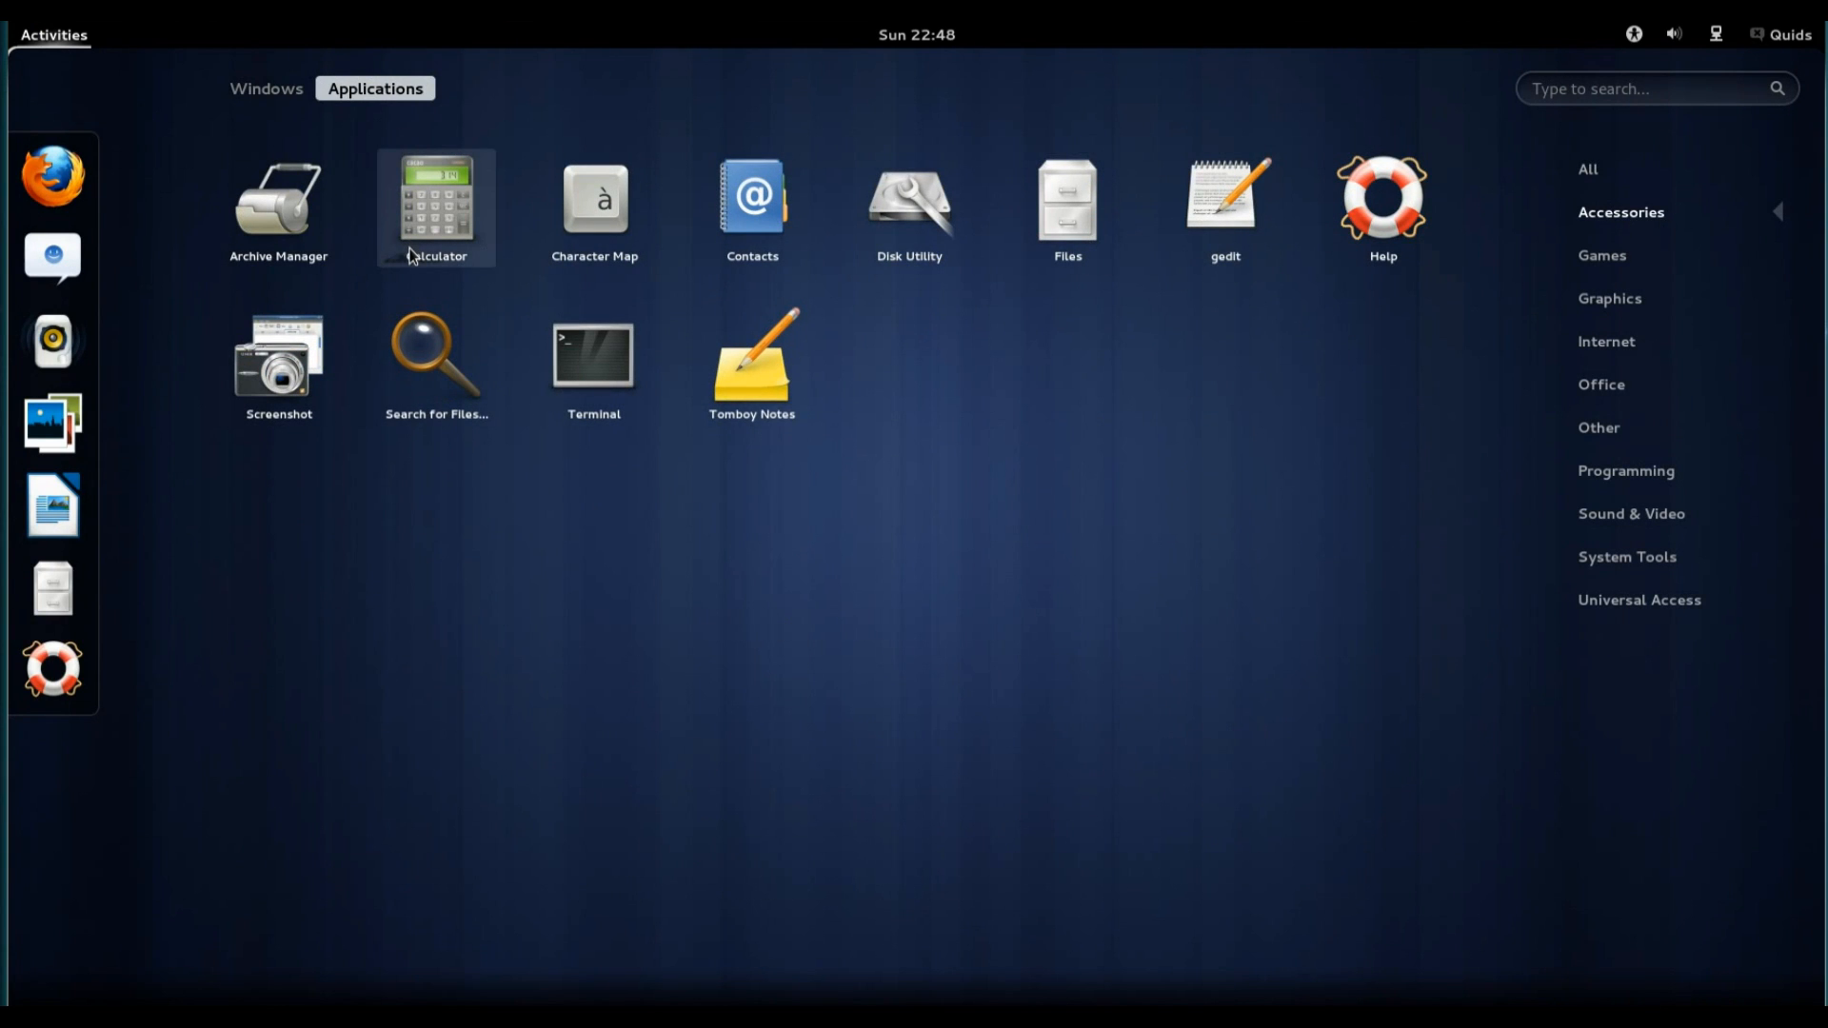
mouse_move(1601, 255)
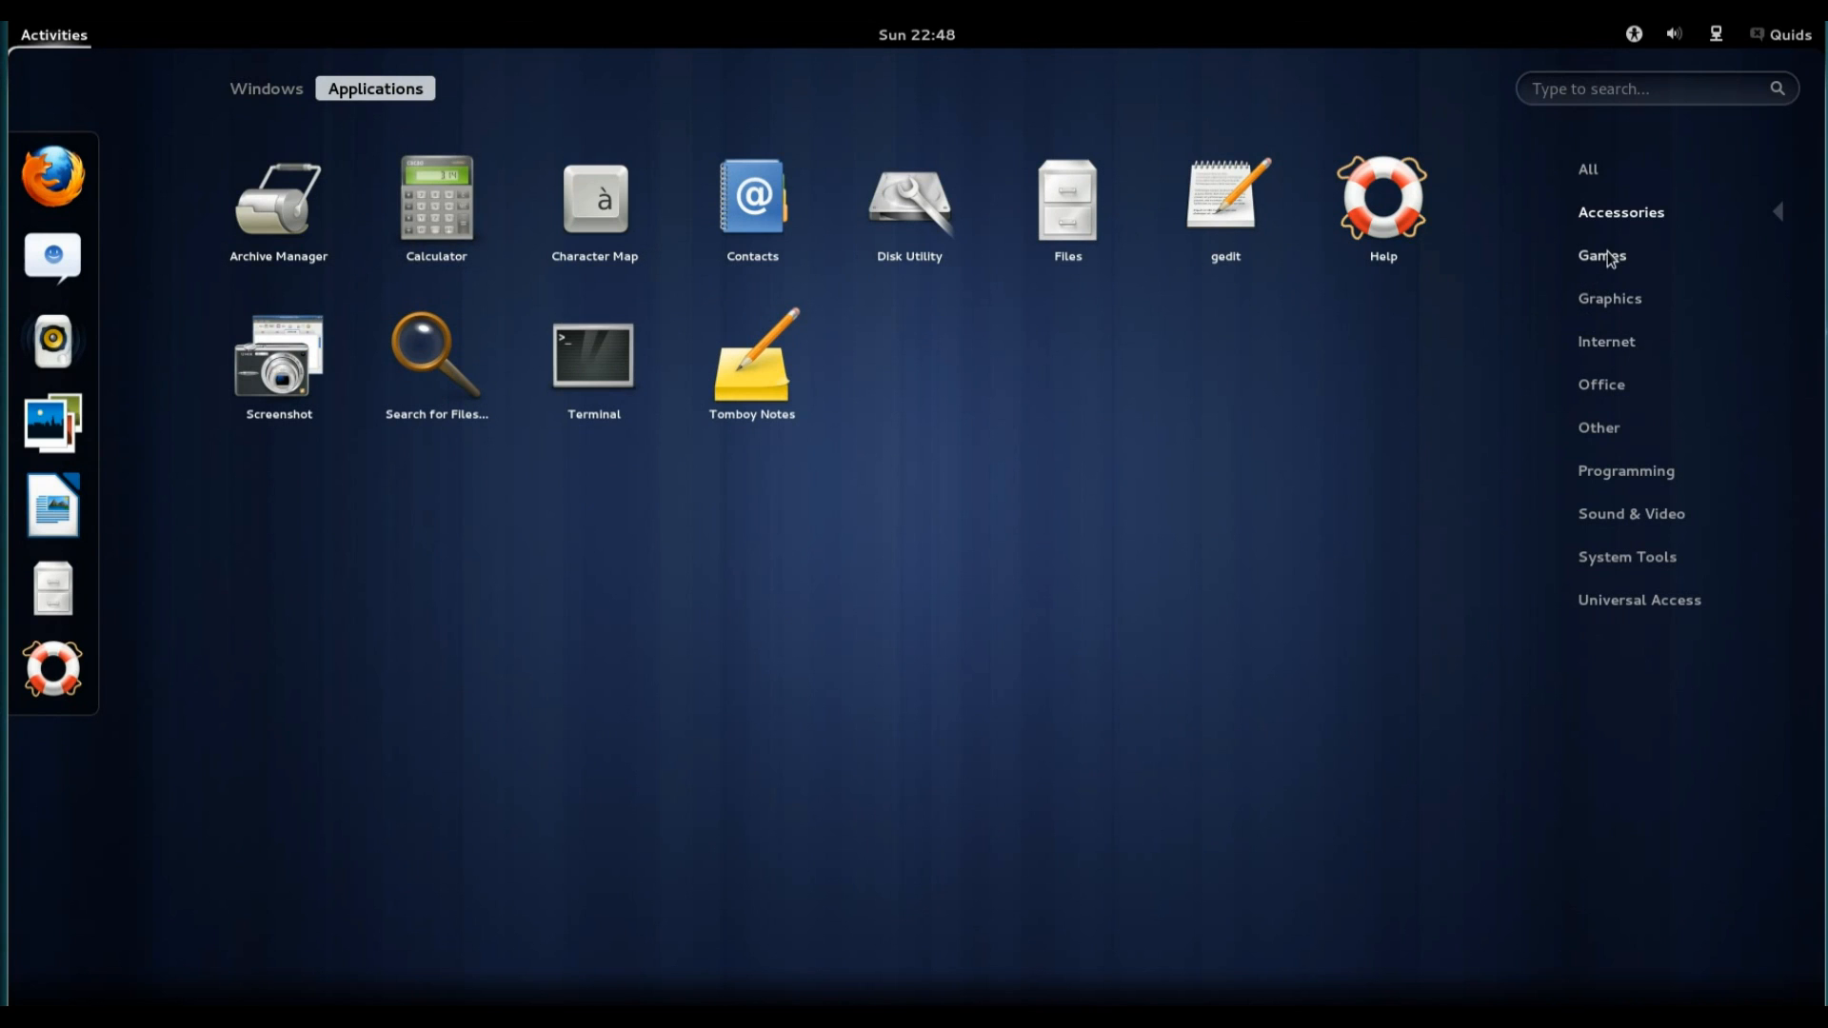
left_click(1602, 255)
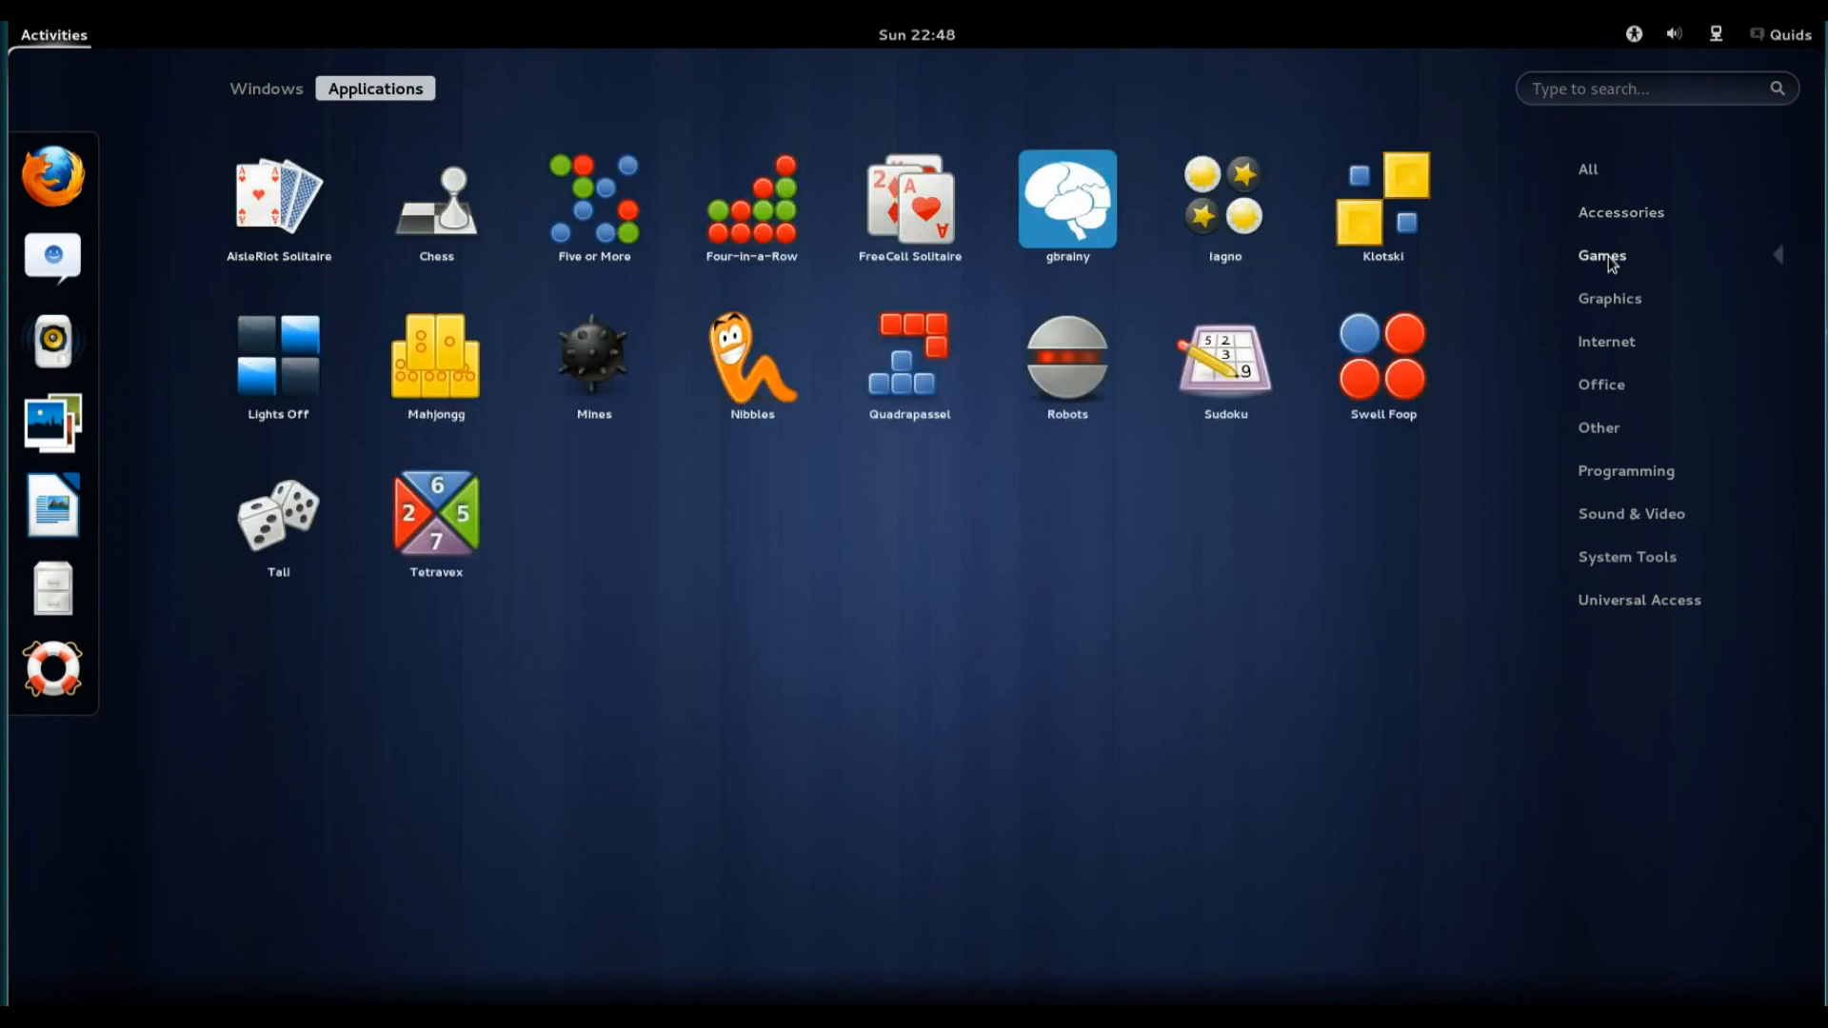
mouse_move(1107, 488)
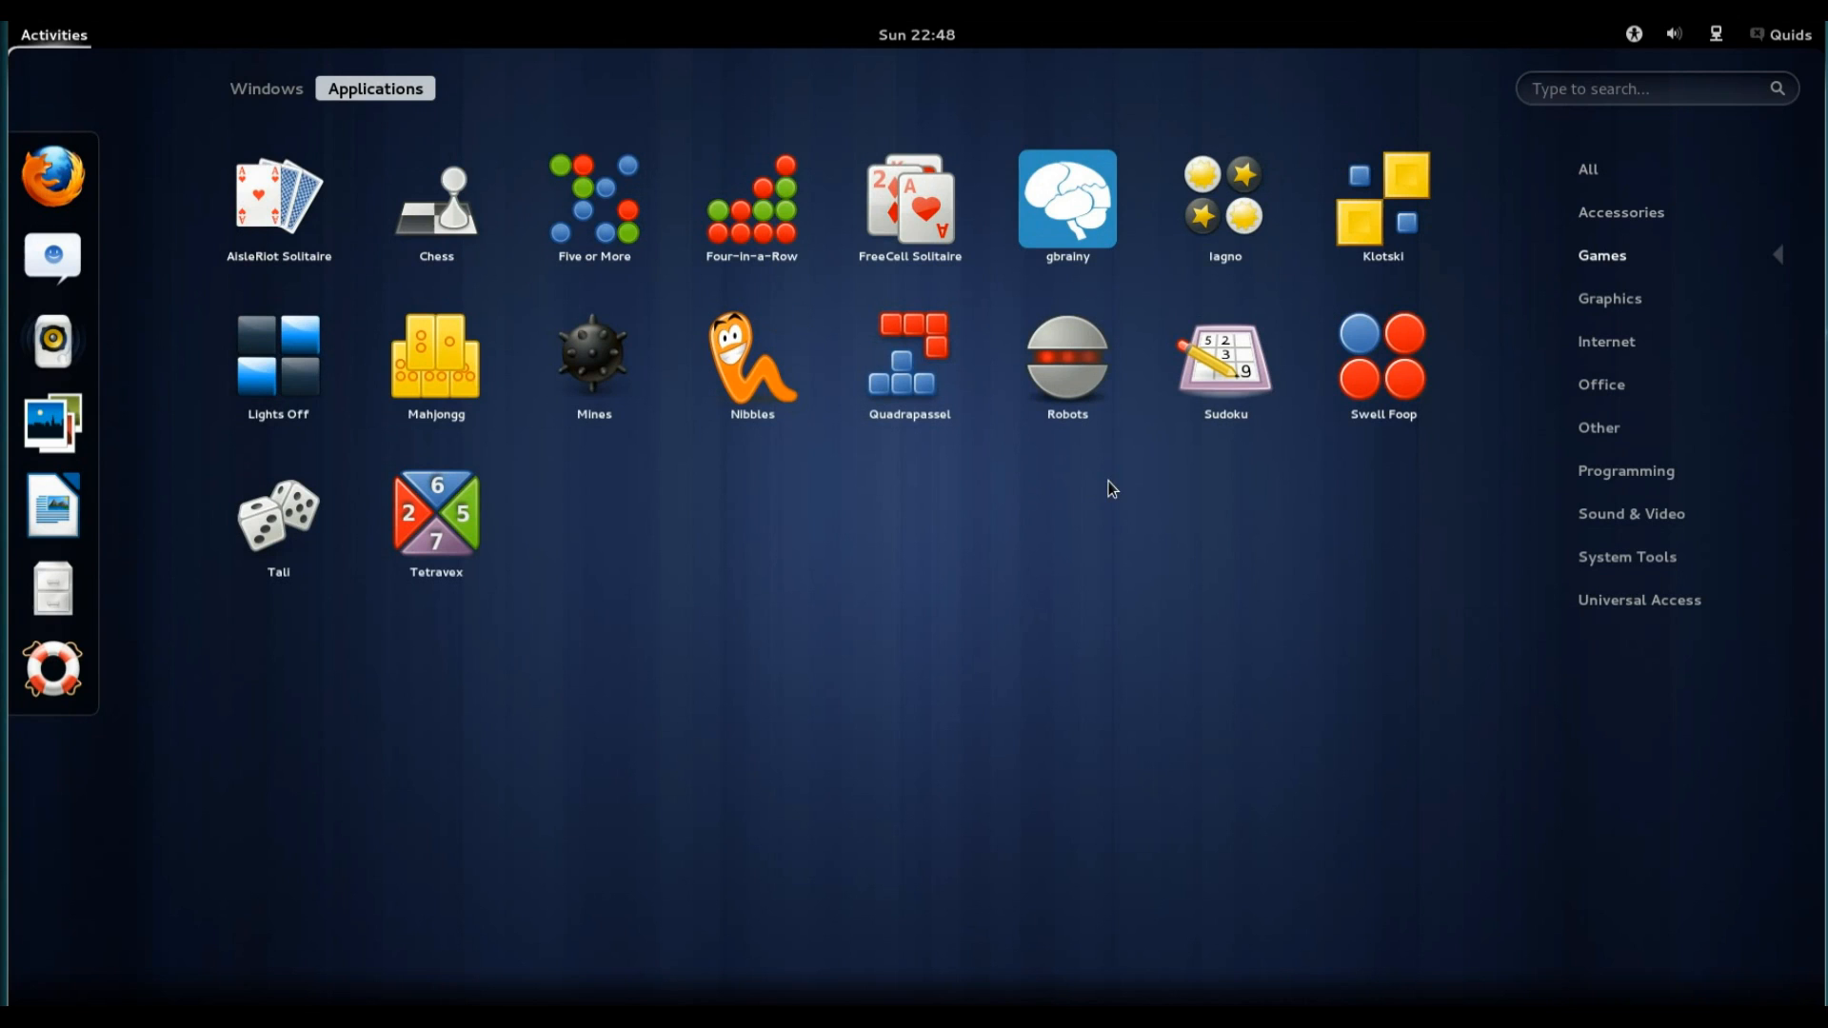
mouse_move(1147, 457)
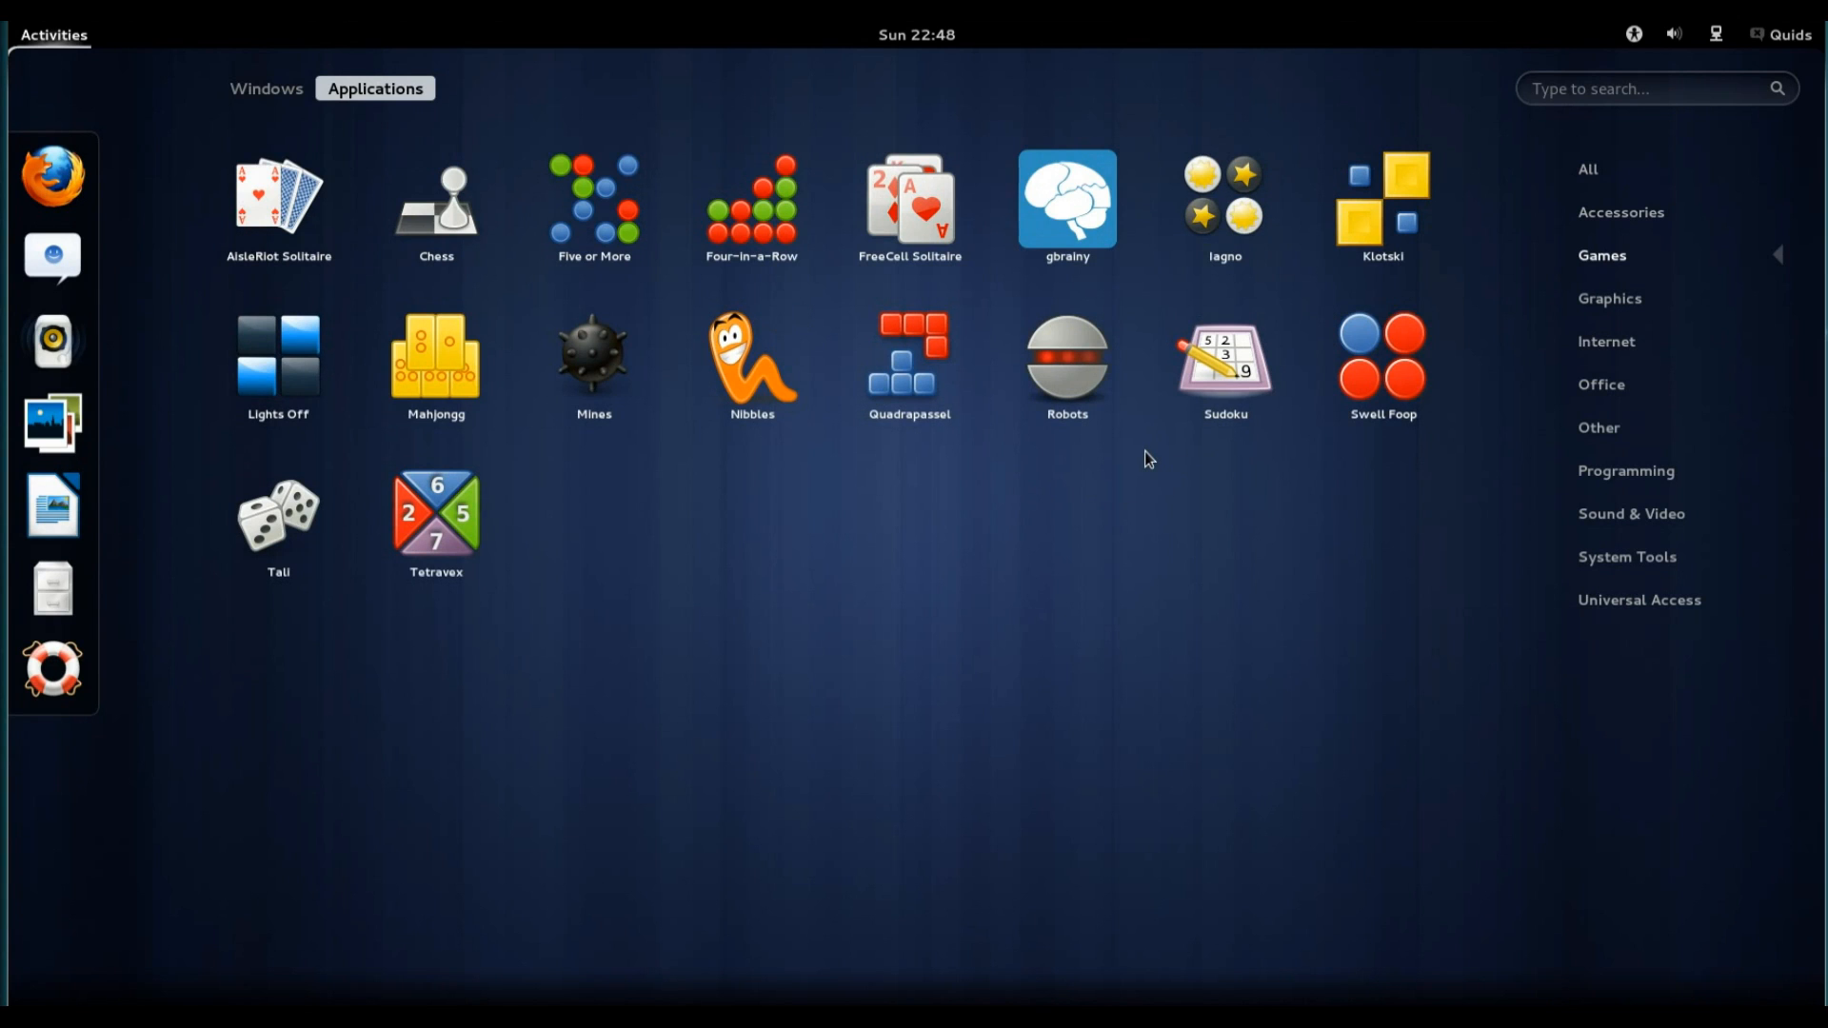
mouse_move(1609, 300)
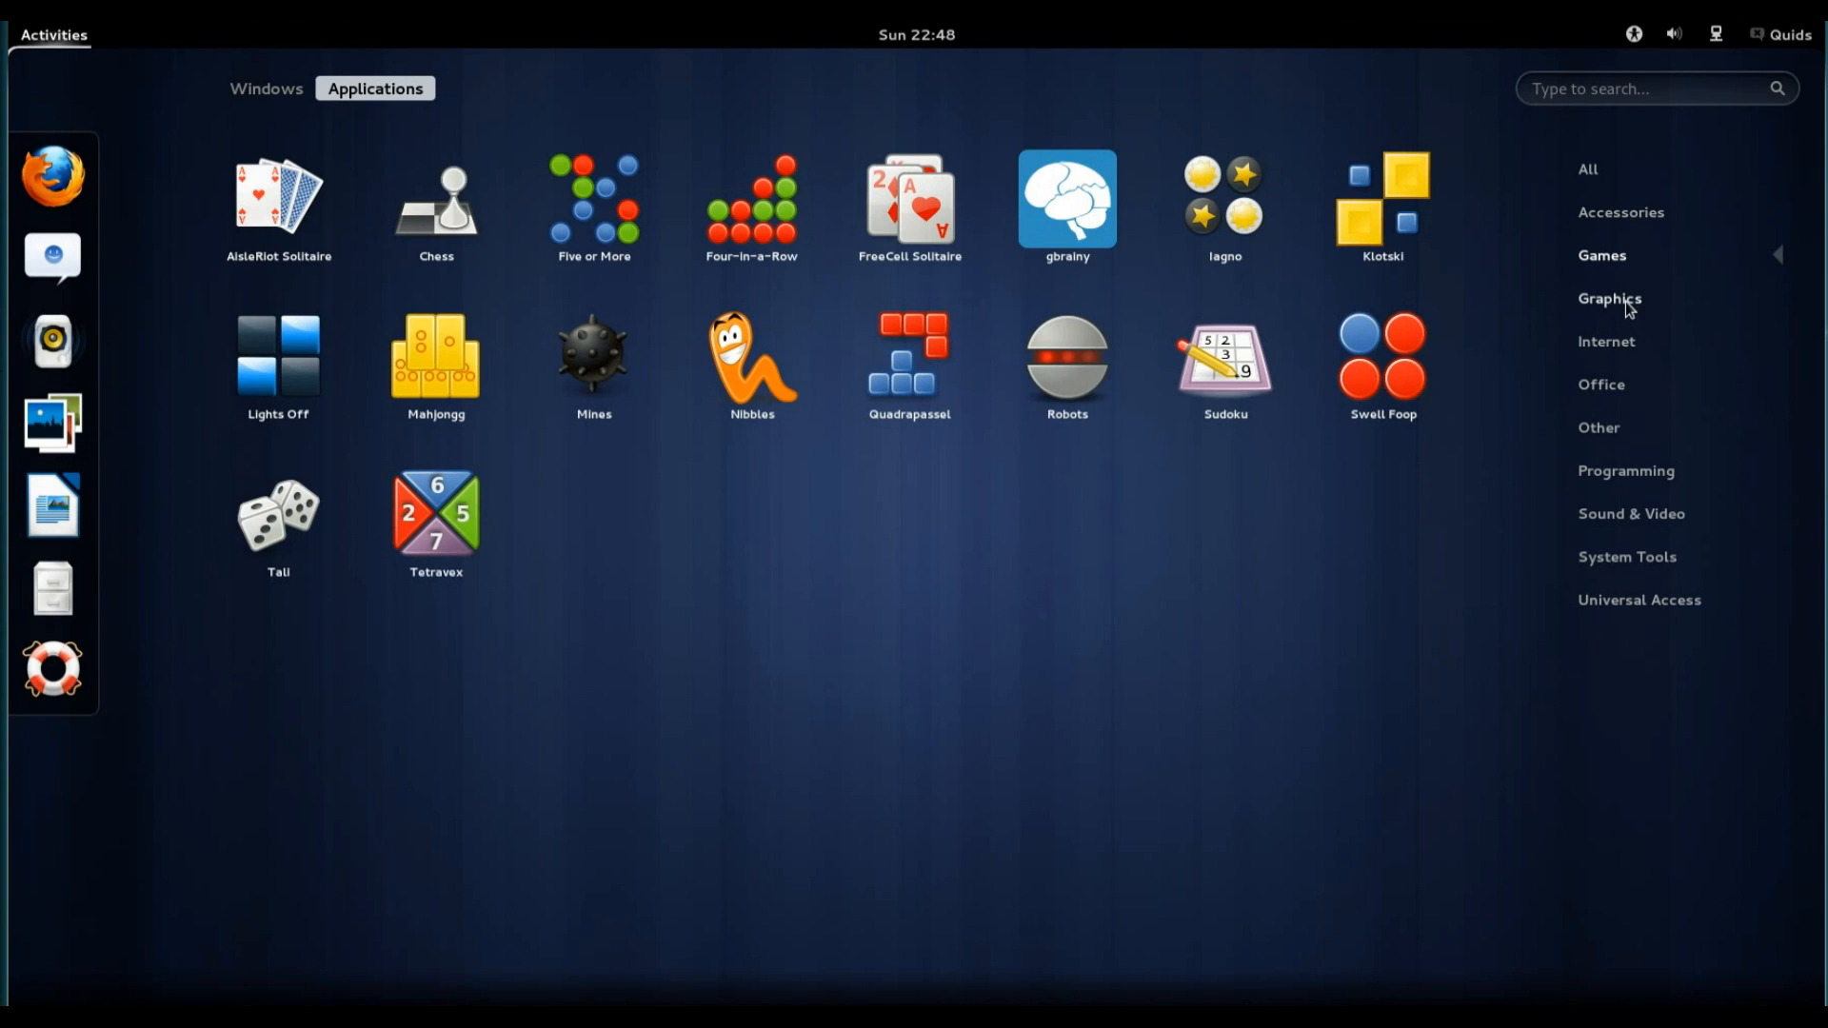
Browse the Graphics applications, then switch to the Internet category.
left_click(1609, 298)
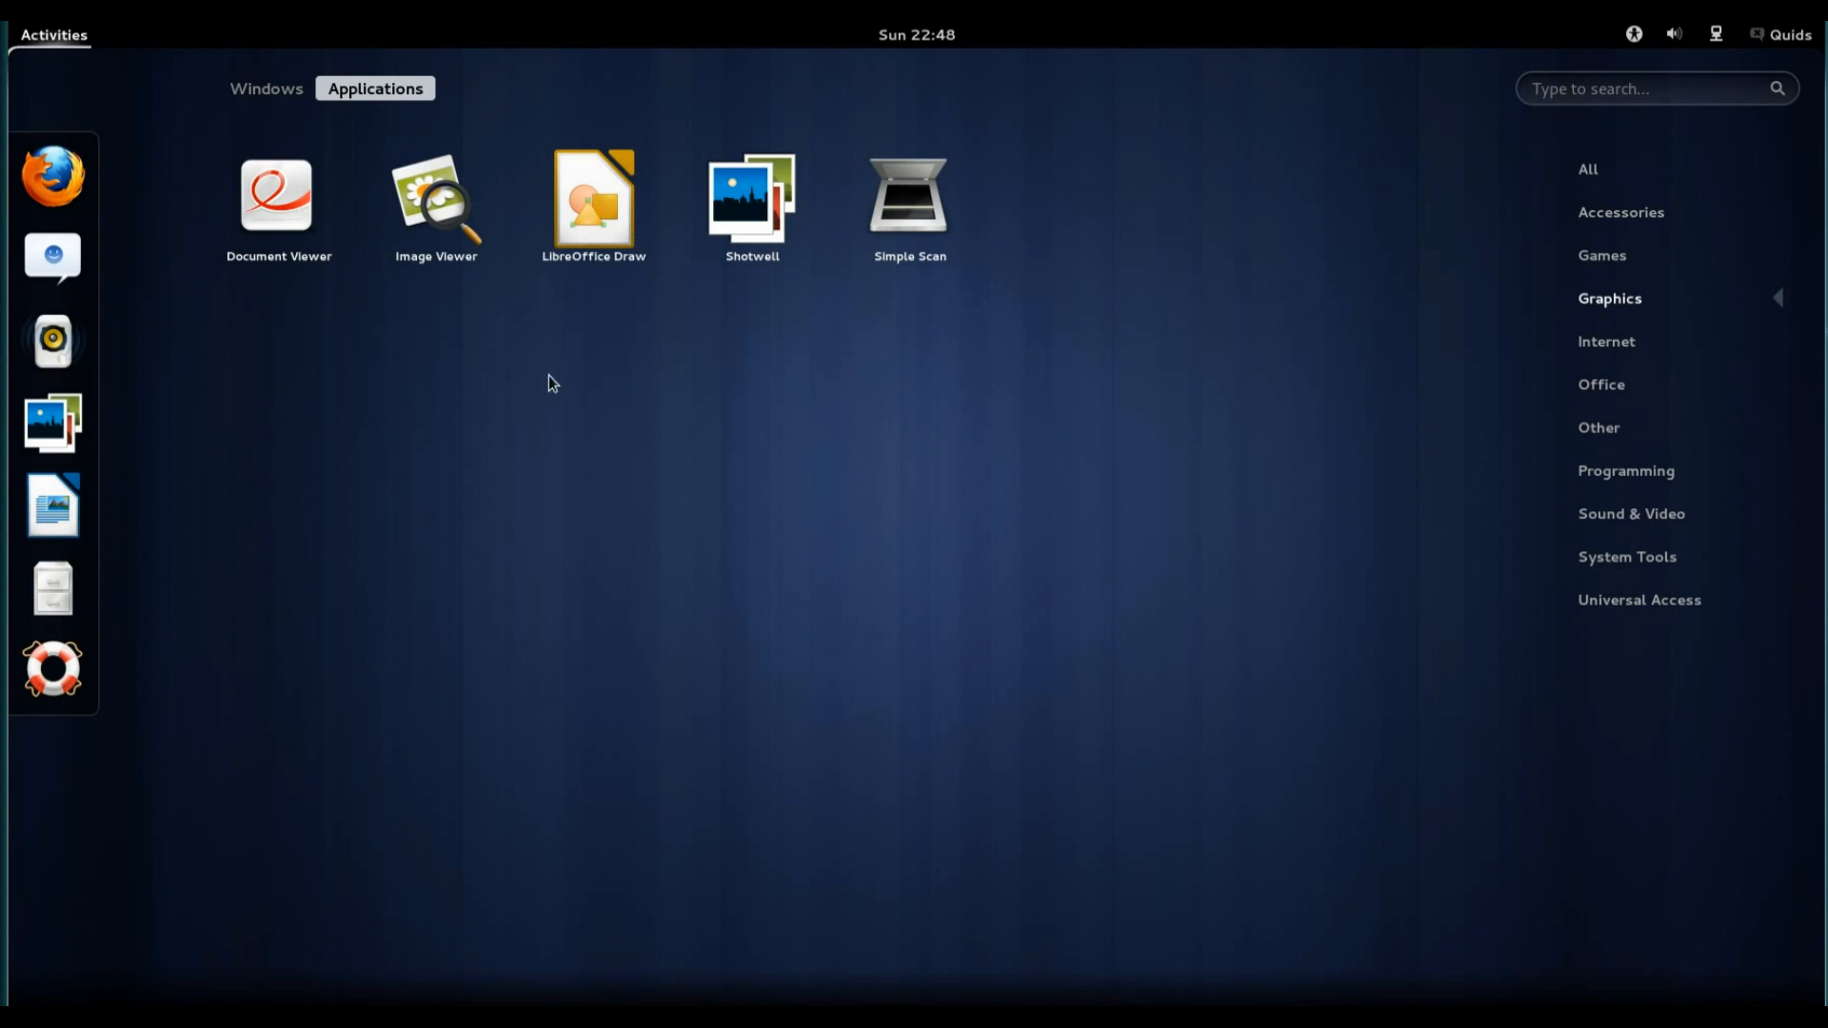
mouse_move(612, 216)
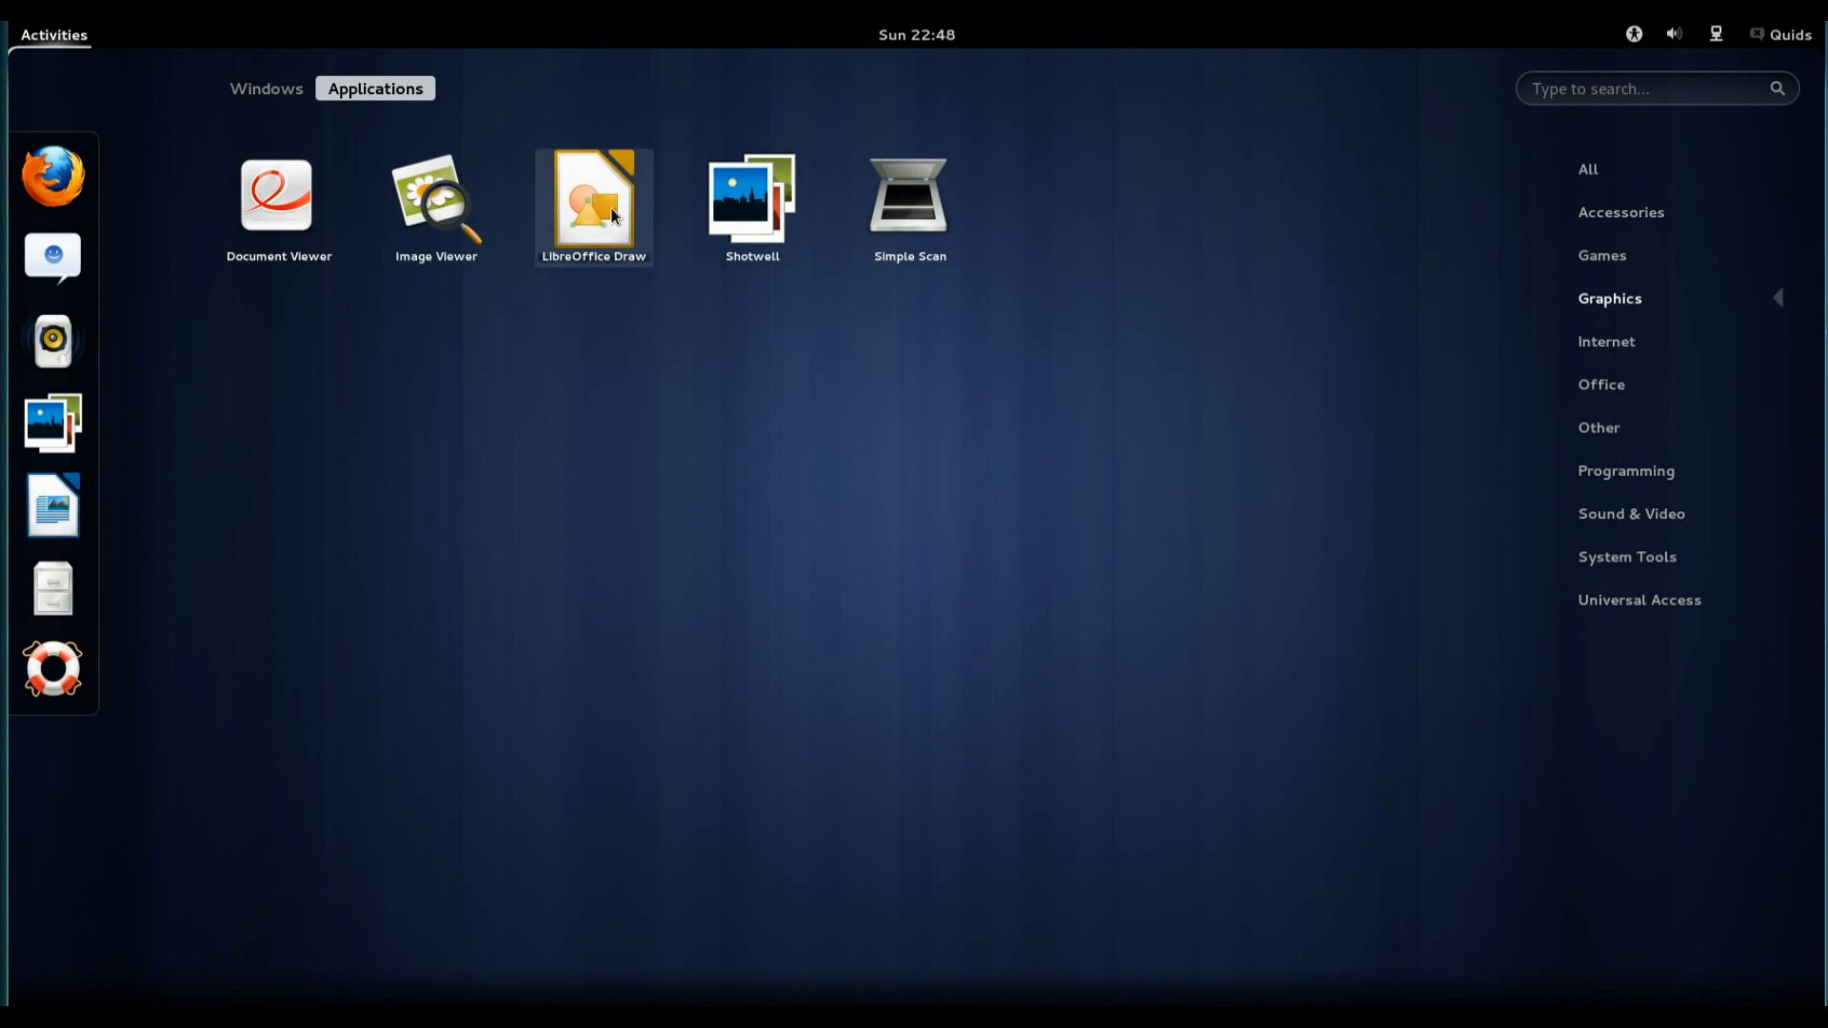
mouse_move(751, 198)
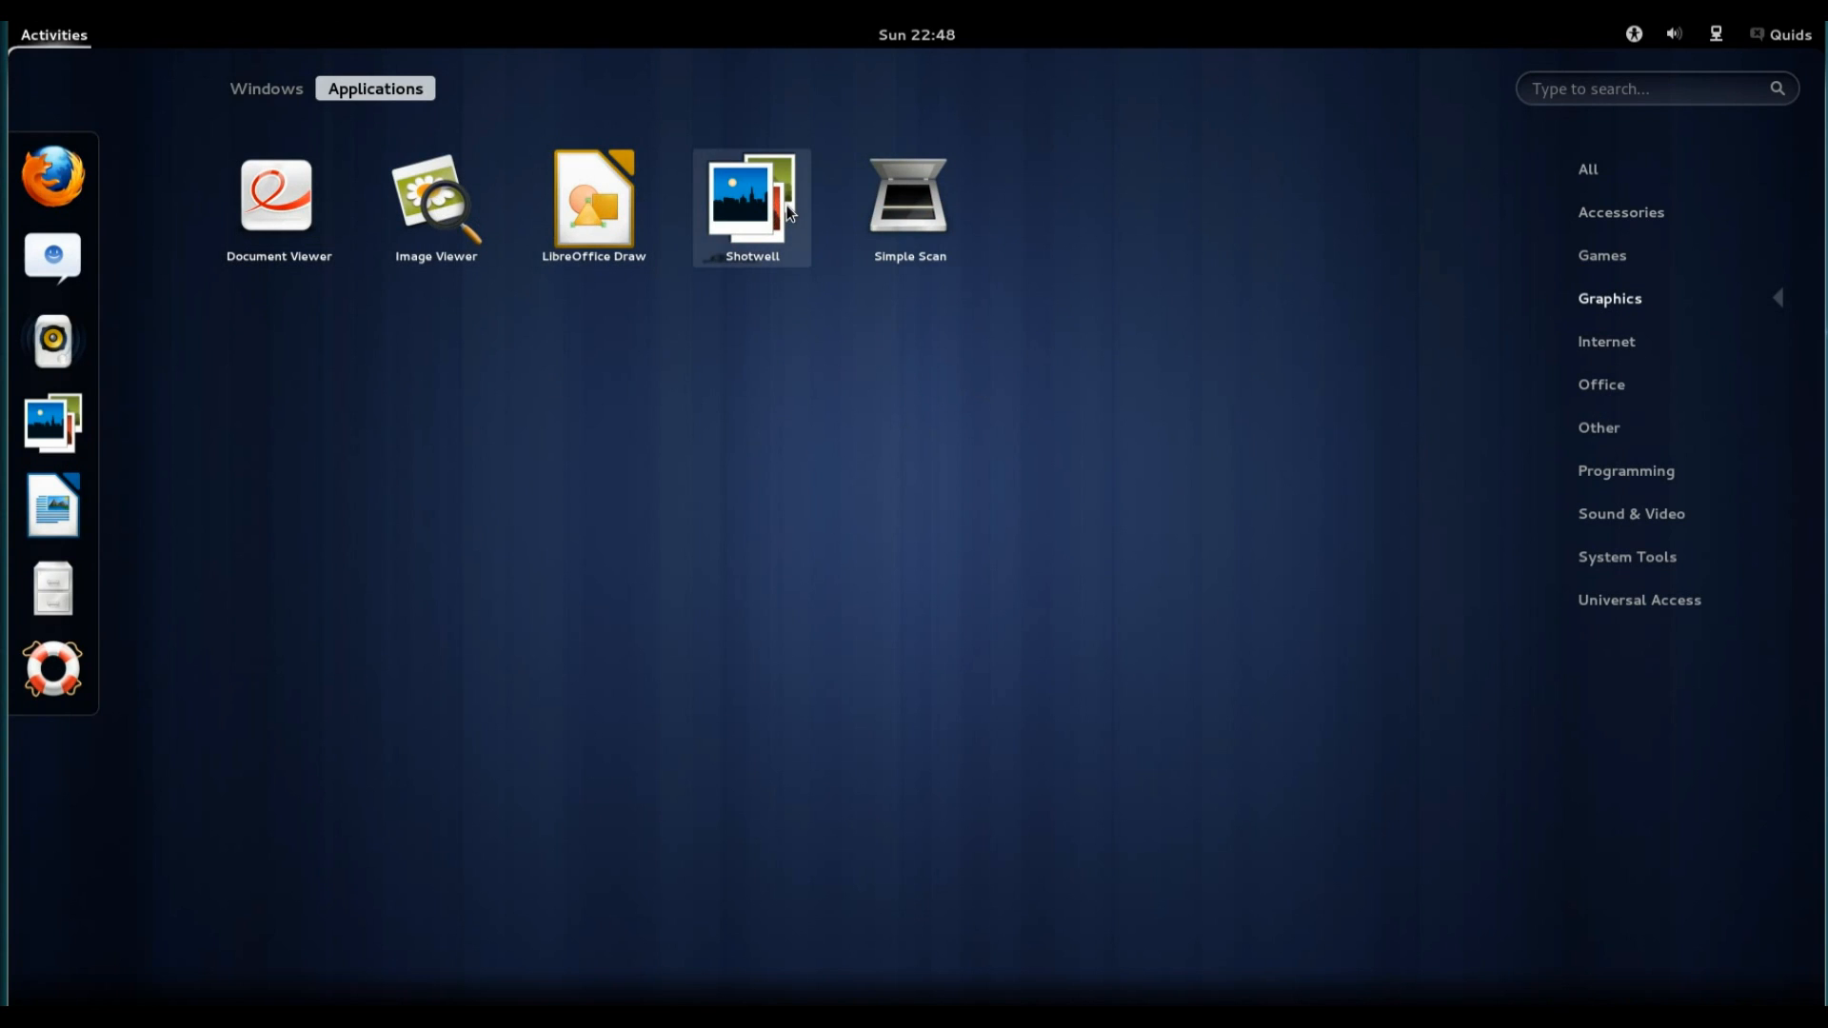
mouse_move(1662, 308)
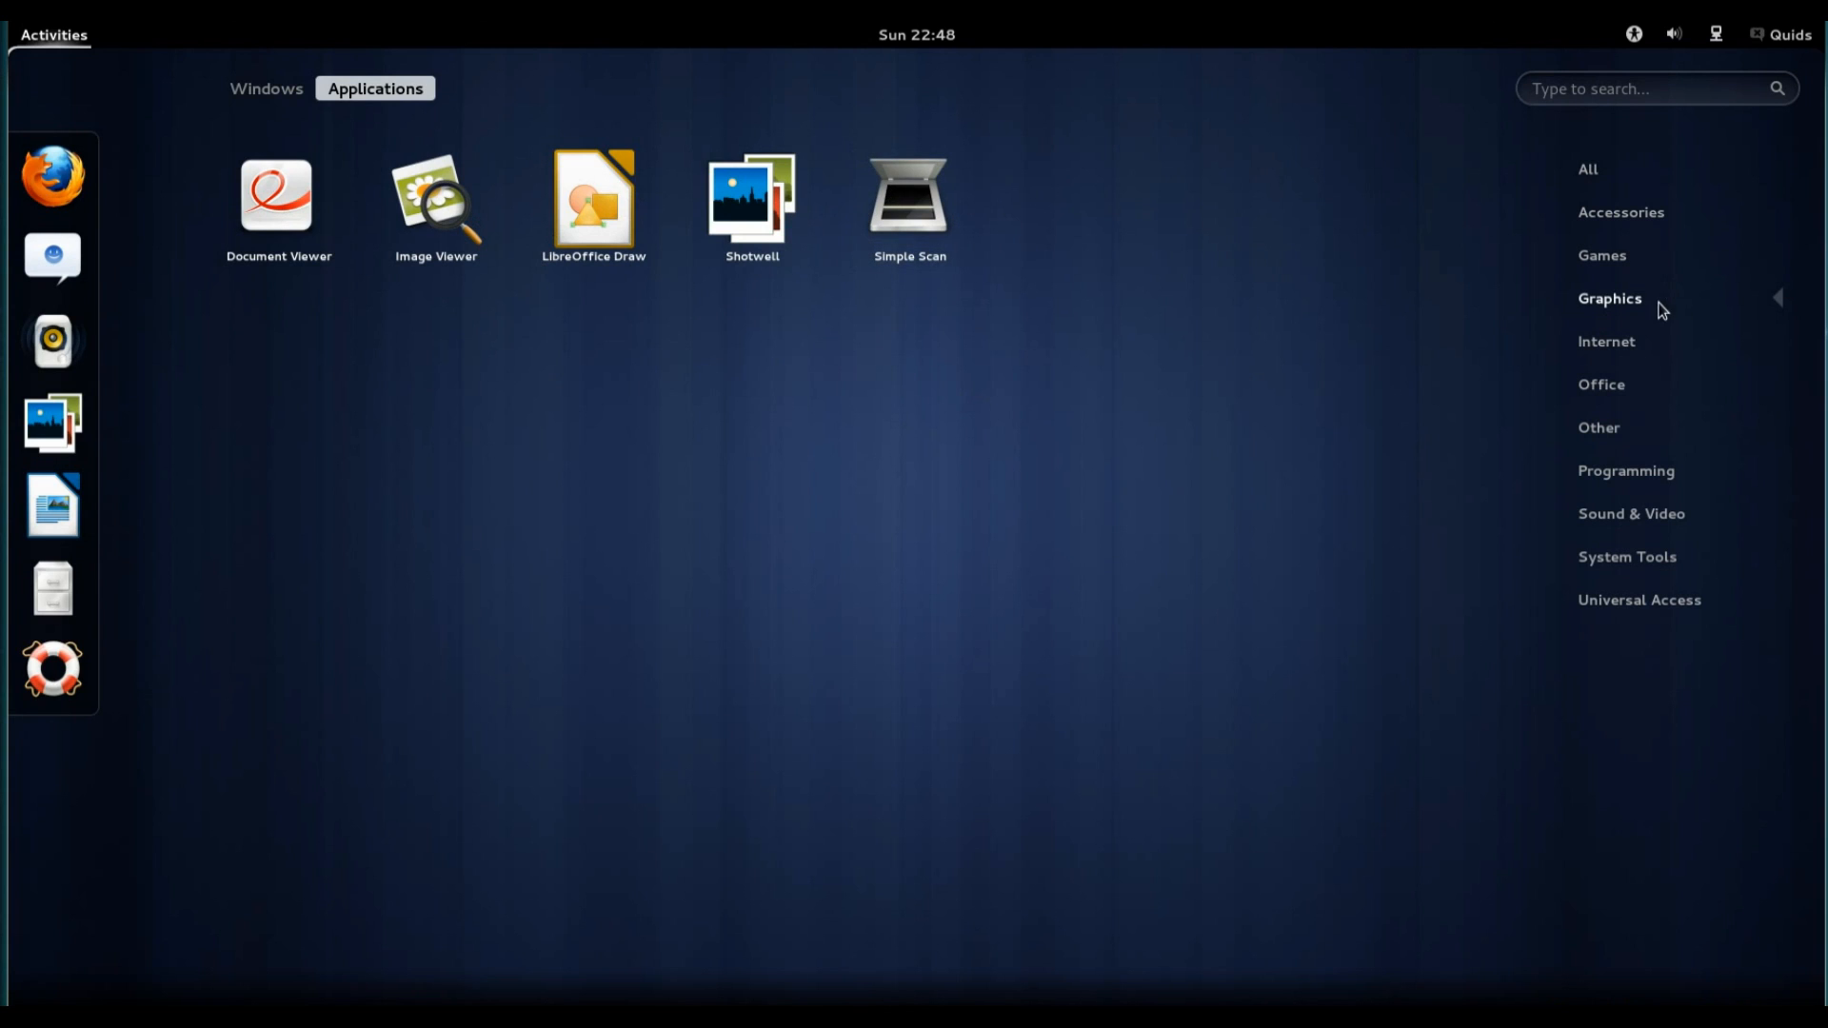
left_click(1606, 341)
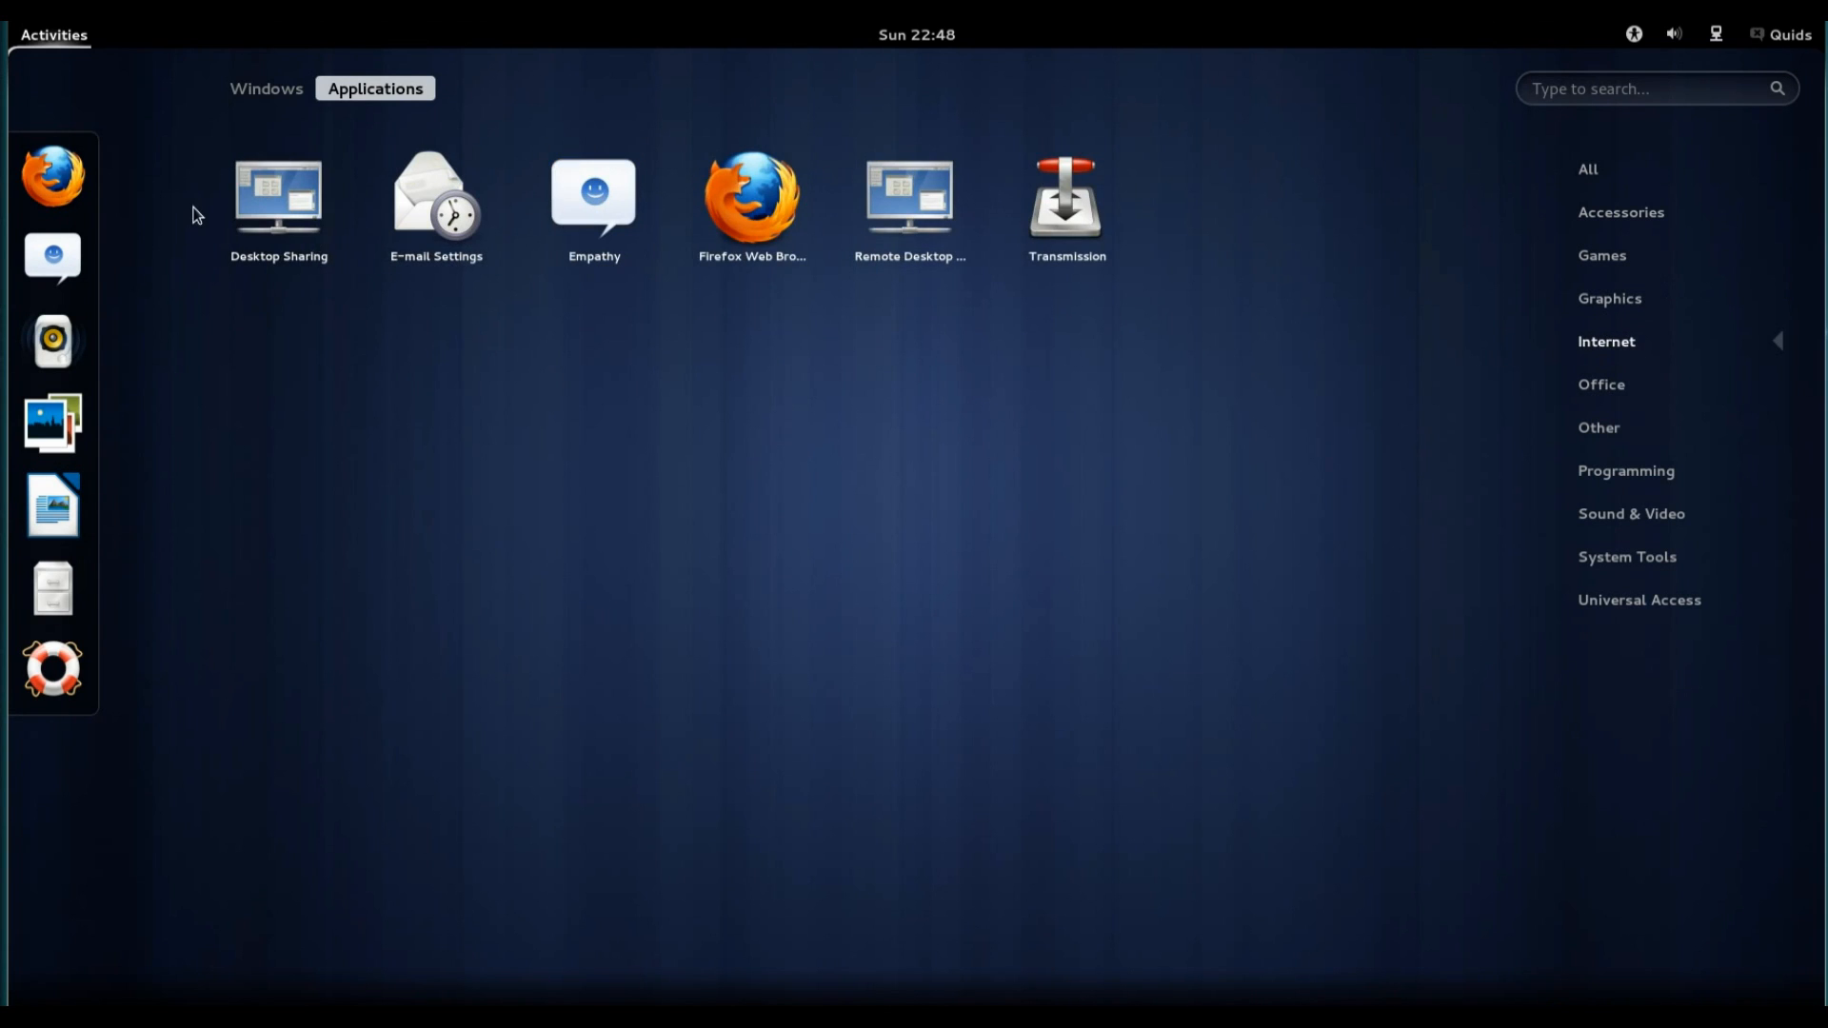
mouse_move(465, 220)
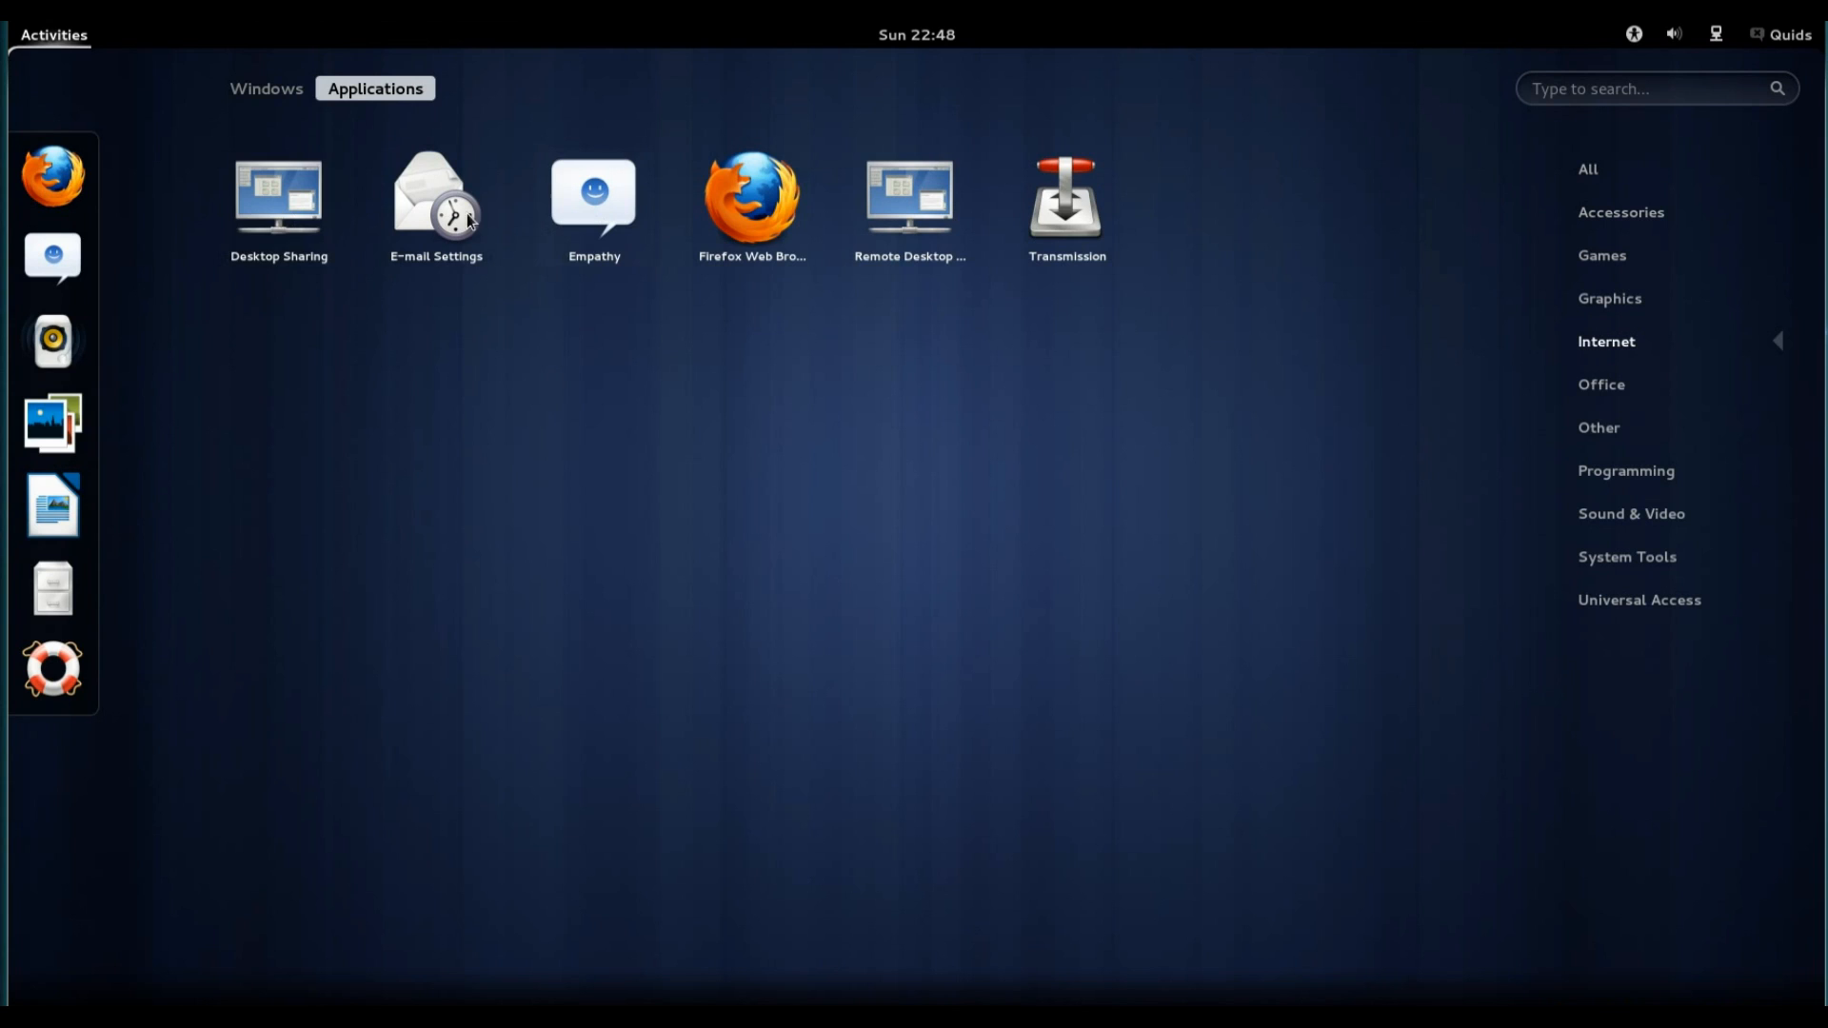
mouse_move(437, 203)
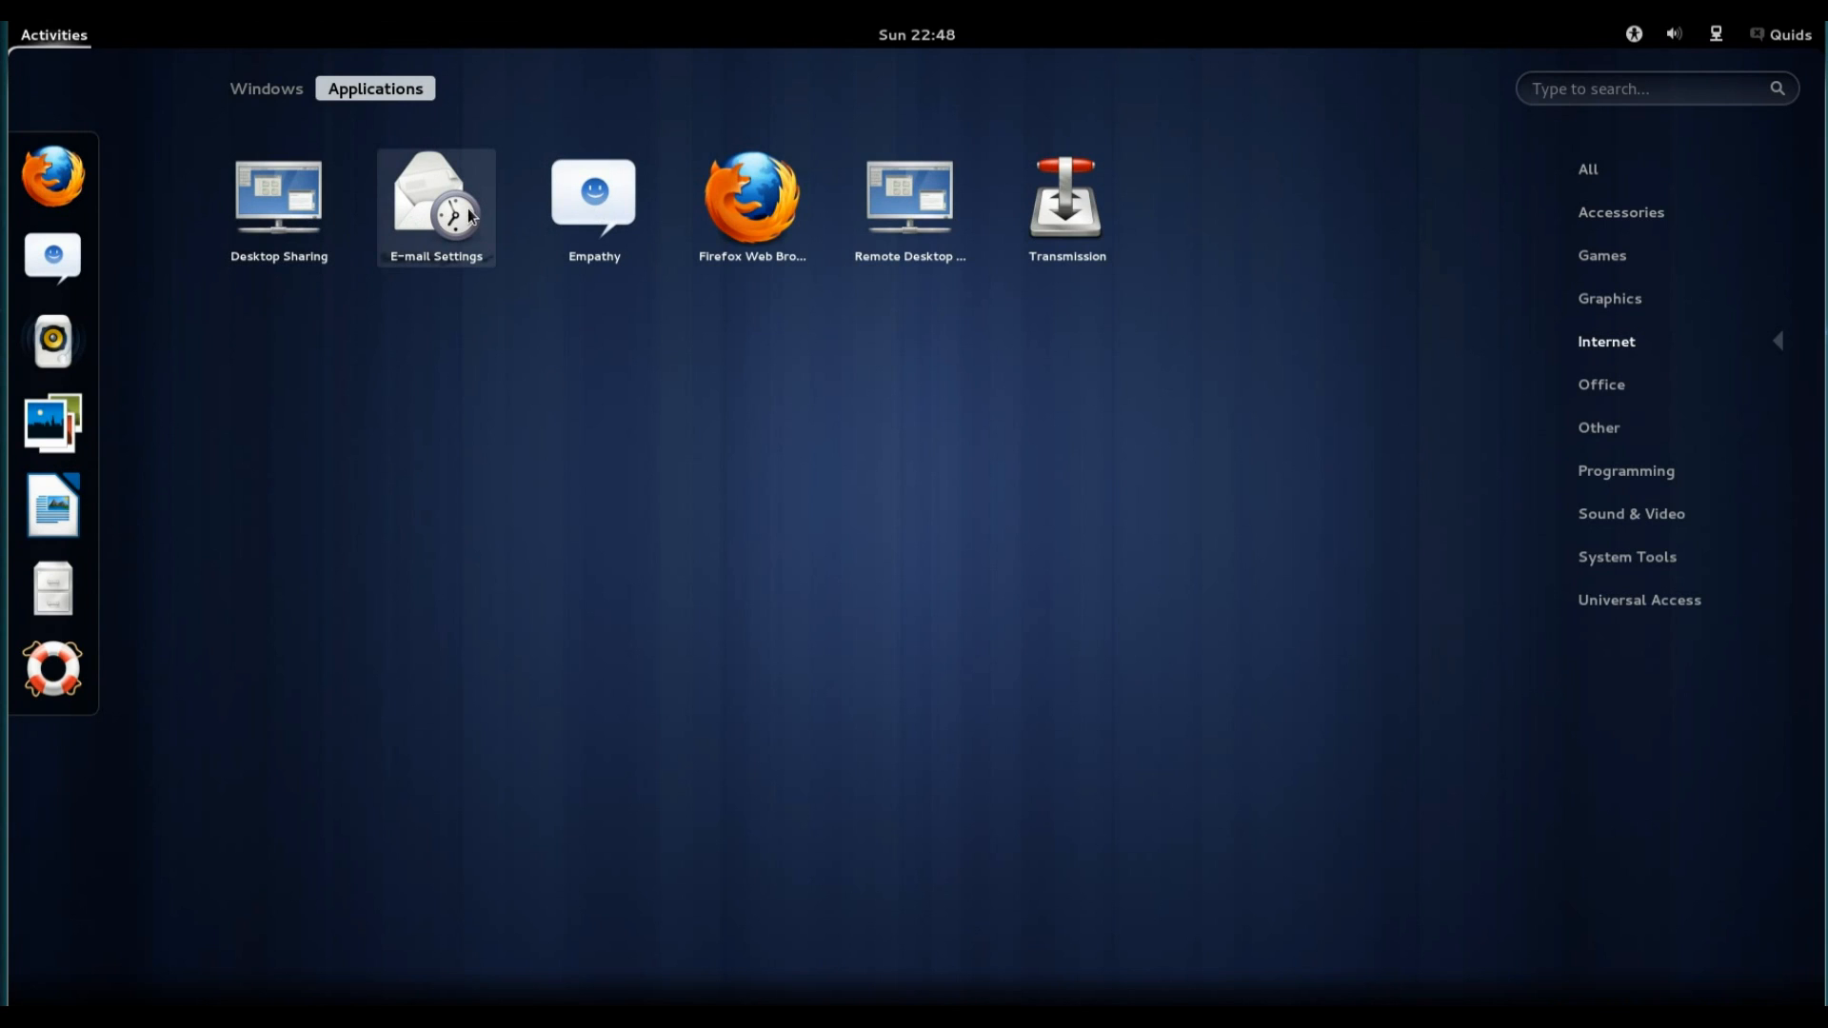
mouse_move(594, 206)
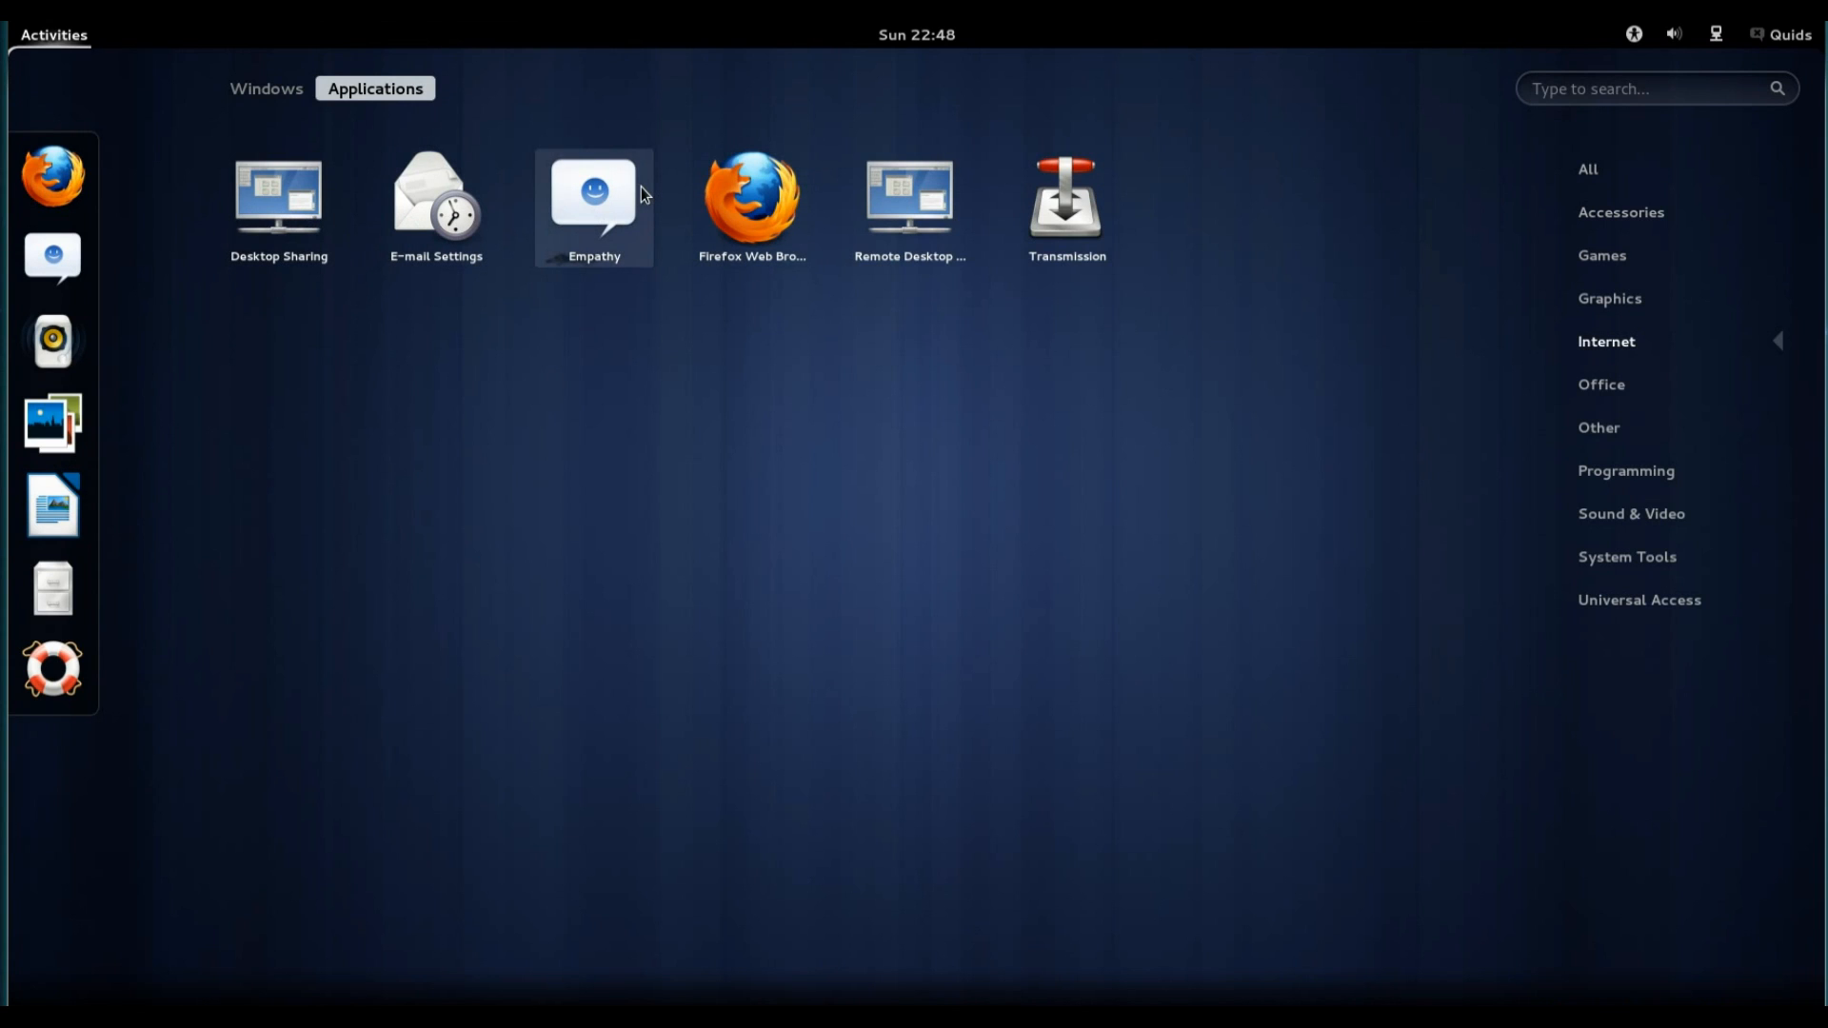
mouse_move(852, 214)
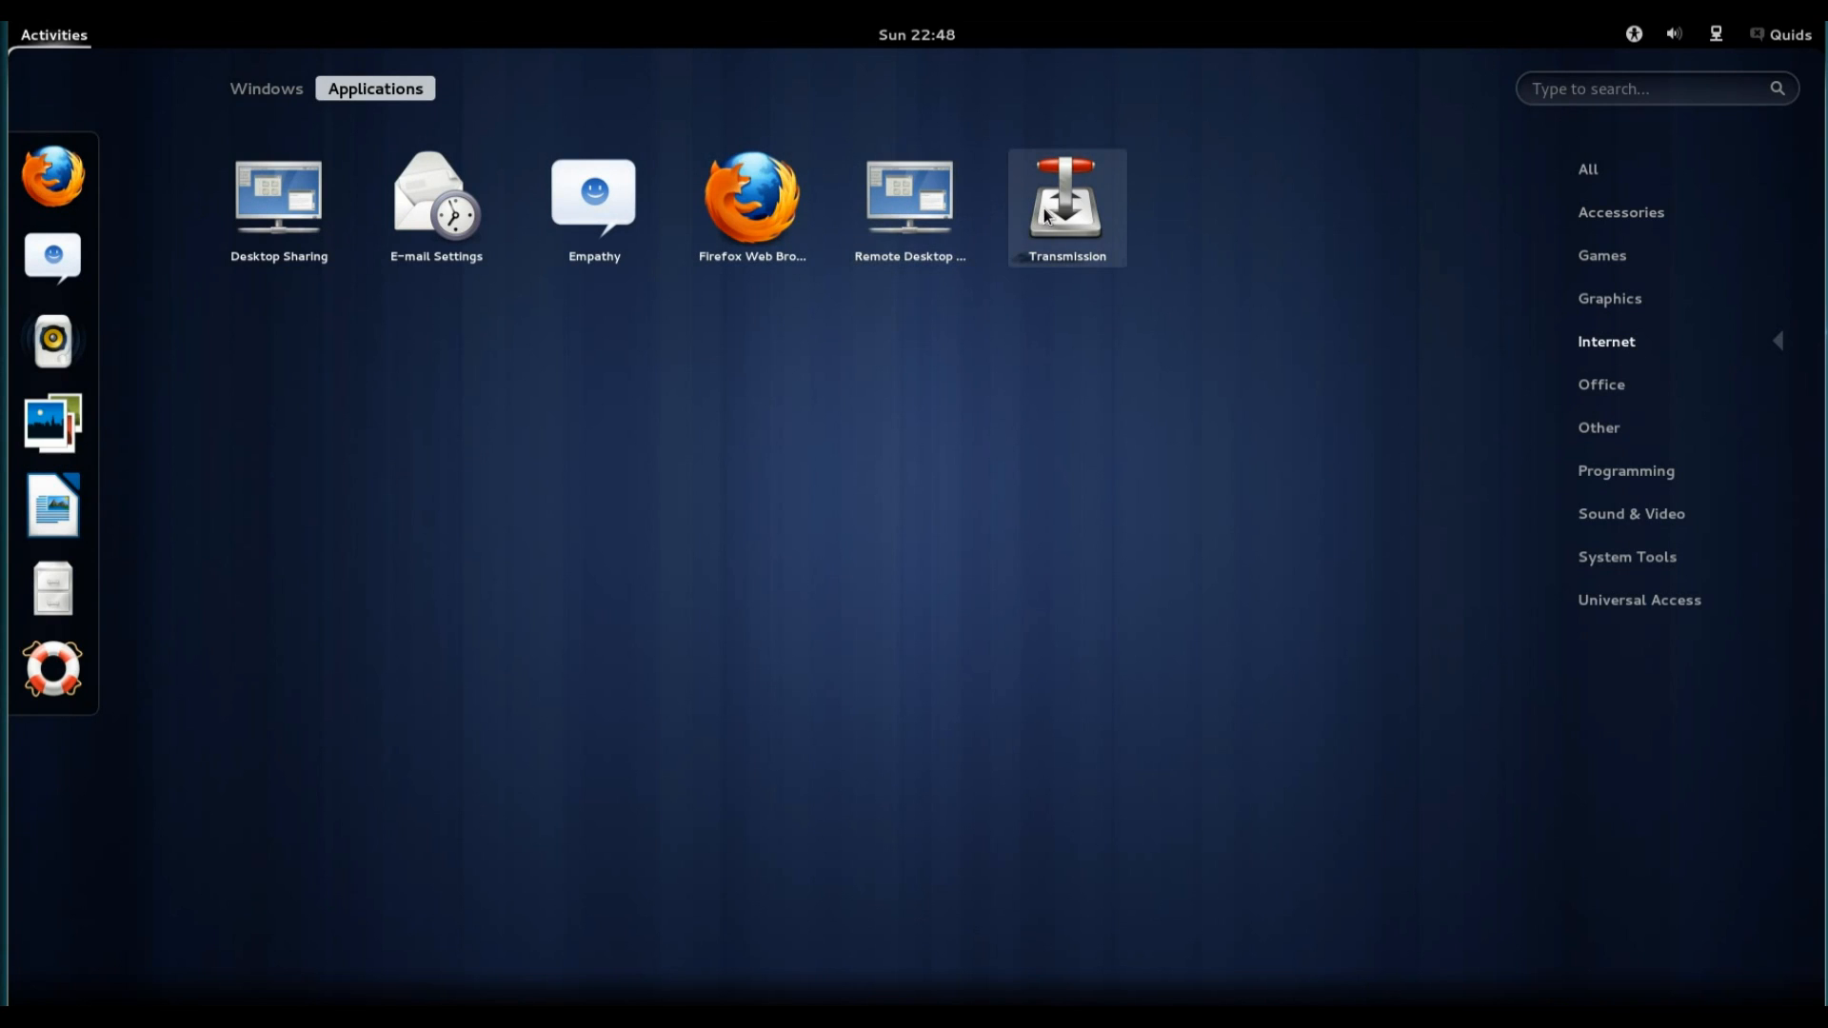
mouse_move(753, 222)
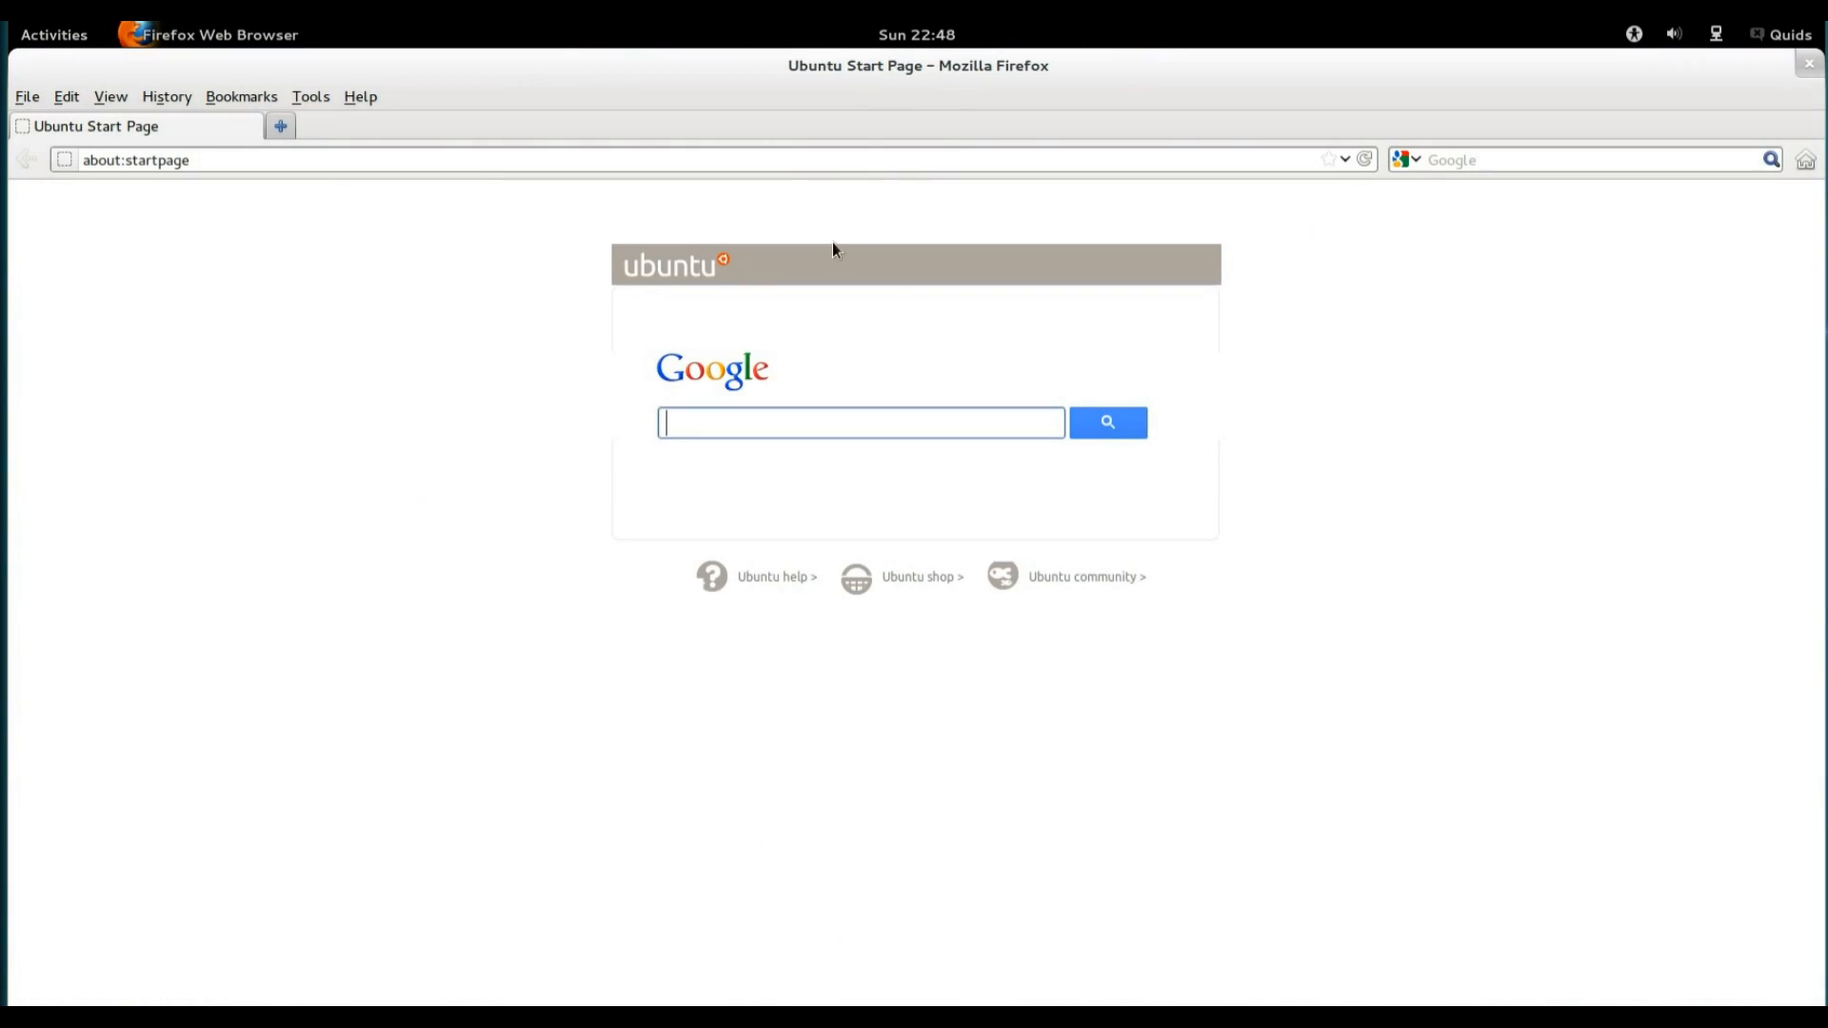
mouse_move(742, 393)
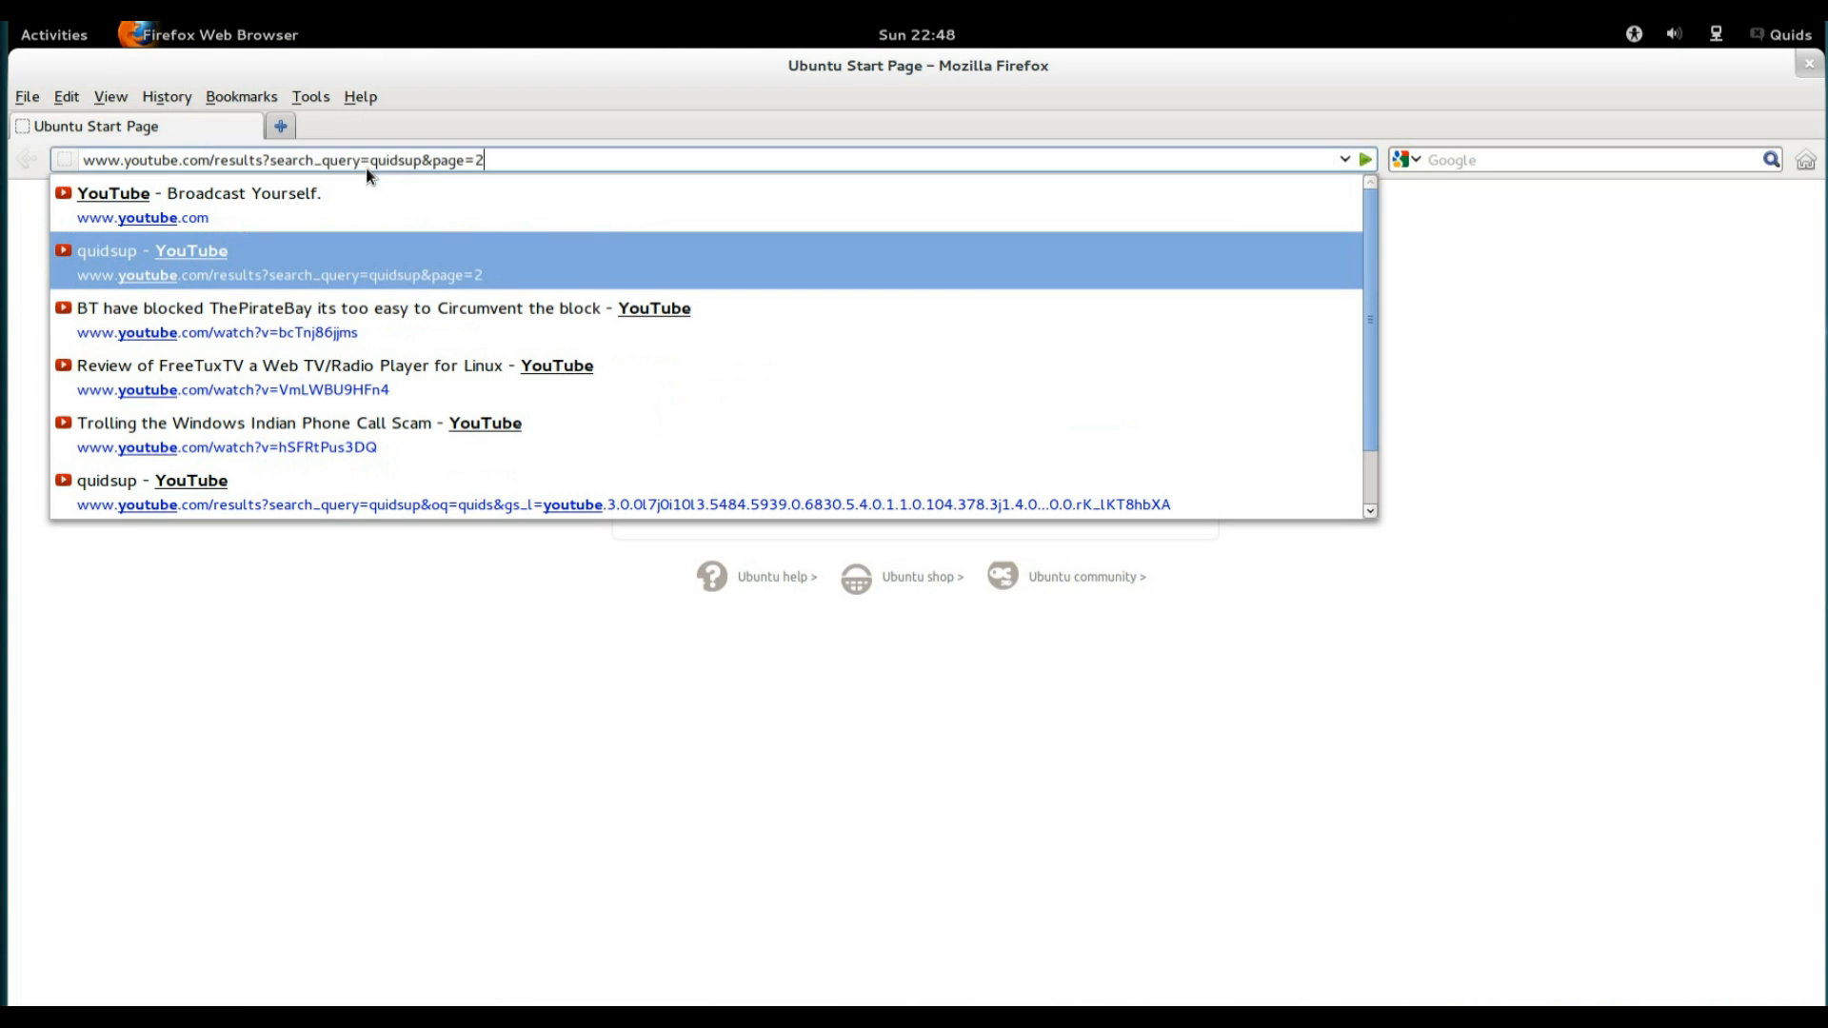
Load the Windows phone call scam YouTube video from history, then close Firefox.
key("Down")
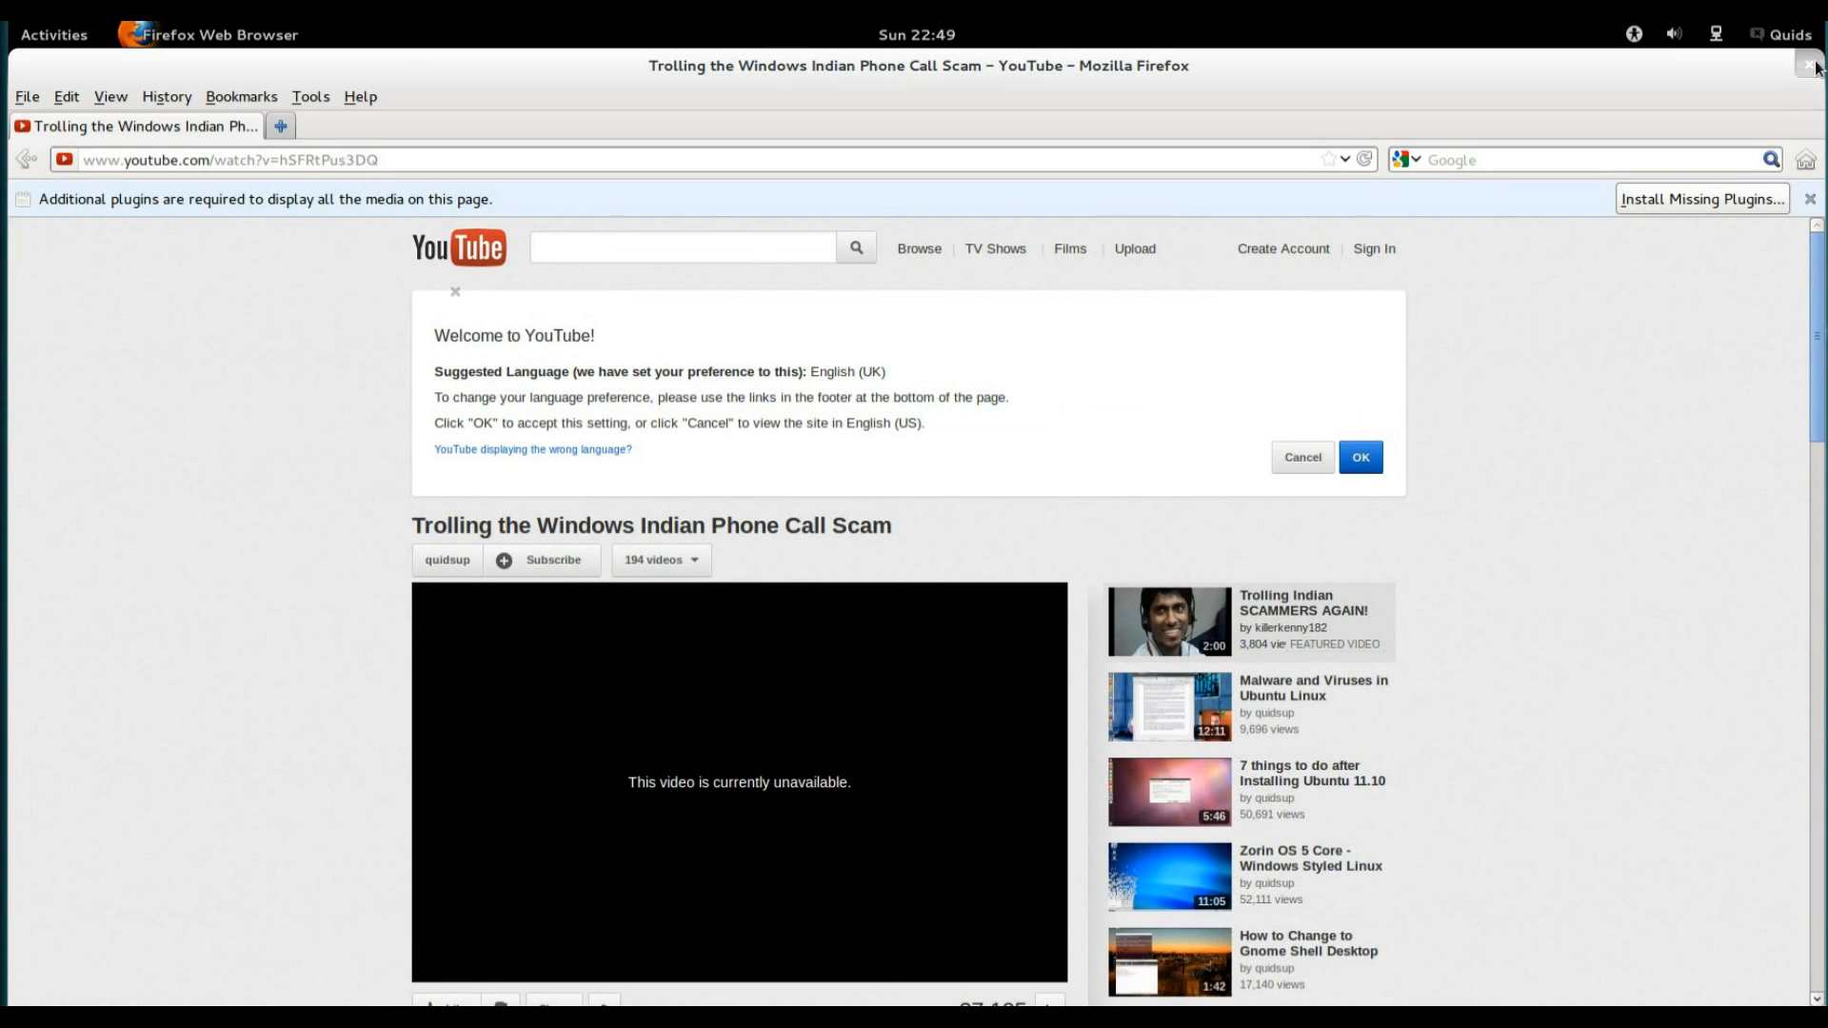
left_click(1813, 67)
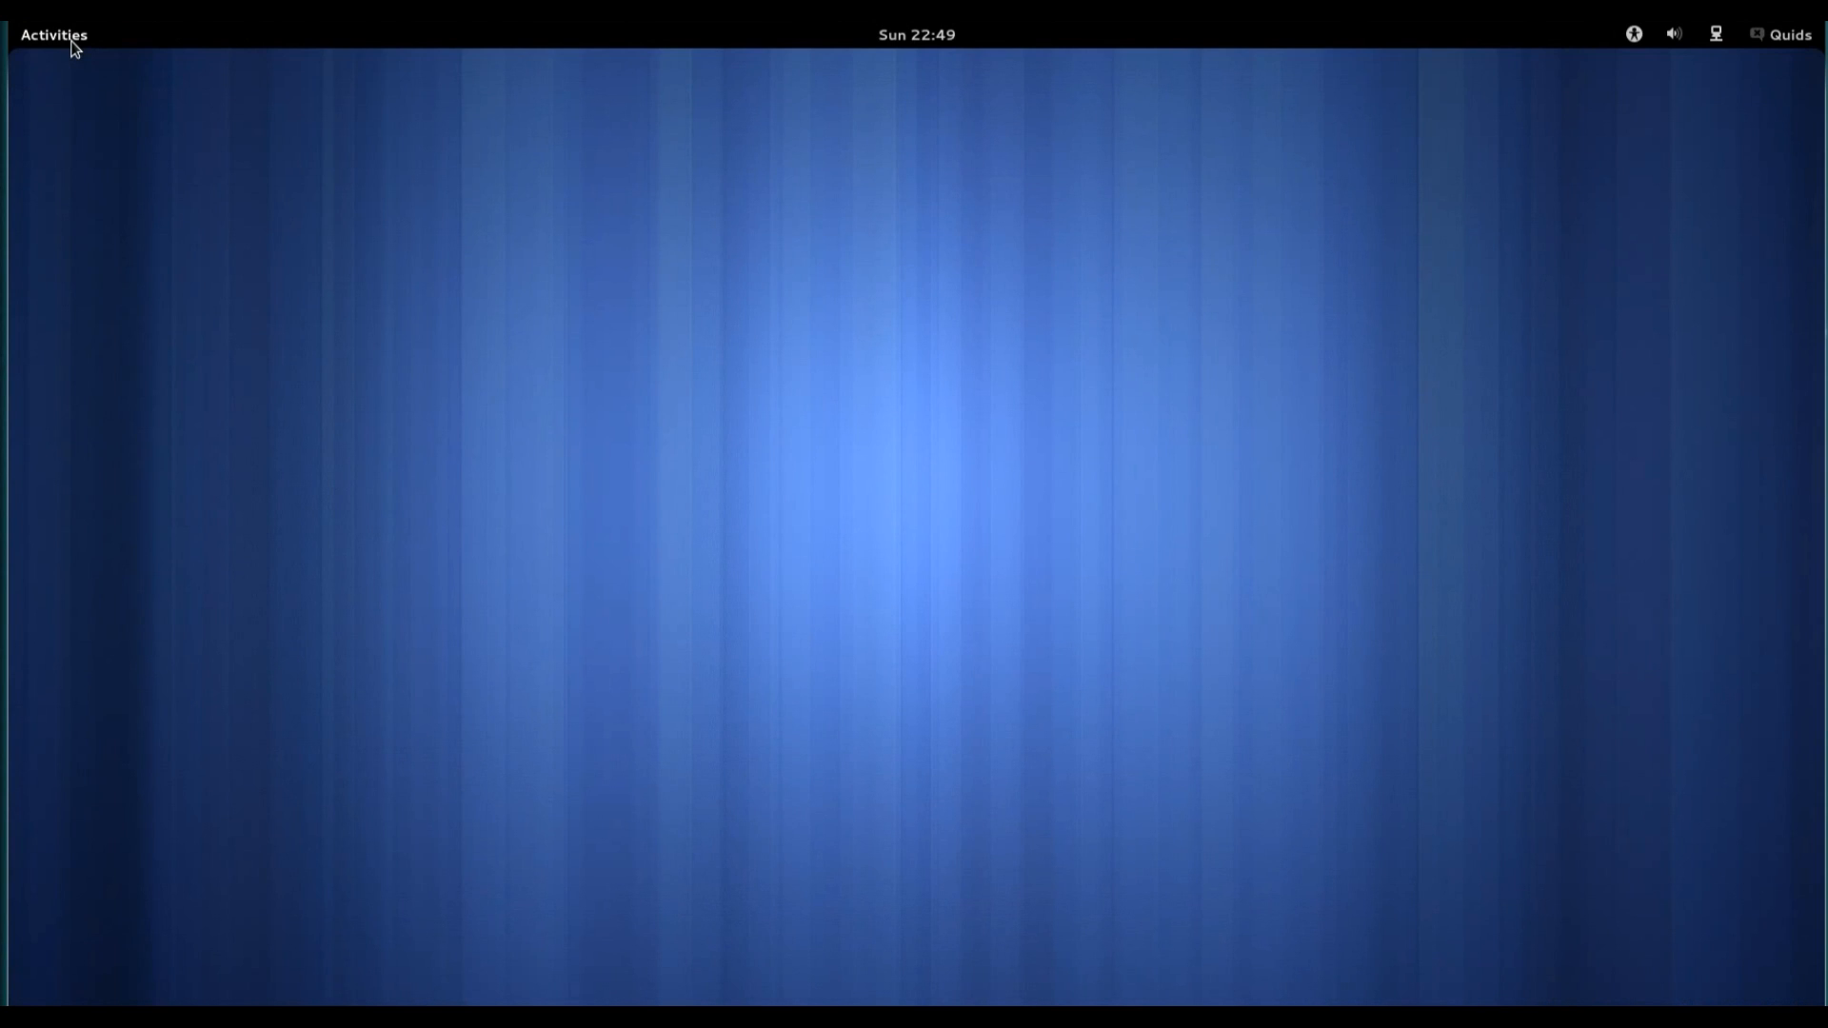
Open the applications grid filtered to Office, then select the Programming category.
left_click(53, 34)
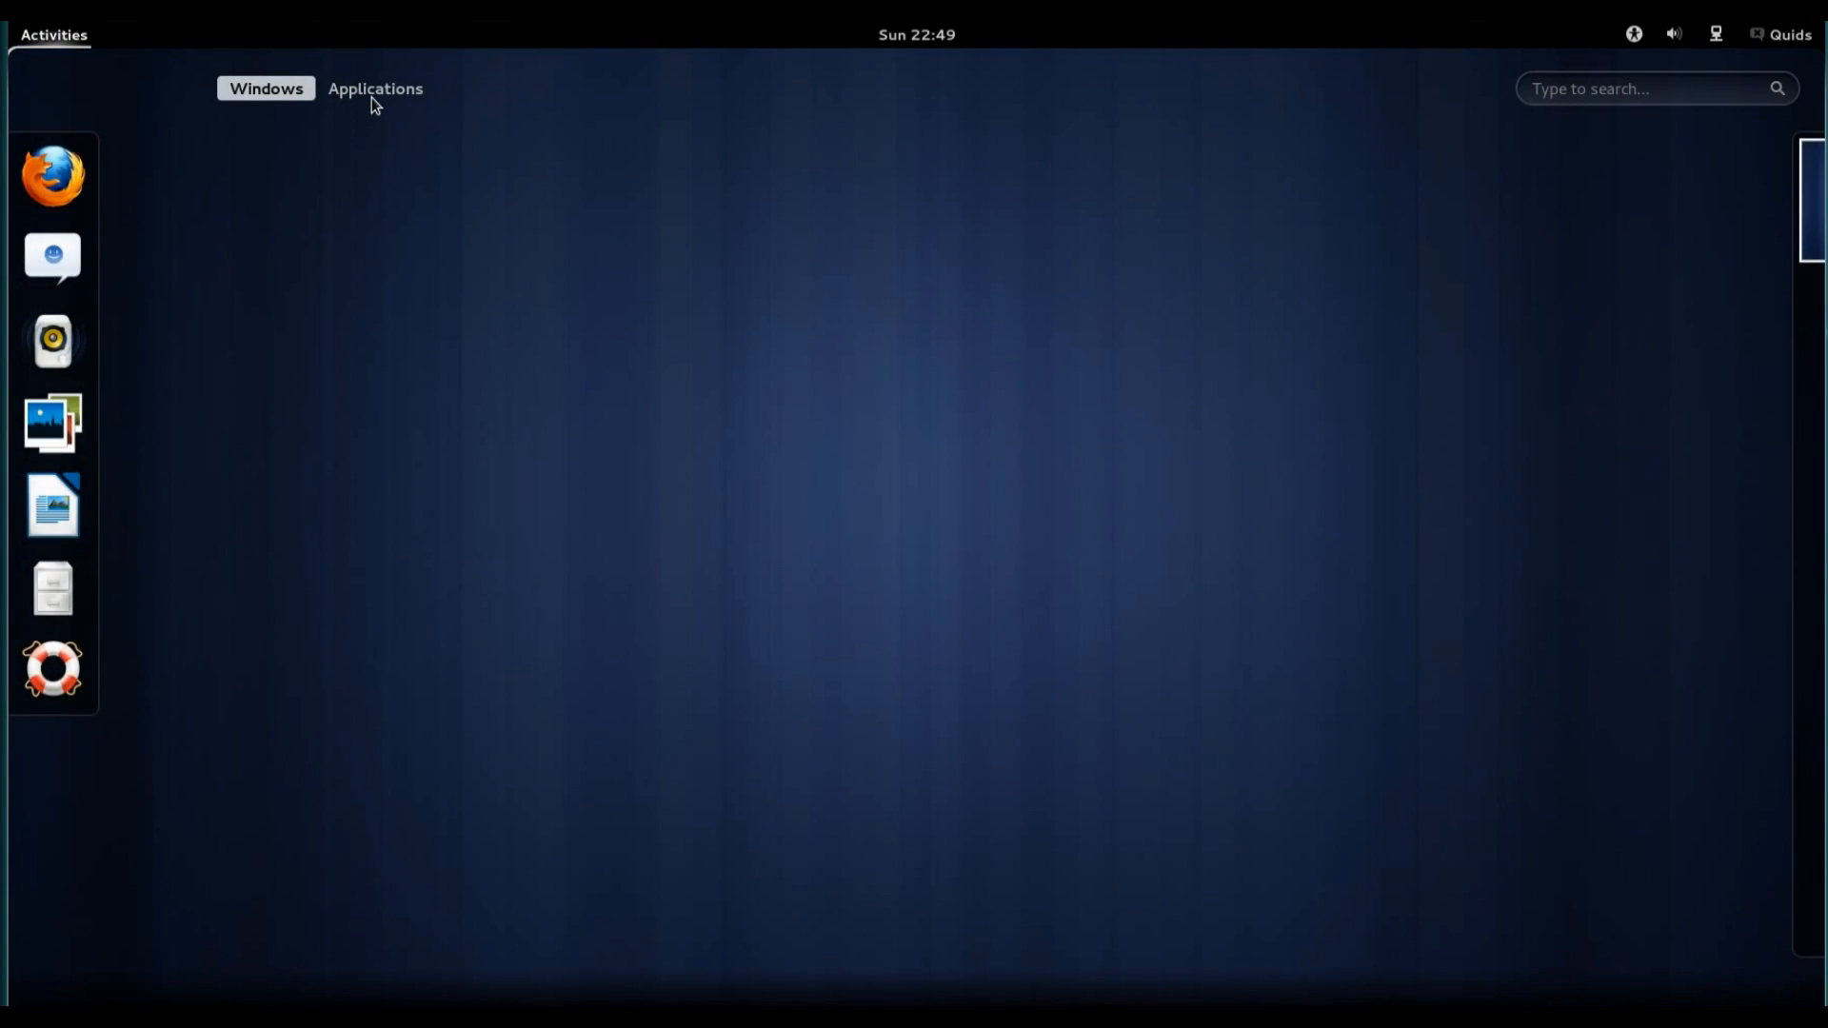
left_click(375, 89)
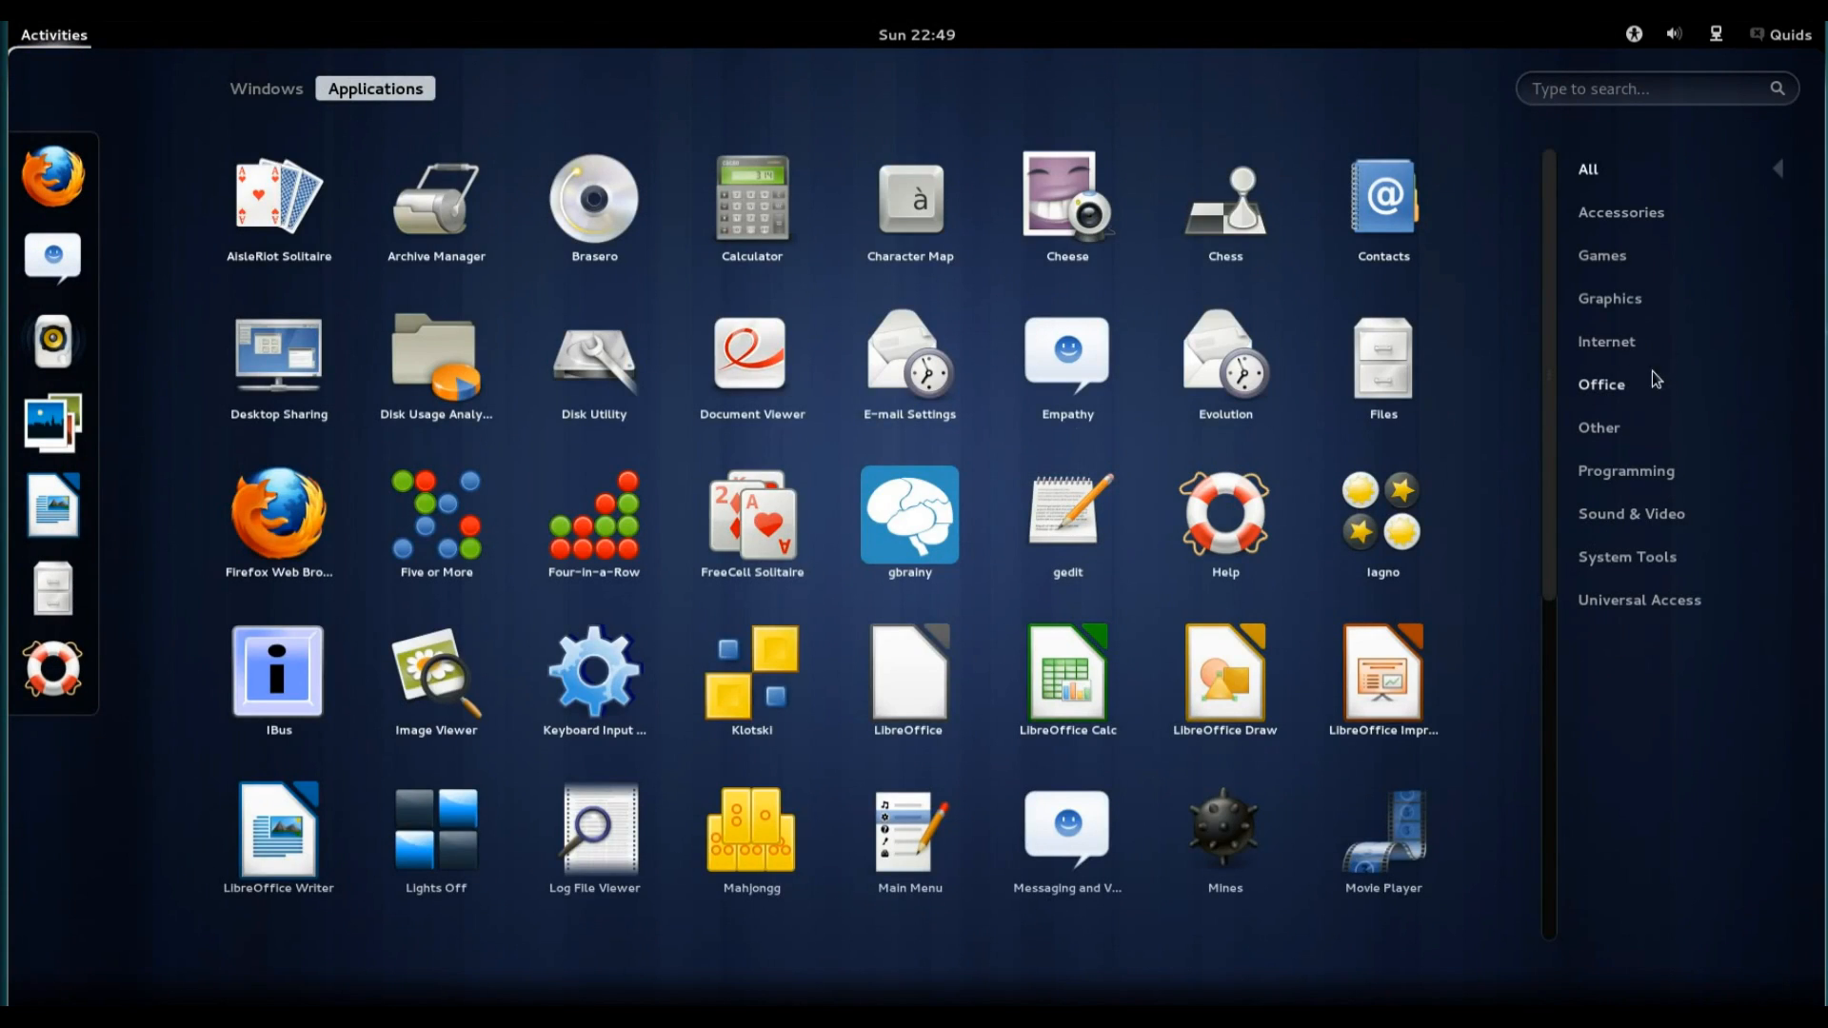
mouse_move(1615, 388)
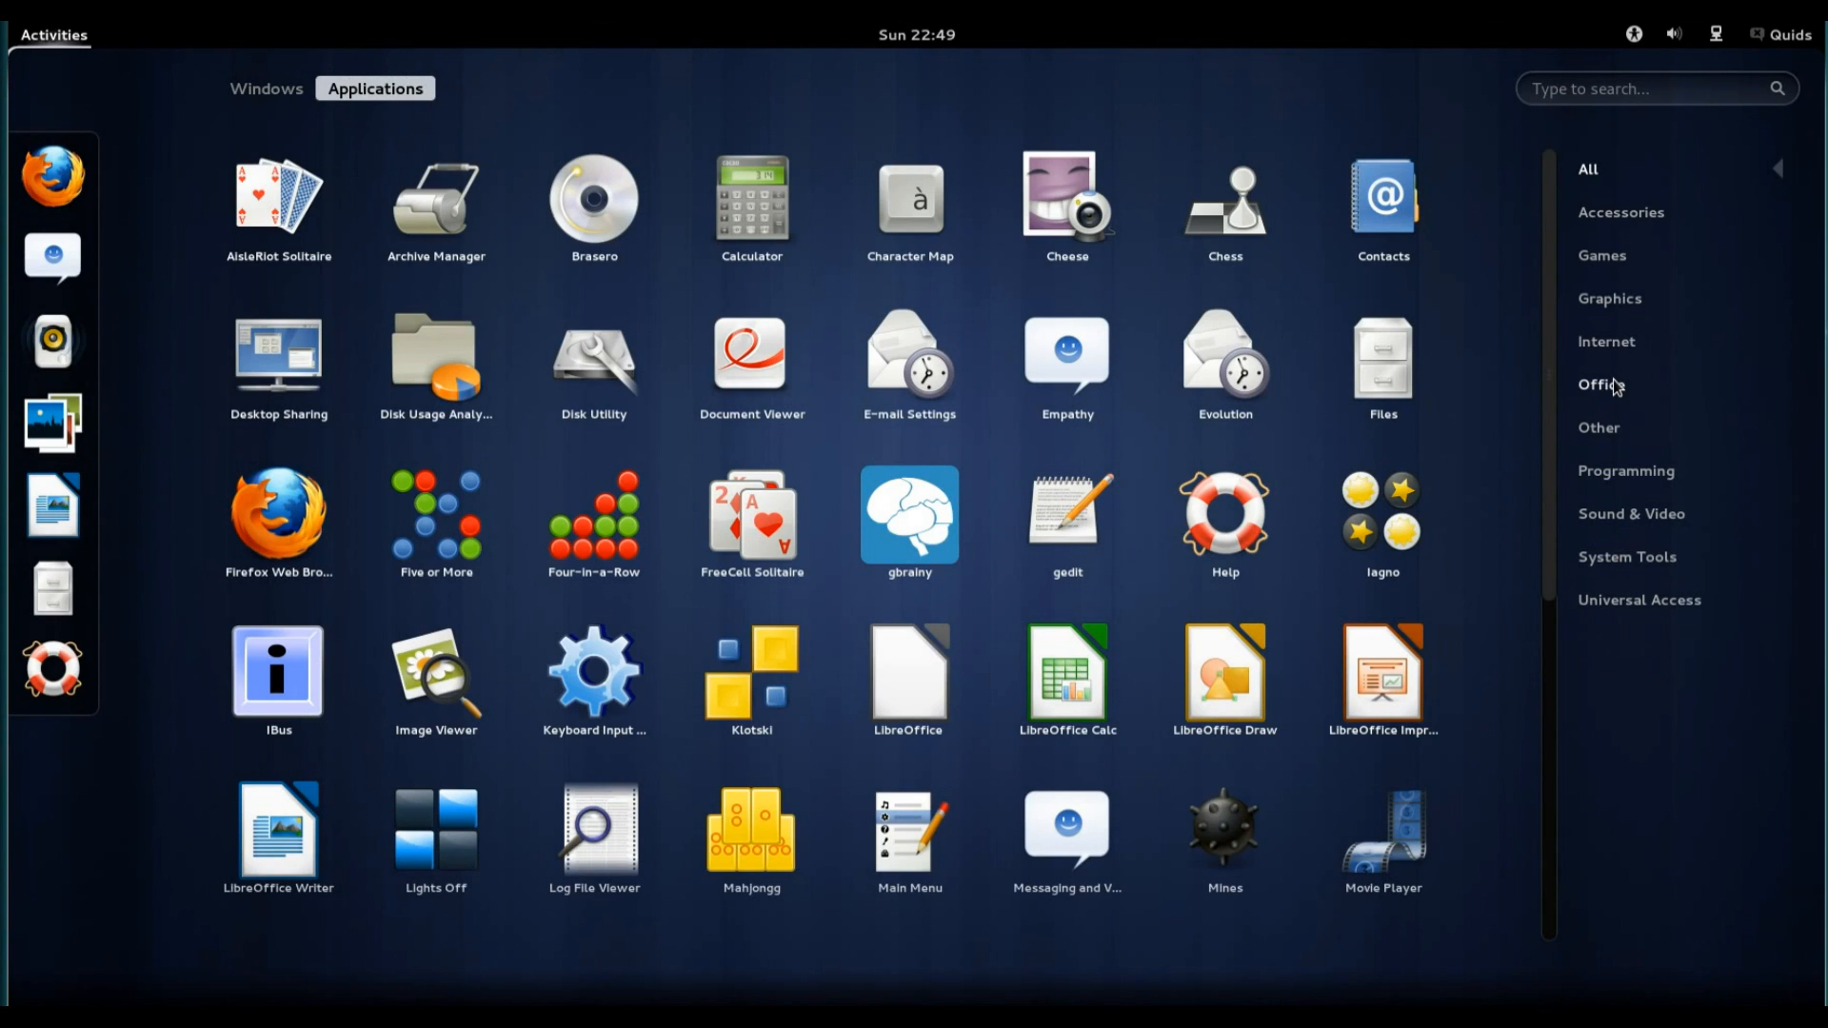
left_click(1601, 384)
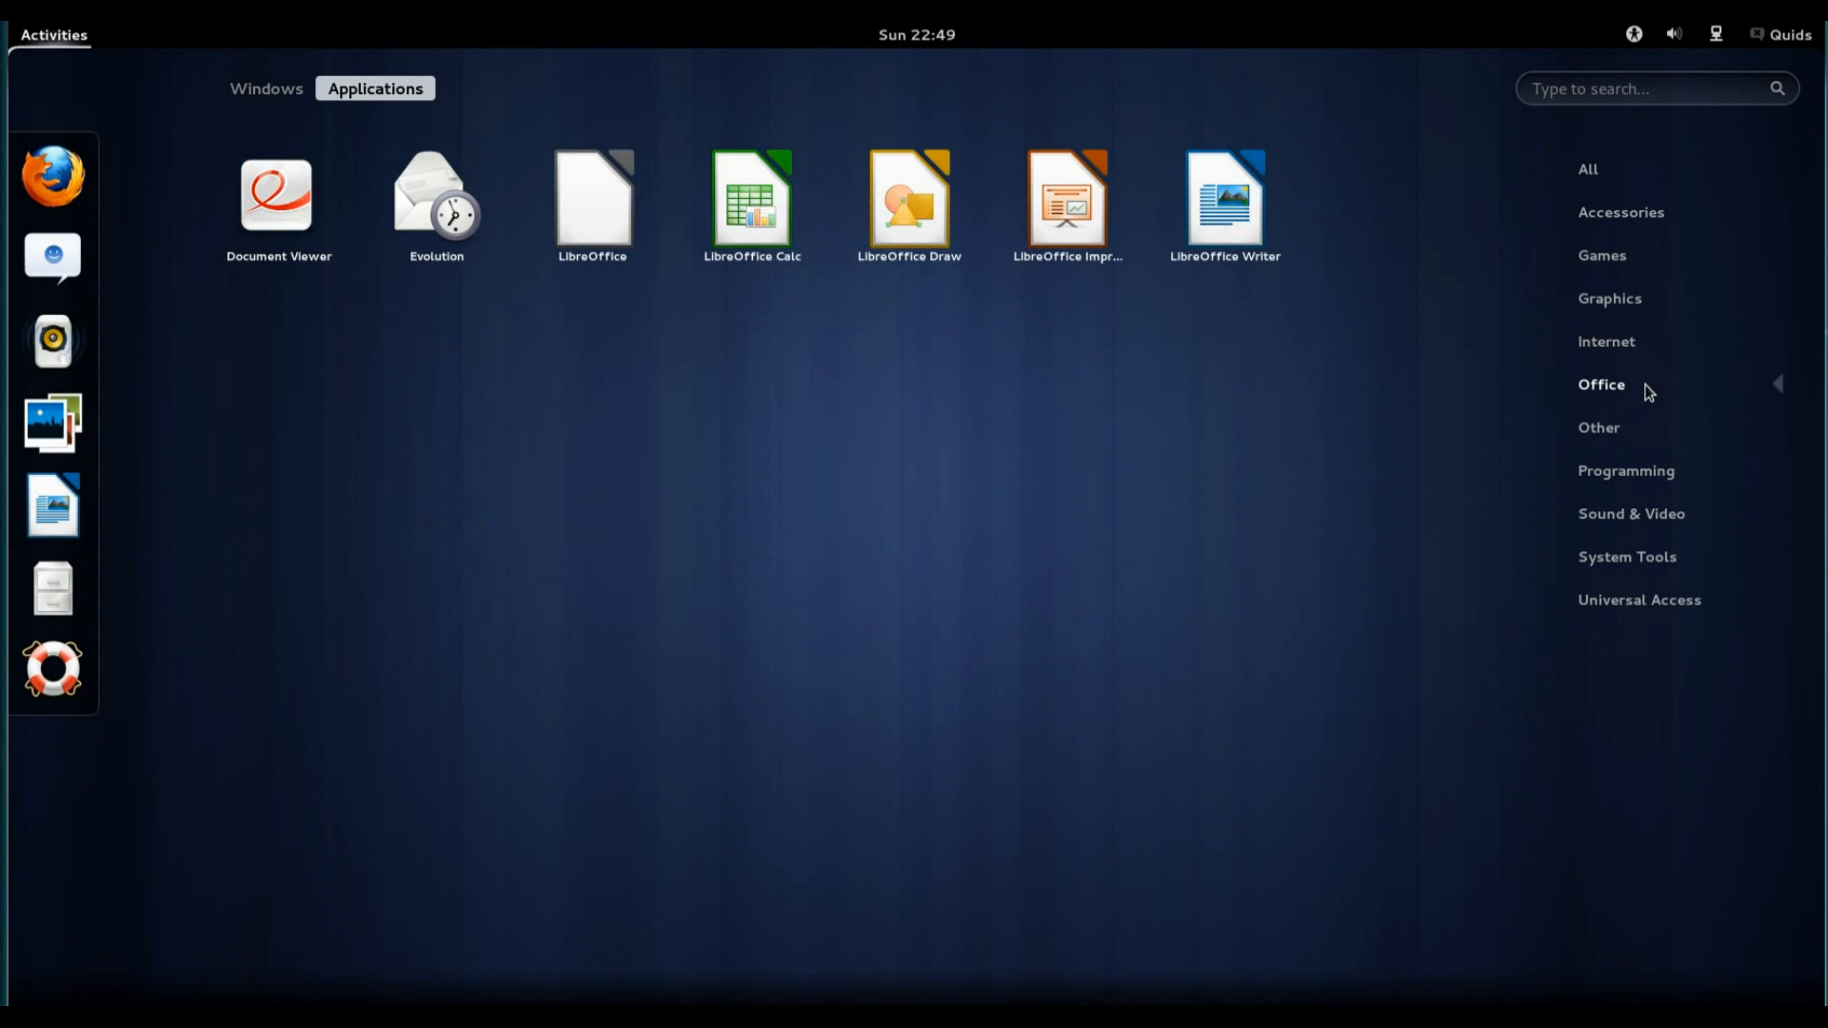
mouse_move(302, 354)
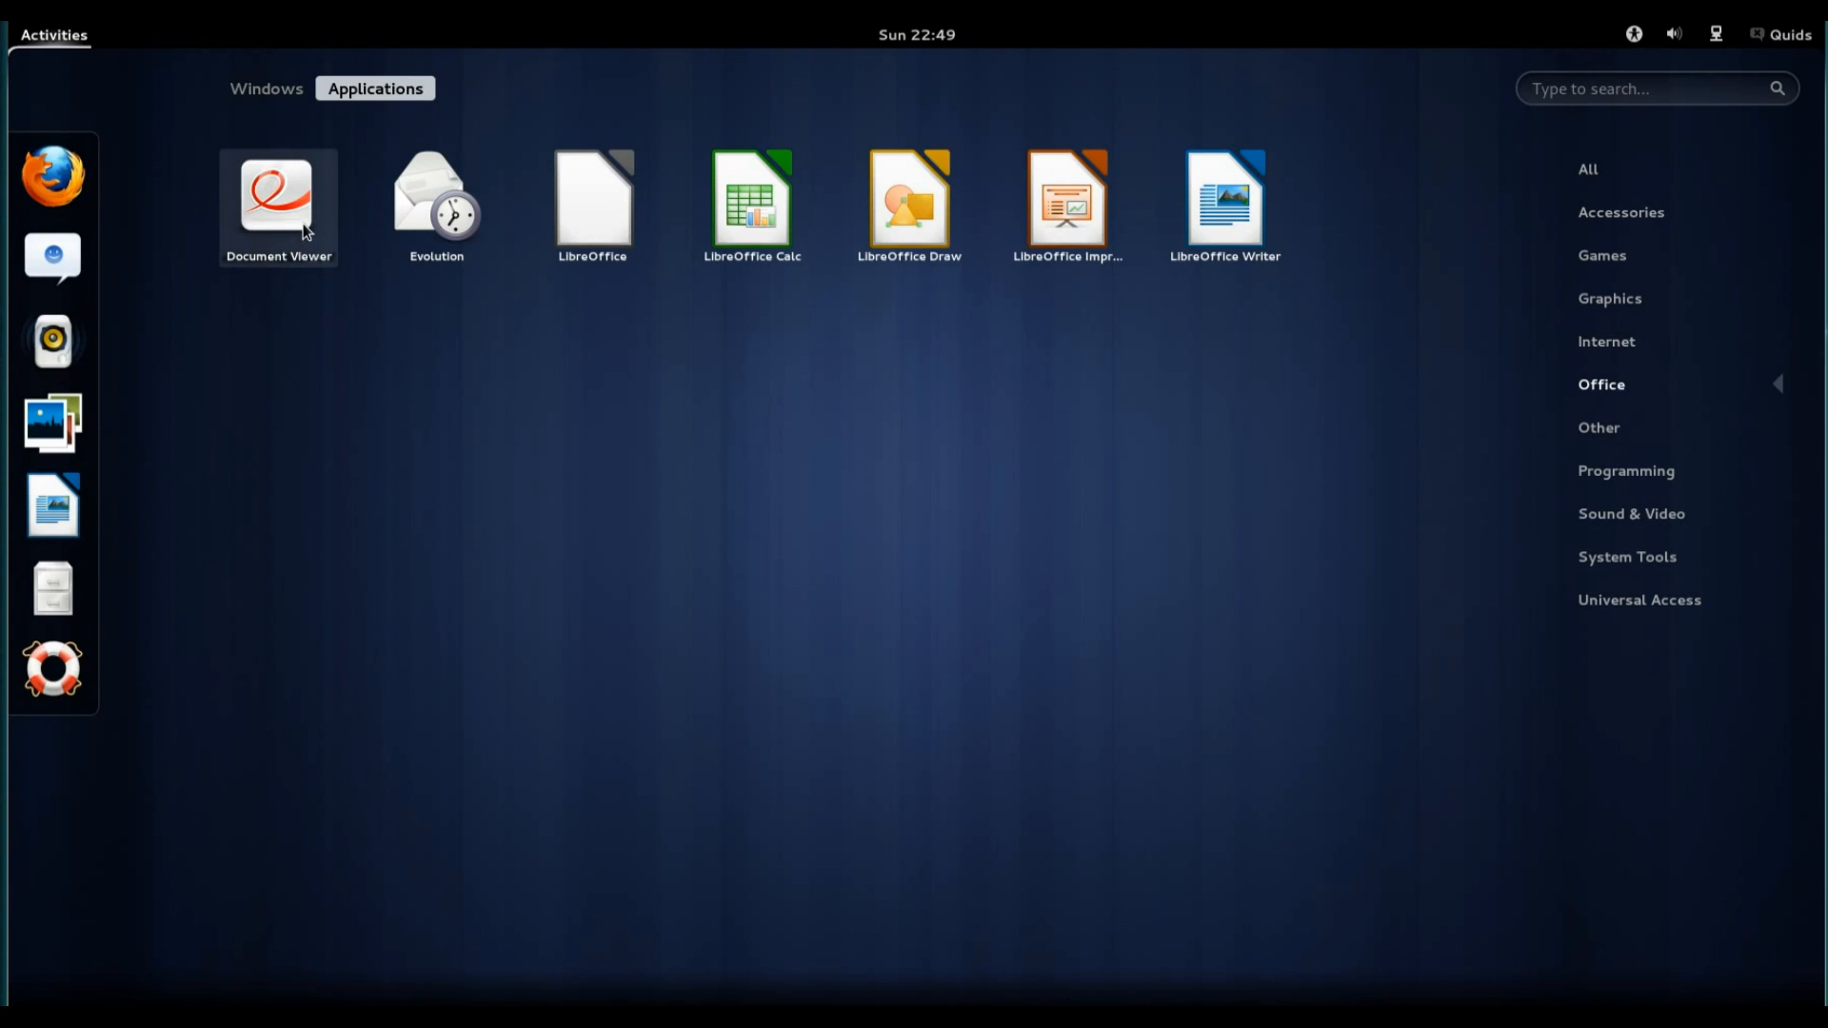
mouse_move(435, 206)
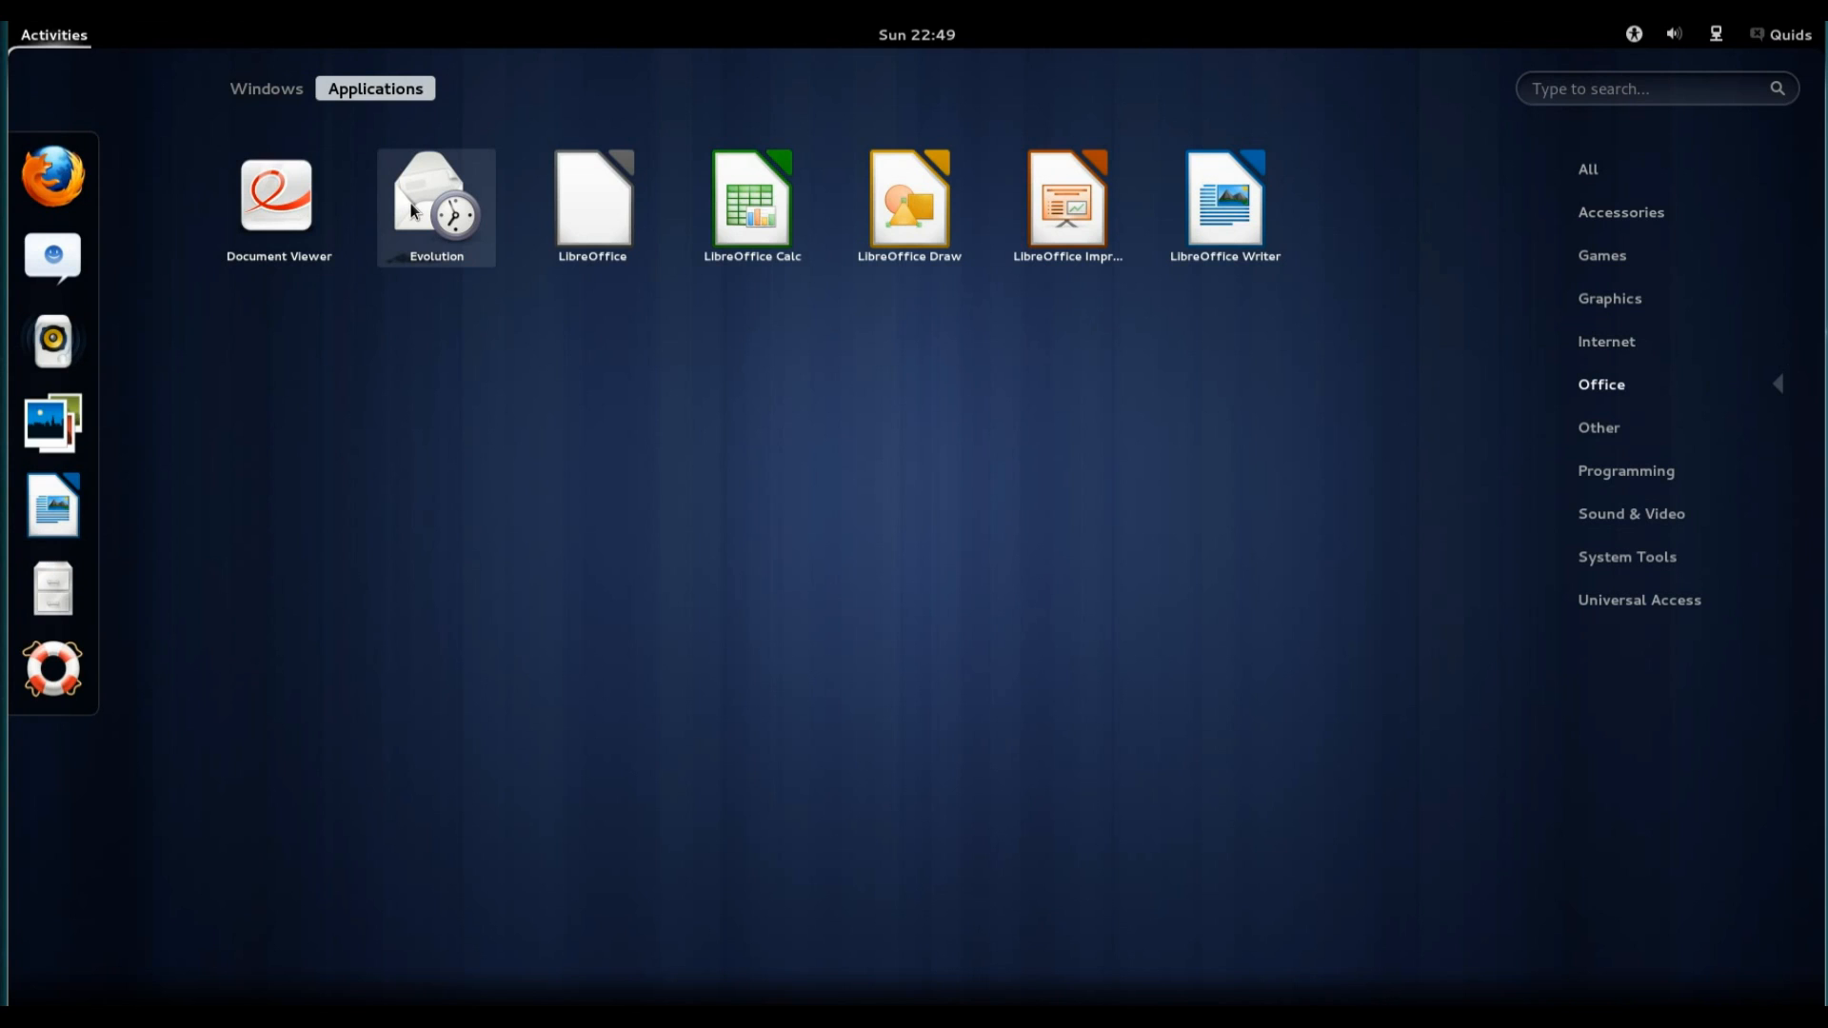
mouse_move(613, 208)
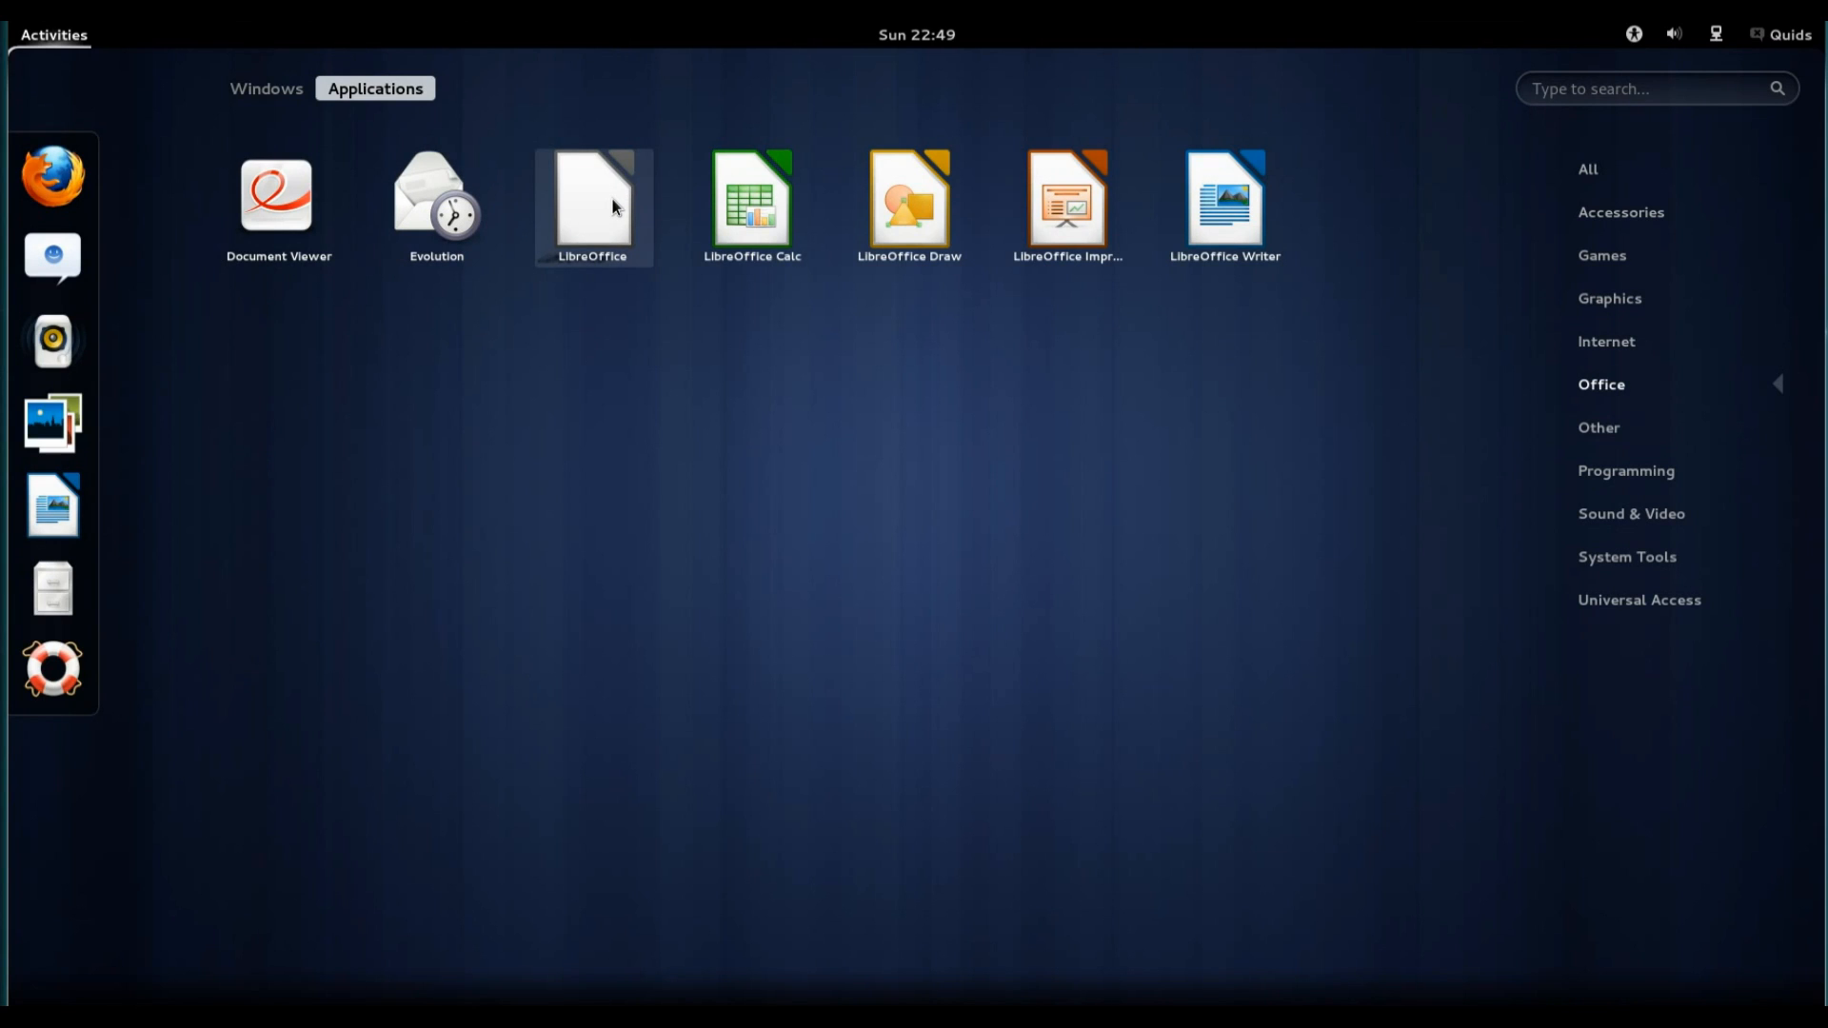
mouse_move(618, 225)
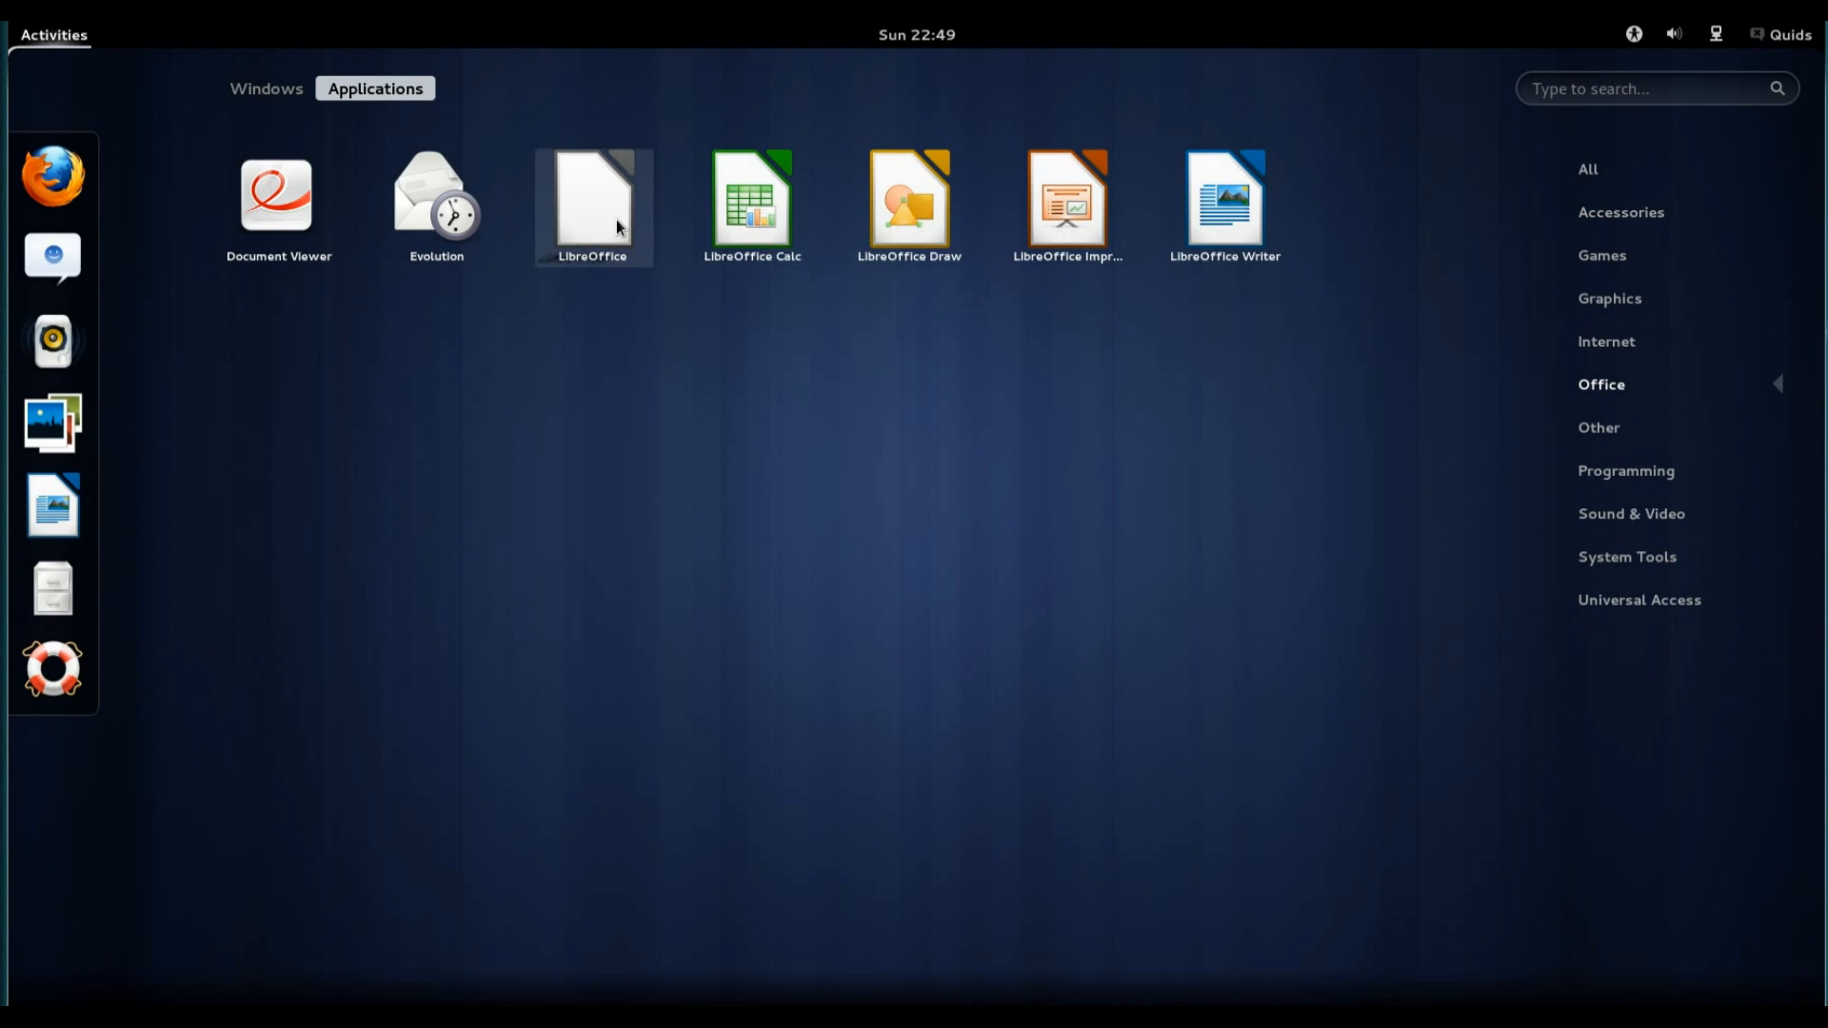
mouse_move(849, 209)
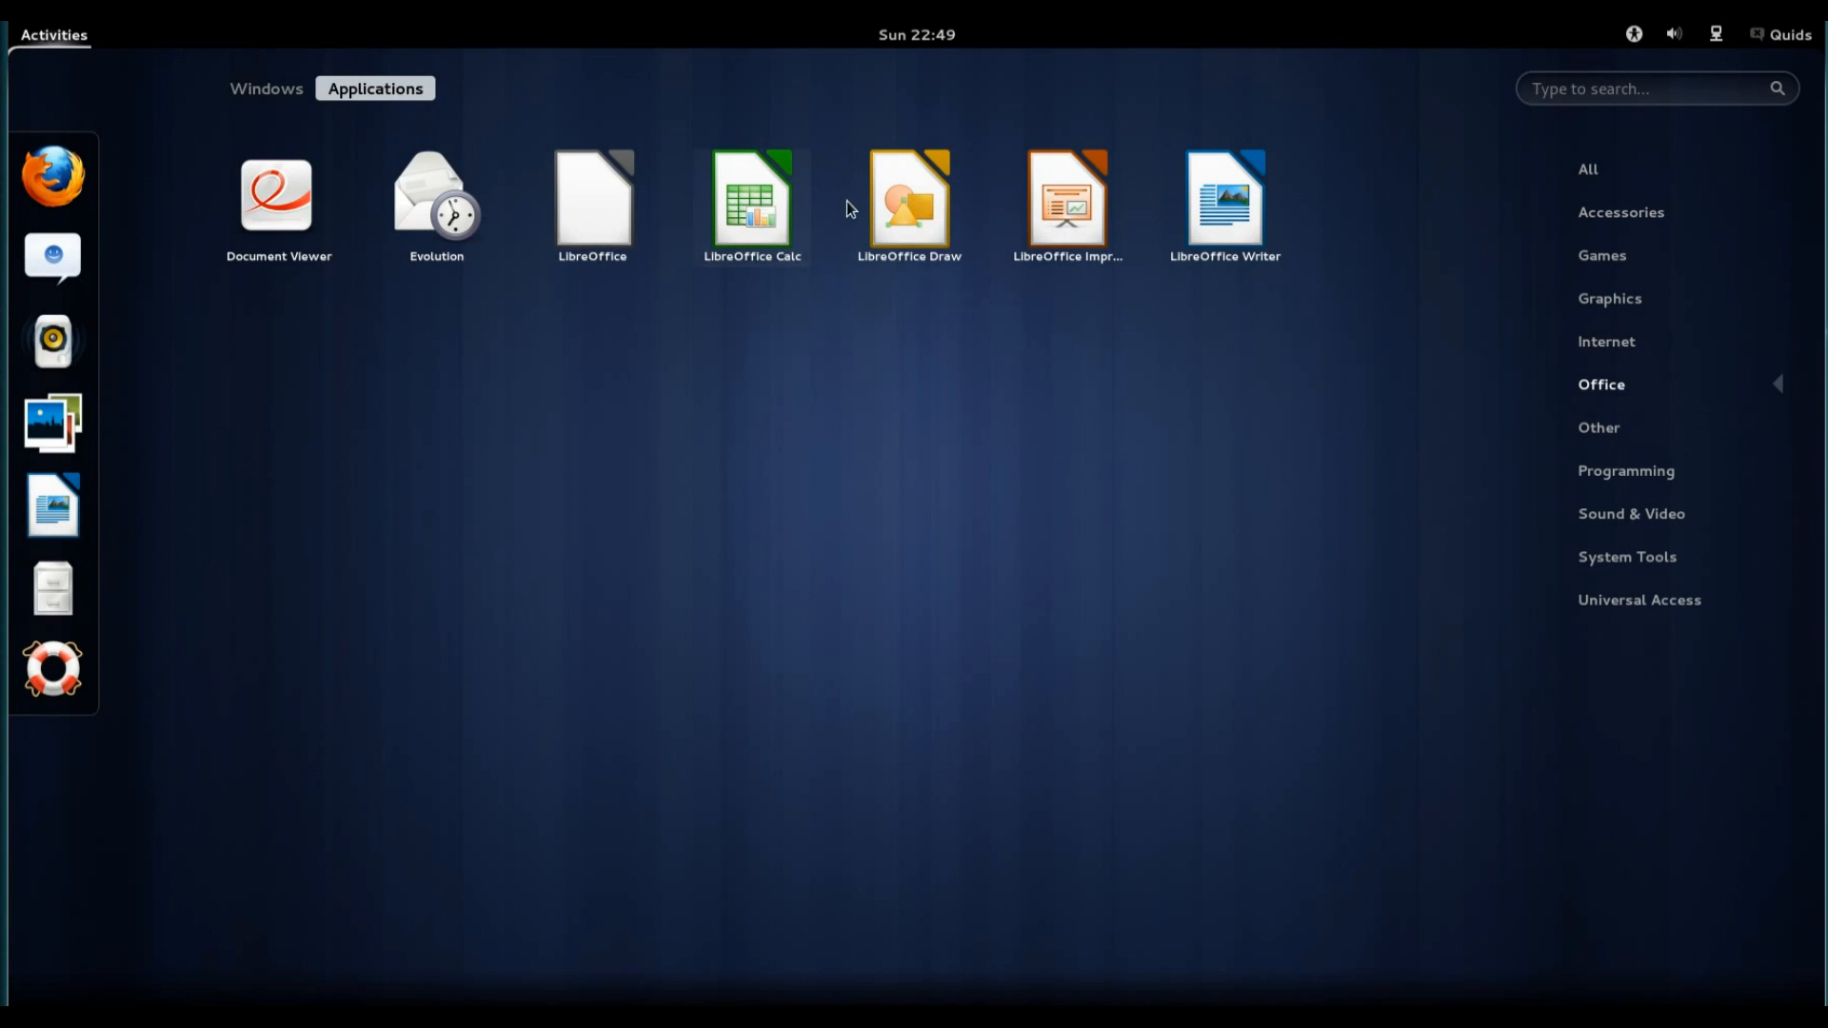
mouse_move(1552, 468)
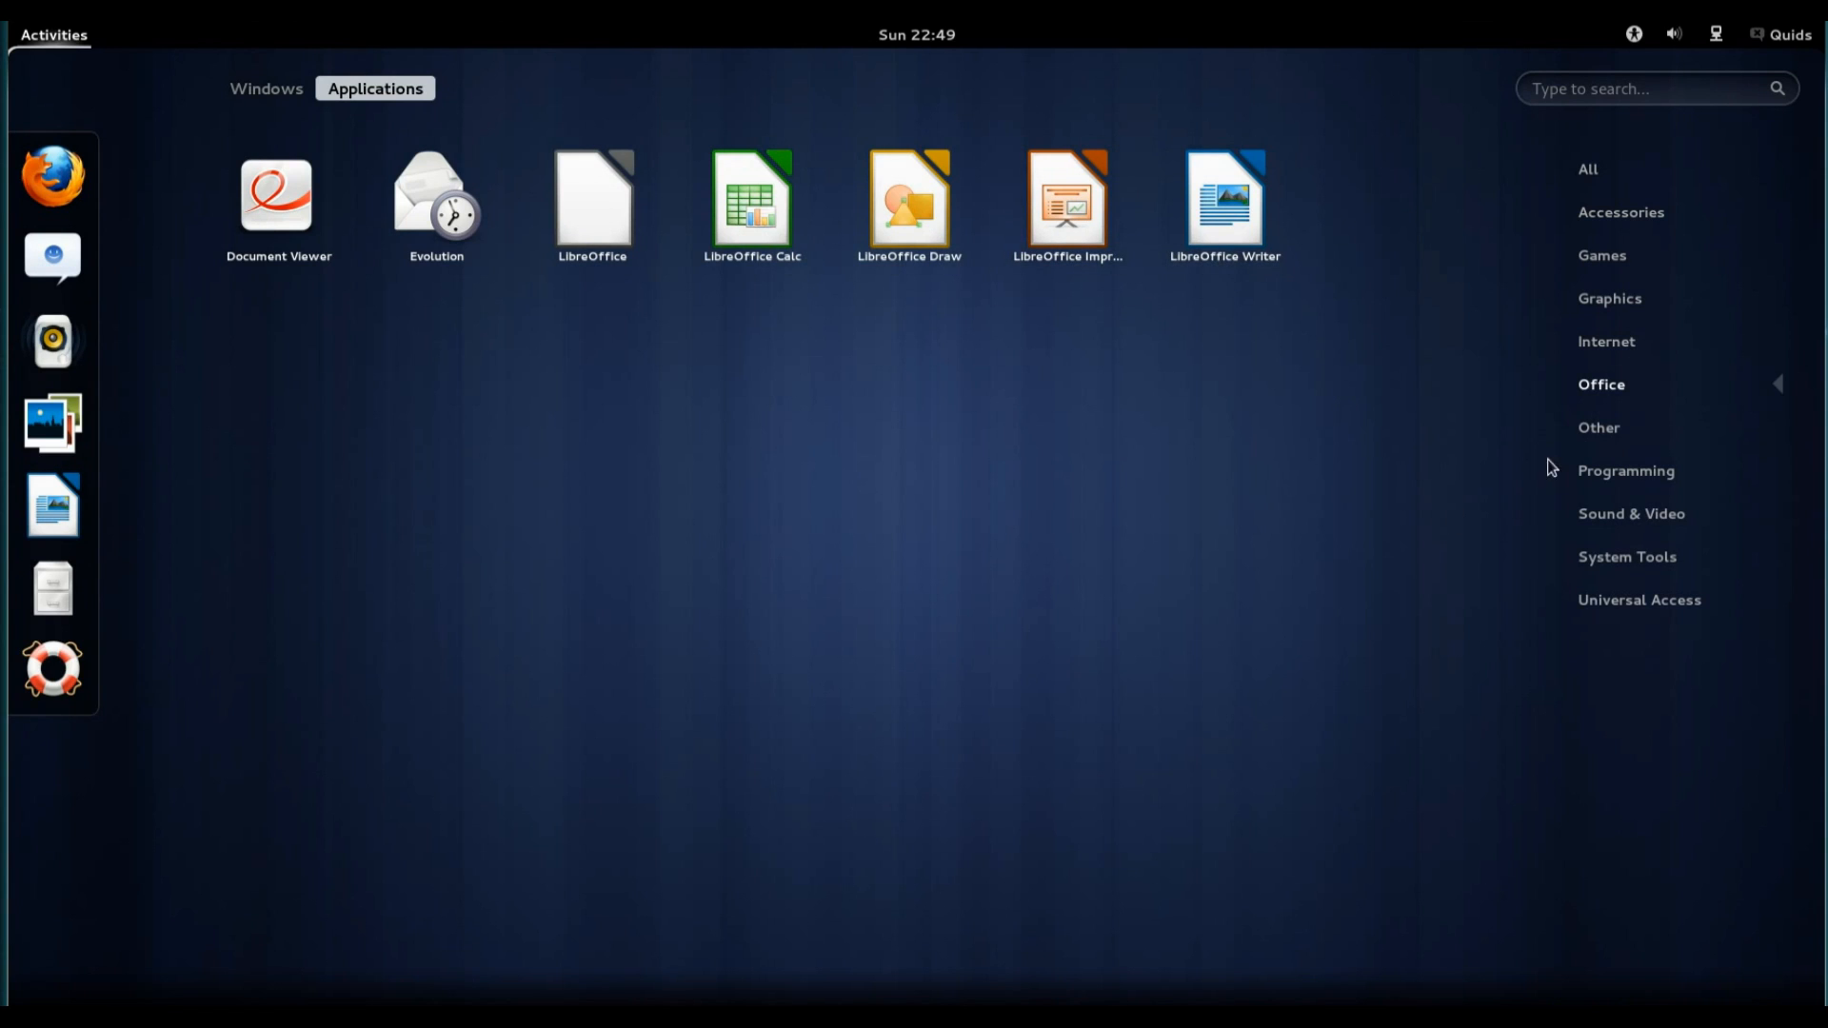
left_click(1598, 427)
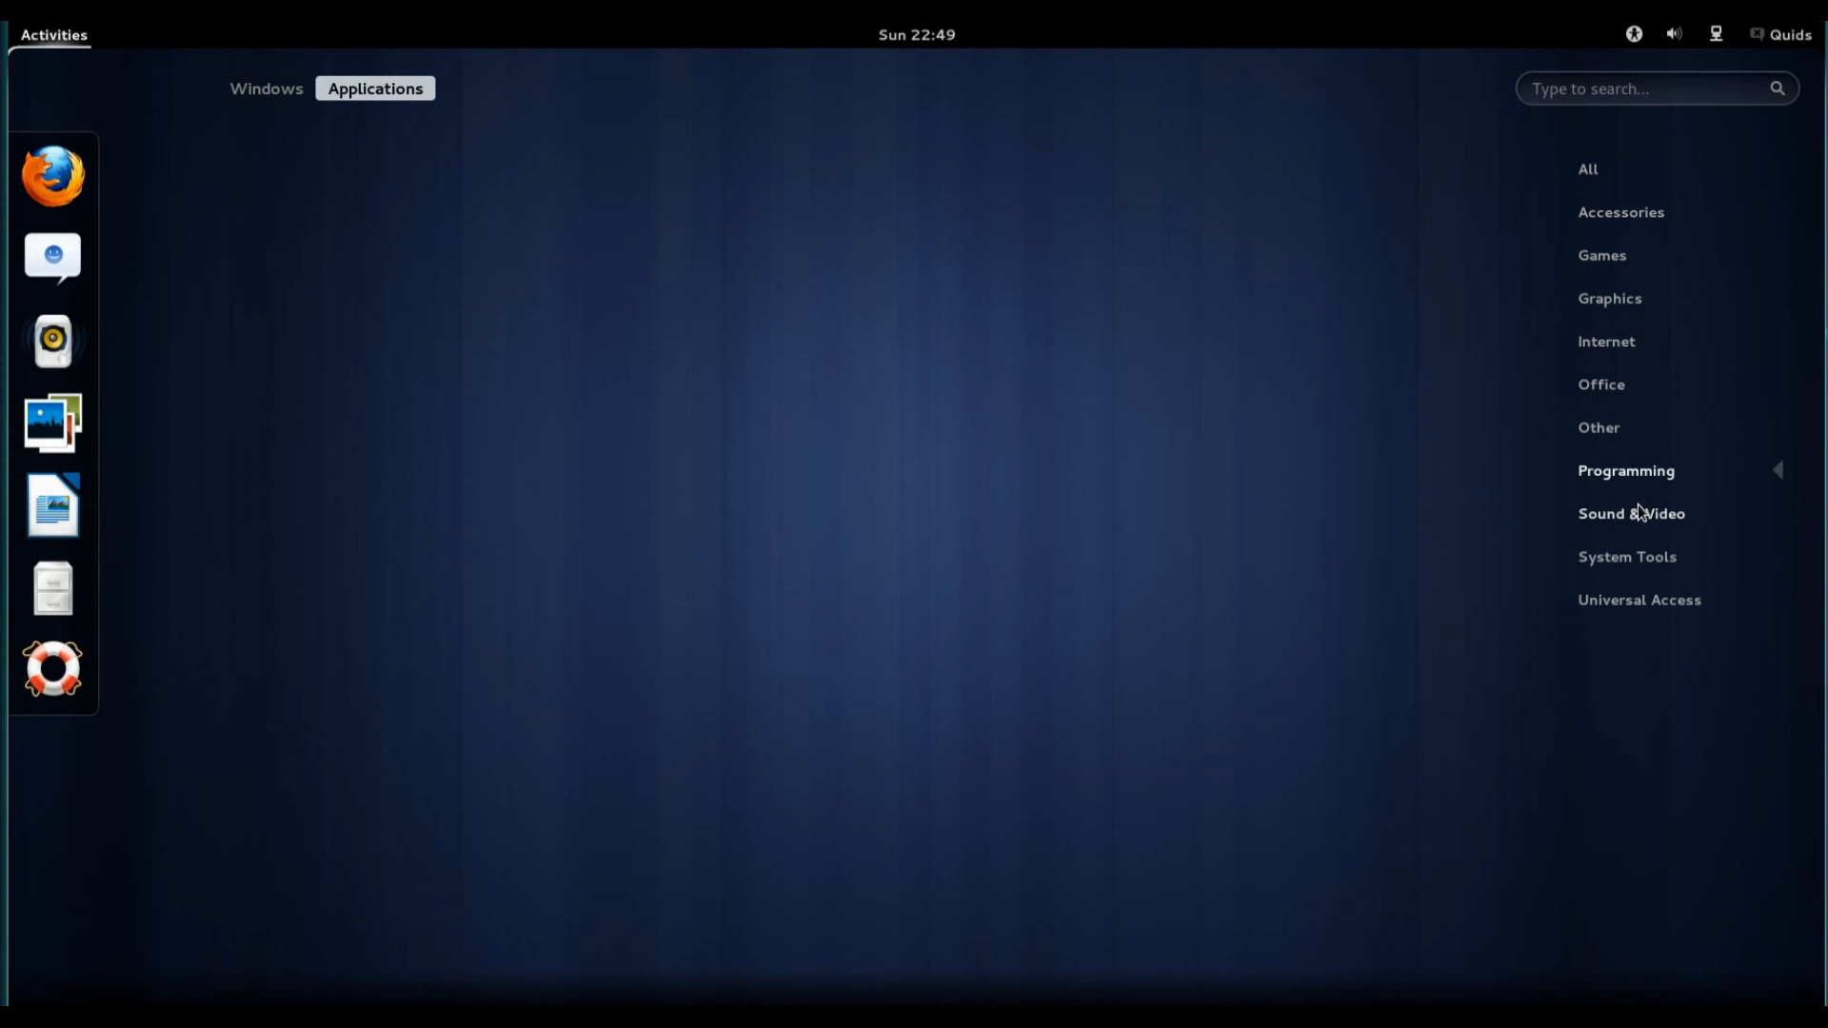
Move from Sound & Video to System Tools and launch System Monitor.
left_click(1631, 514)
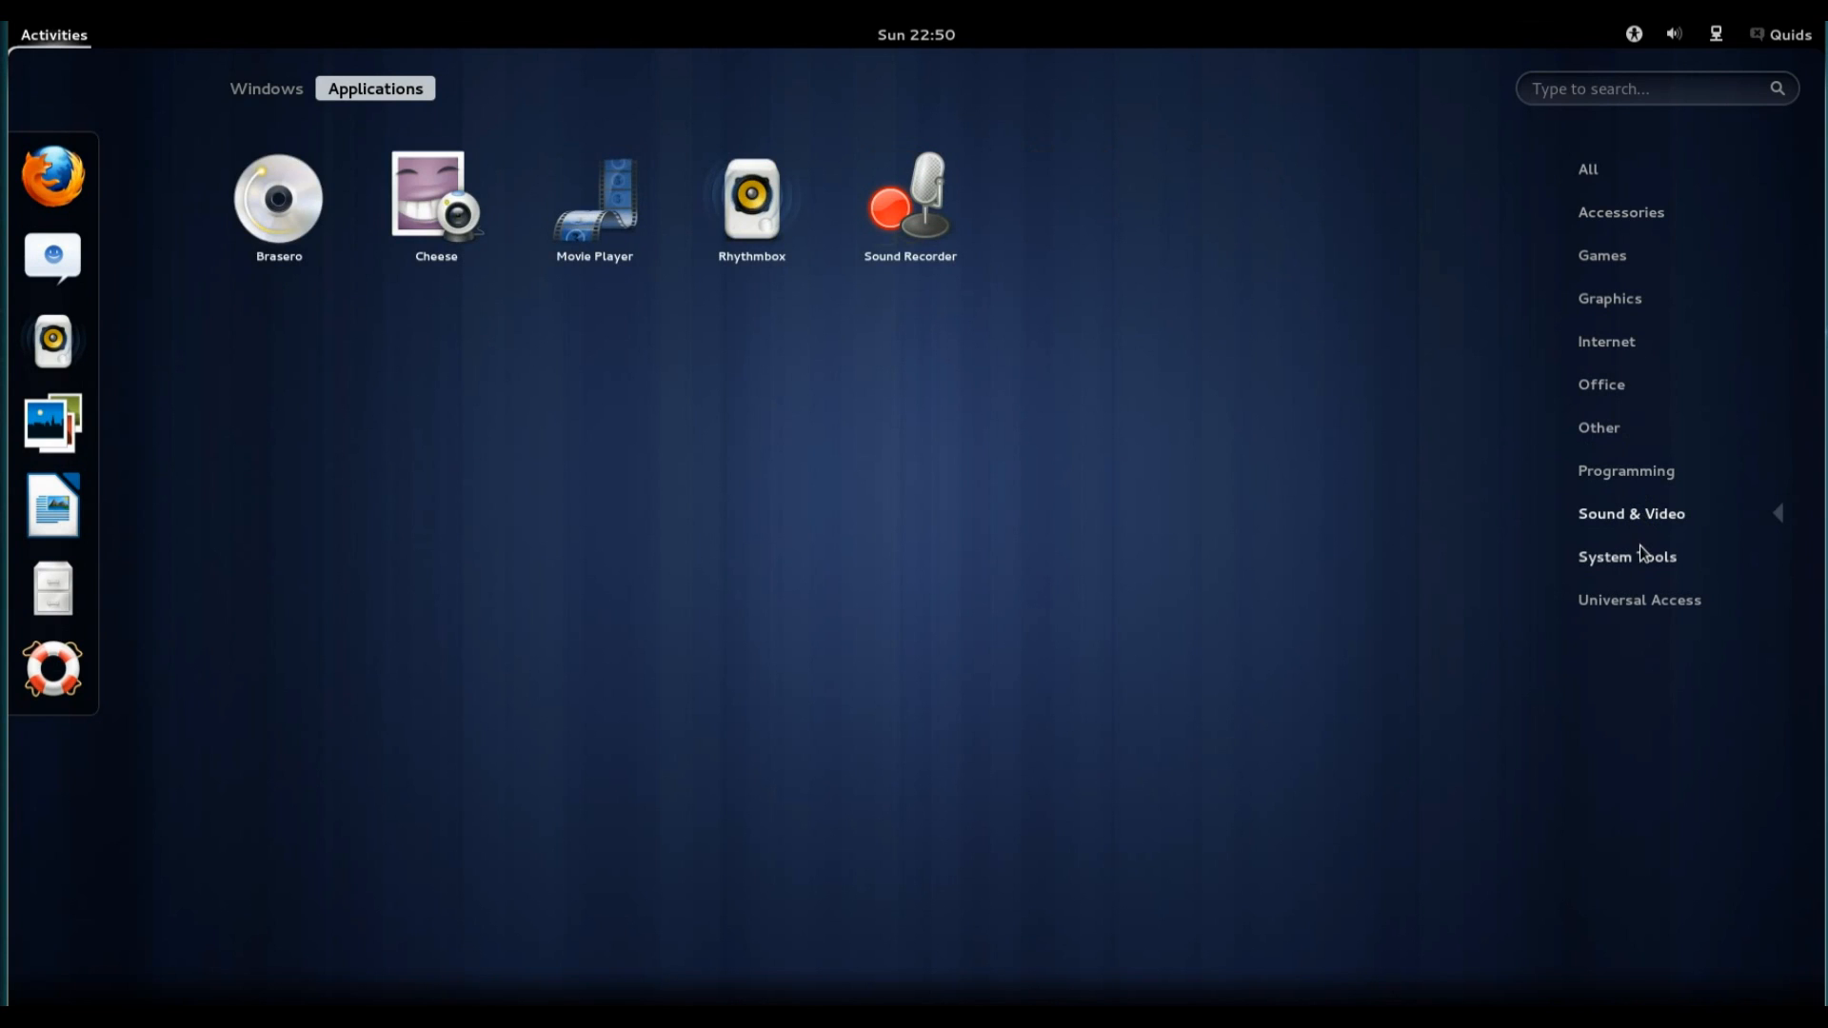
mouse_move(277, 207)
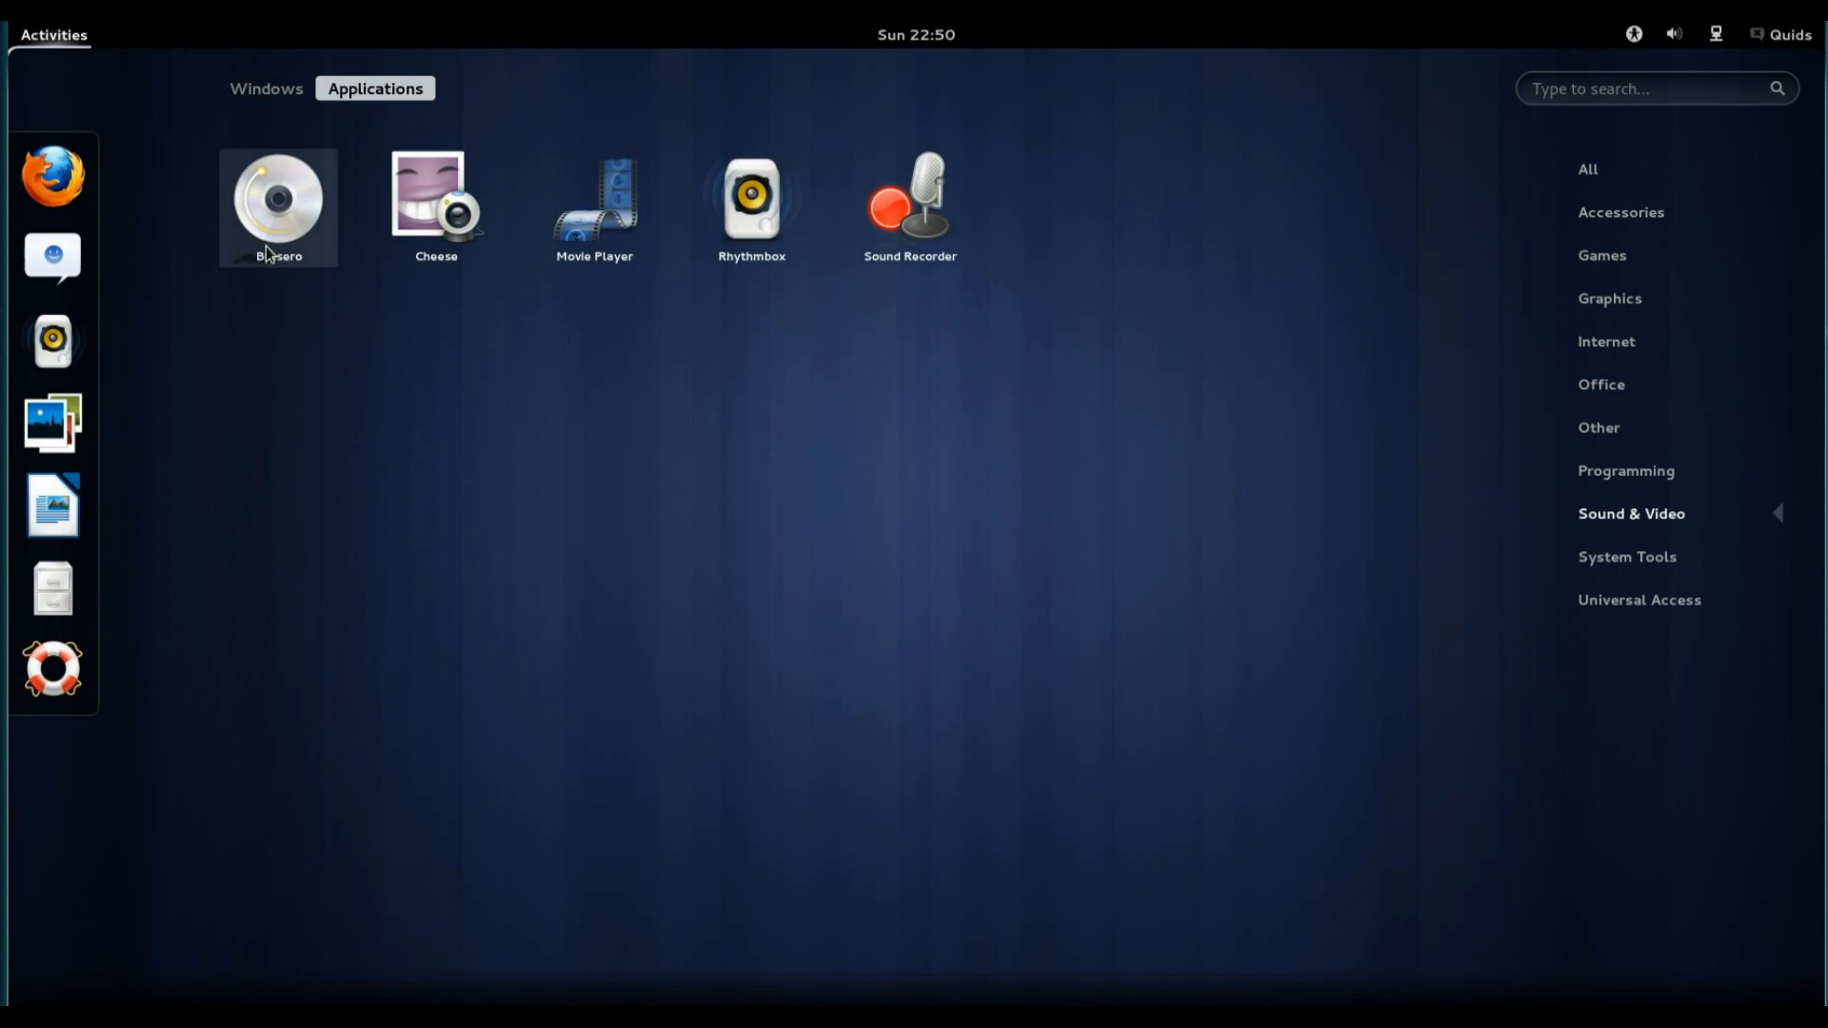
mouse_move(455, 222)
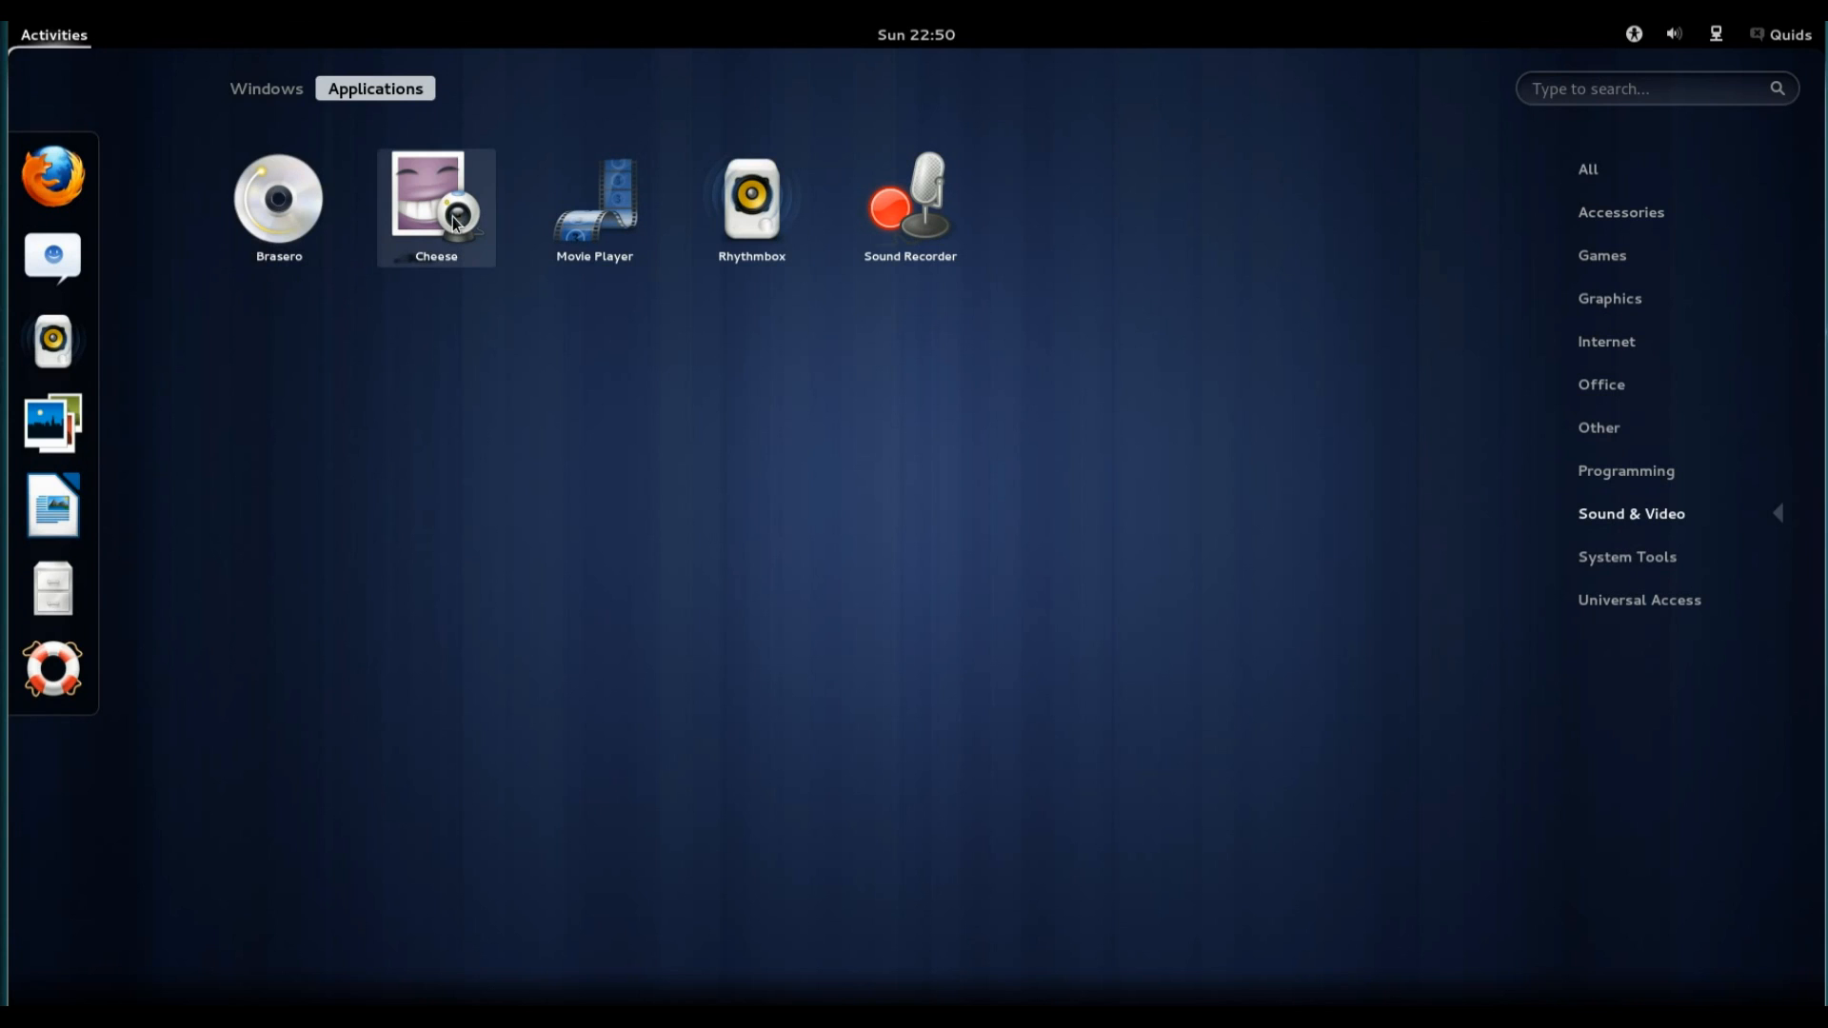
mouse_move(593, 207)
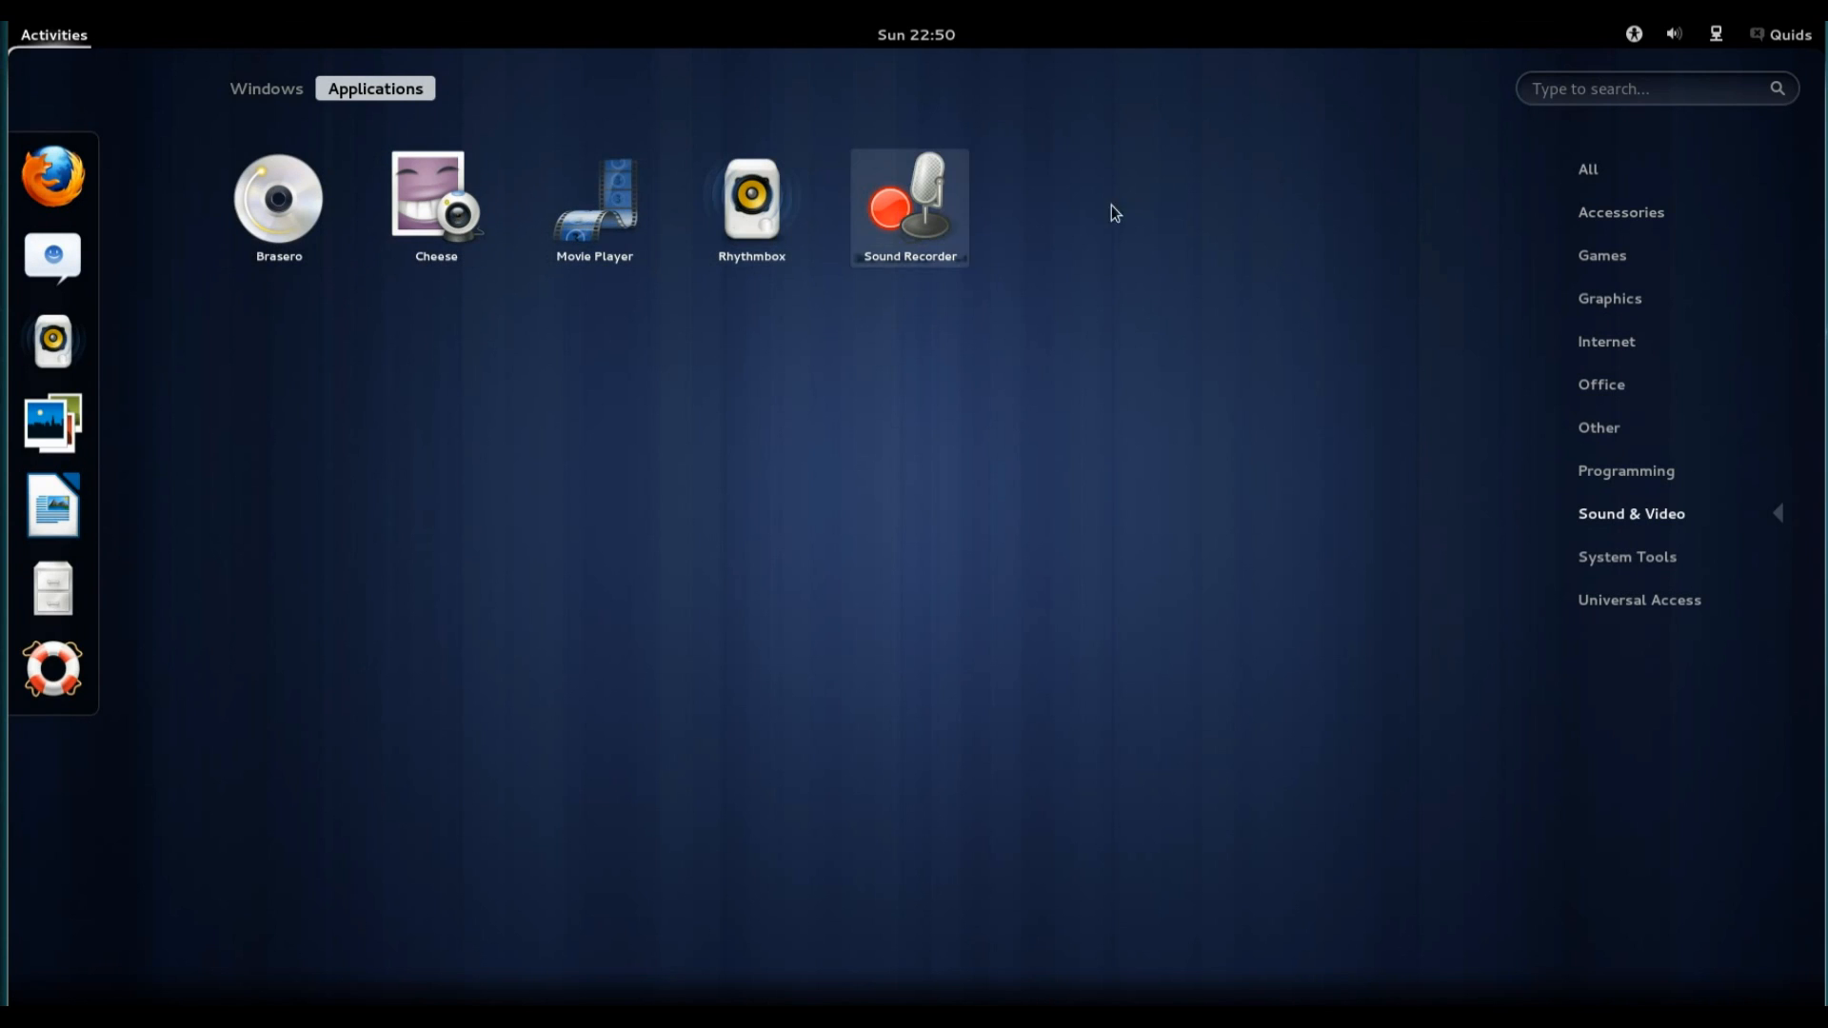
mouse_move(1593, 533)
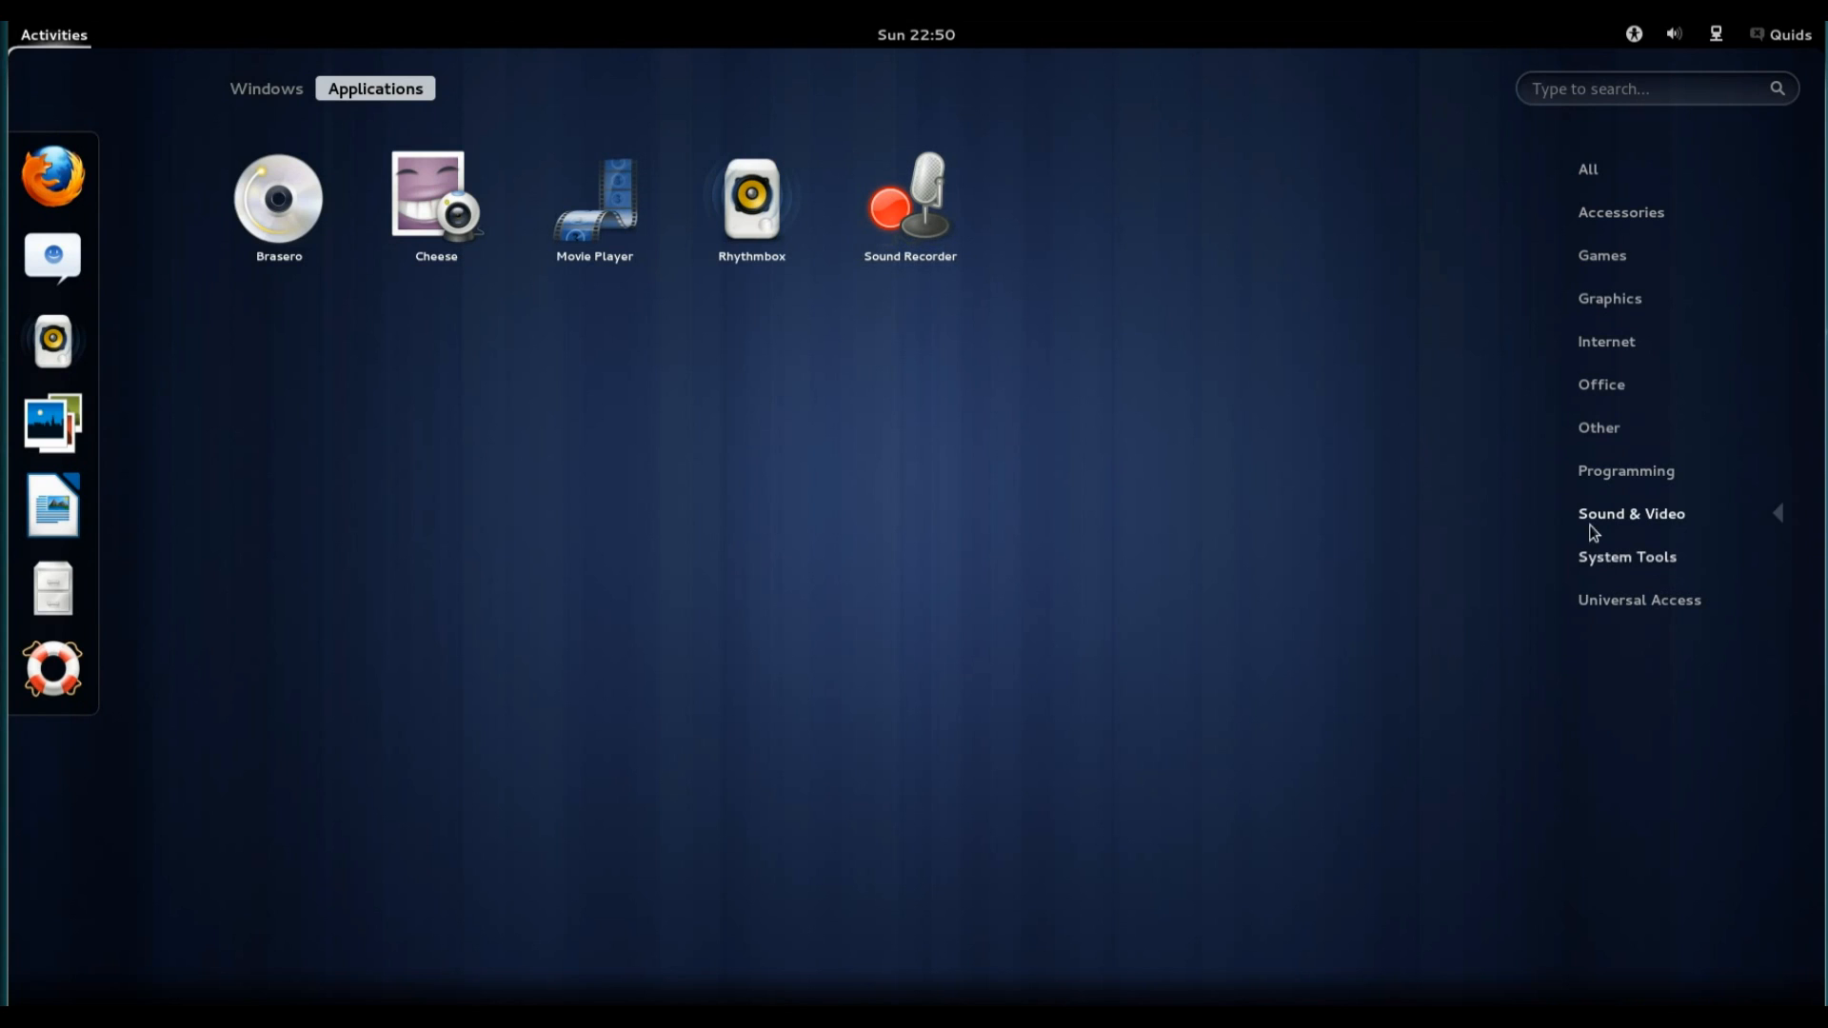
left_click(1626, 556)
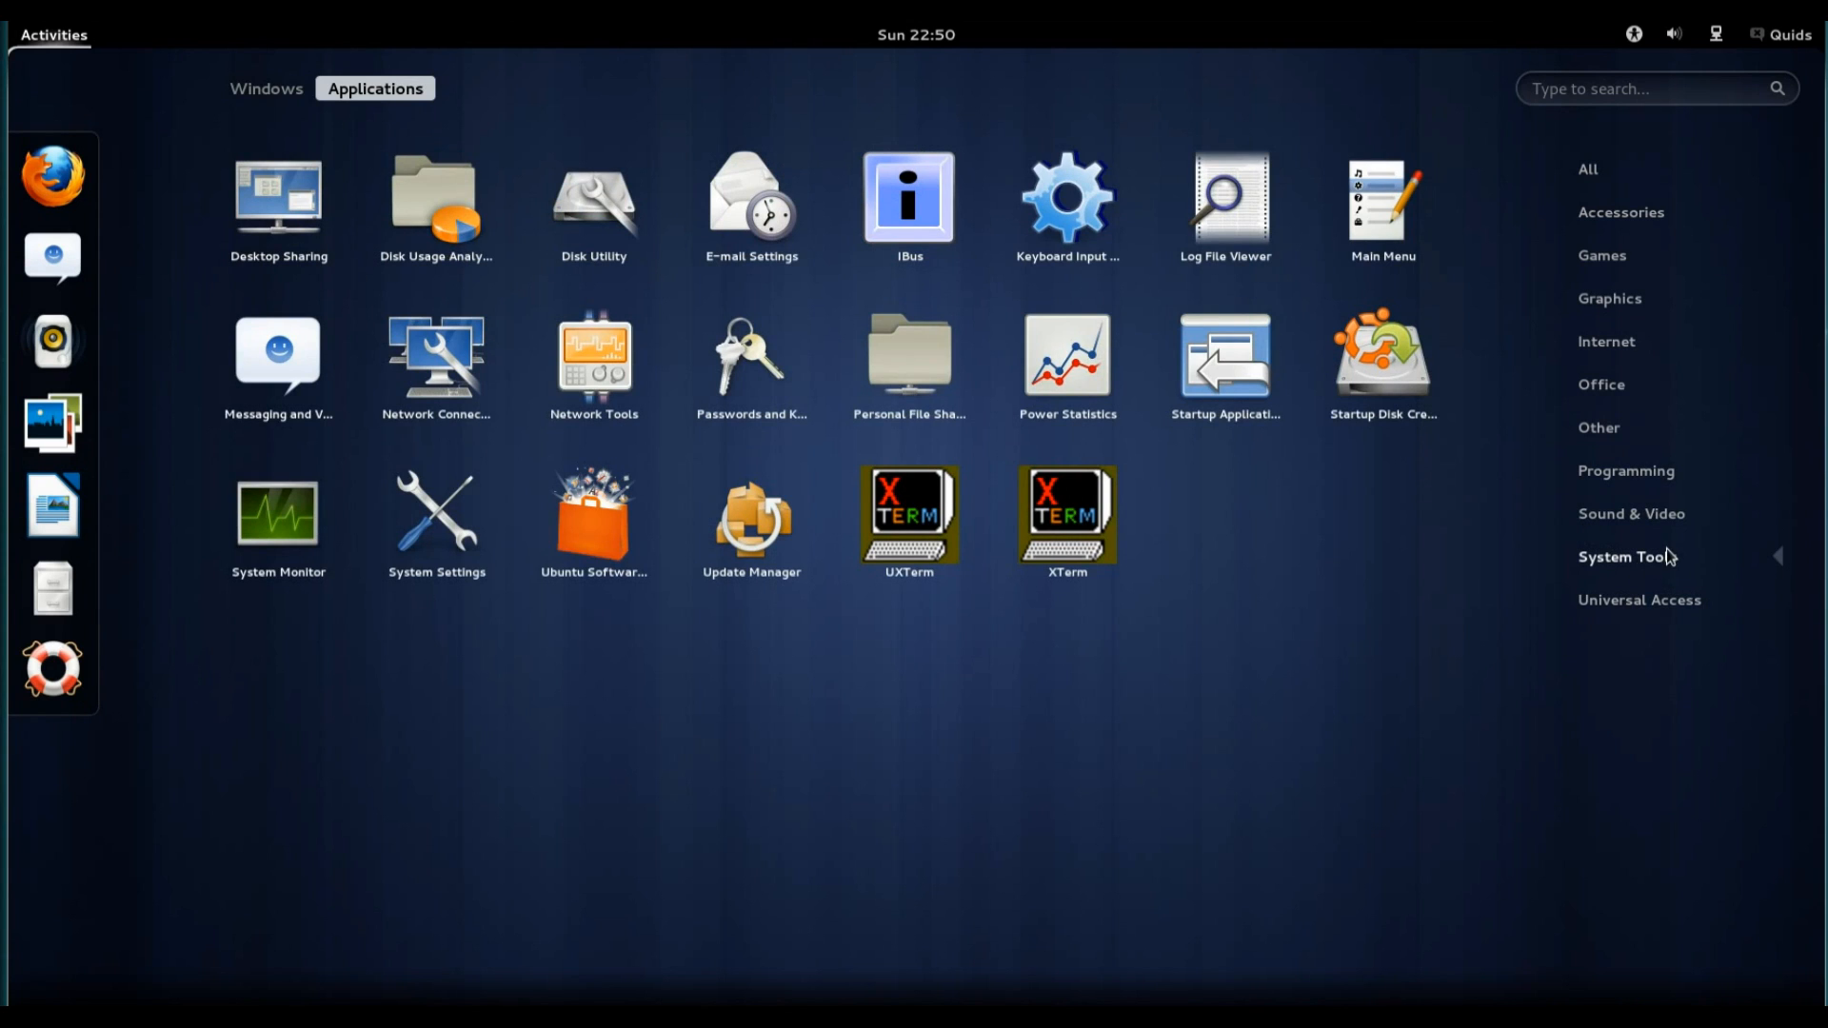
mouse_move(1371, 422)
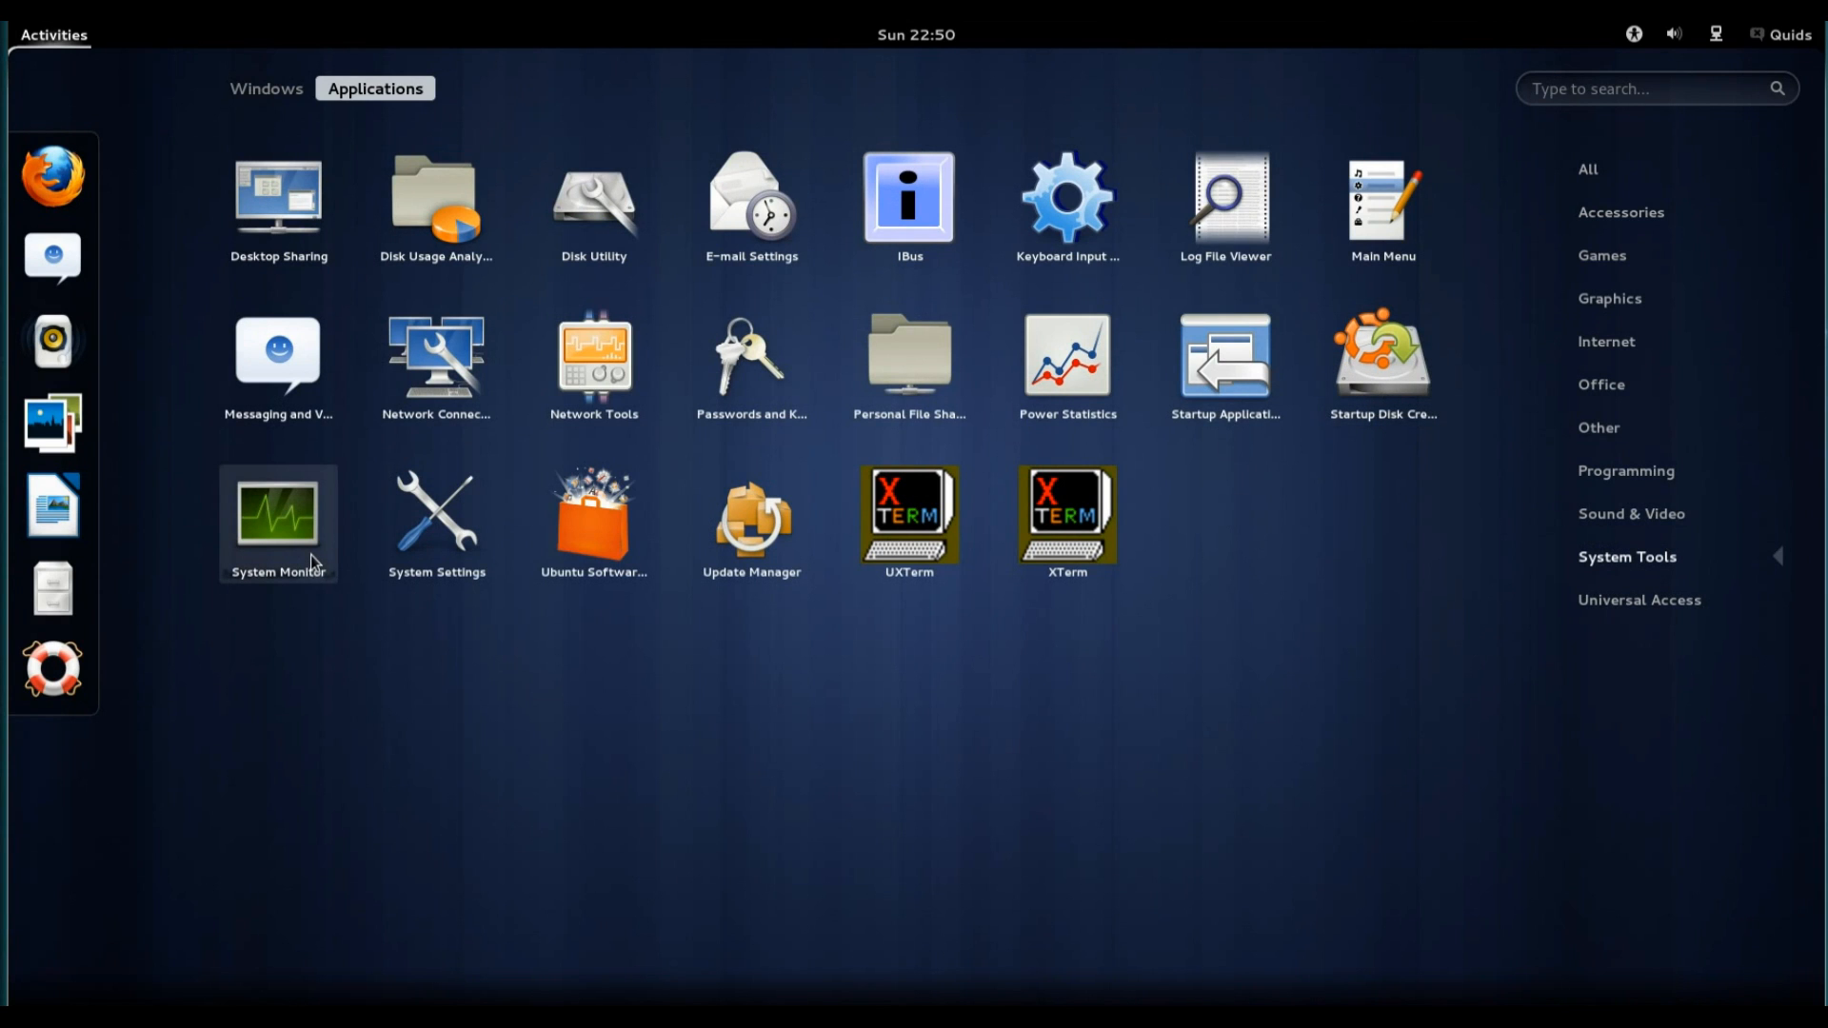
double_click(277, 515)
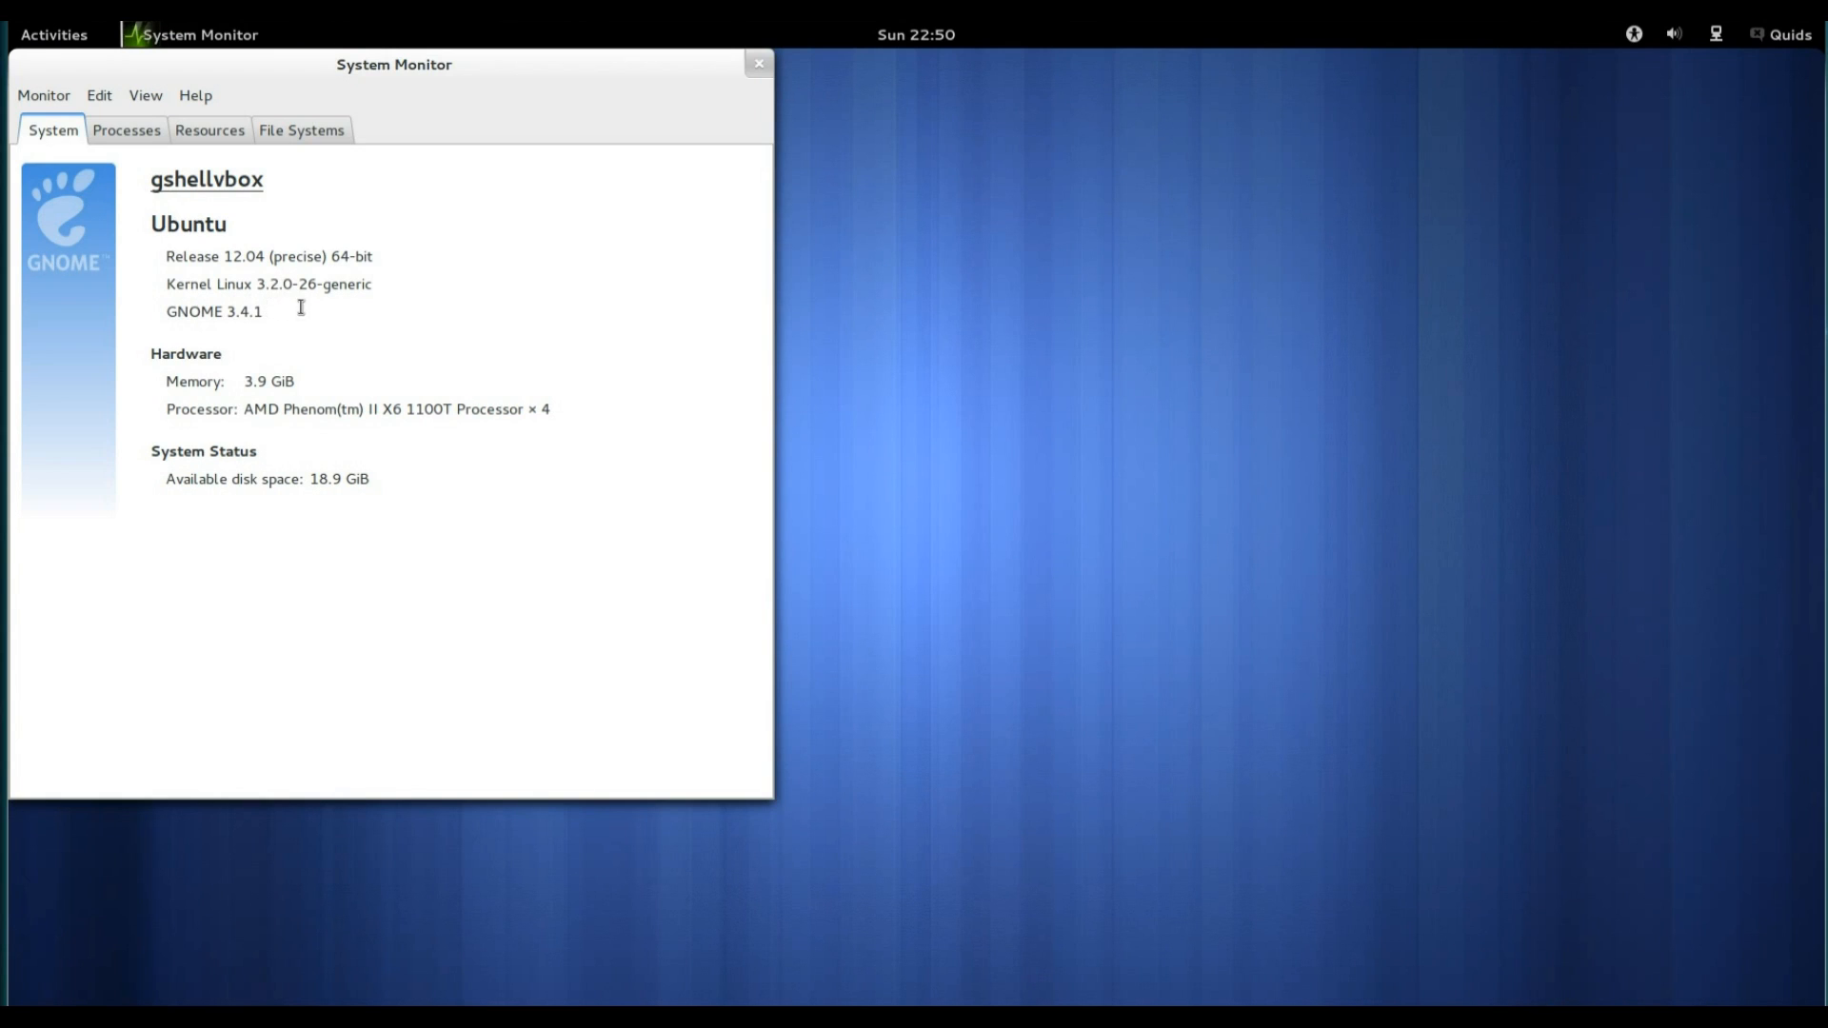
mouse_move(132, 140)
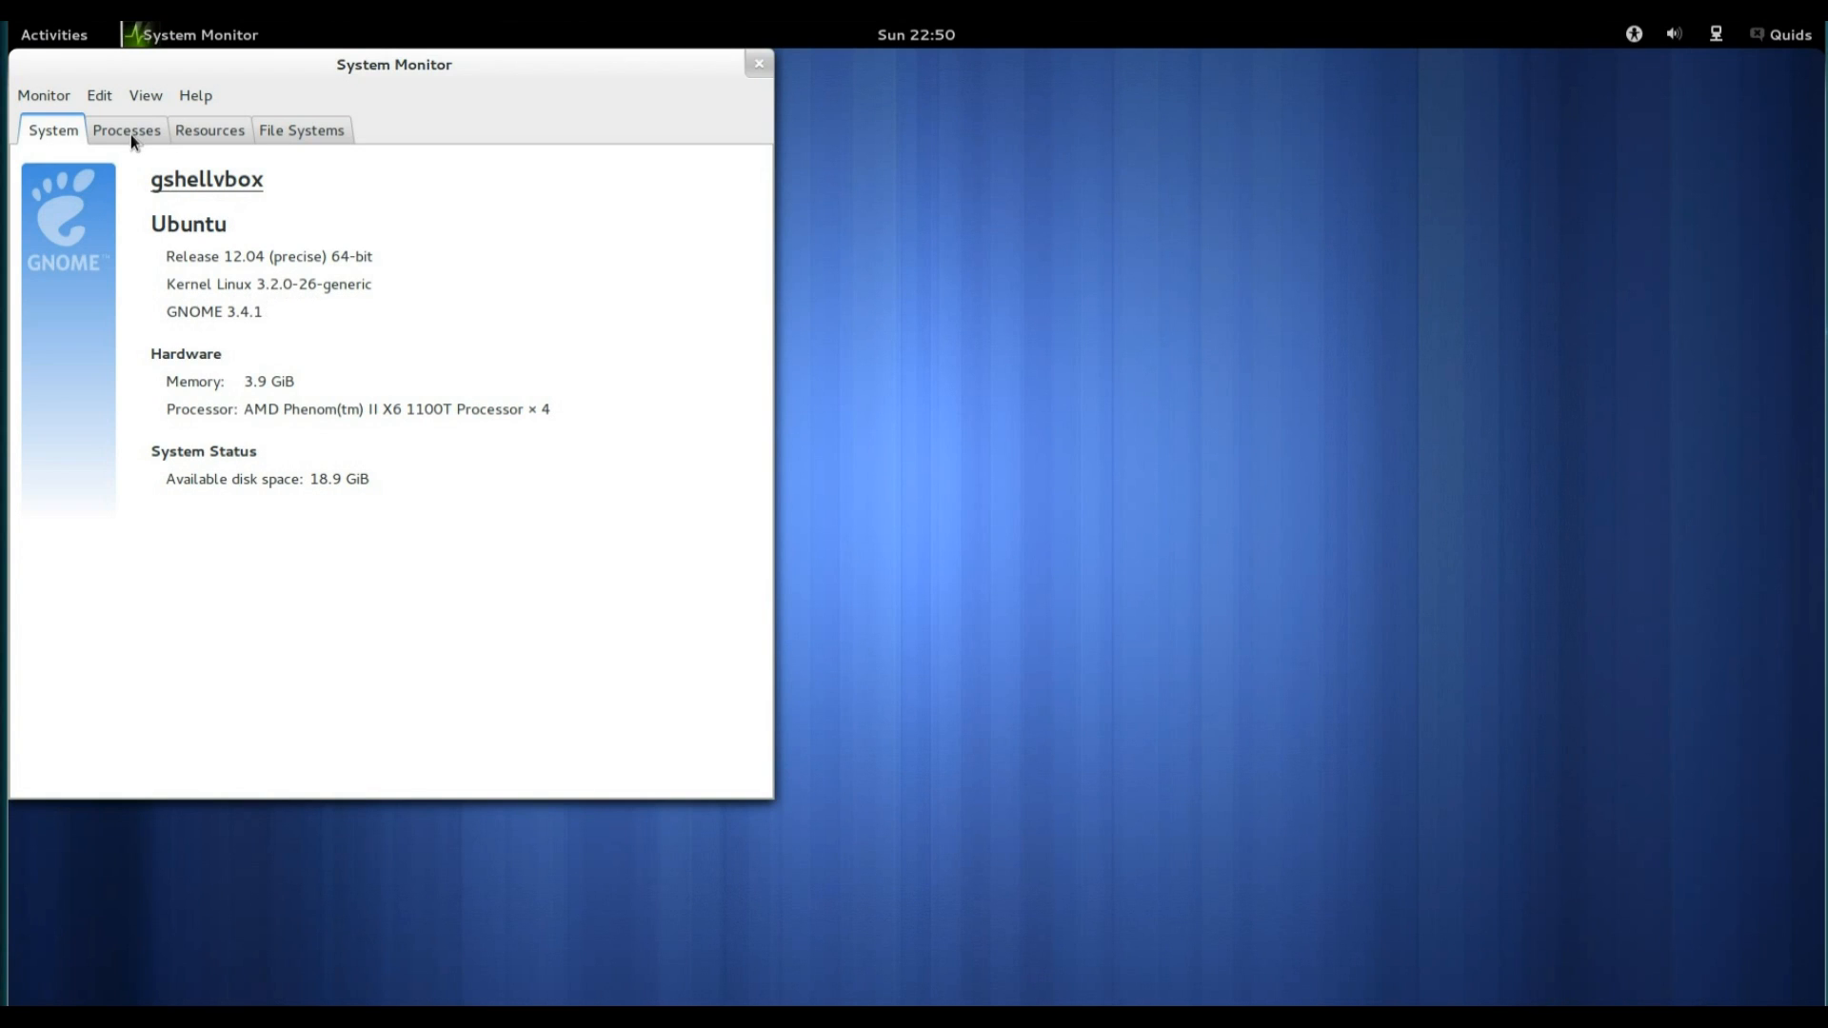
View the Processes, Resources and File Systems tabs, then close System Monitor.
left_click(126, 130)
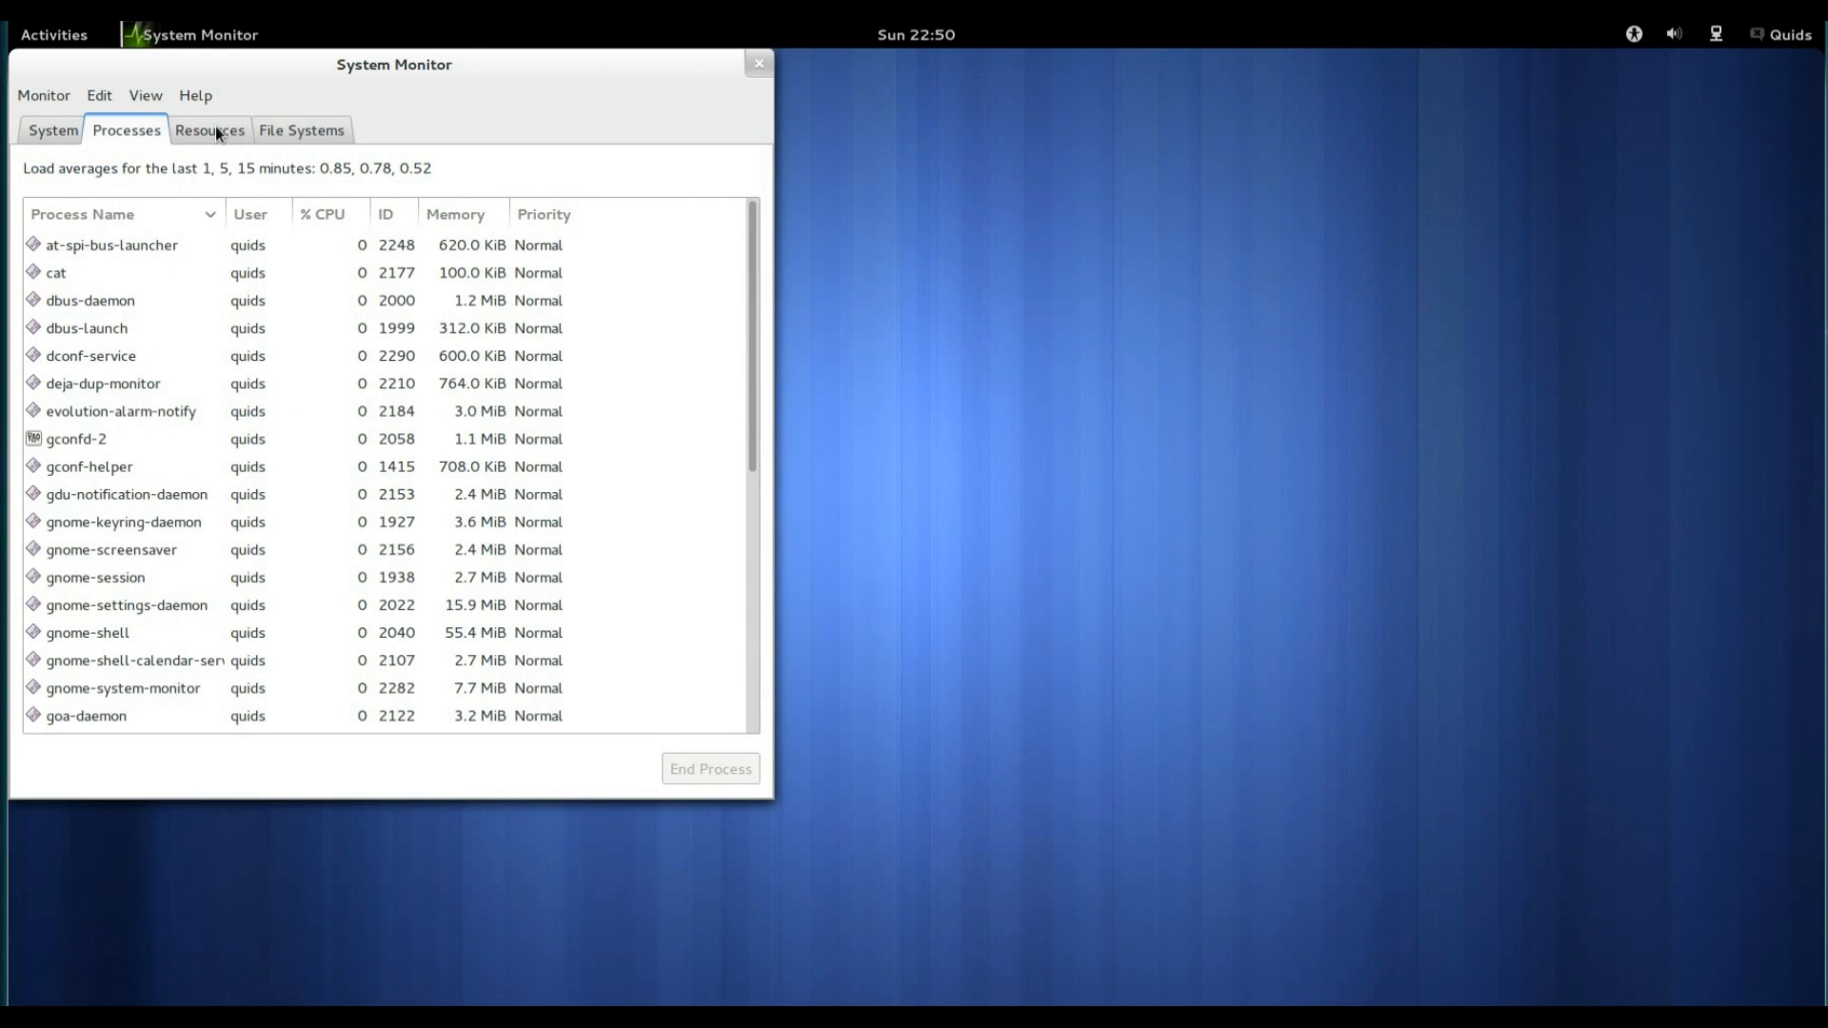
left_click(209, 129)
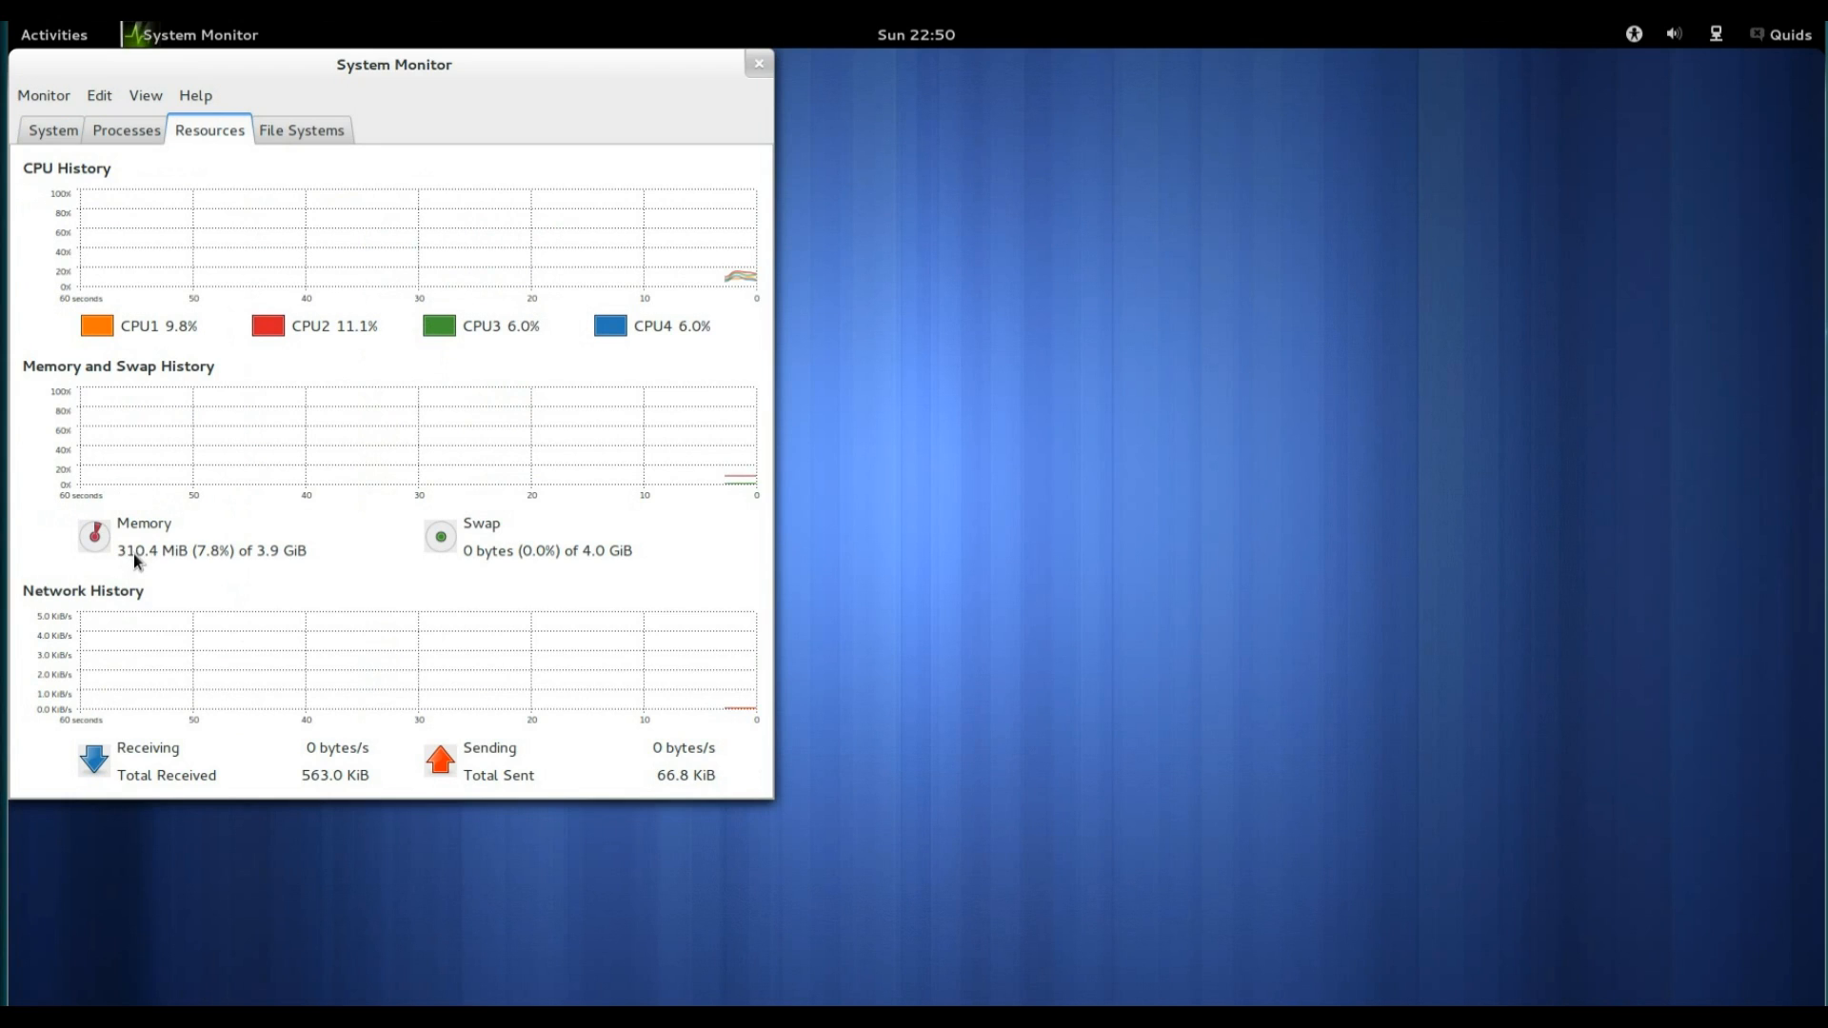
mouse_move(198, 567)
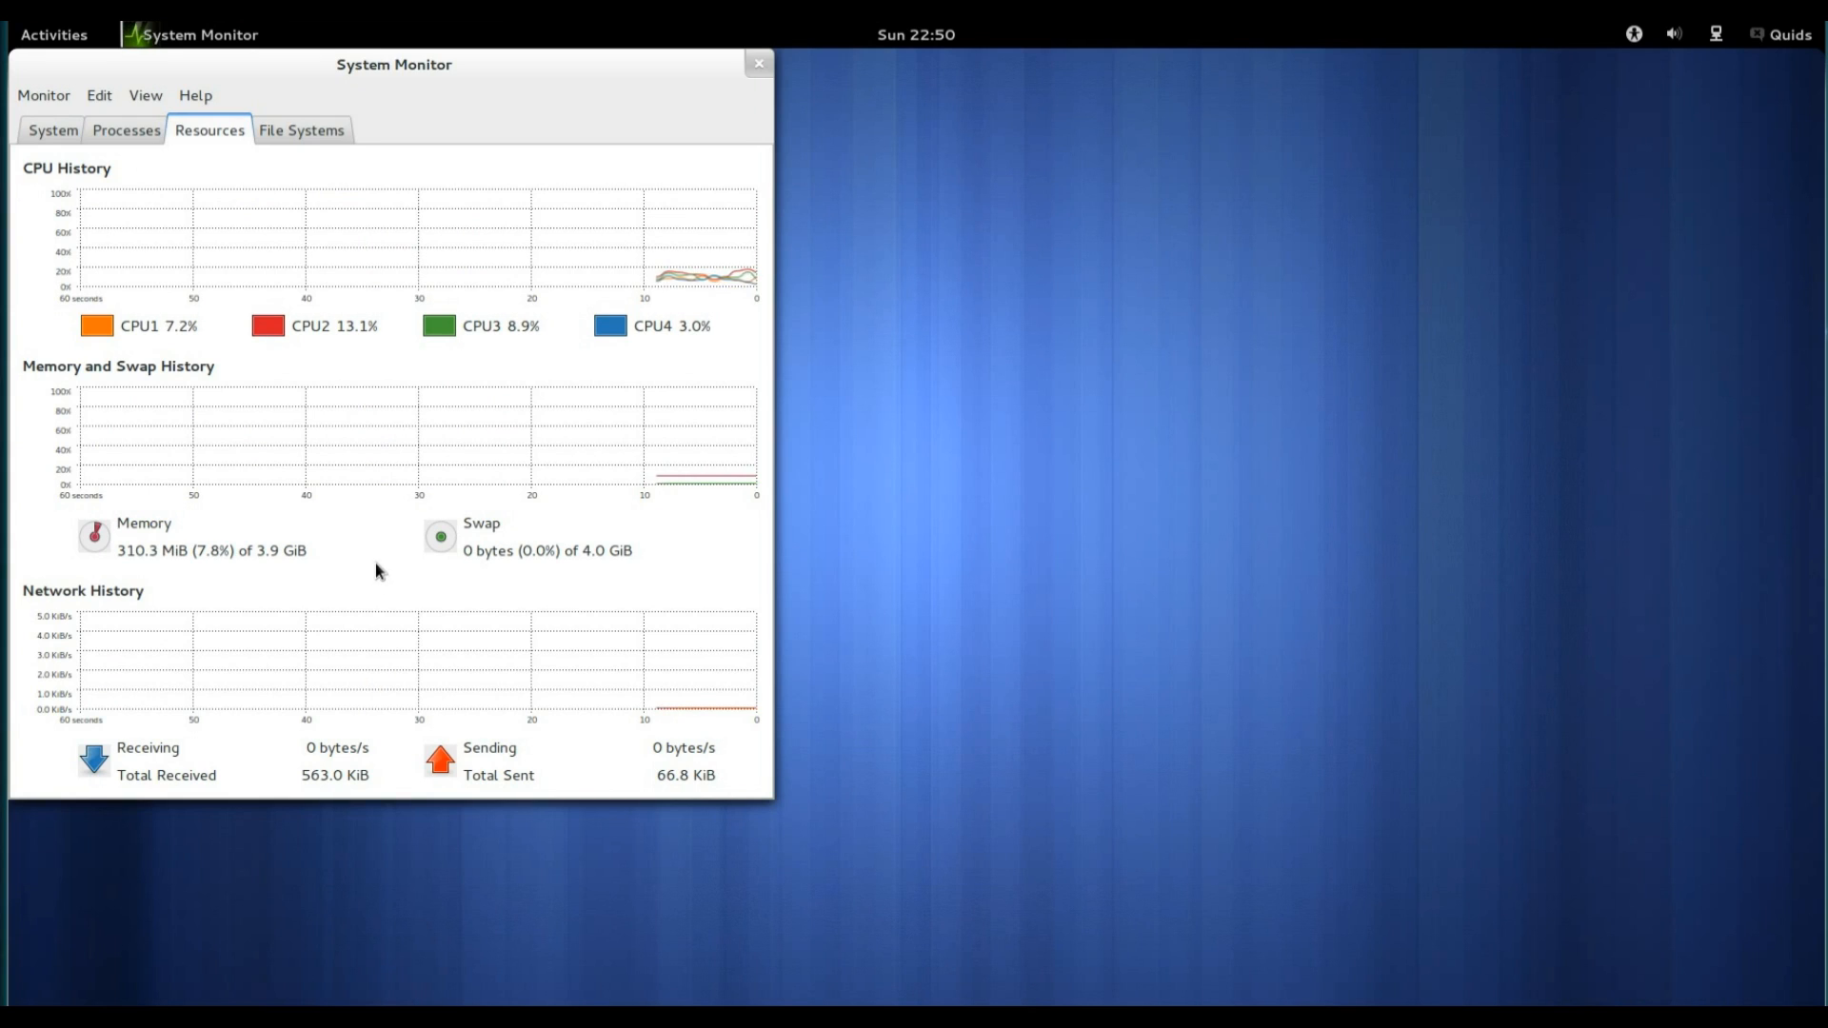
mouse_move(311, 556)
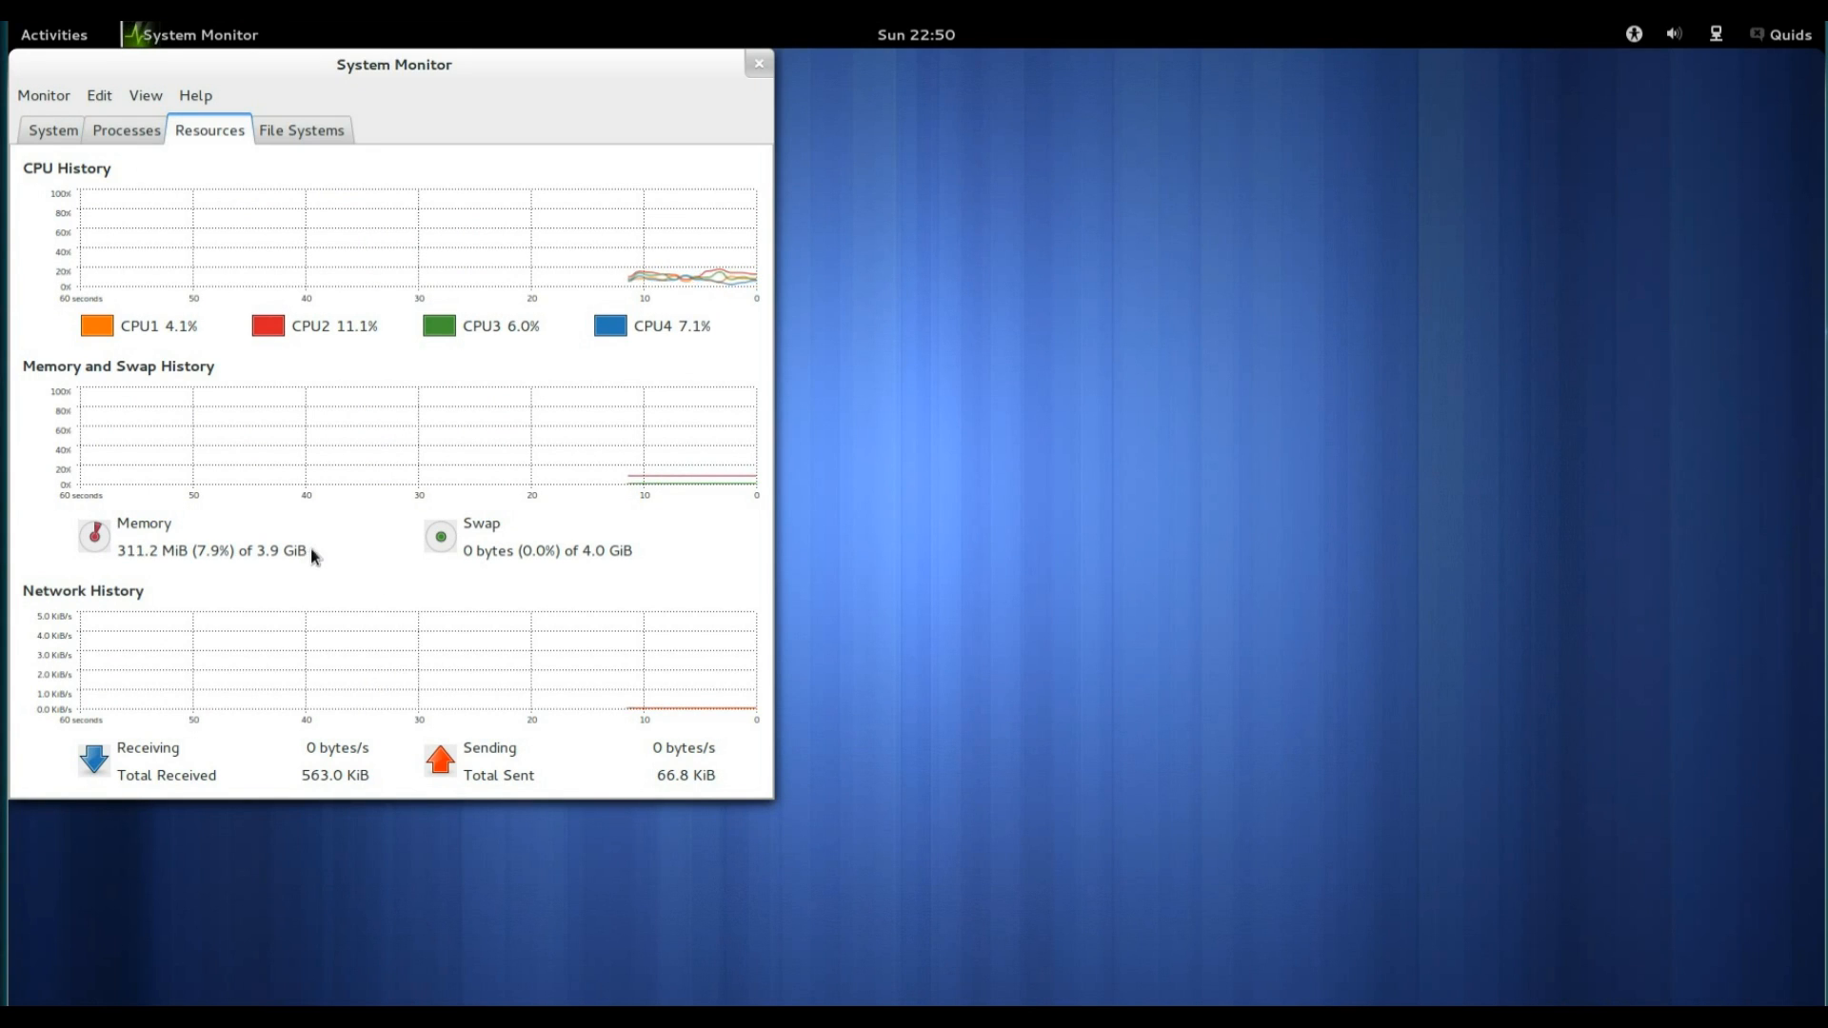
mouse_move(313, 142)
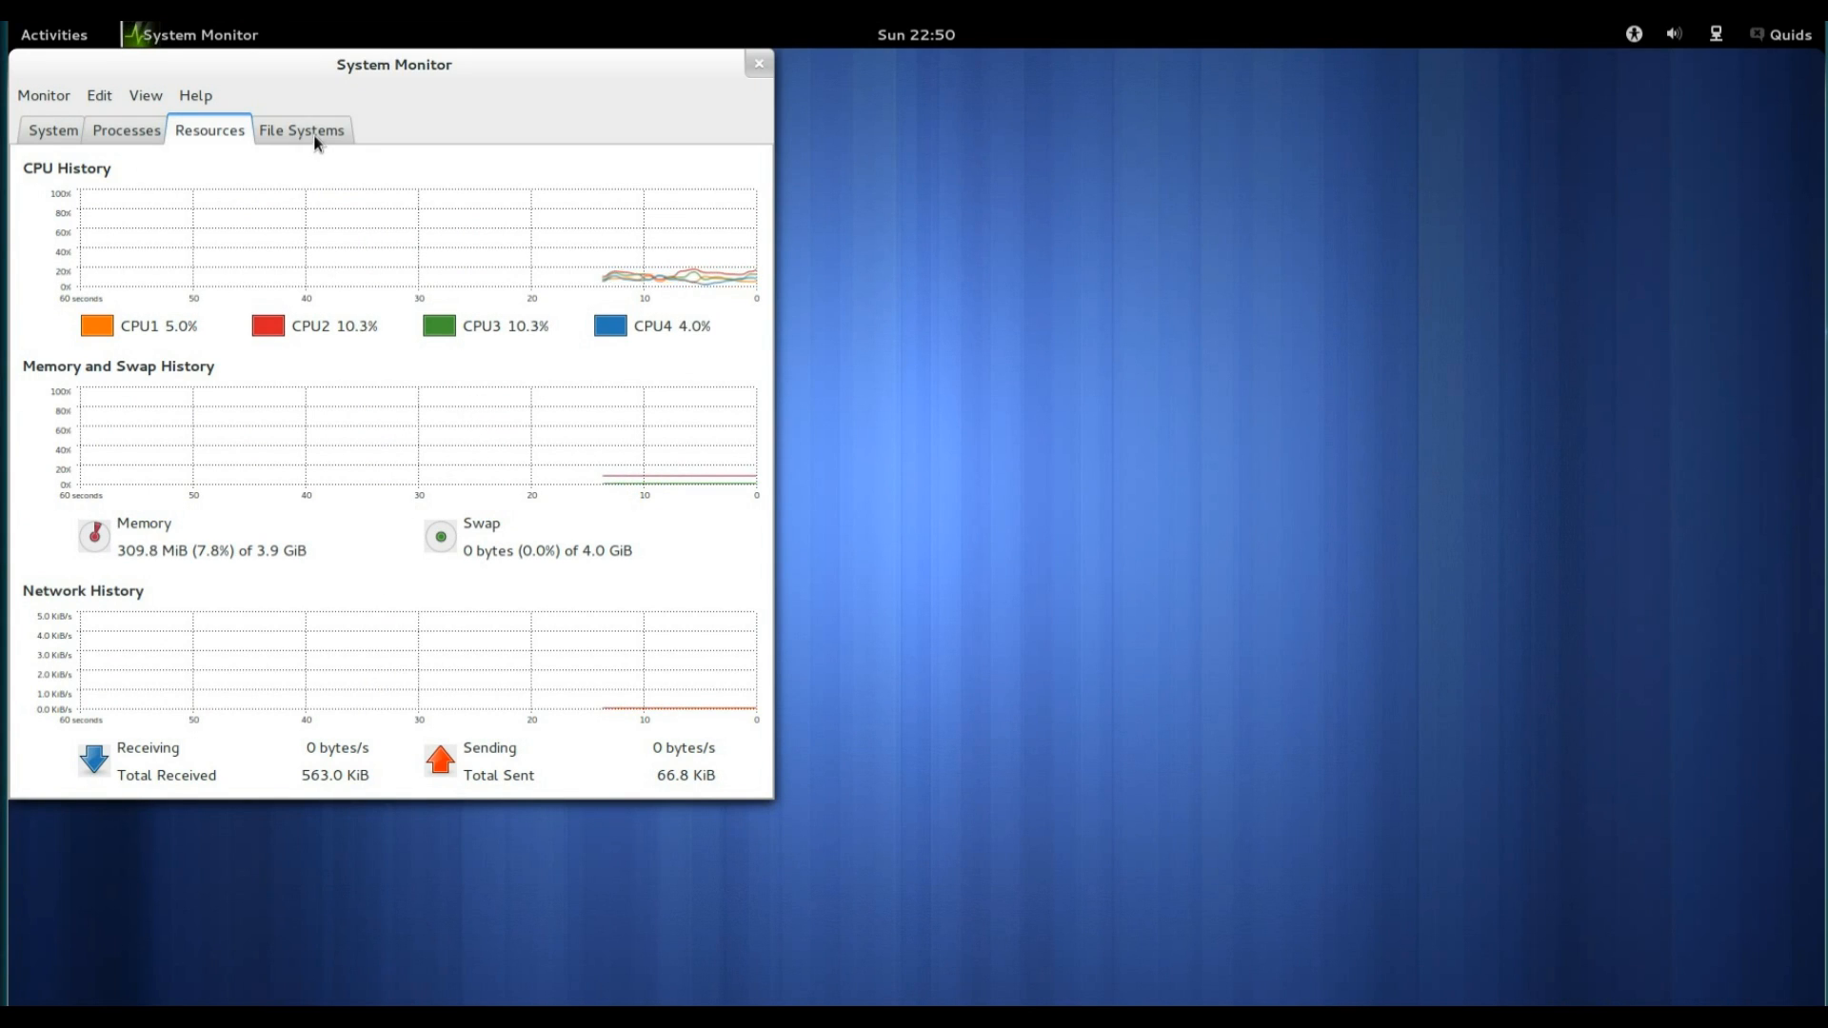
left_click(301, 130)
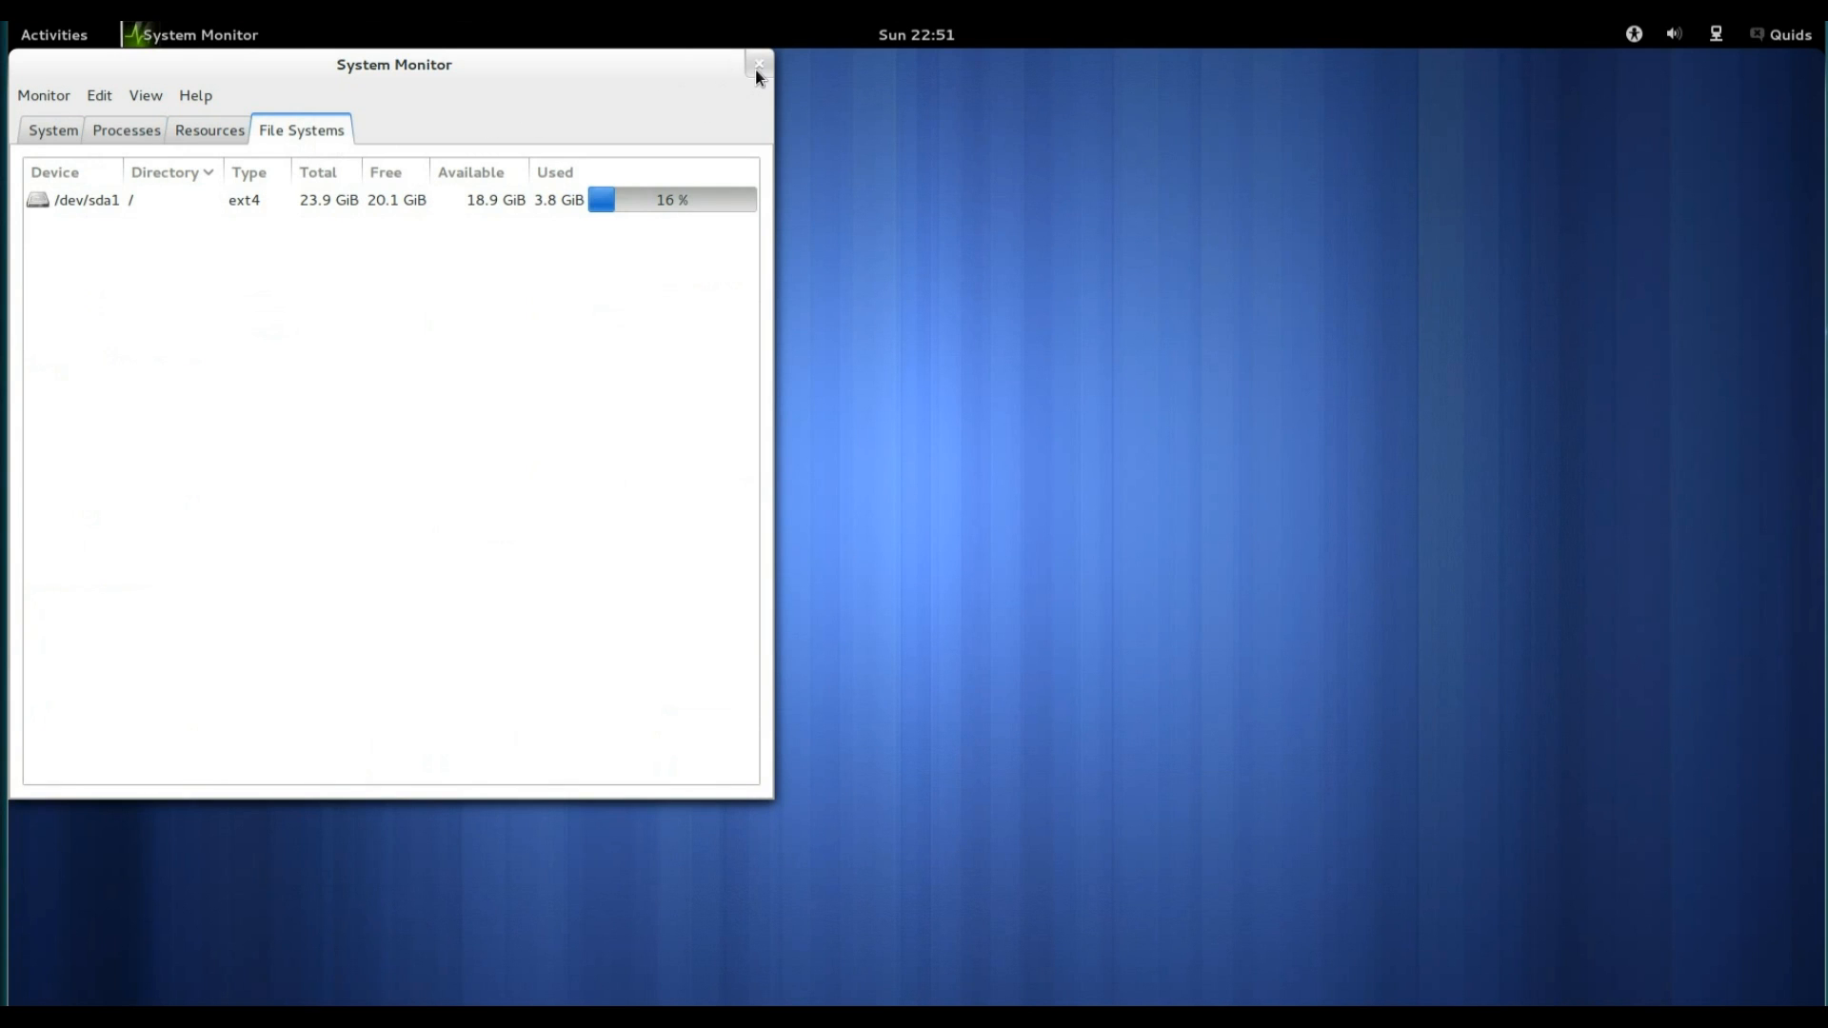
left_click(757, 64)
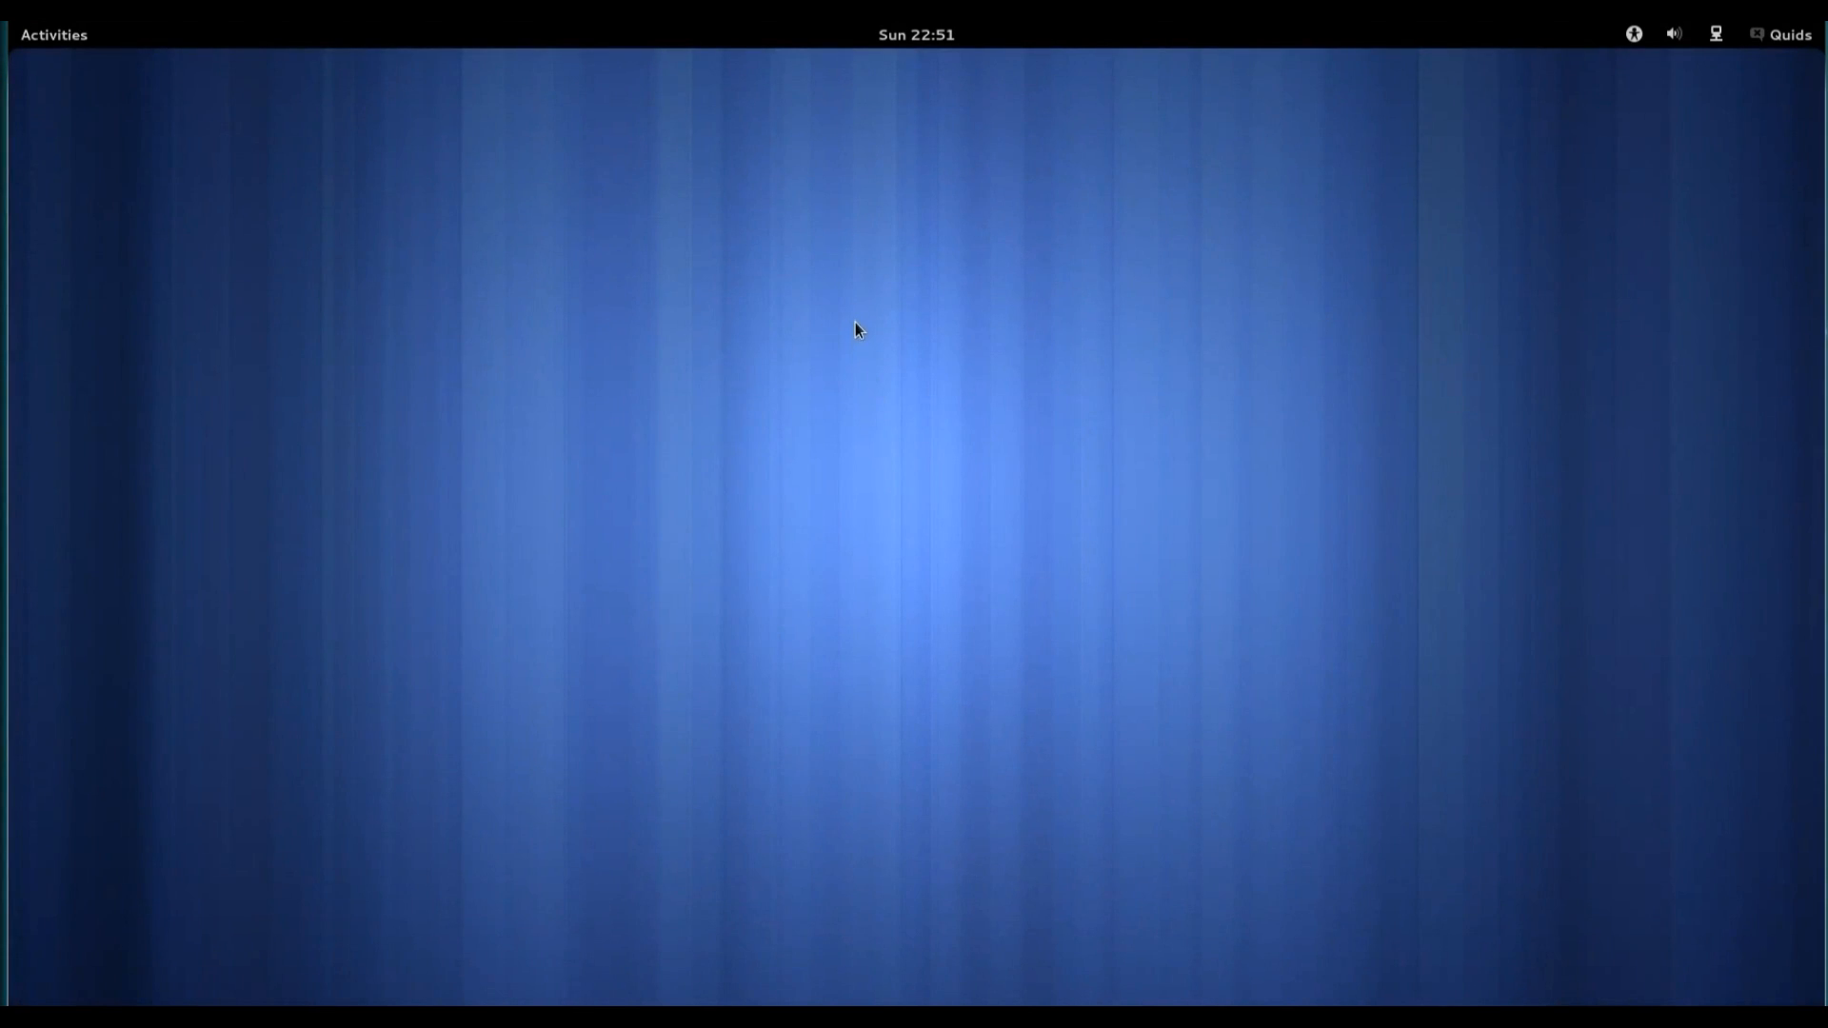
Search 'soft' in the activities overview and launch Ubuntu Software Centre.
left_click(54, 34)
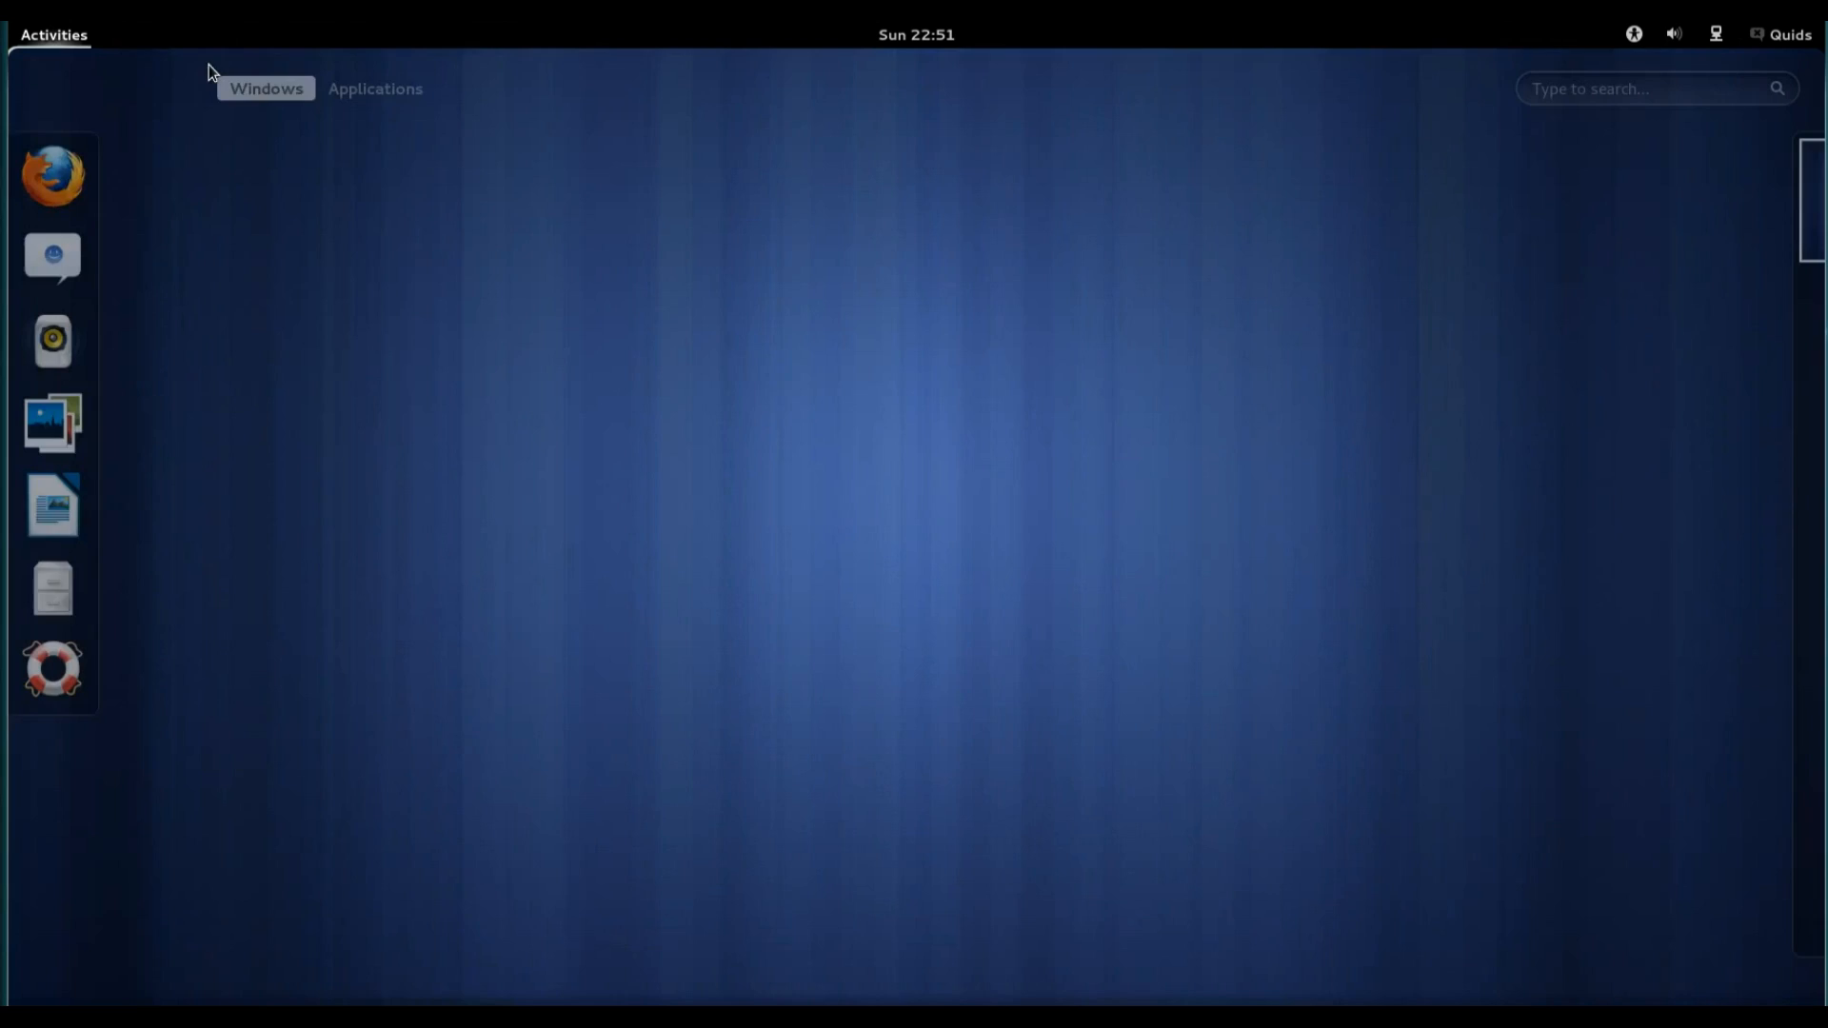
type("soft")
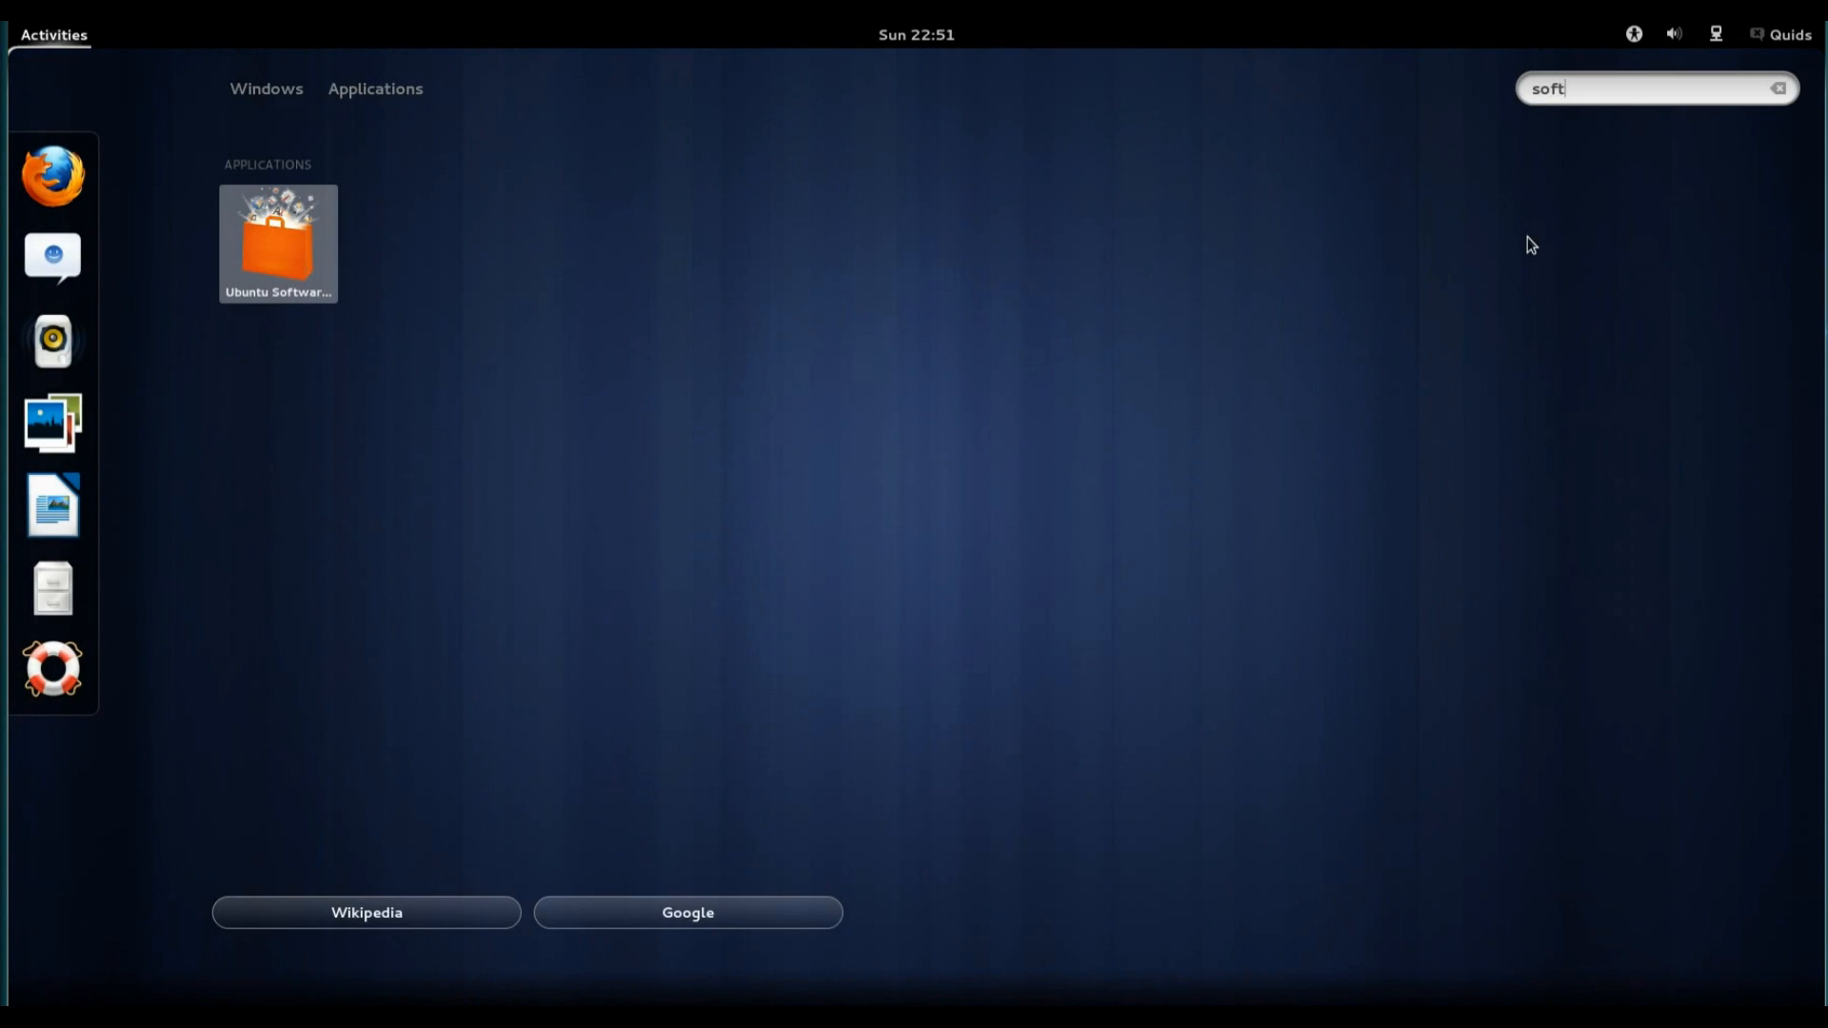
left_click(277, 241)
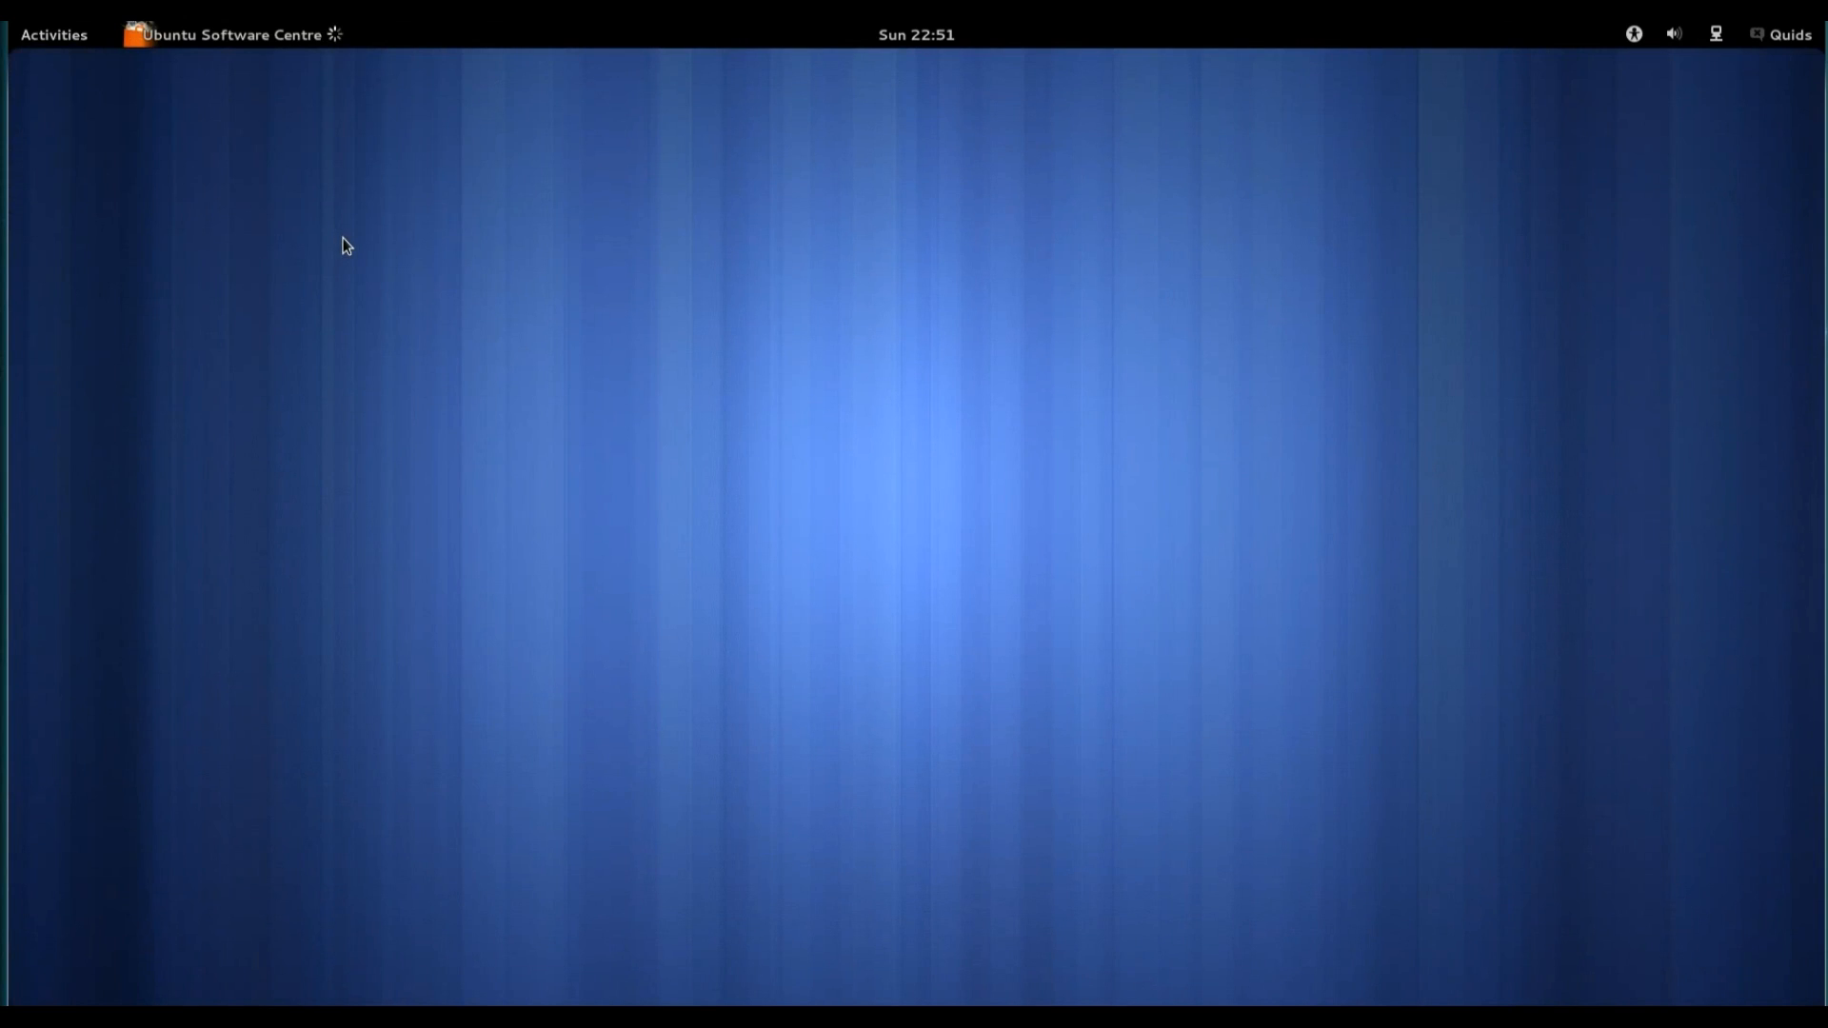
left_click(222, 34)
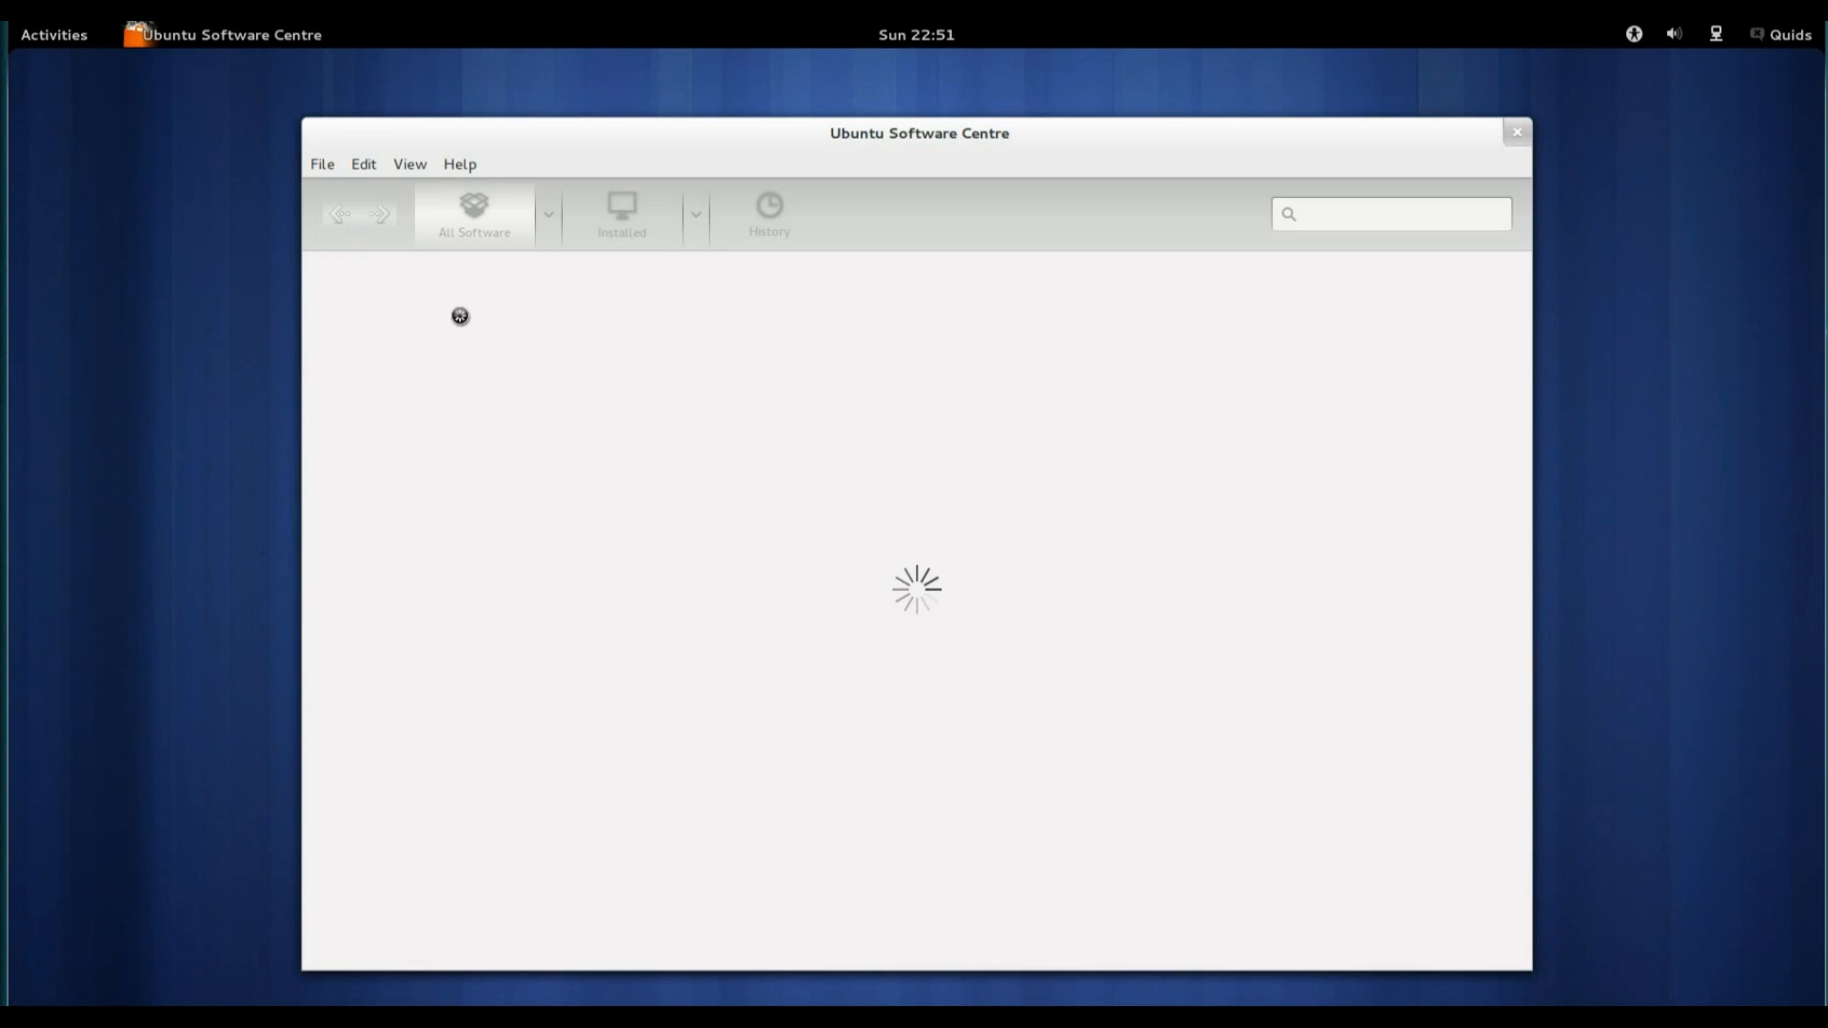
mouse_move(568, 386)
type("rh")
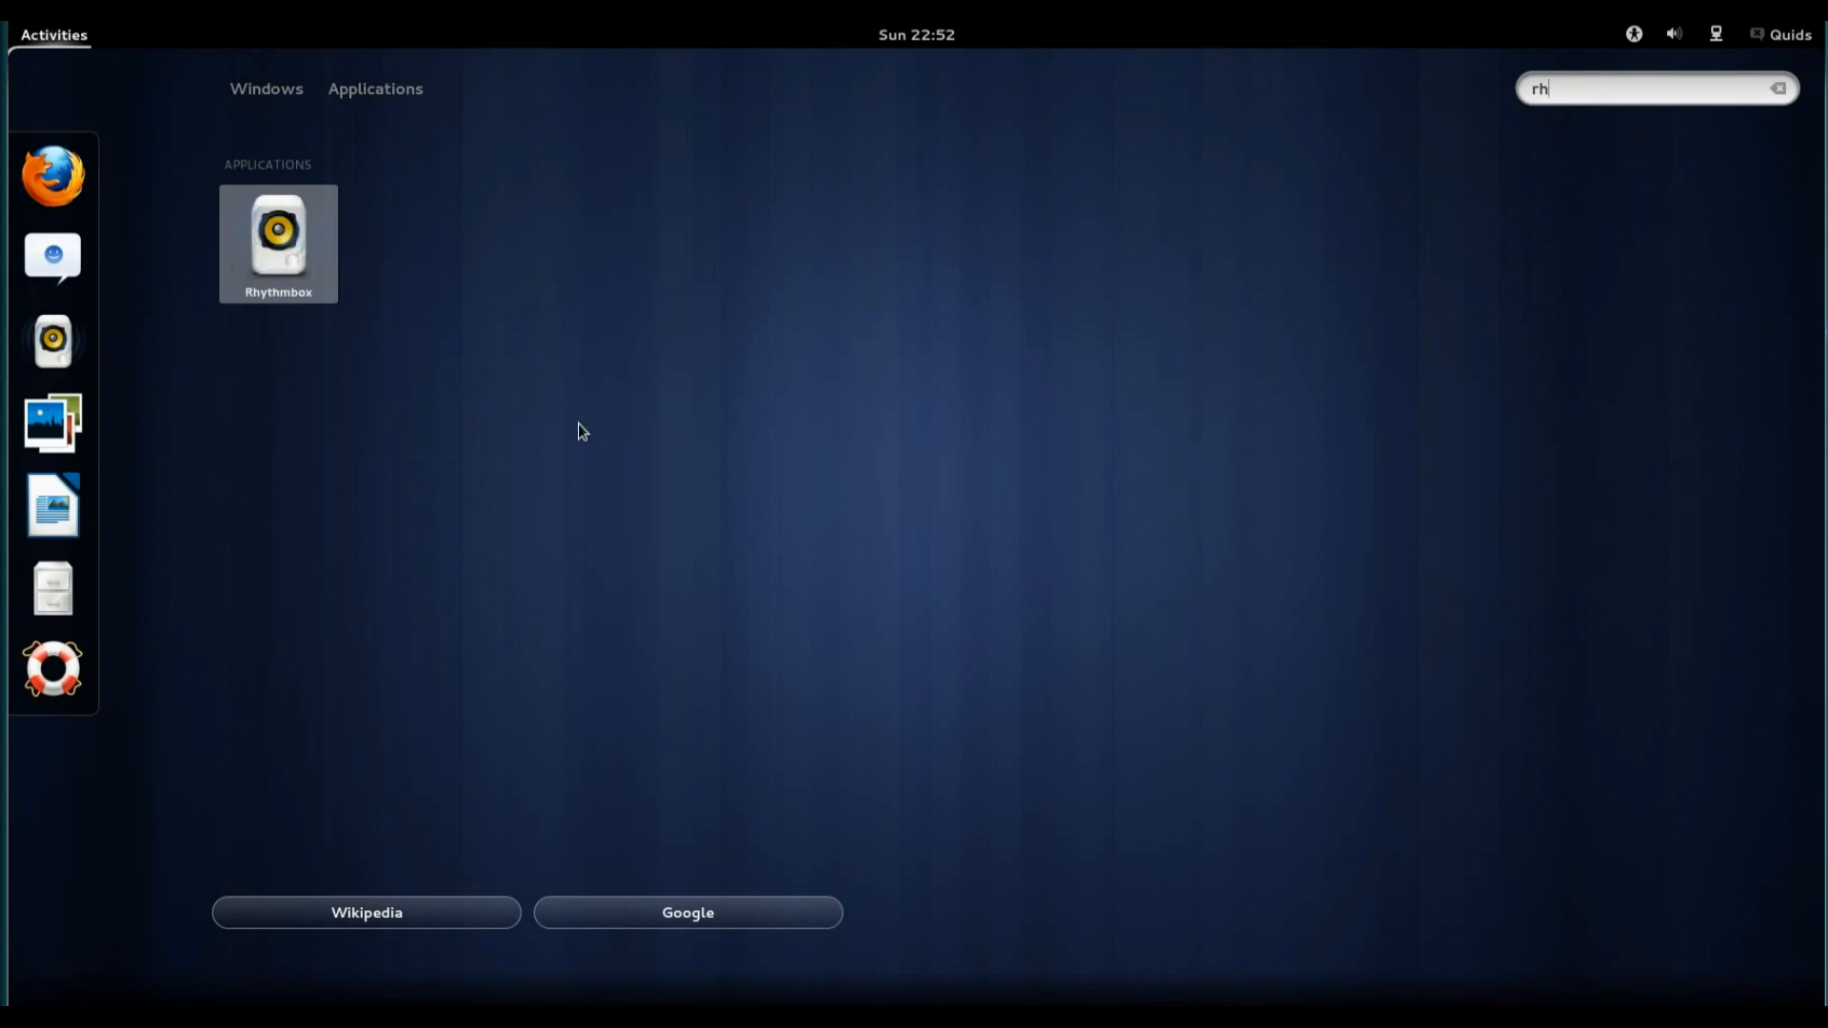
Launch Rhythmbox, expand Playlists, and open the Ubuntu One music store.
double_click(277, 241)
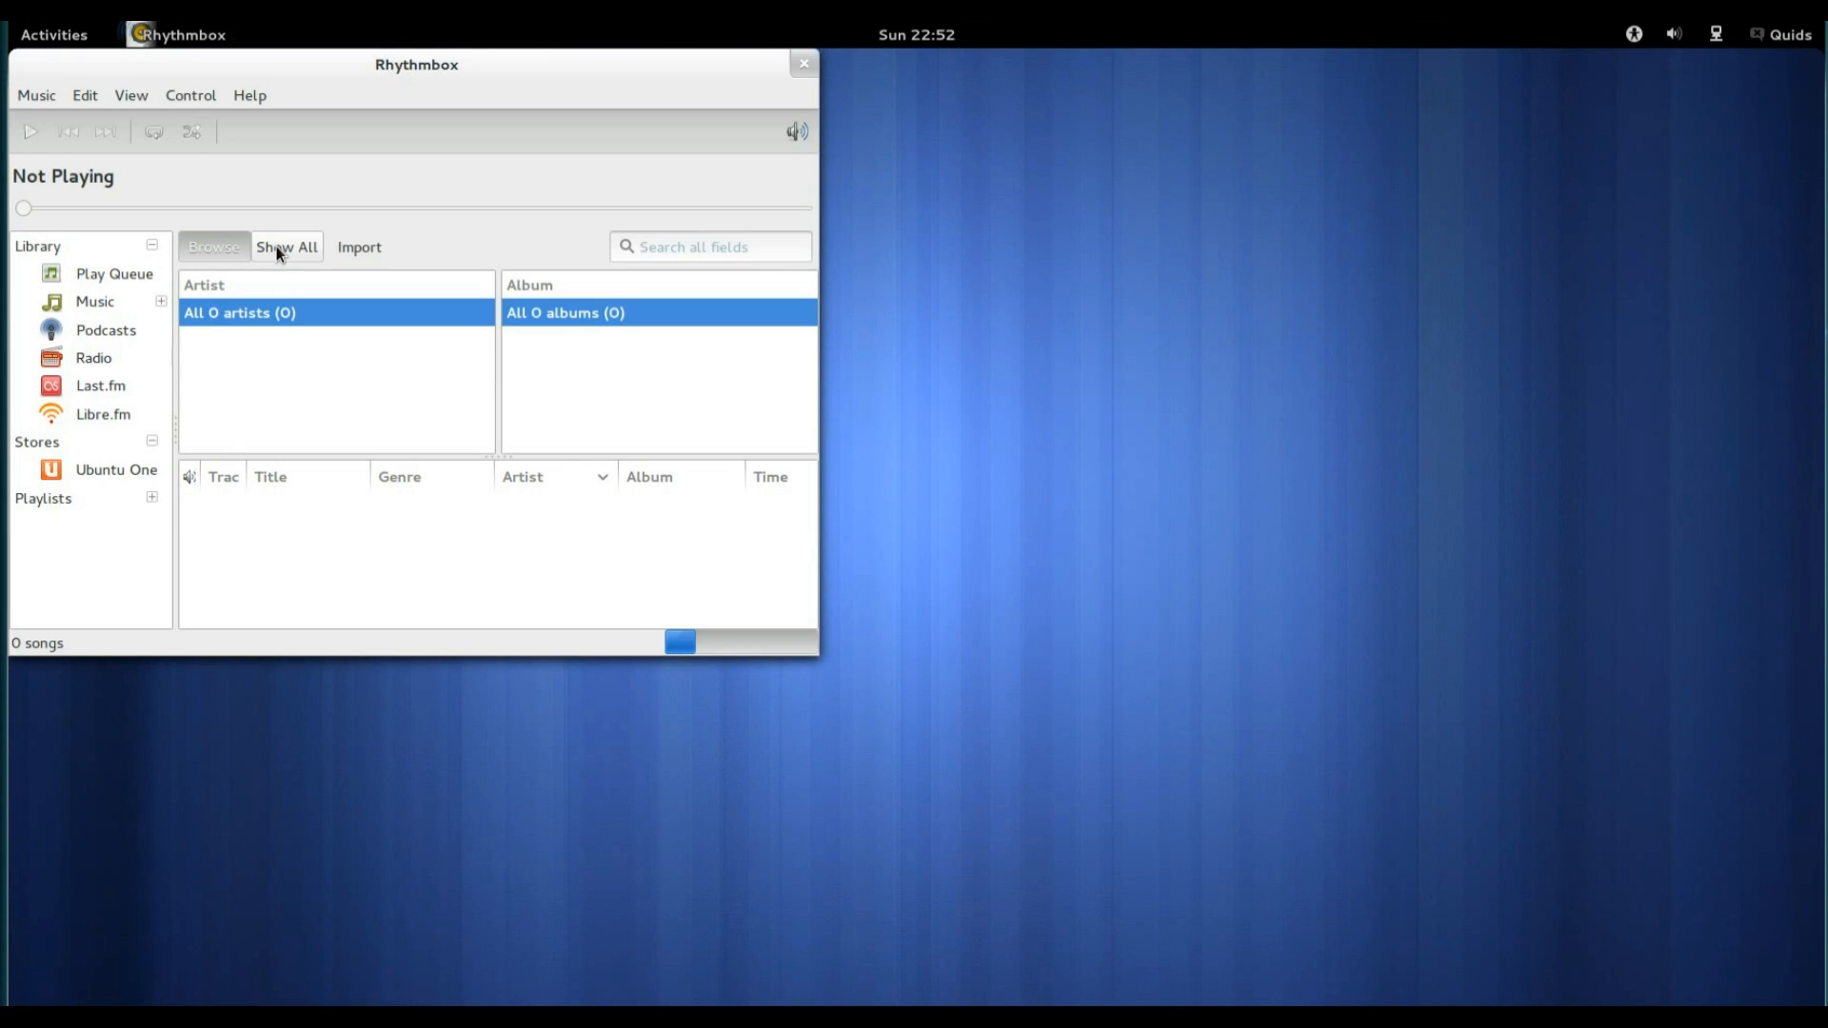
left_click(151, 497)
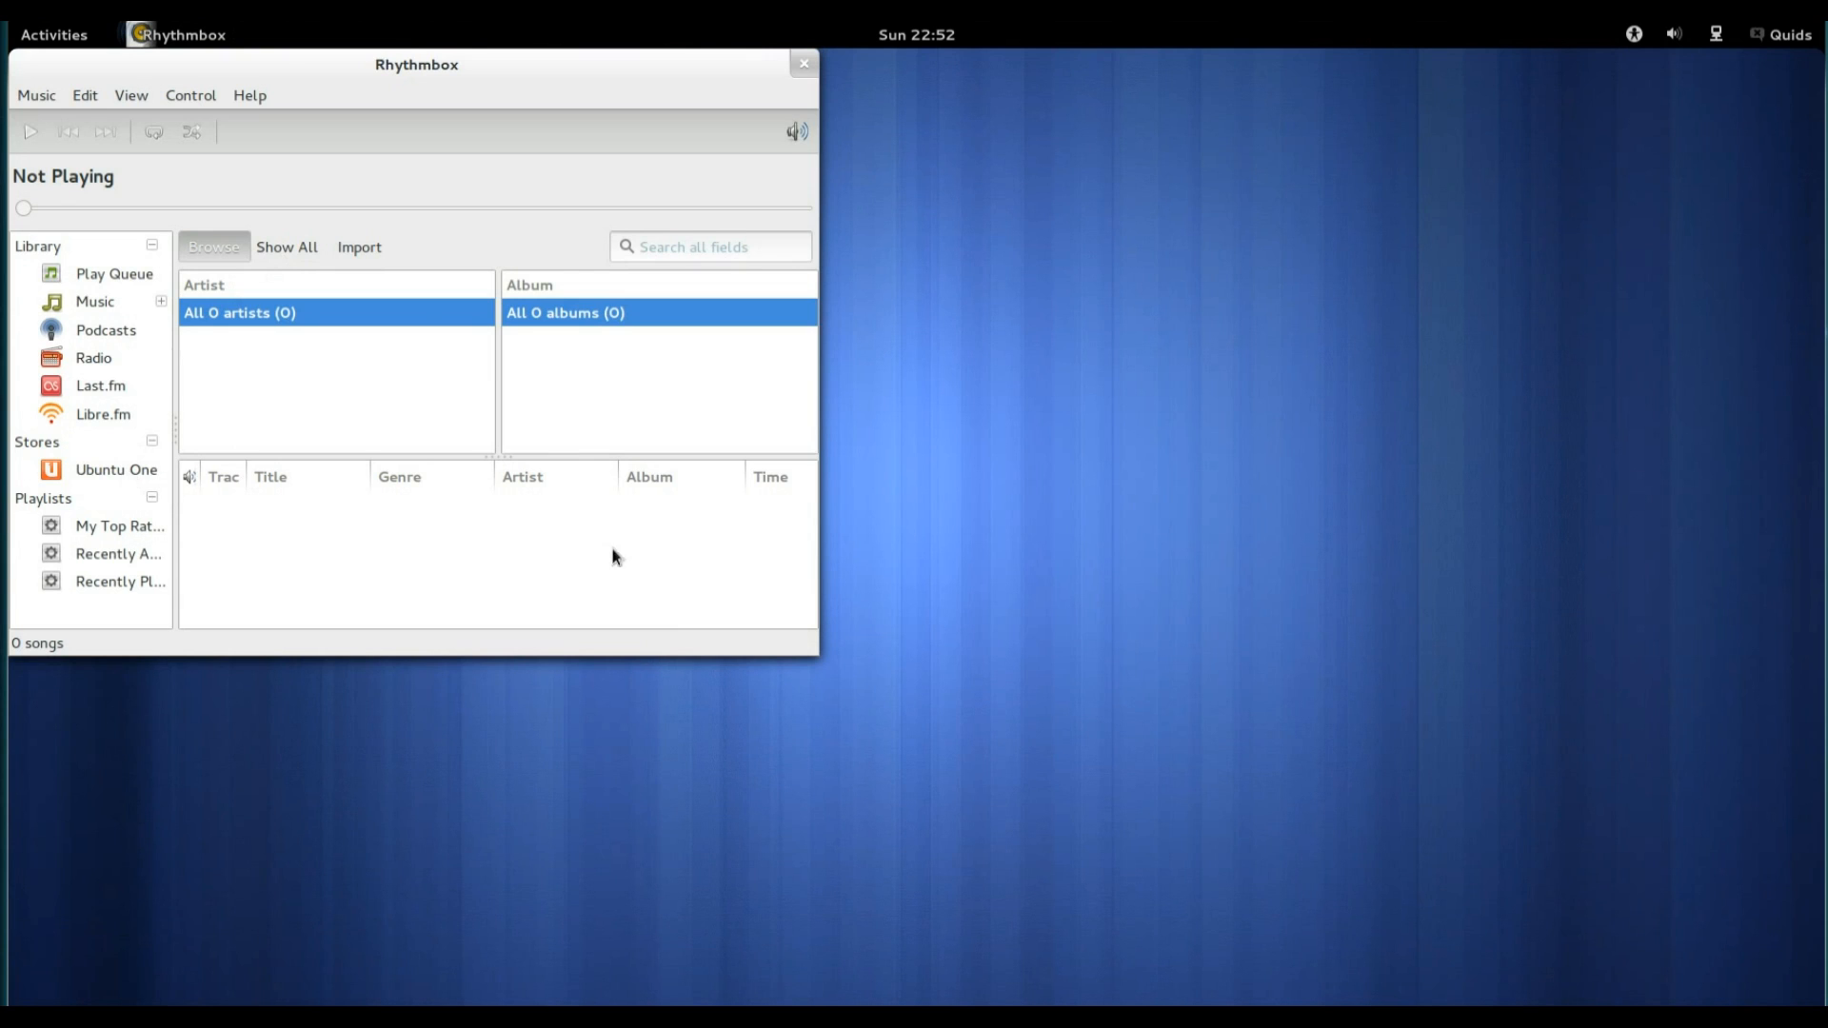
left_click(114, 468)
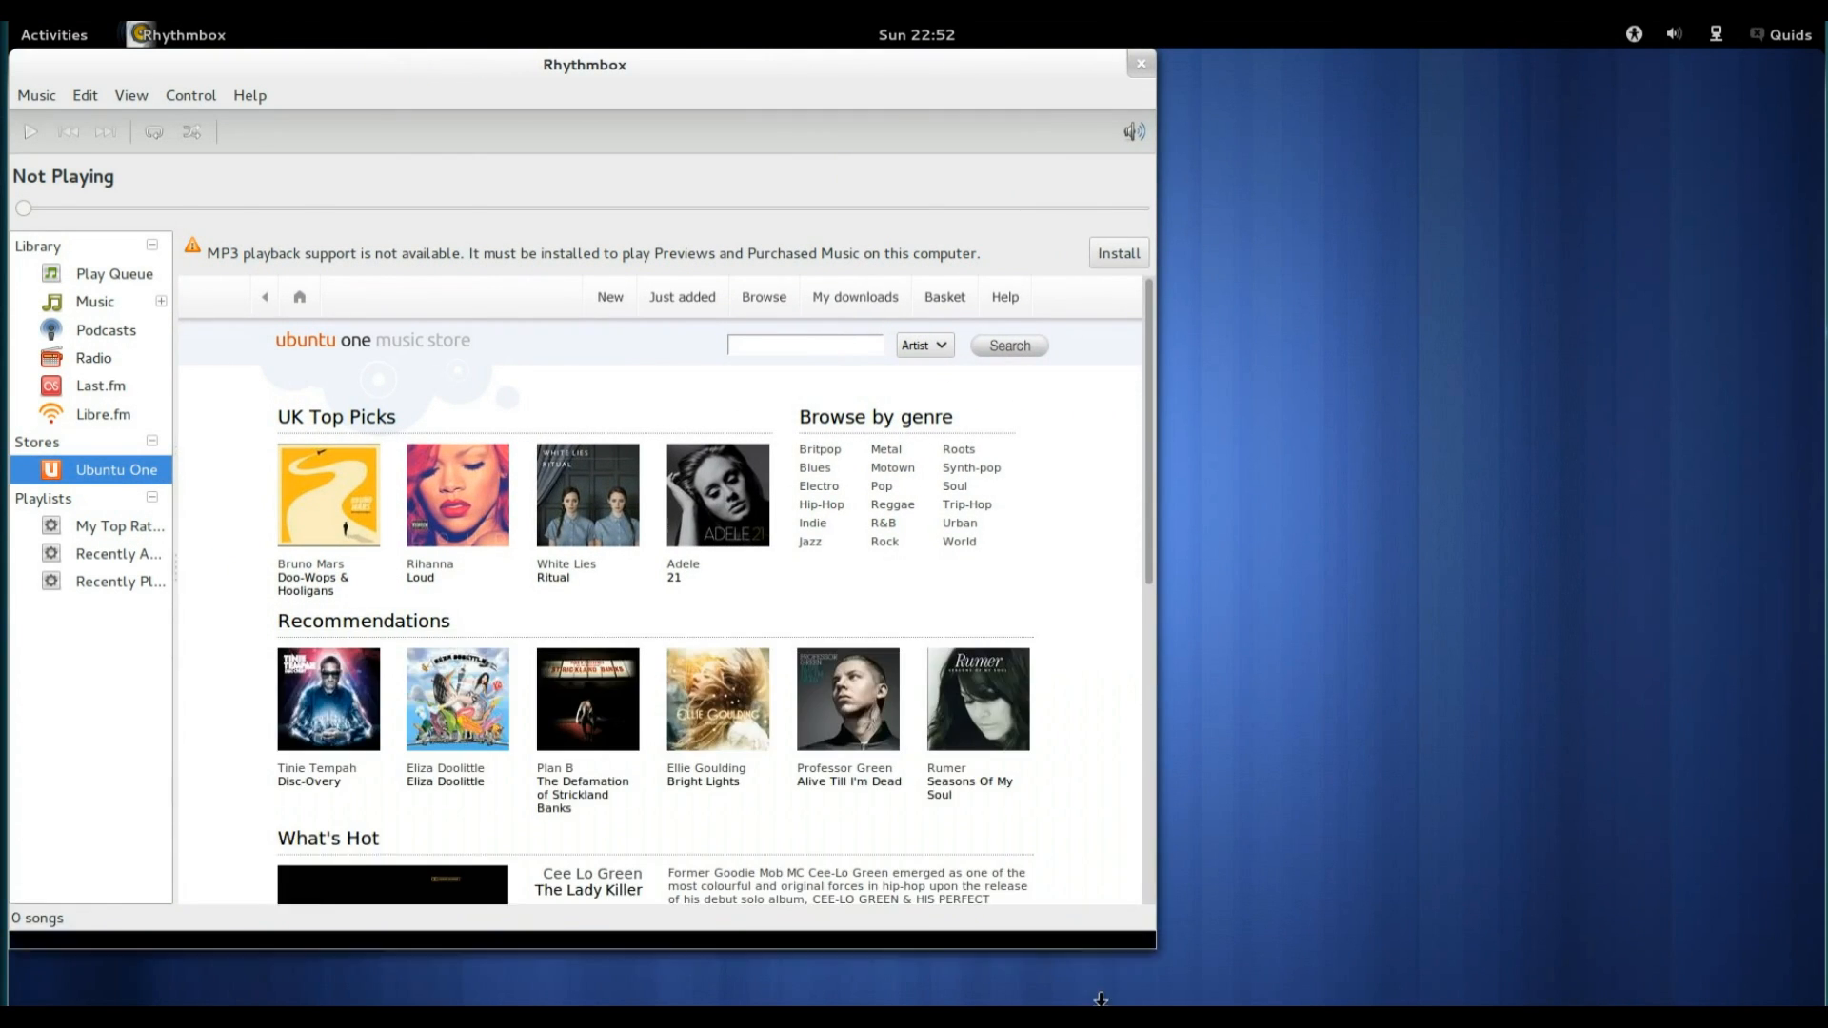
scroll("down", 3)
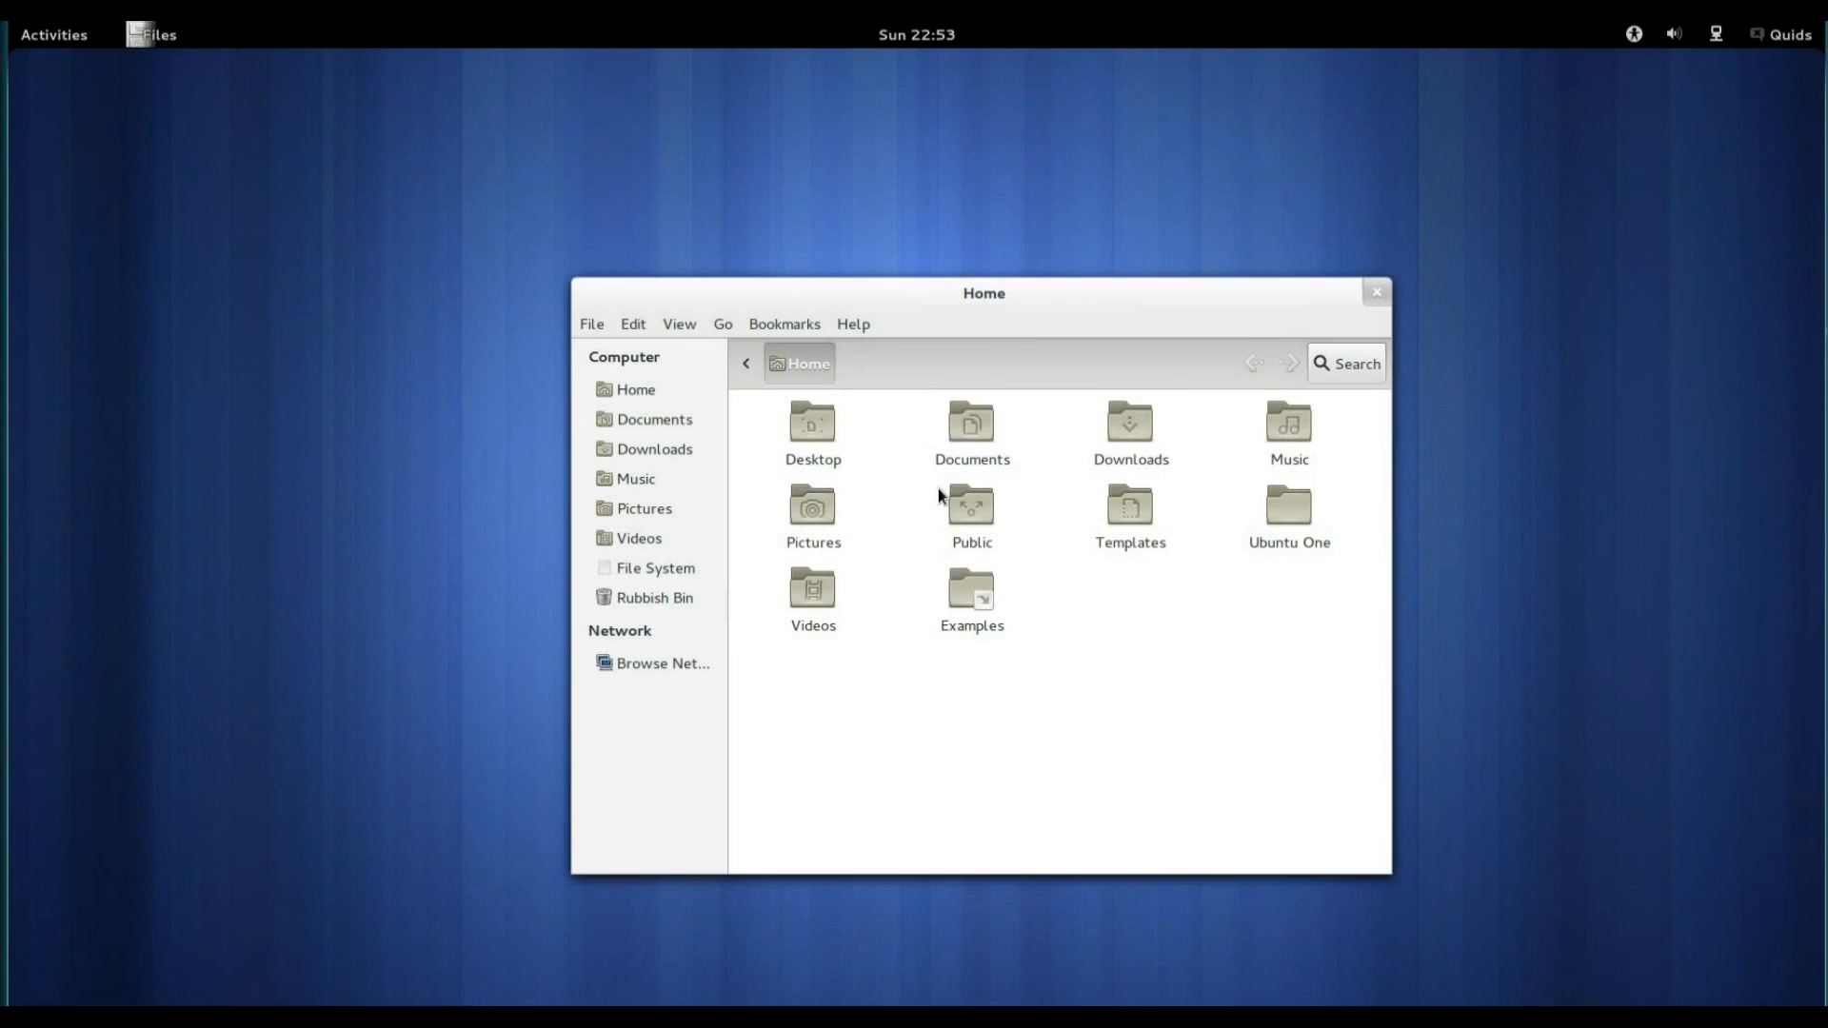
mouse_move(1096, 513)
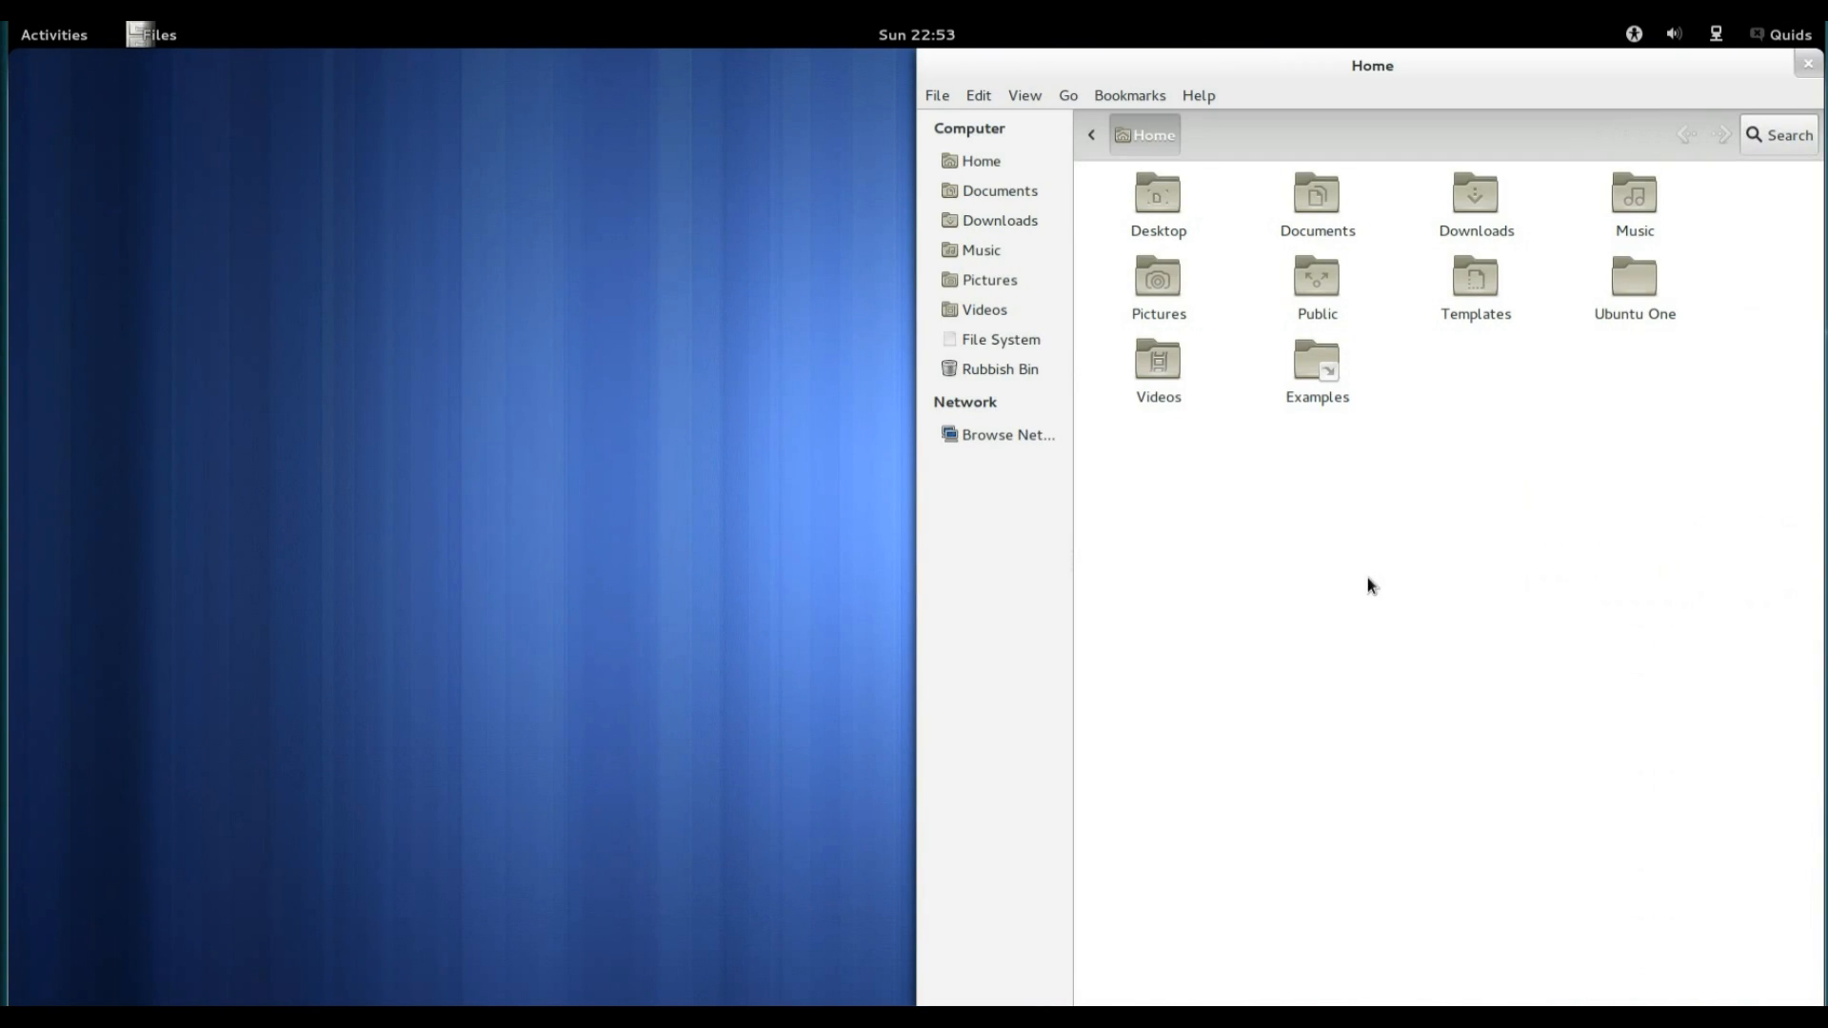
mouse_move(1811, 65)
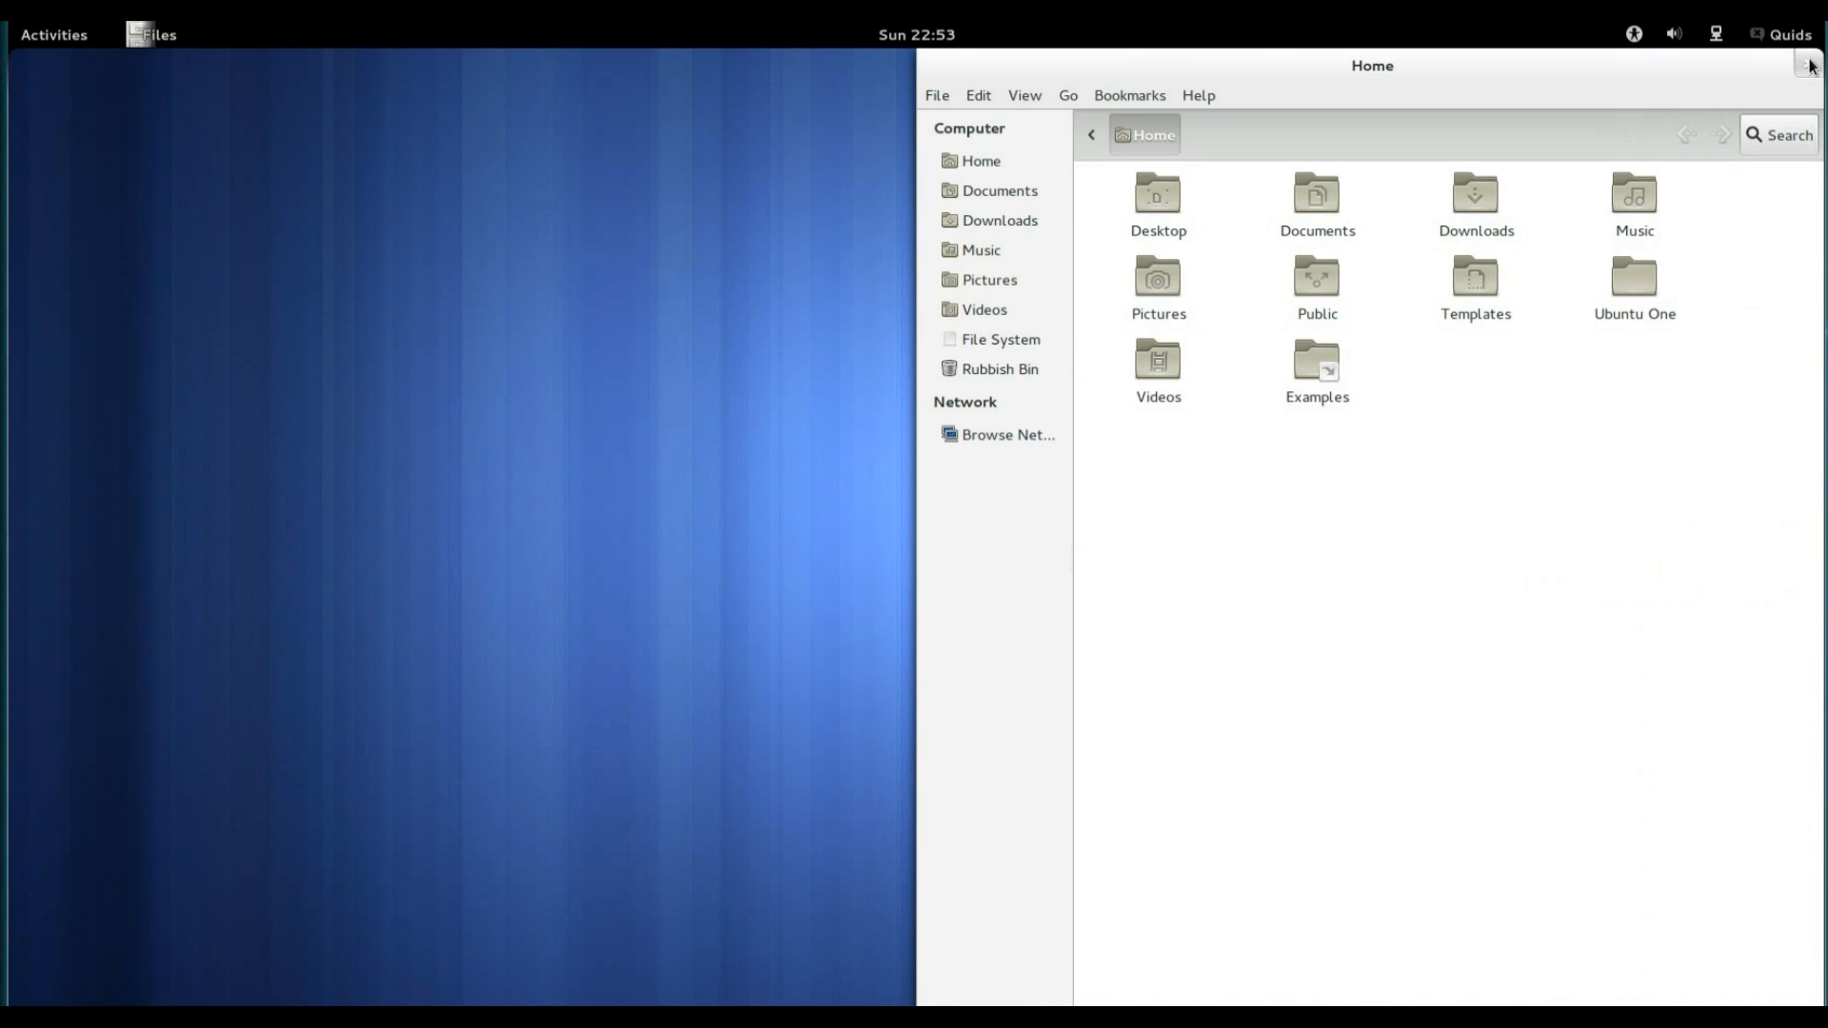
Close the Files window showing the Home folder.
left_click(1787, 35)
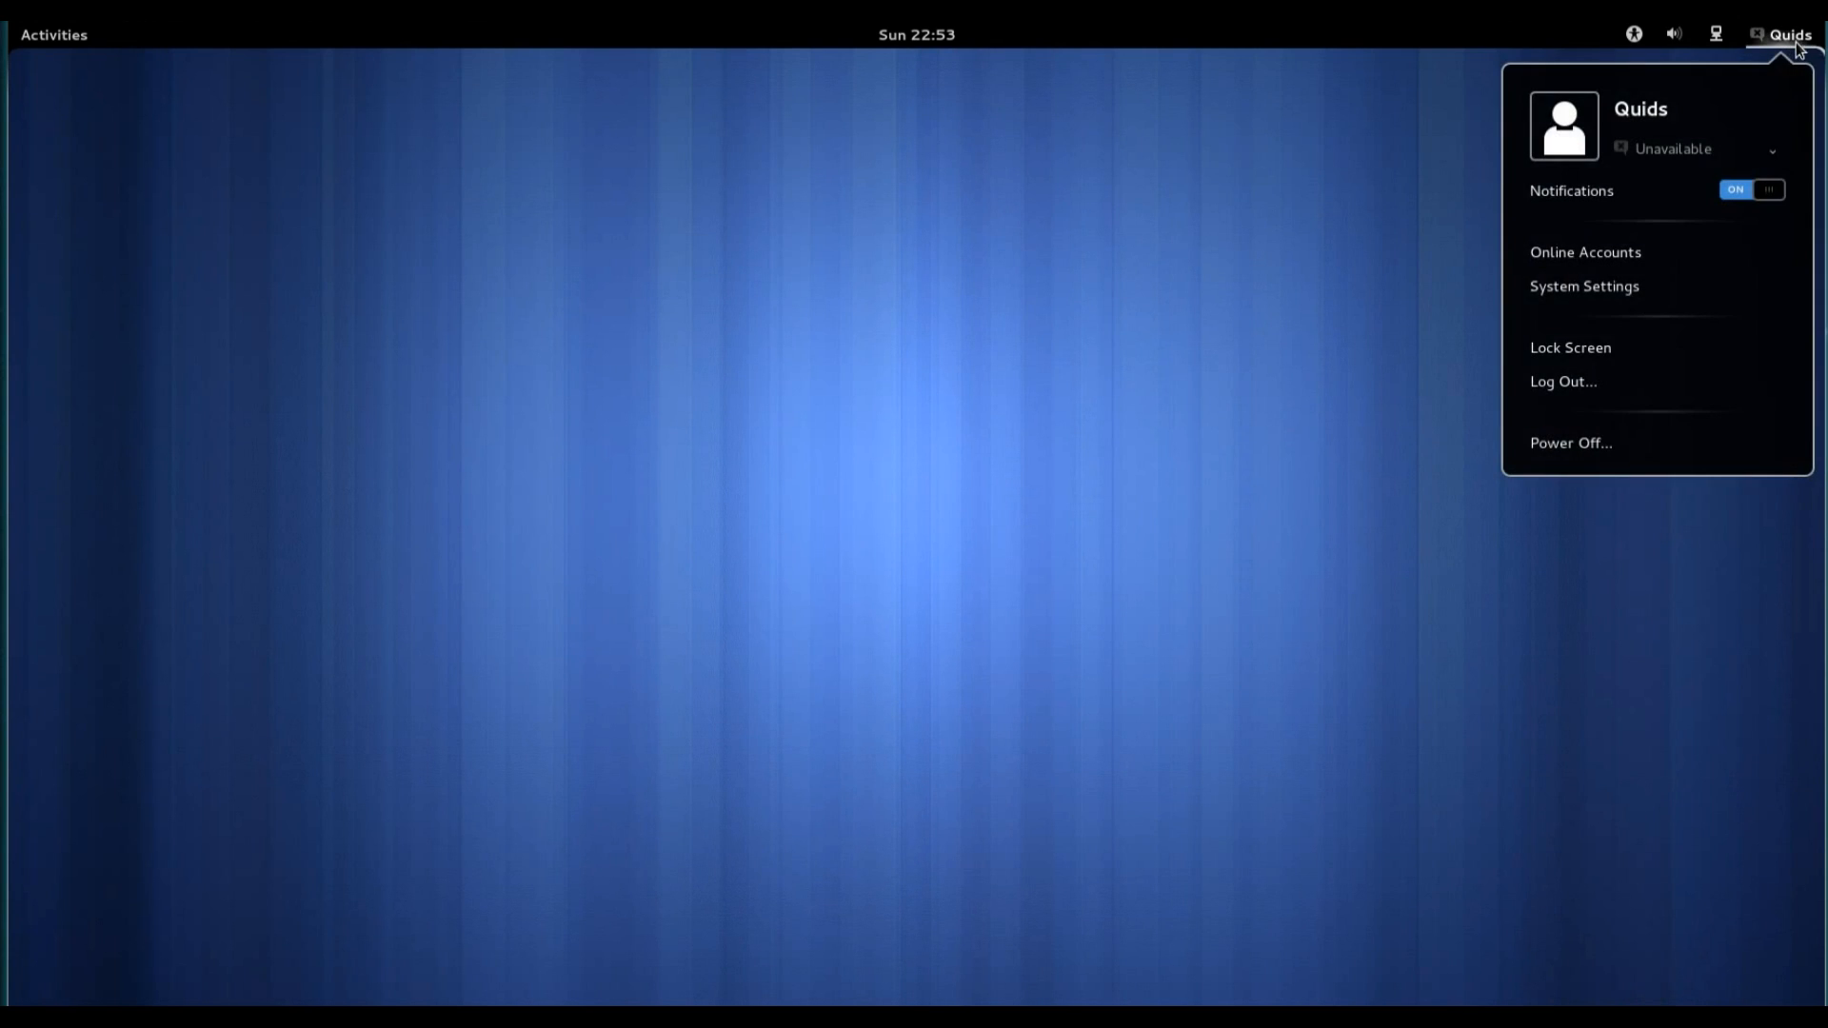